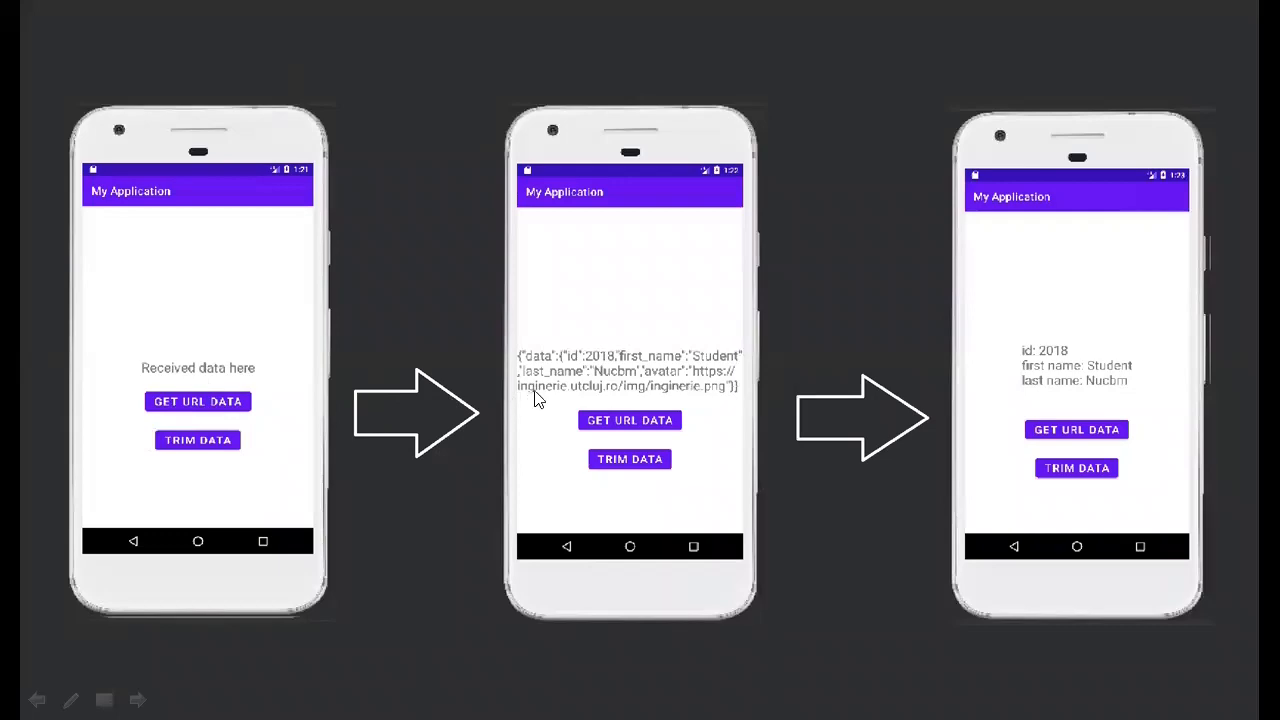
pyautogui.moveTo(650, 352)
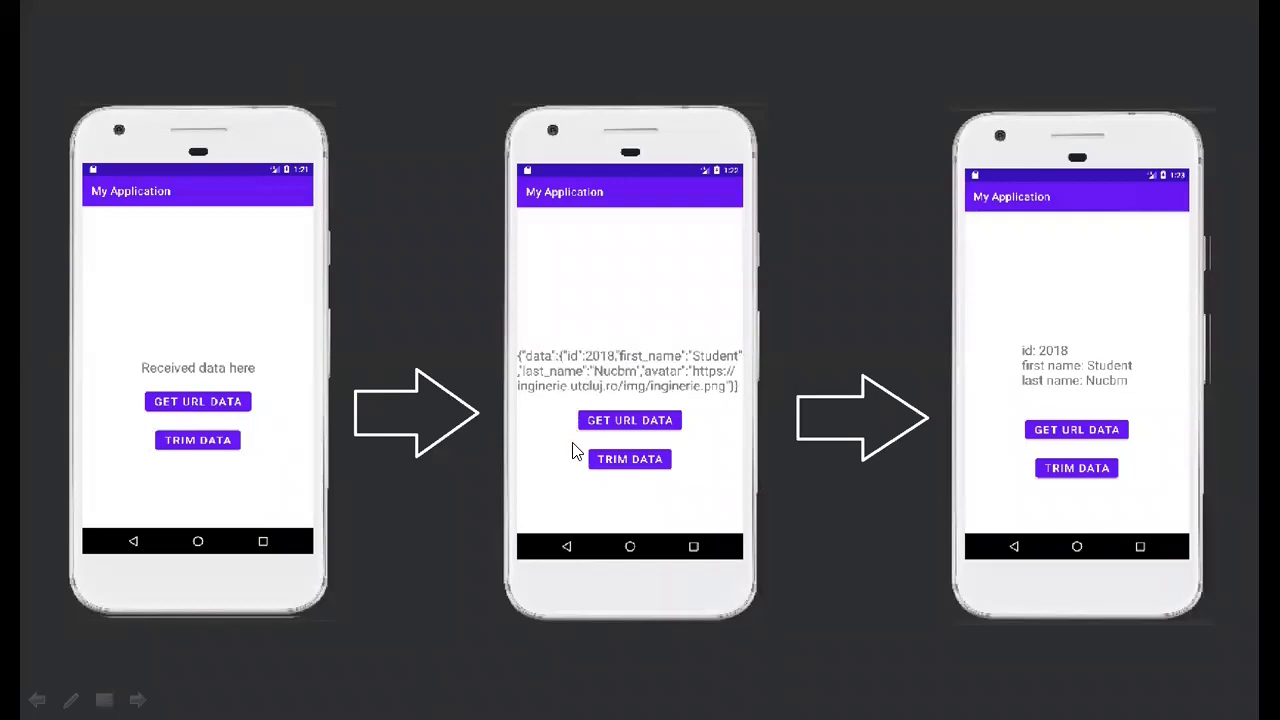
pyautogui.moveTo(628, 458)
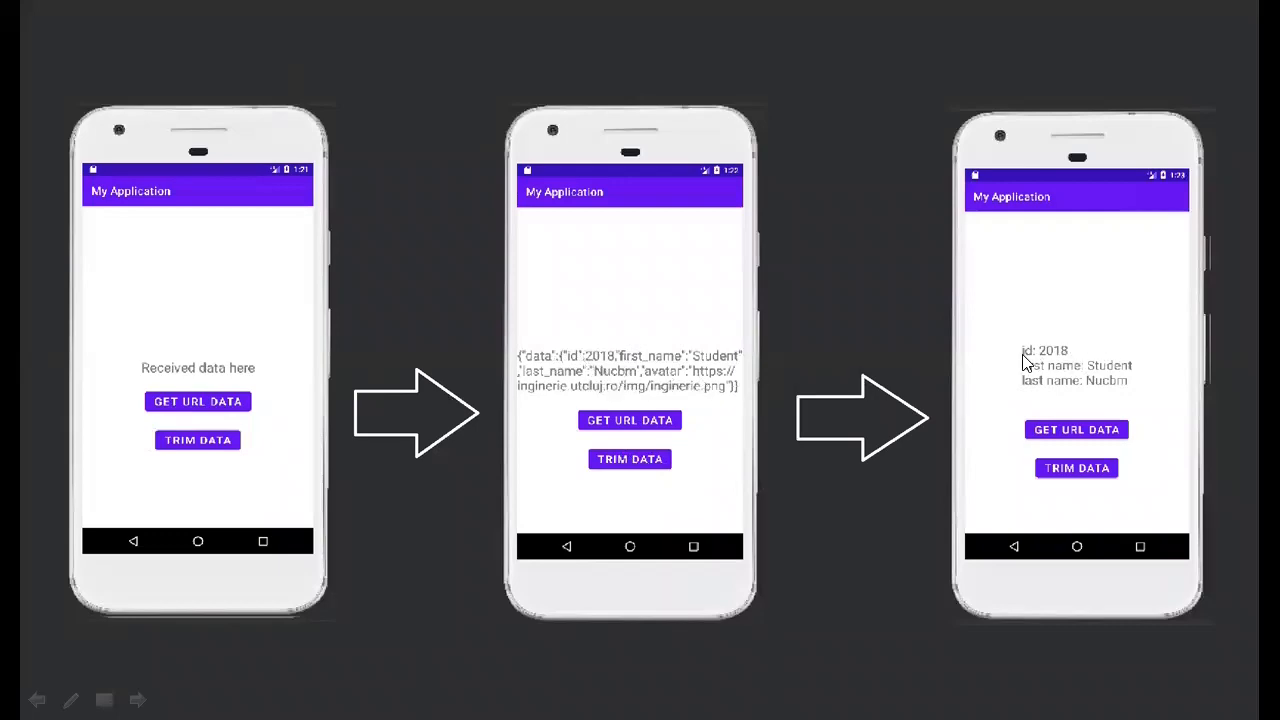
pyautogui.moveTo(1104, 402)
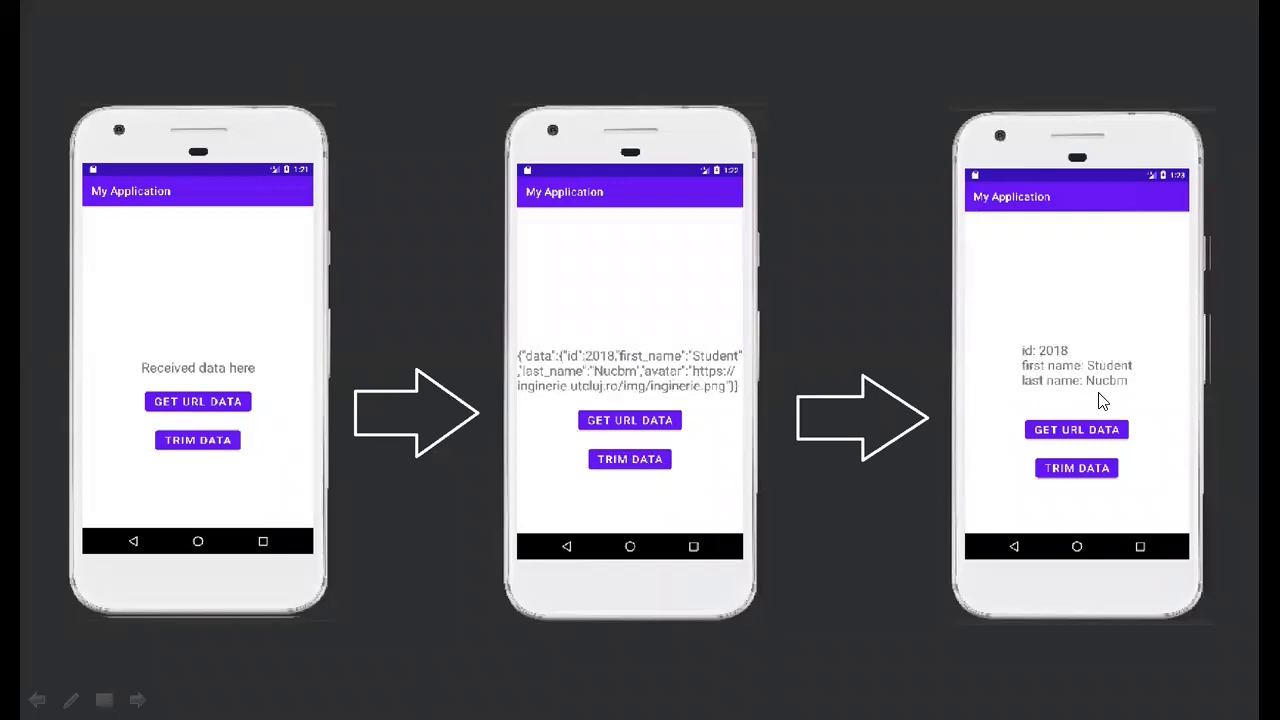
pyautogui.moveTo(1068, 396)
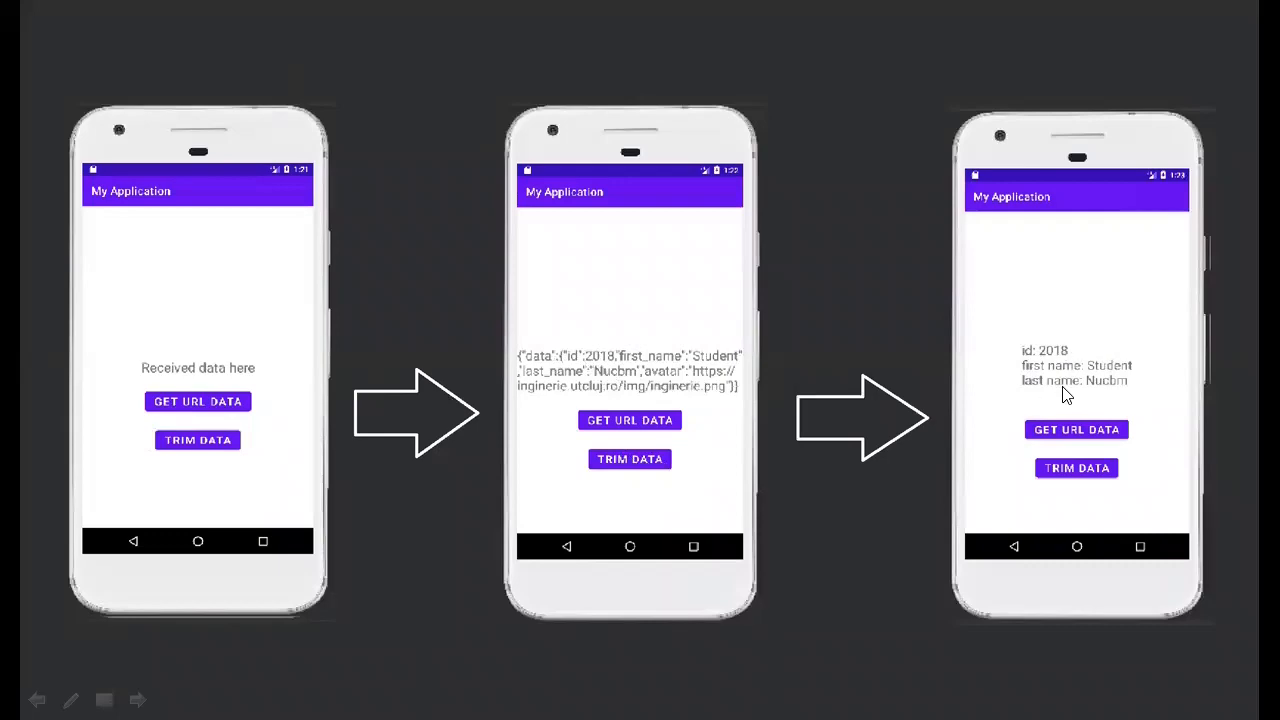
pyautogui.moveTo(1072, 400)
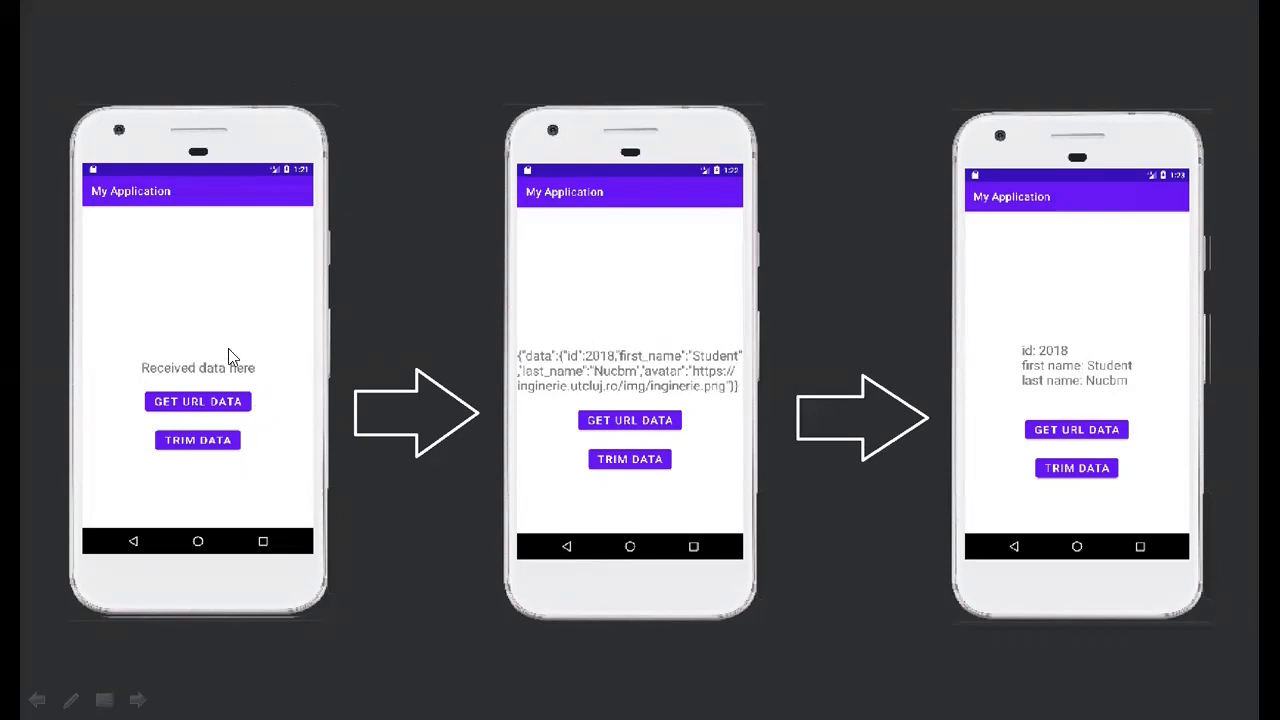
pyautogui.moveTo(238, 362)
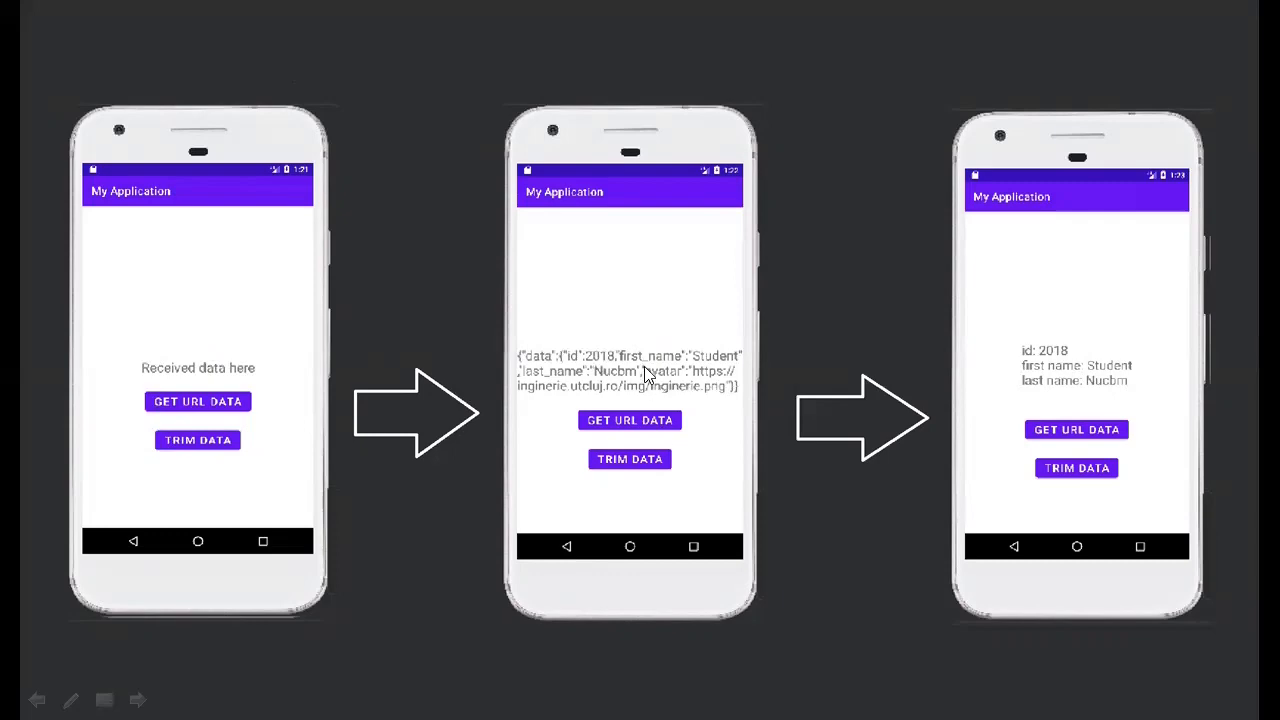
pyautogui.moveTo(584, 356)
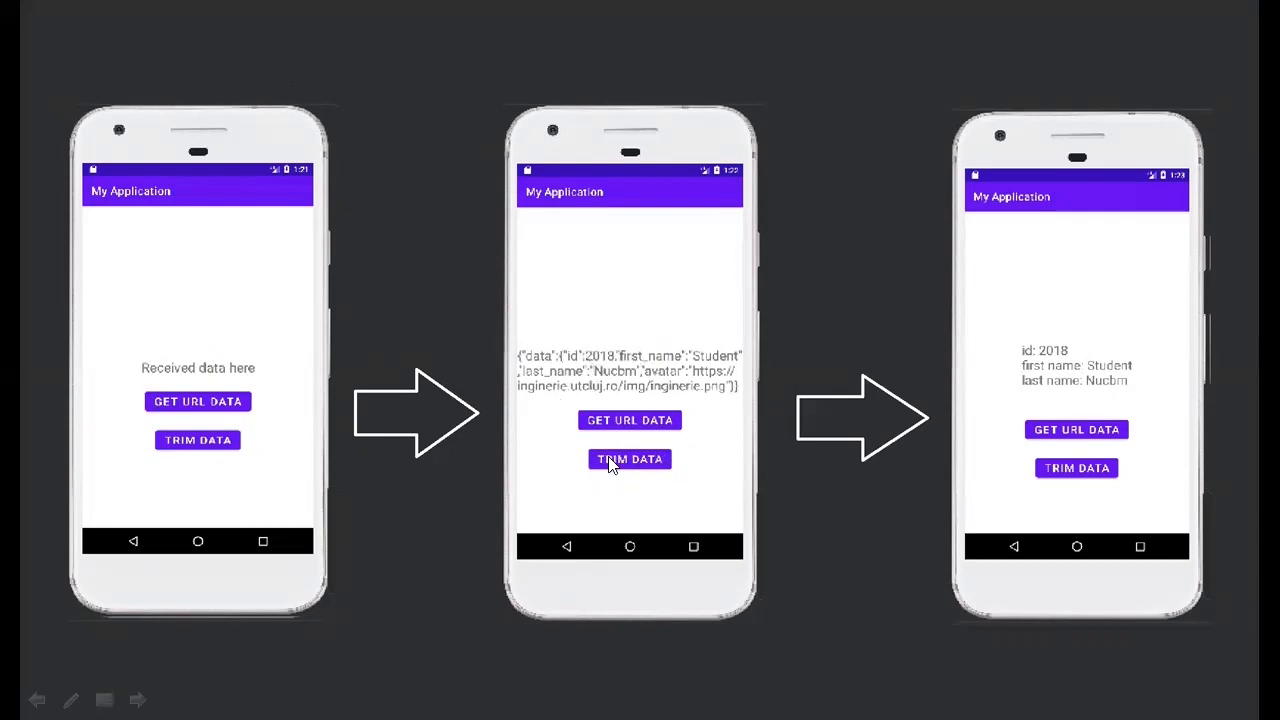
pyautogui.moveTo(1064, 510)
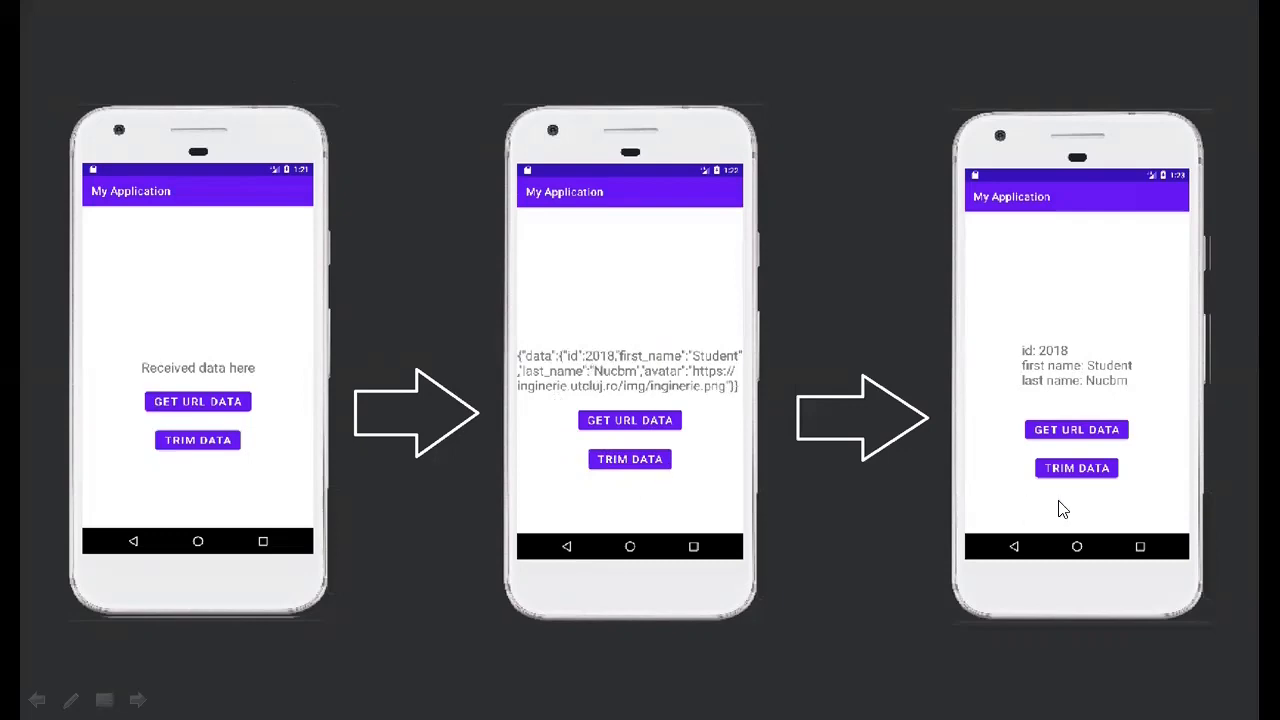
pyautogui.moveTo(920, 330)
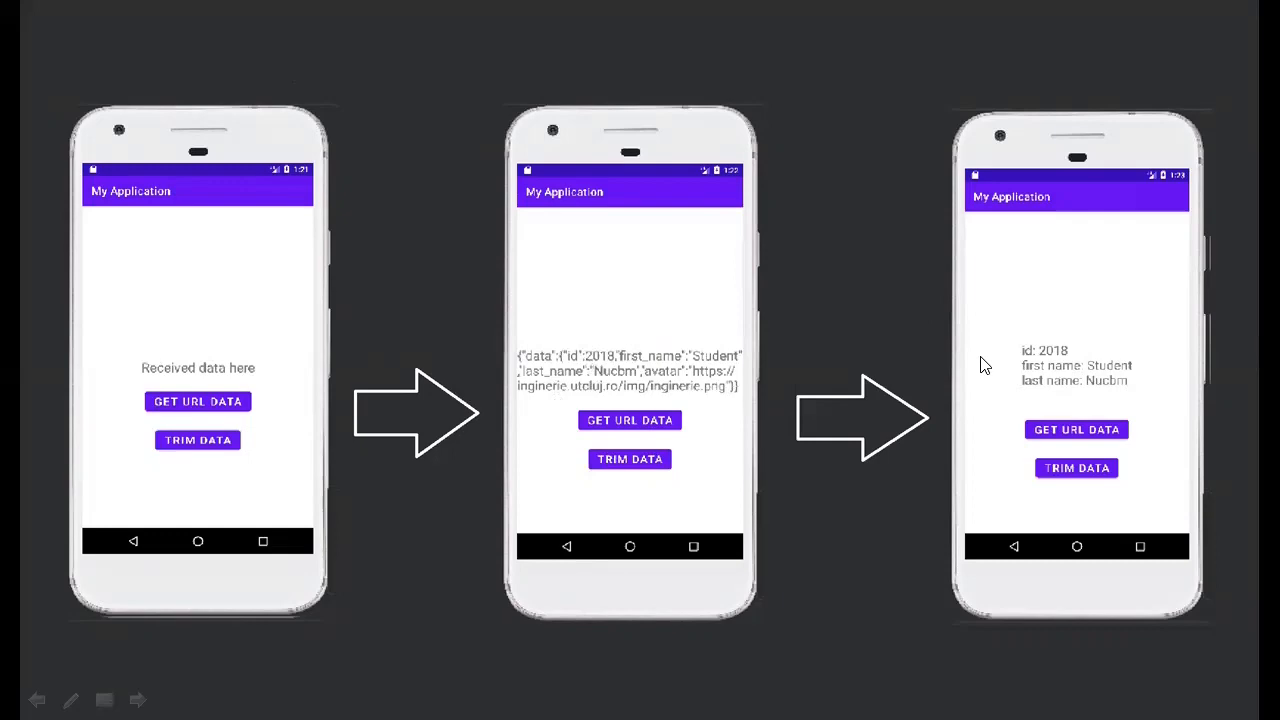
pyautogui.moveTo(688, 268)
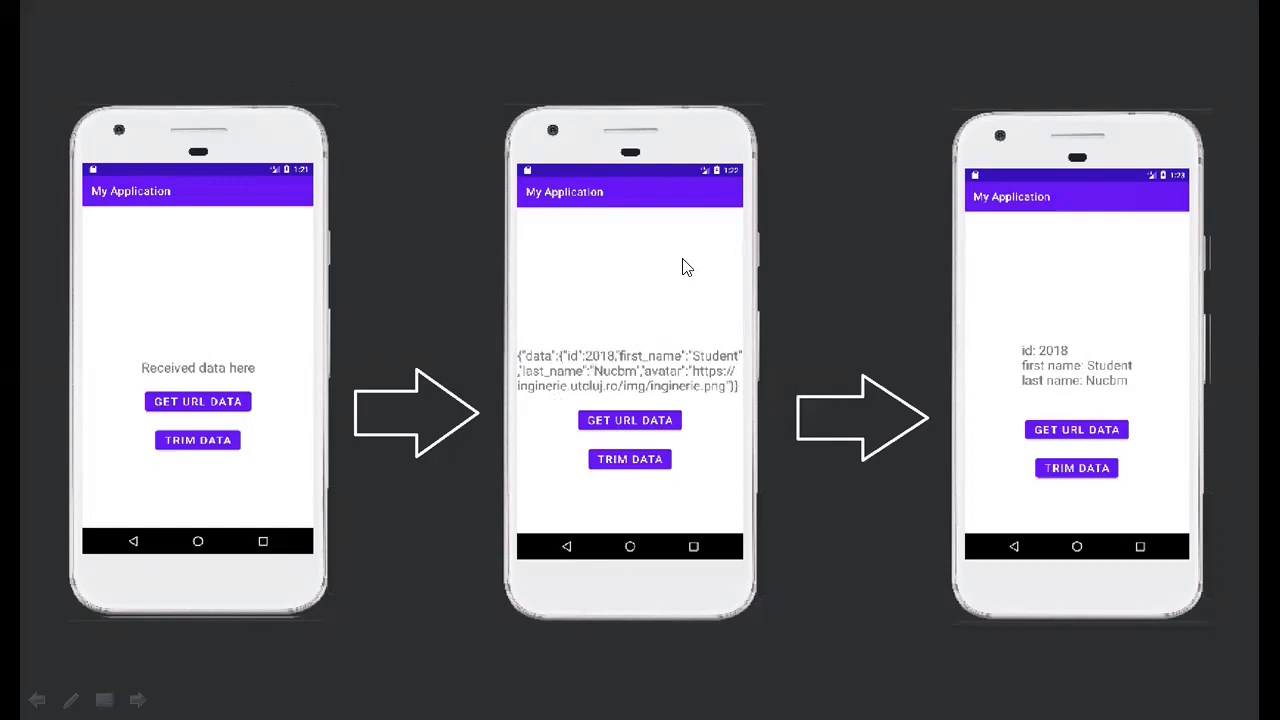
pyautogui.moveTo(424, 320)
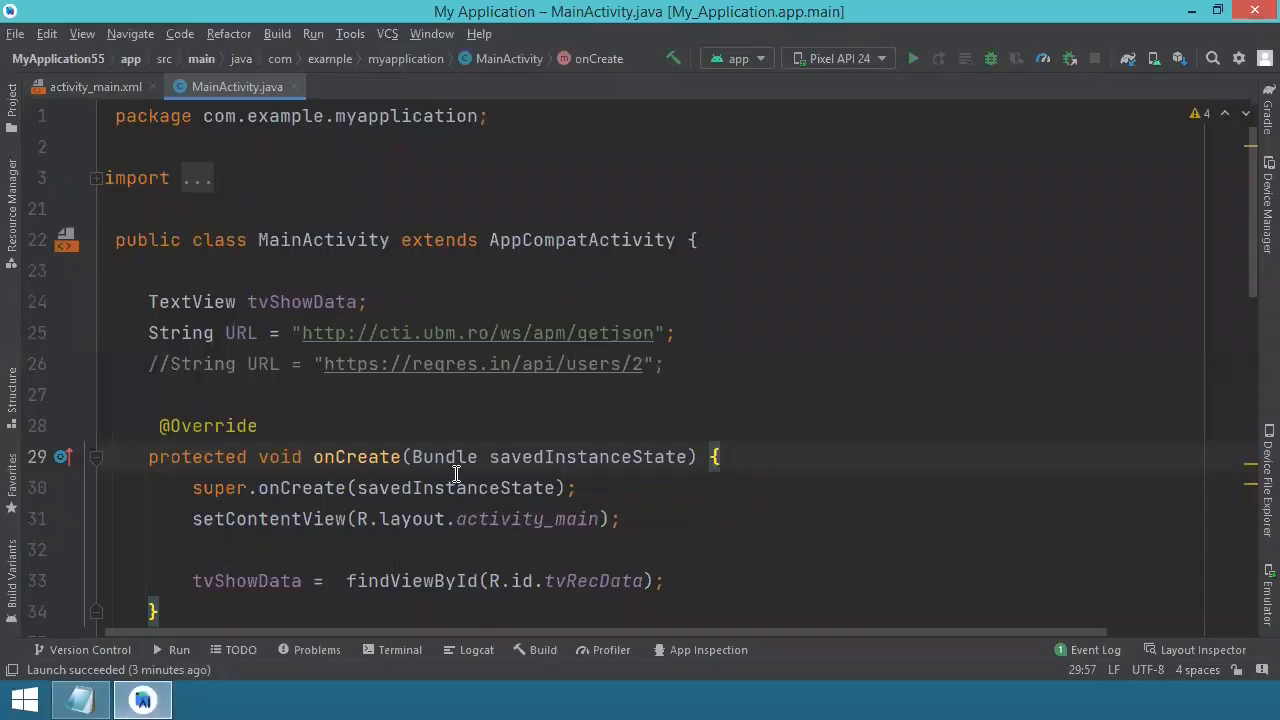
pyautogui.moveTo(398, 414)
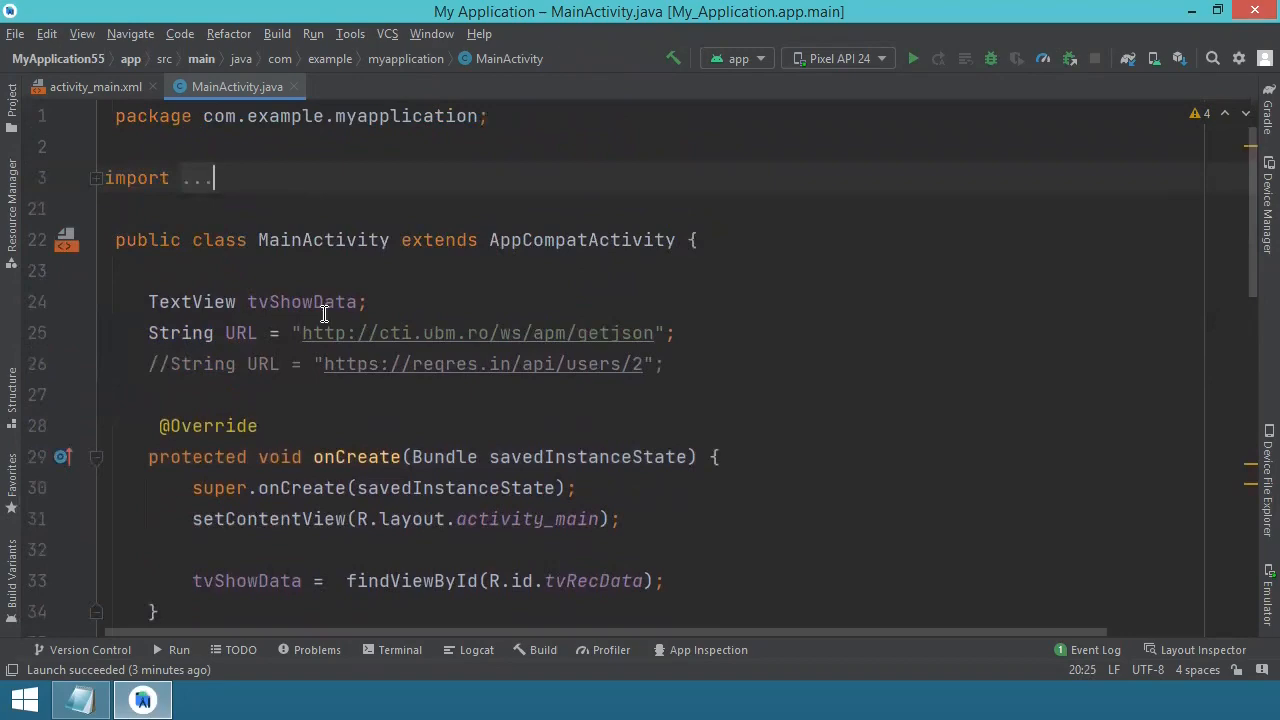
pyautogui.moveTo(344, 456)
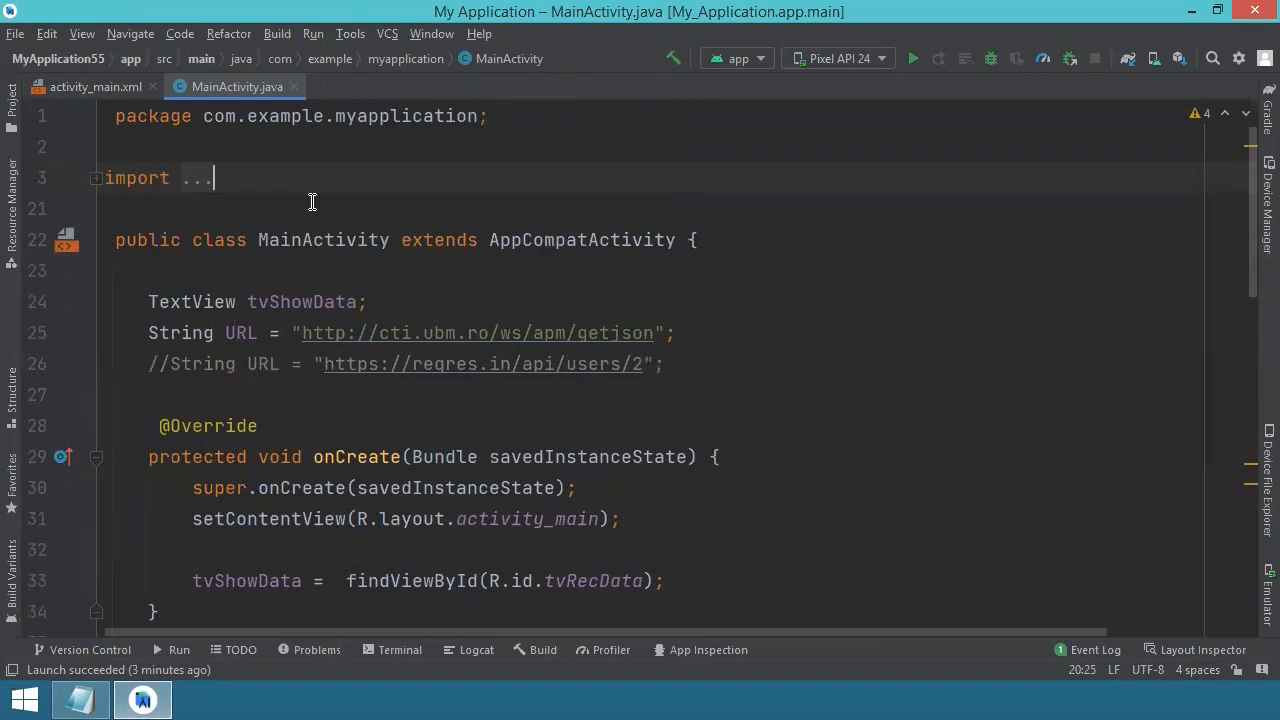
pyautogui.moveTo(352, 356)
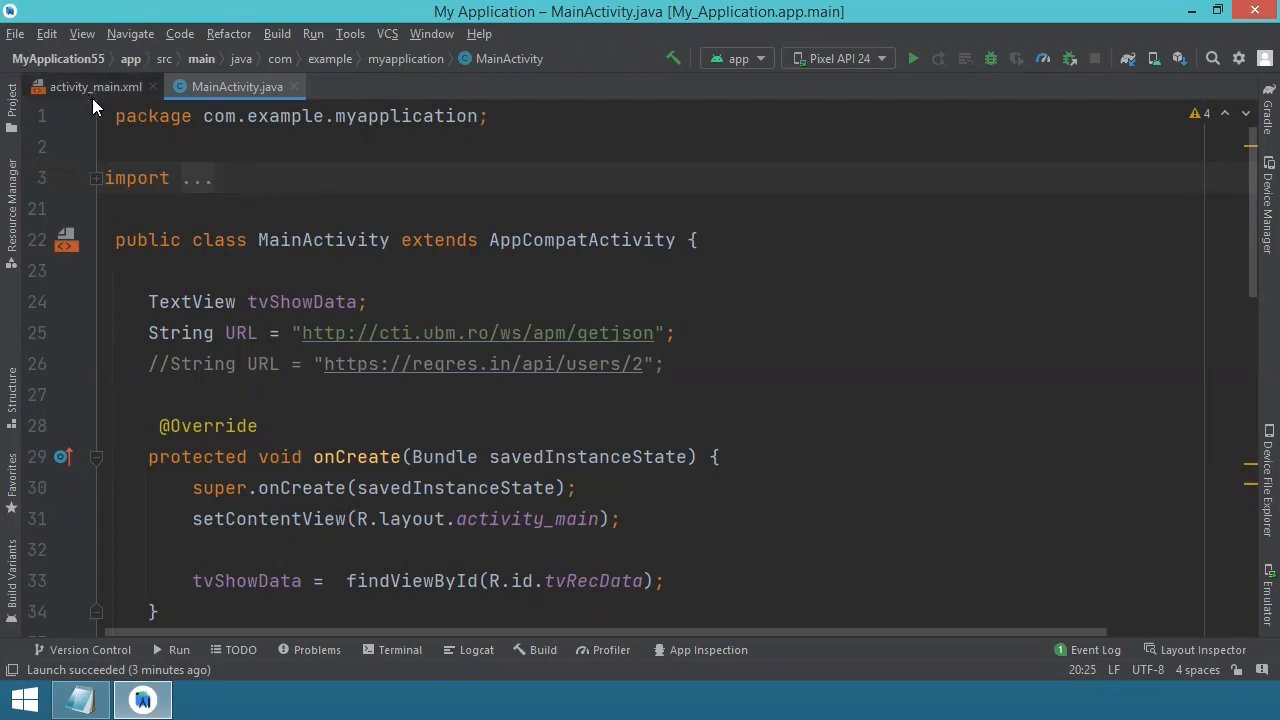
# - Open AndroidManifest.xml from the manifests folder, showing the uses-permission INTERNET line
pyautogui.click(96, 88)
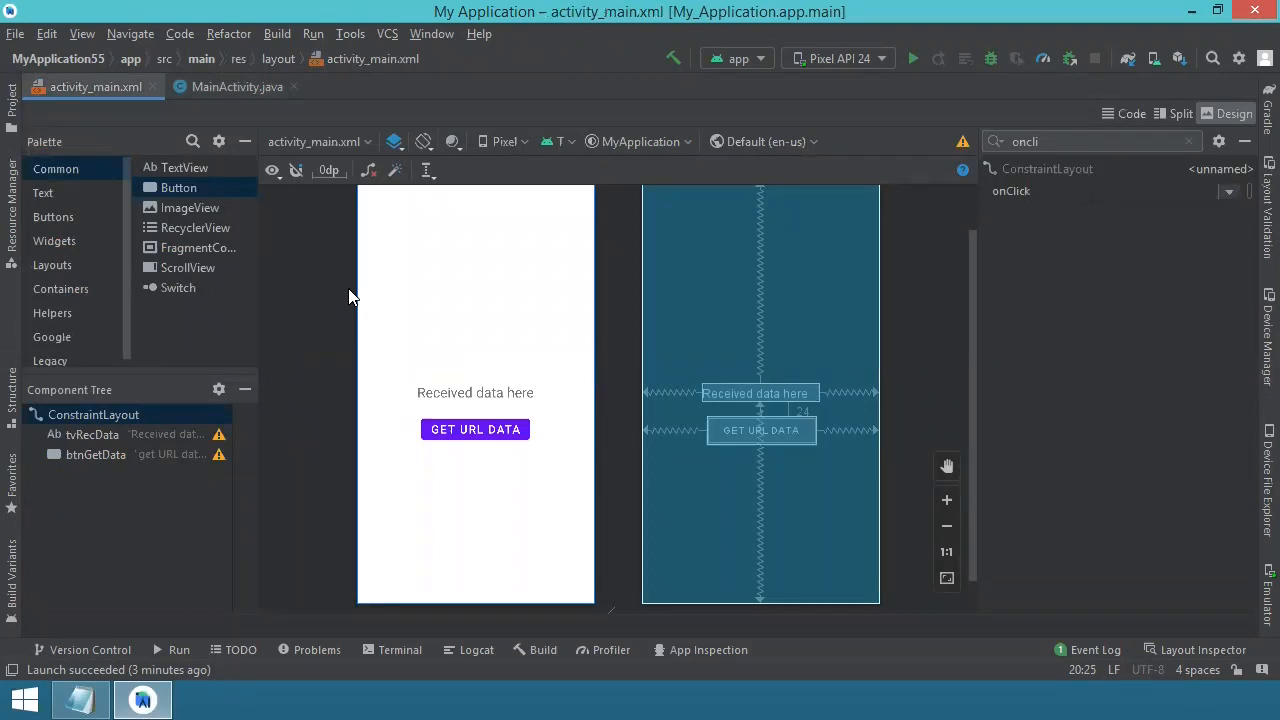
pyautogui.moveTo(320, 248)
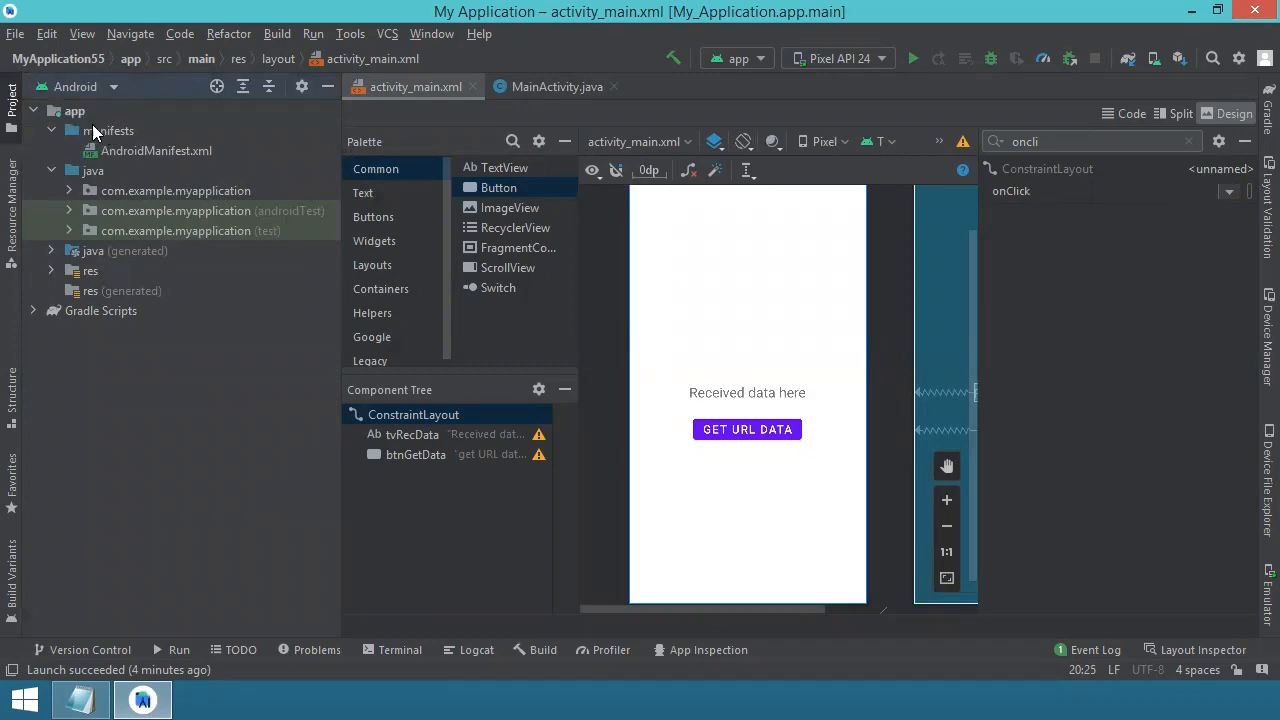
pyautogui.moveTo(128, 156)
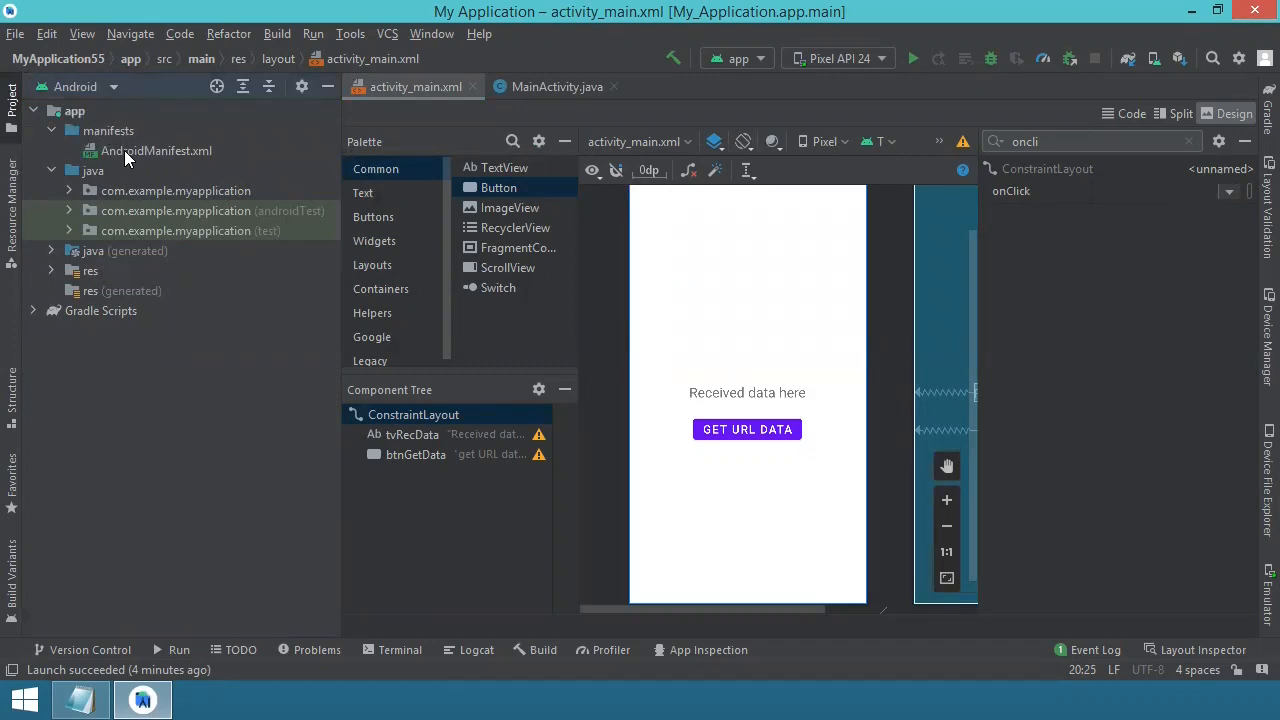
pyautogui.click(156, 150)
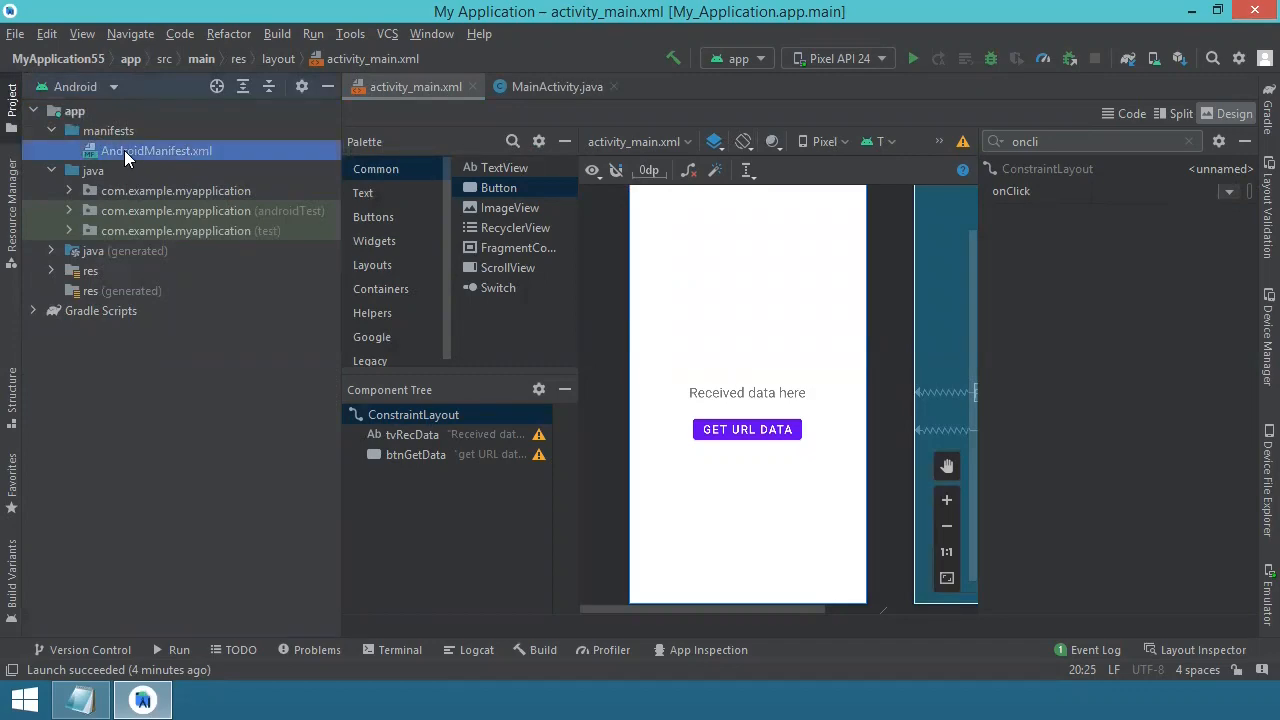
pyautogui.doubleClick(156, 150)
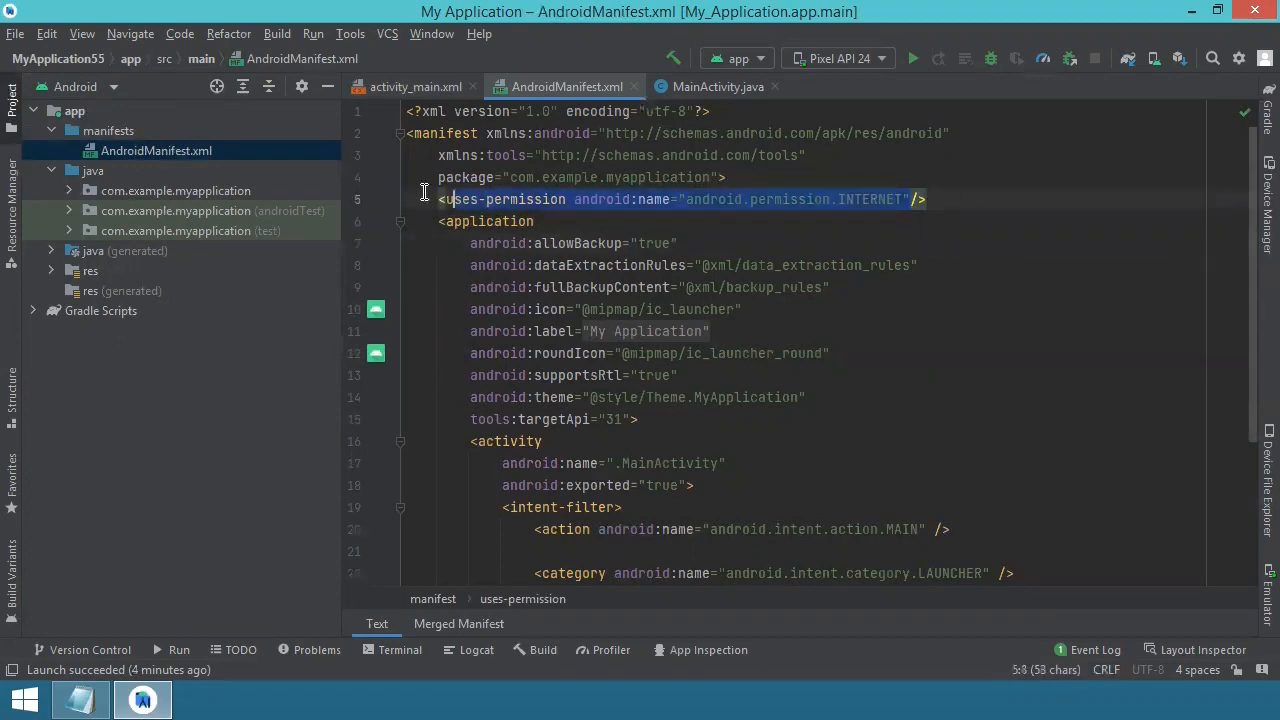
pyautogui.click(810, 232)
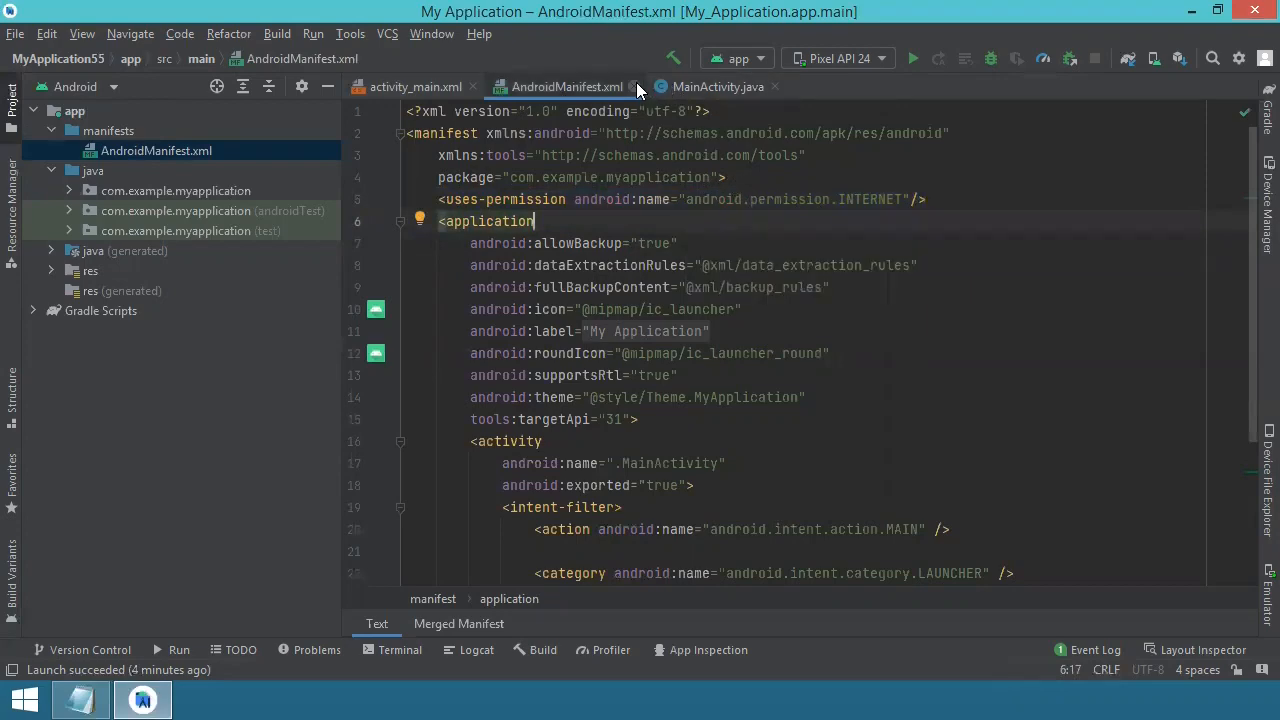
# - Open the module build.gradle with implementation 'com.squareup.okhttp3:okhttp:4.10.0' in dependencies
pyautogui.click(412, 86)
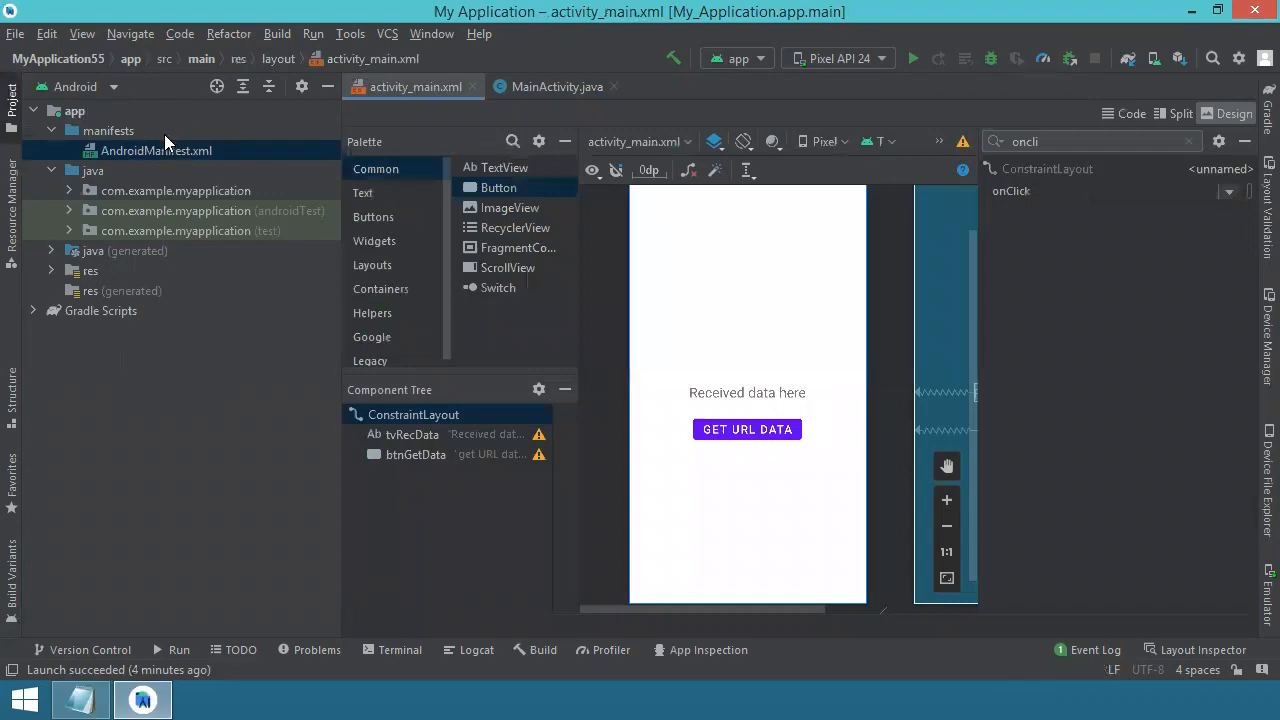
pyautogui.click(100, 312)
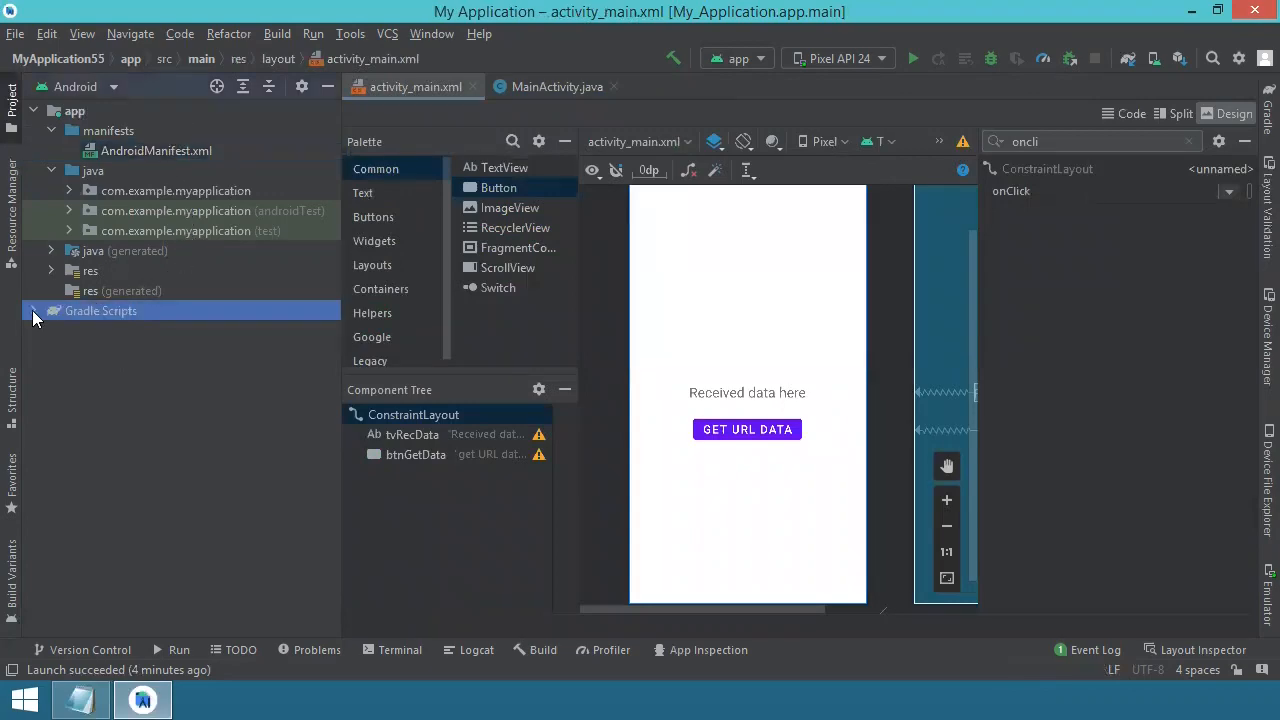
pyautogui.click(34, 310)
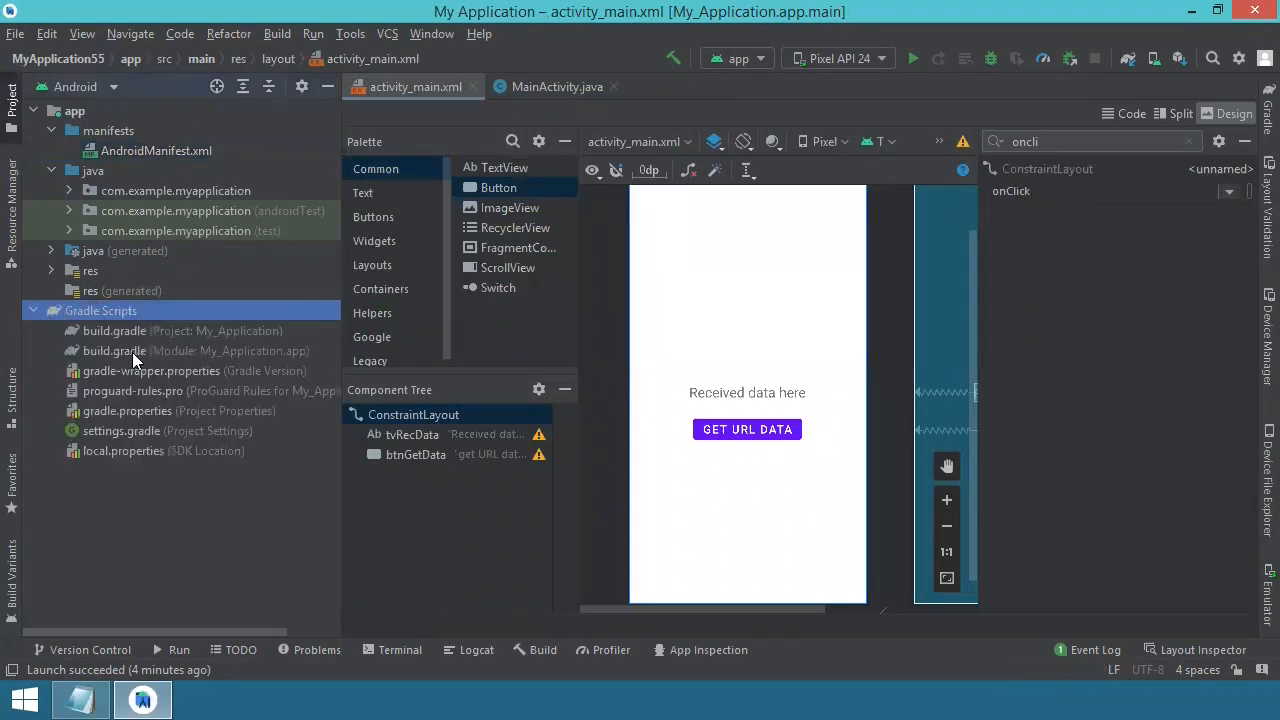
pyautogui.click(114, 350)
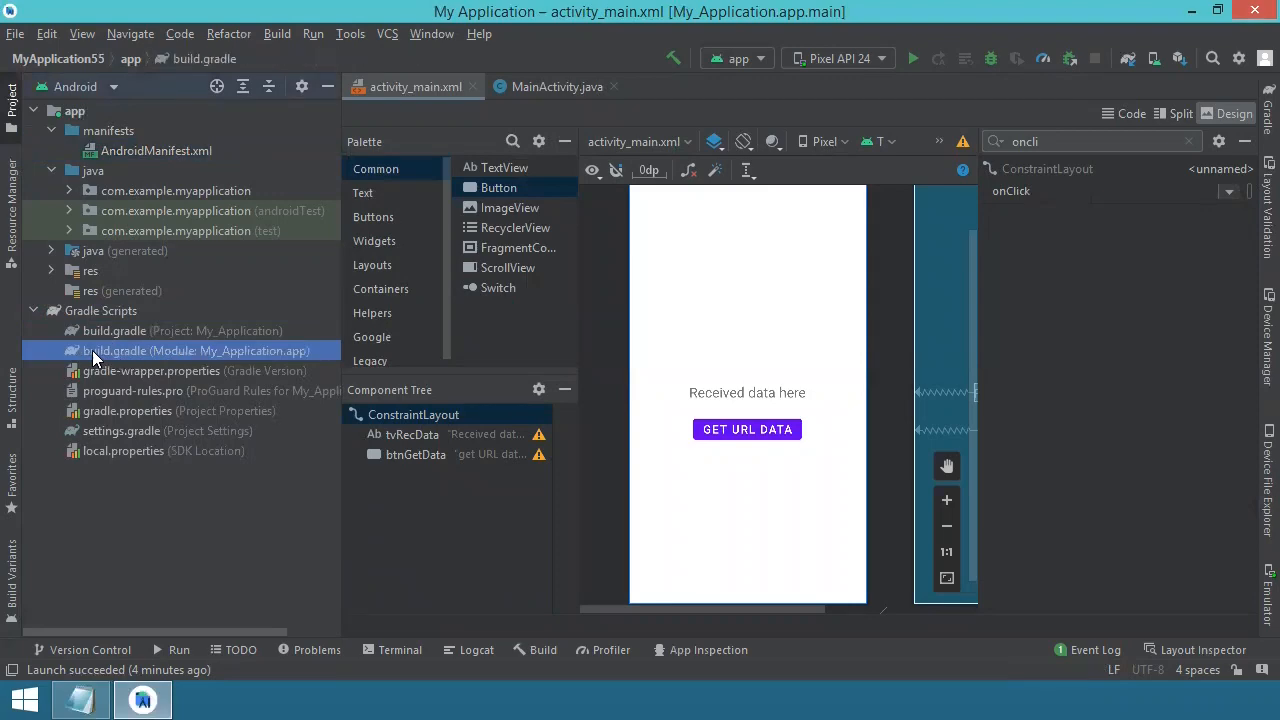
pyautogui.moveTo(196, 356)
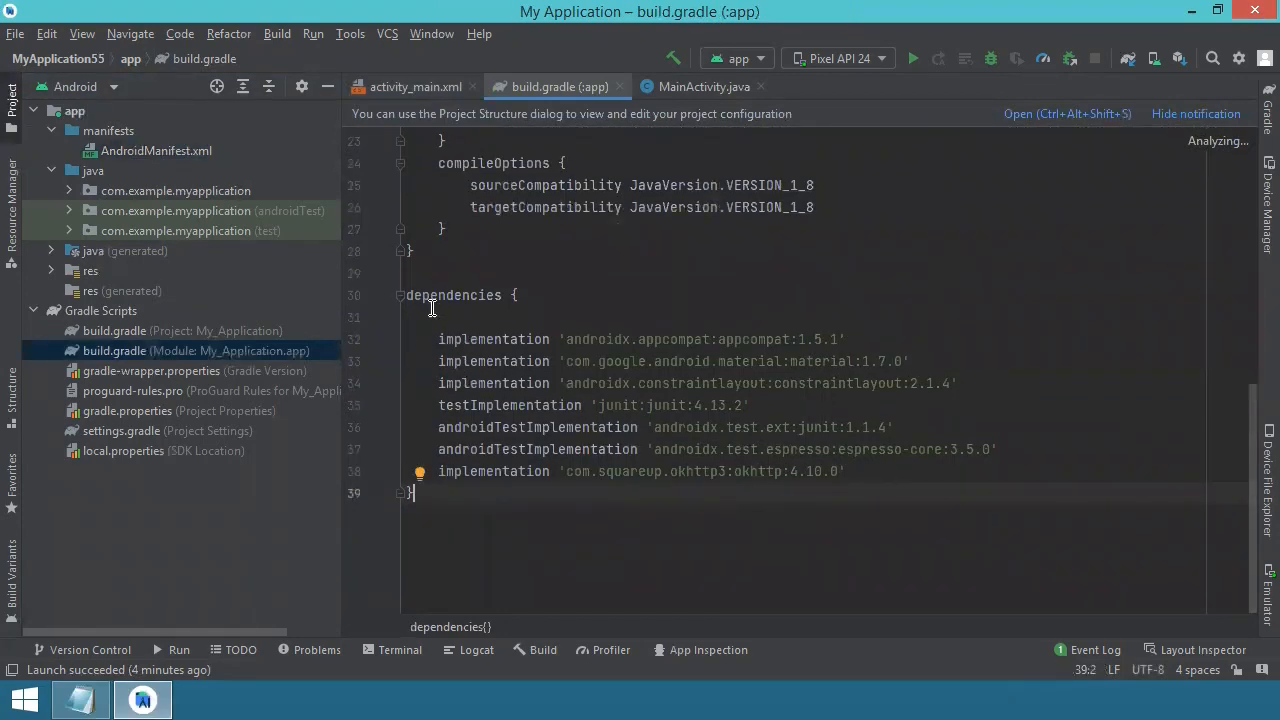
pyautogui.tripleClick(640, 472)
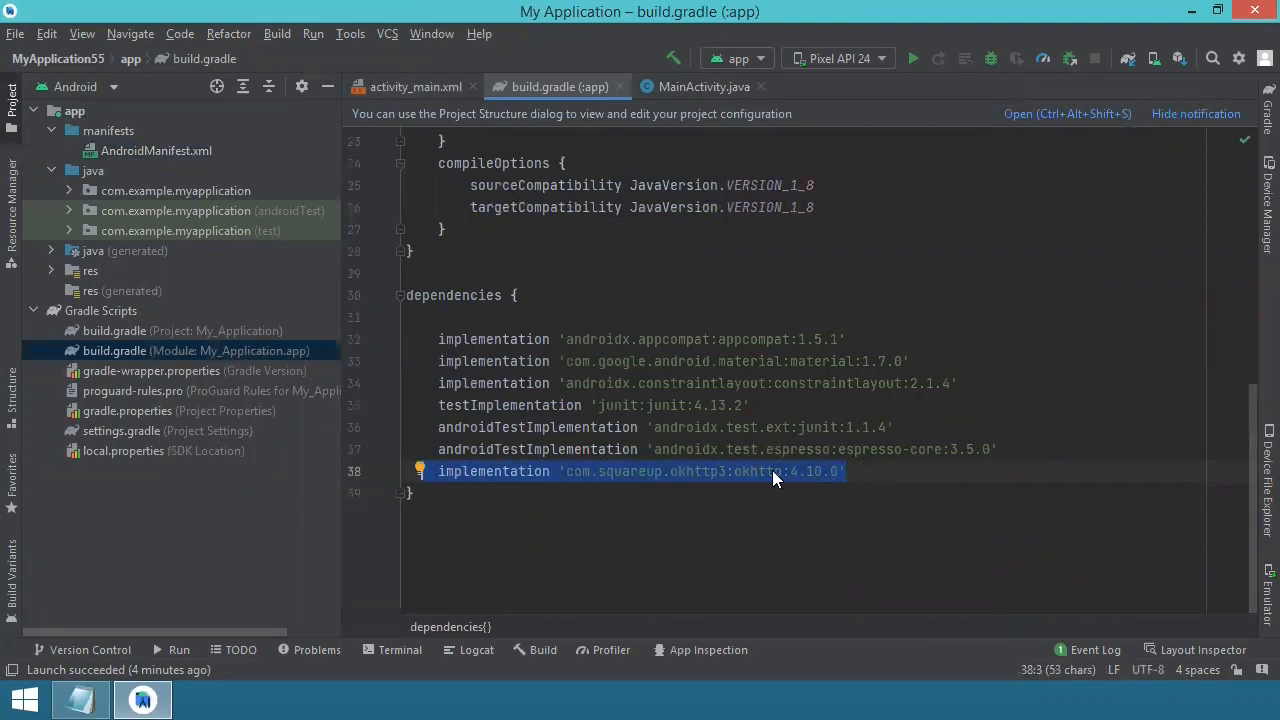
pyautogui.moveTo(788, 488)
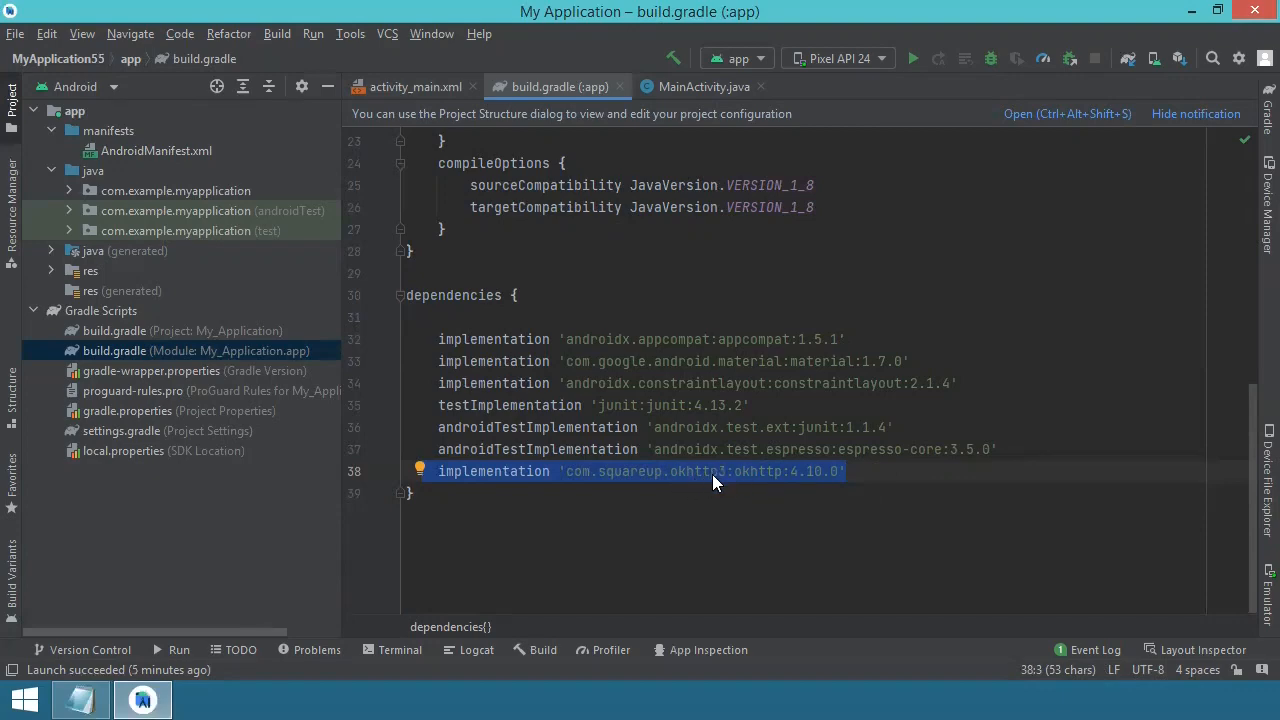
pyautogui.moveTo(528, 486)
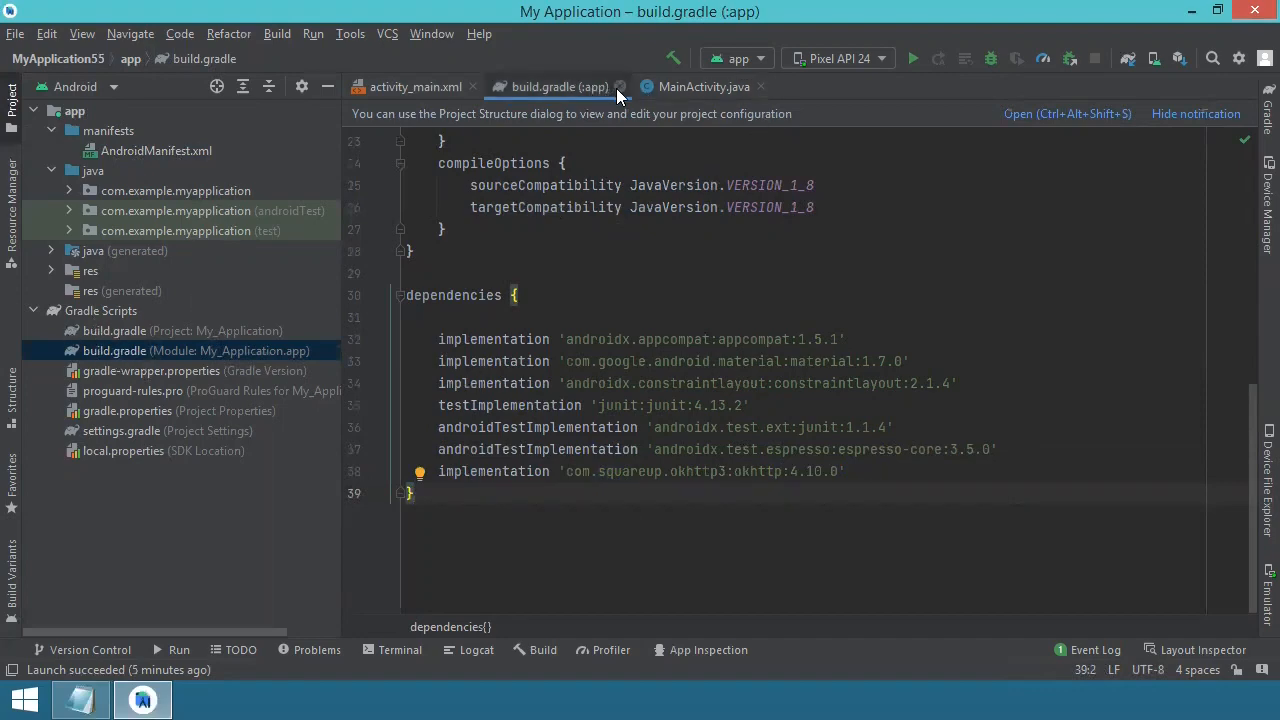
# - Close build.gradle, hide the Project panel and select the 'Received data here' TextView in Design view
pyautogui.click(416, 86)
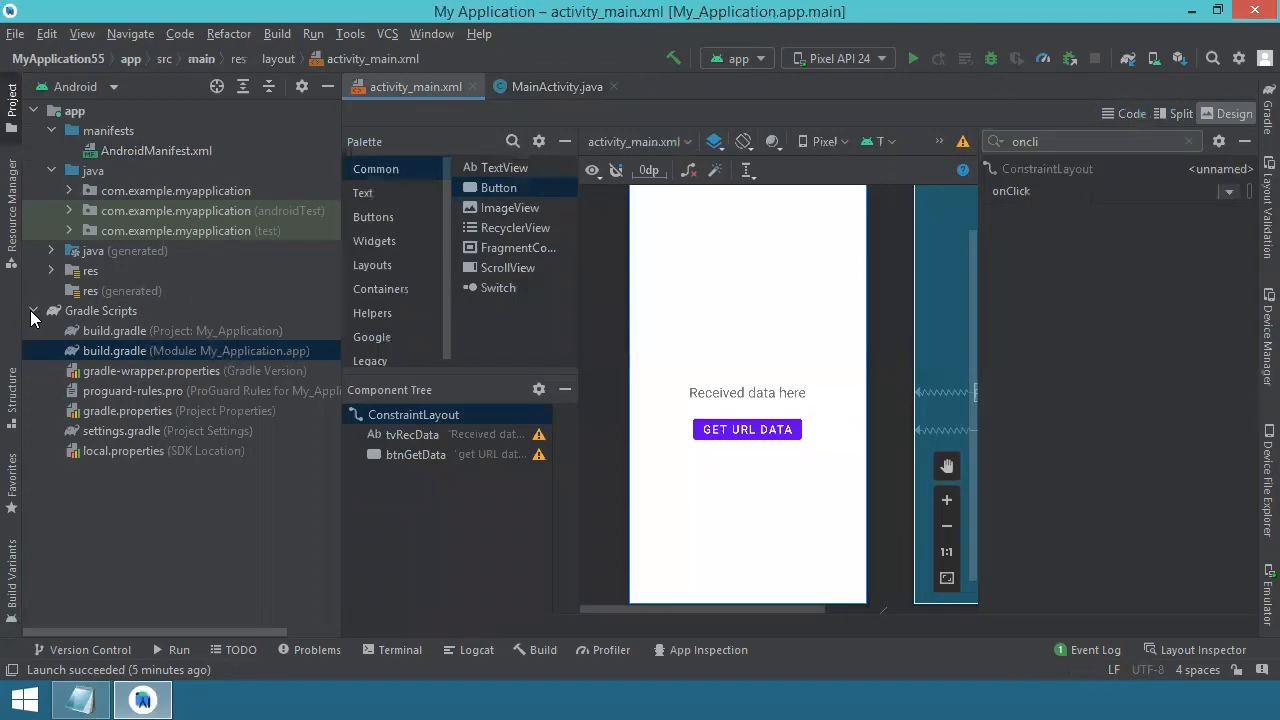
pyautogui.click(32, 110)
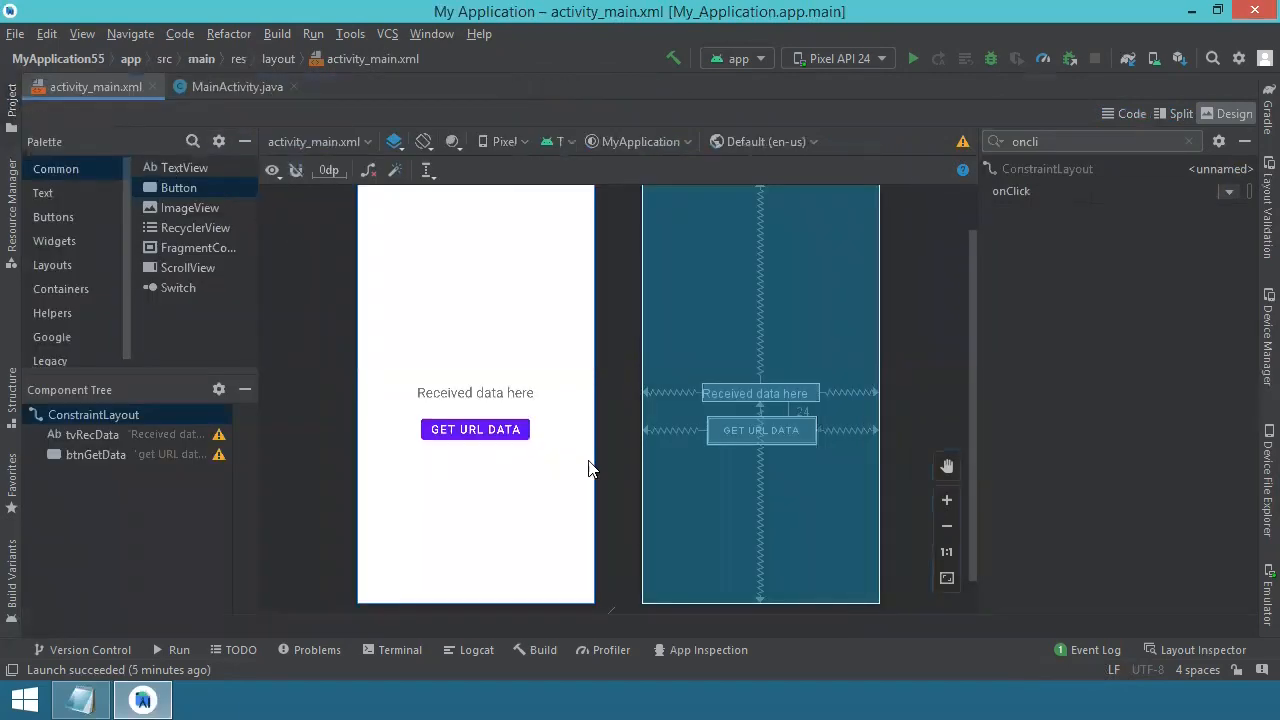
pyautogui.click(476, 428)
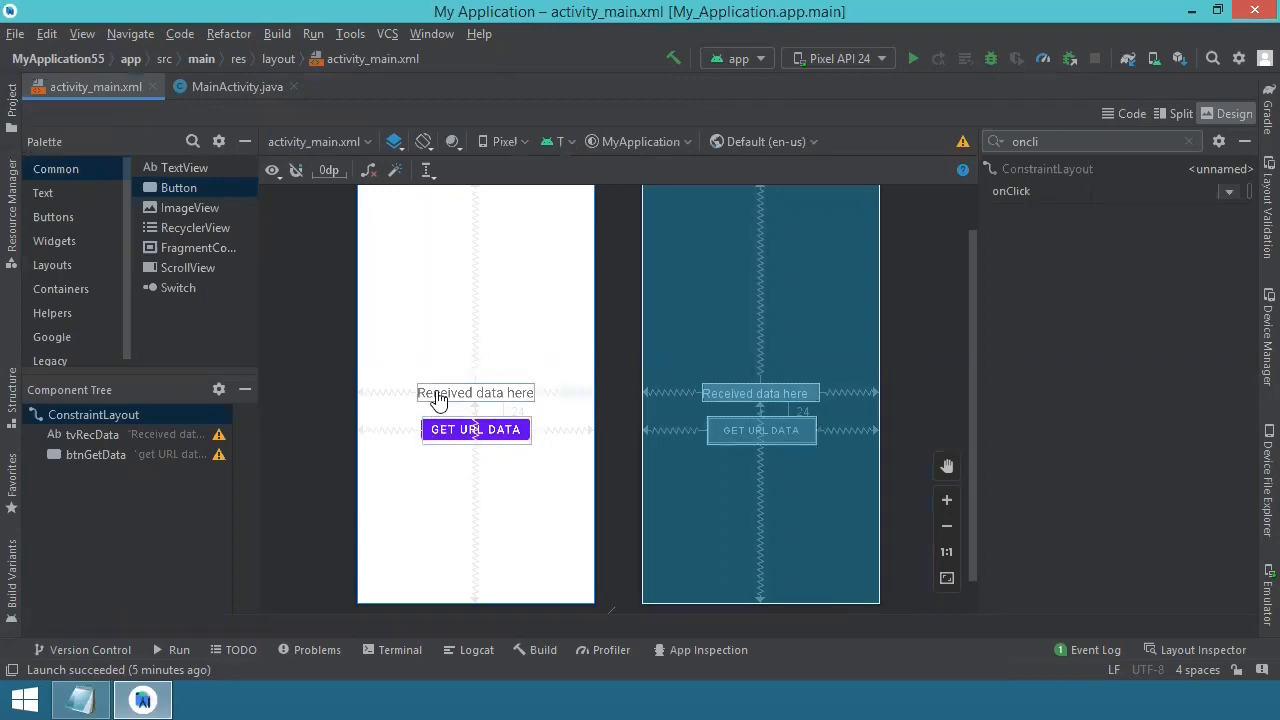
pyautogui.click(476, 392)
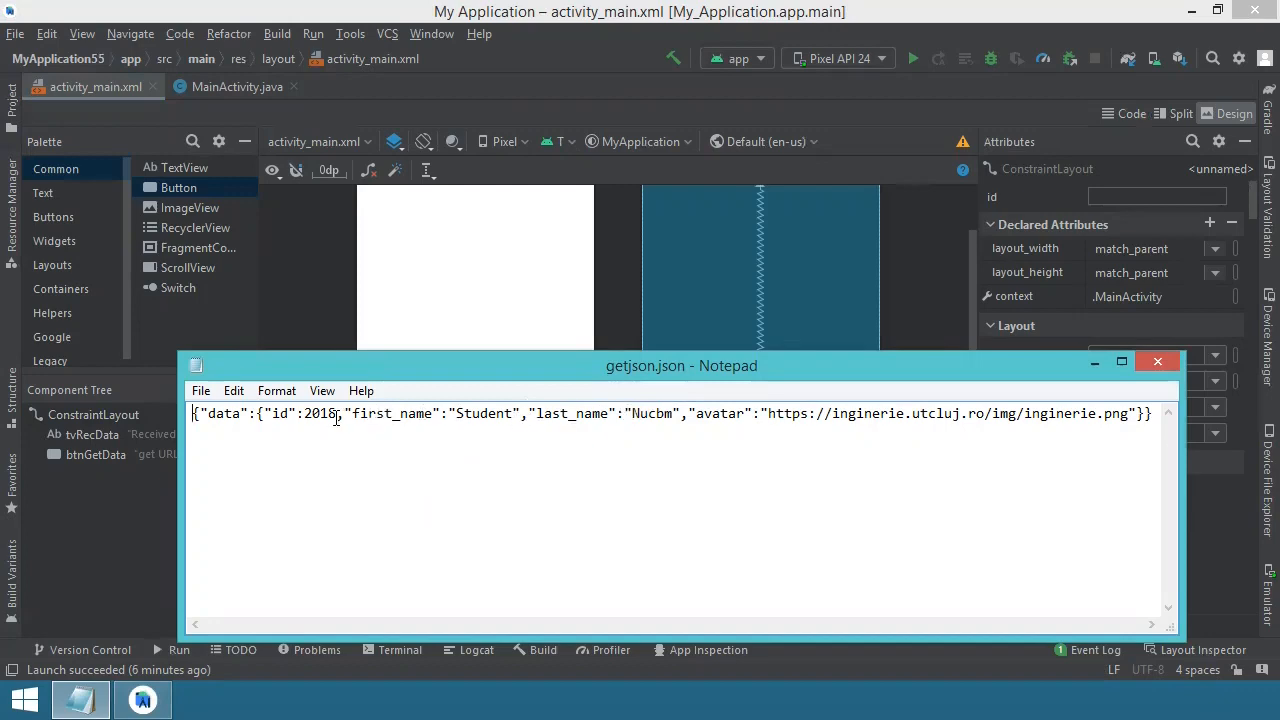
pyautogui.moveTo(338, 412); pyautogui.dragTo(730, 412)
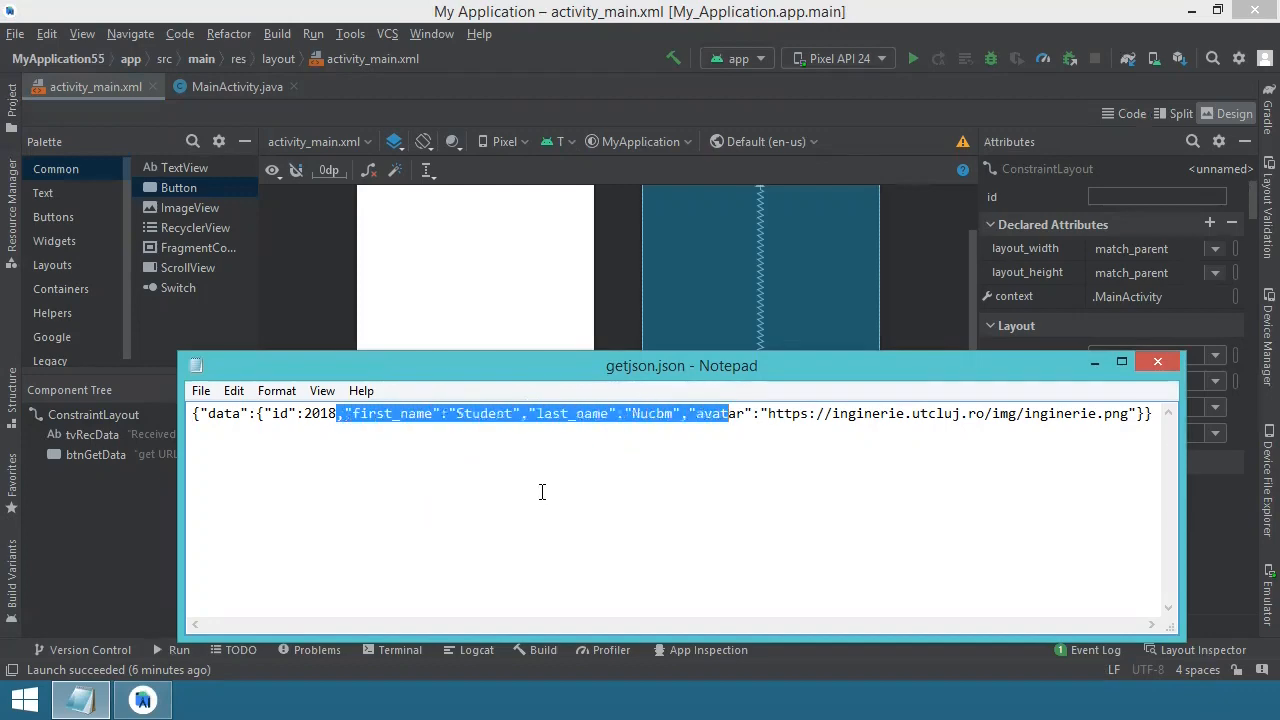
pyautogui.click(392, 462)
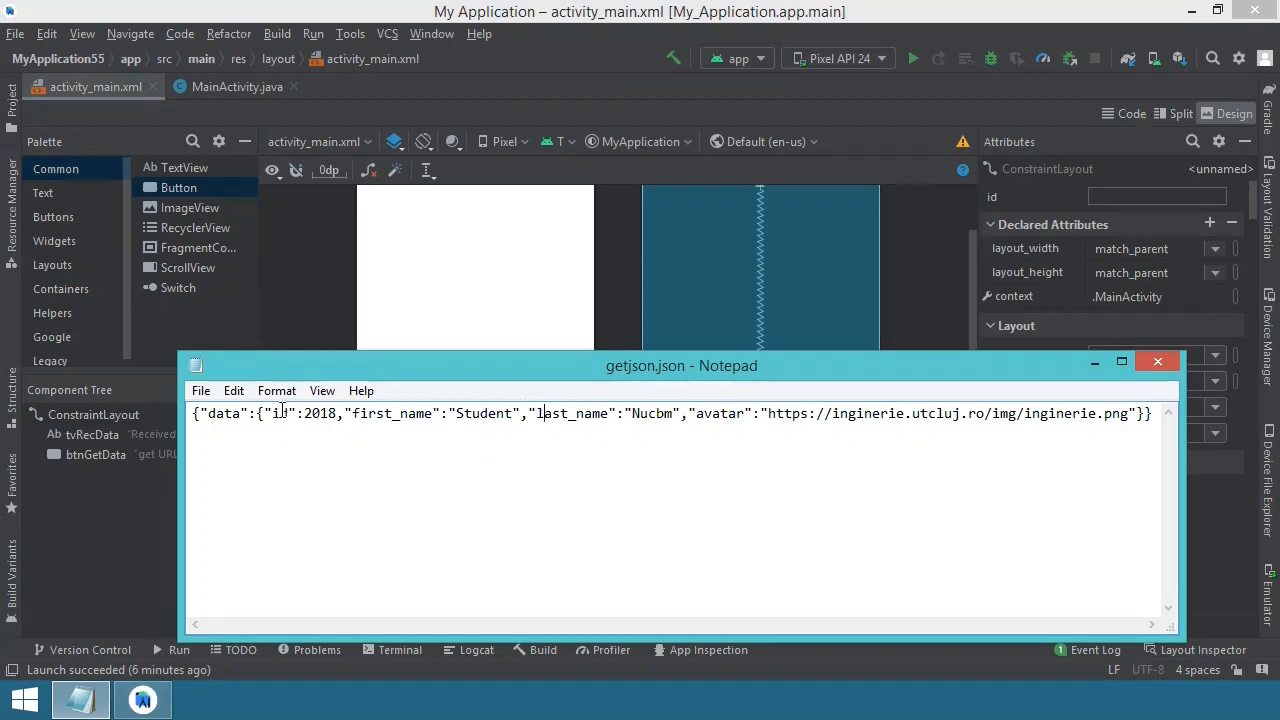
pyautogui.doubleClick(318, 412)
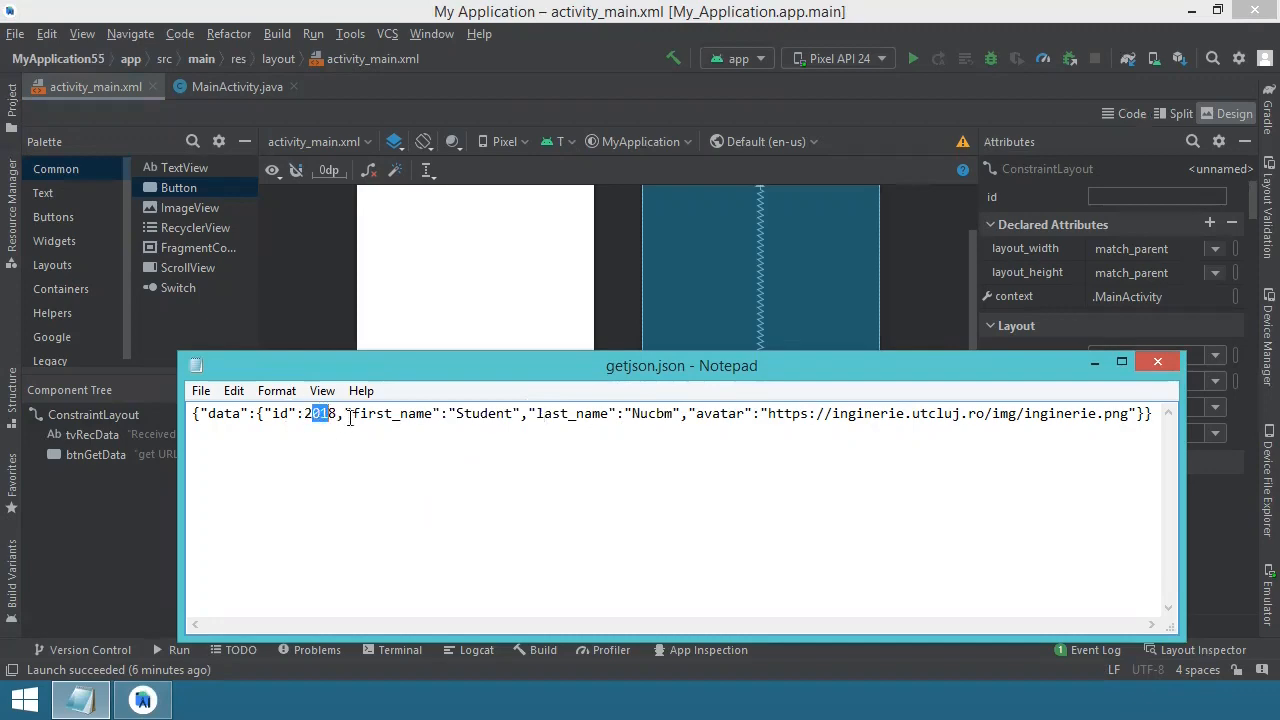
pyautogui.doubleClick(488, 412)
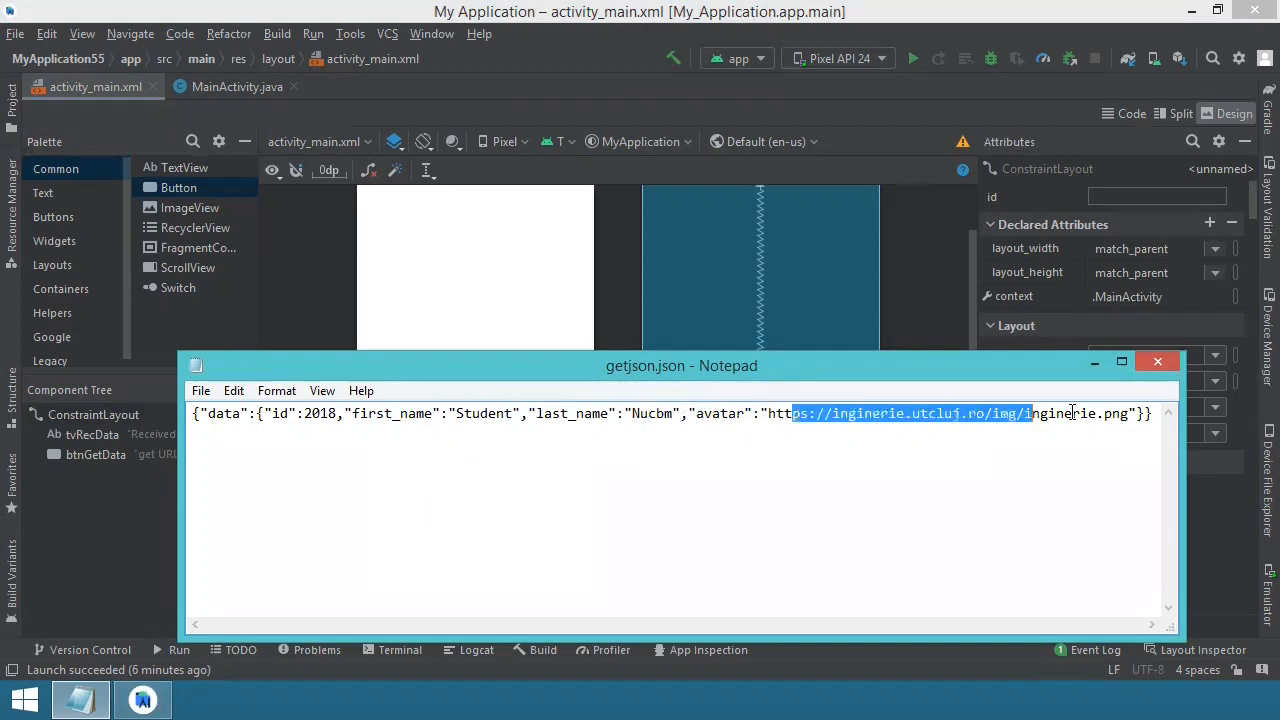
pyautogui.click(656, 456)
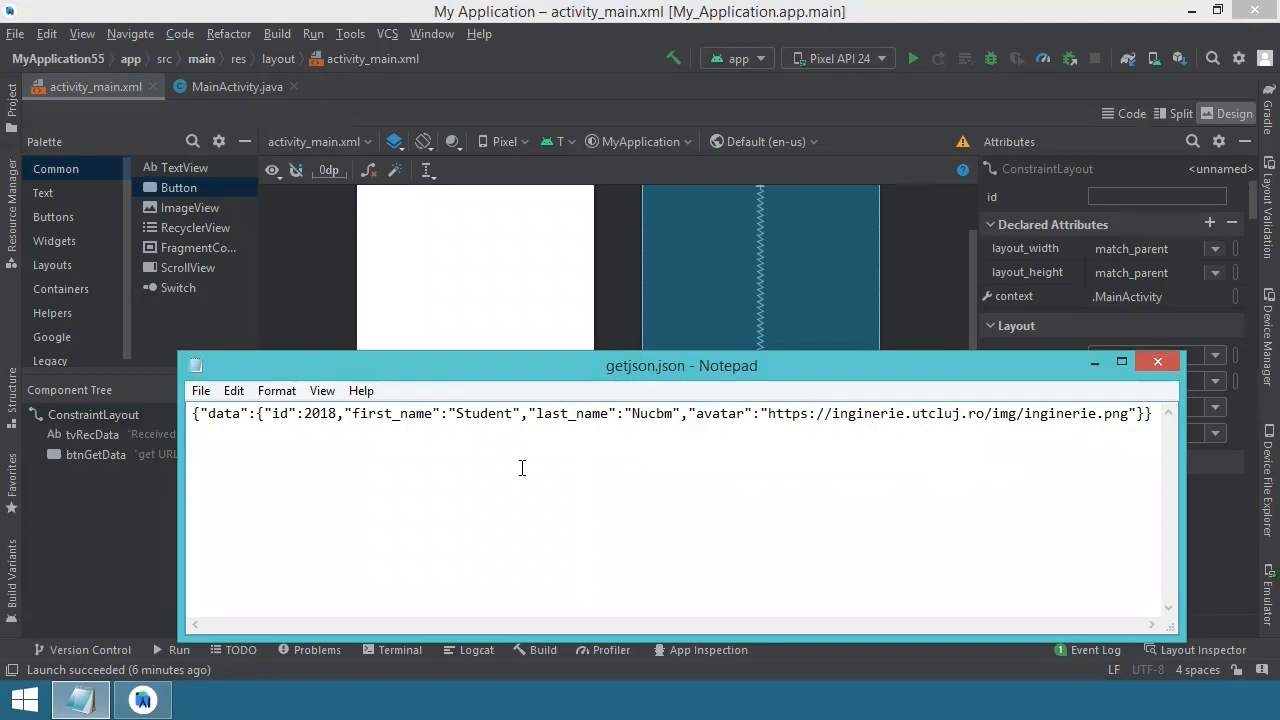
pyautogui.moveTo(340, 436)
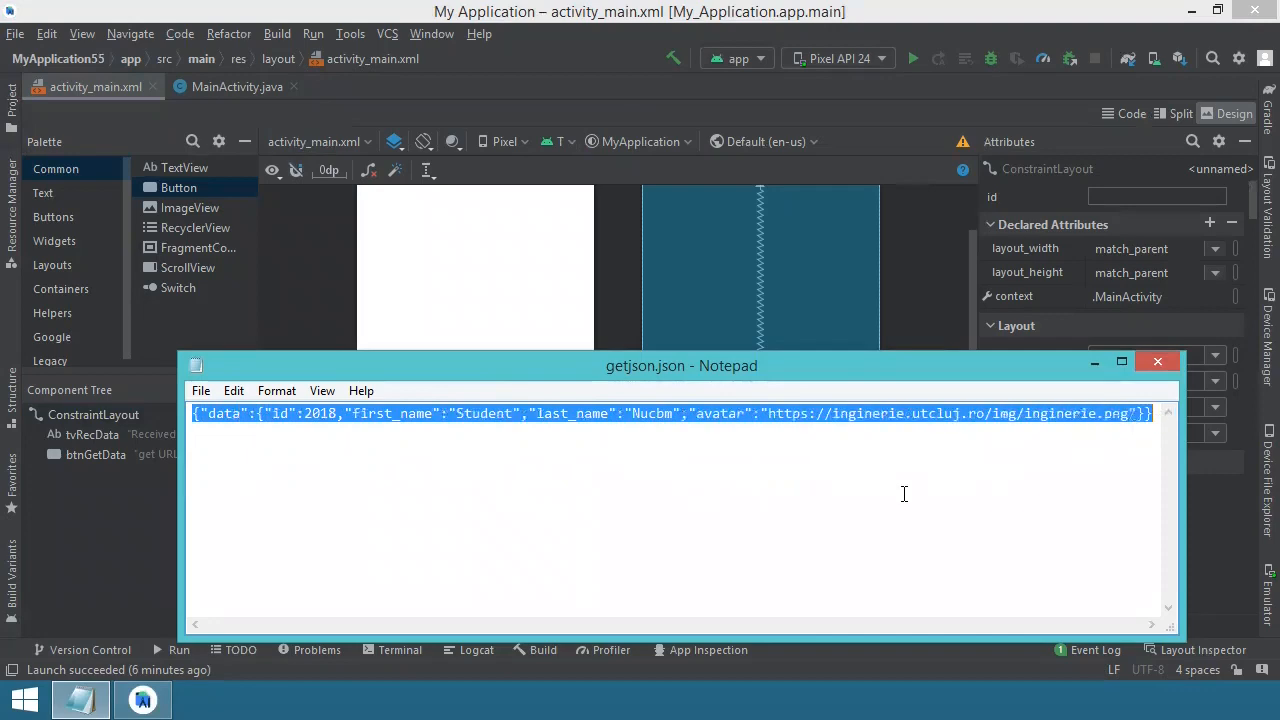
pyautogui.click(504, 512)
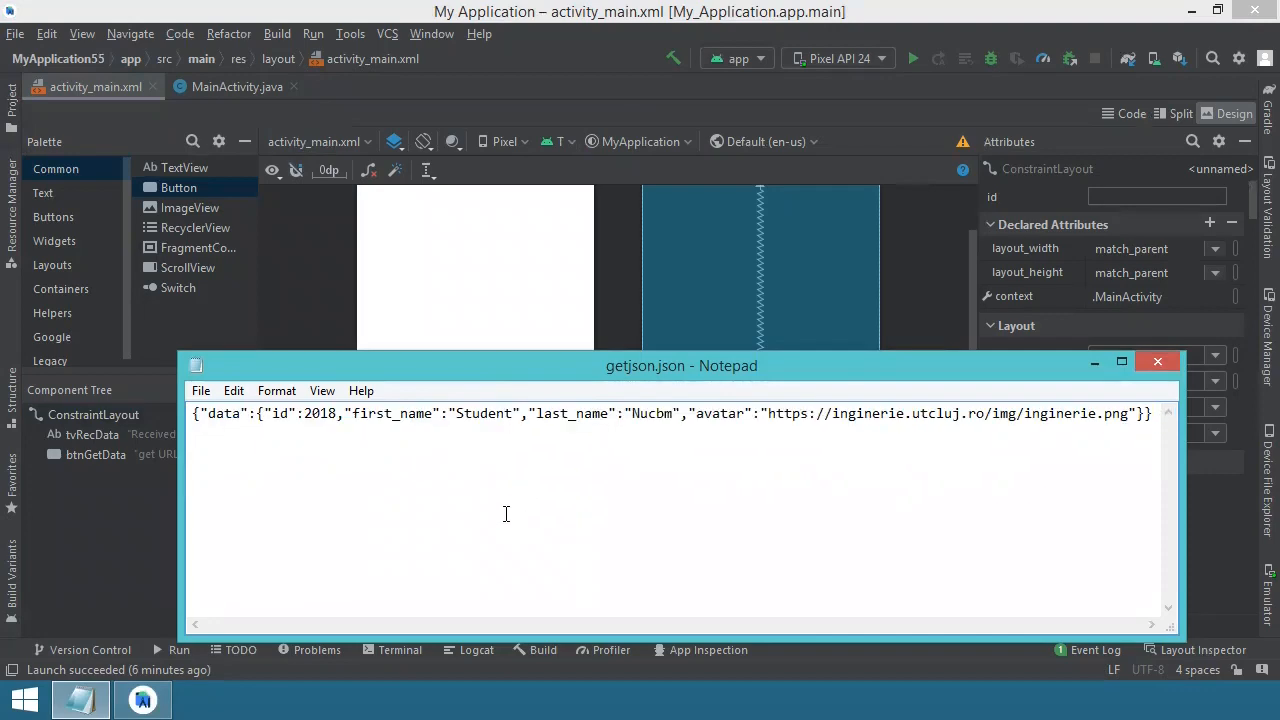
pyautogui.moveTo(538, 512)
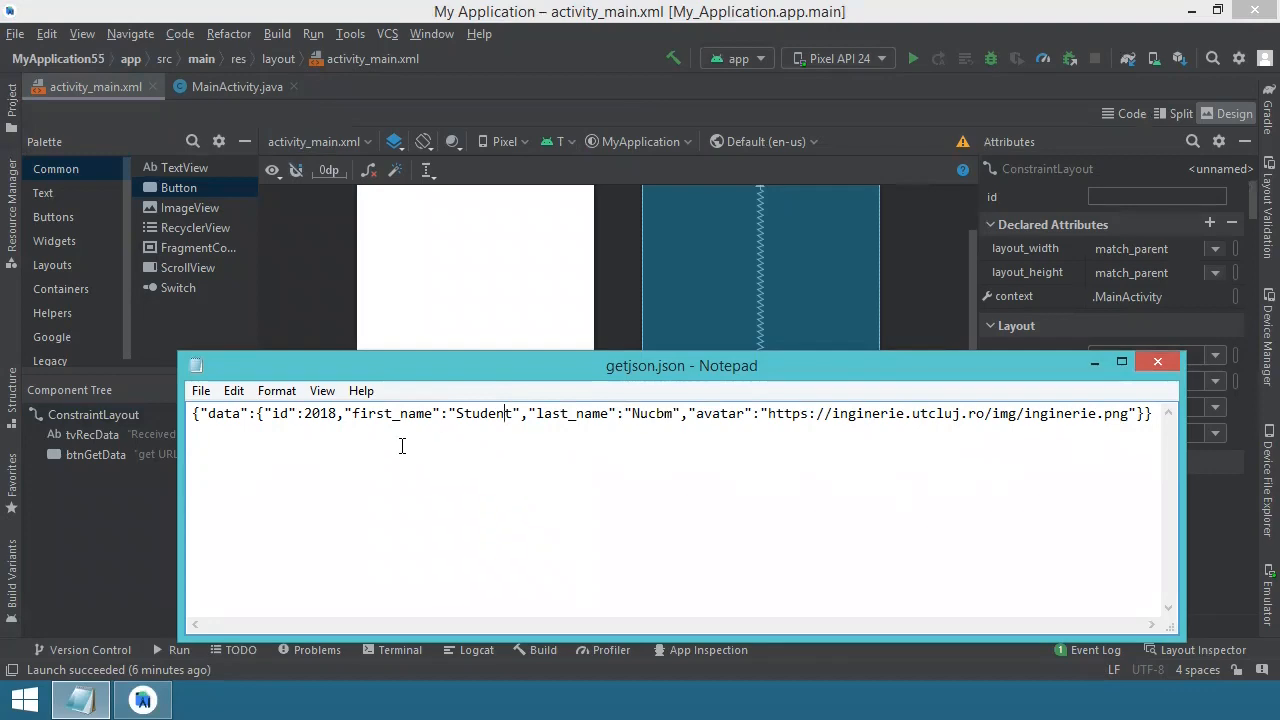
pyautogui.moveTo(310, 532)
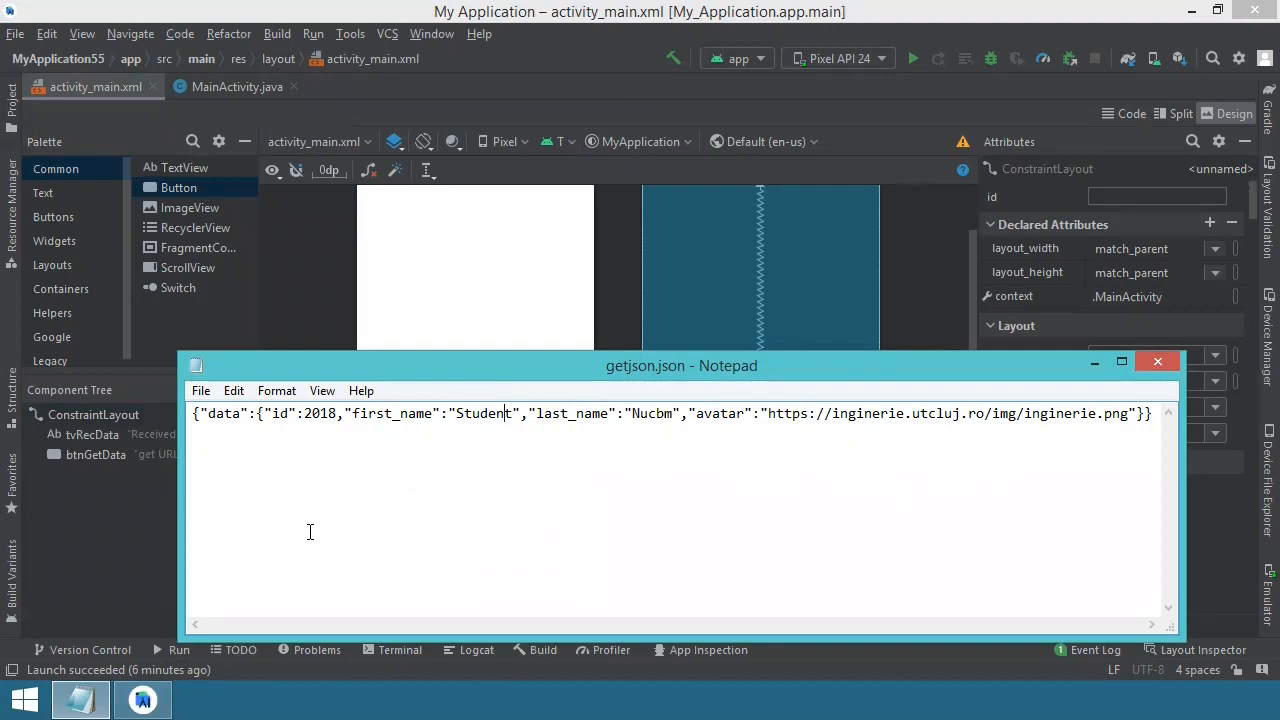
pyautogui.moveTo(284, 588)
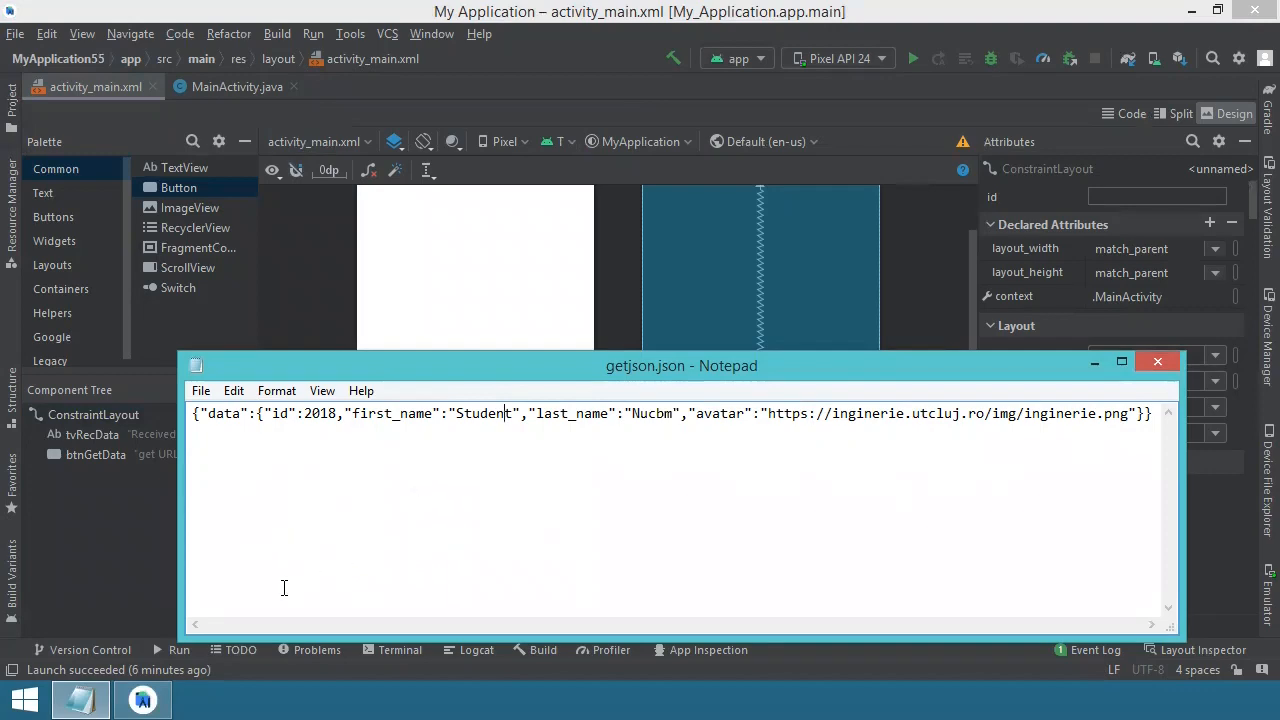
pyautogui.moveTo(472, 588)
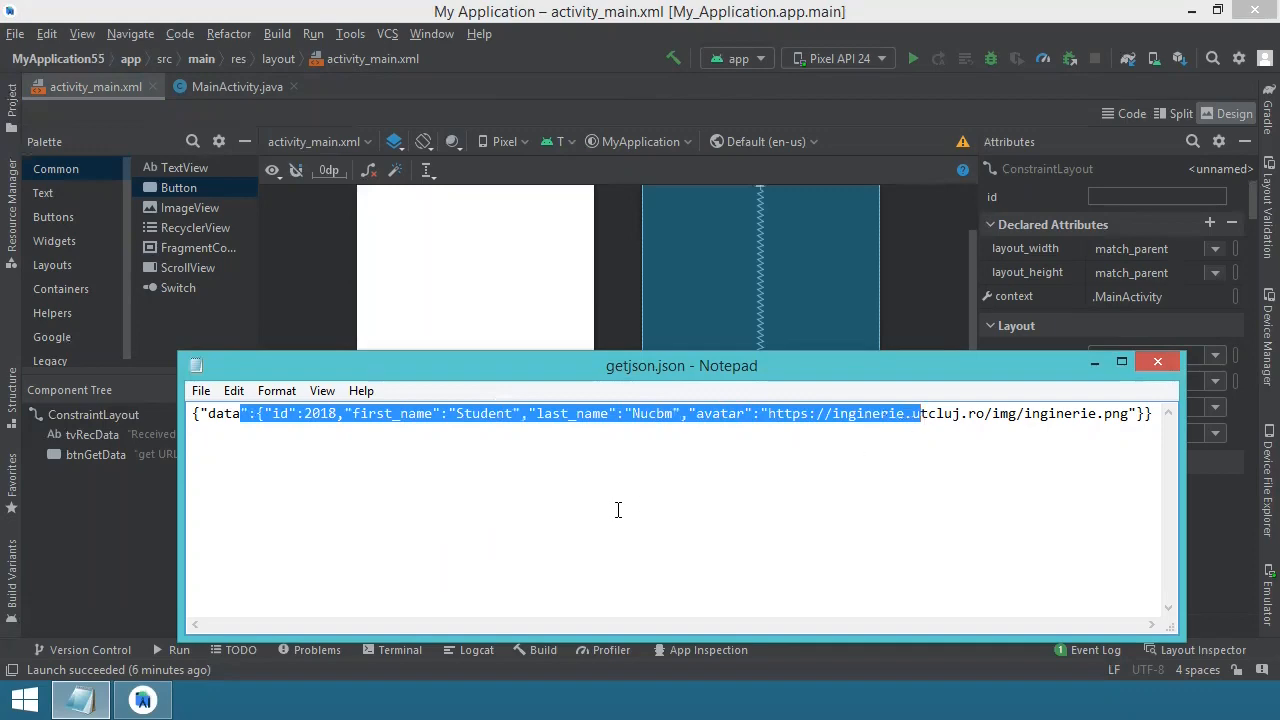
pyautogui.moveTo(512, 480)
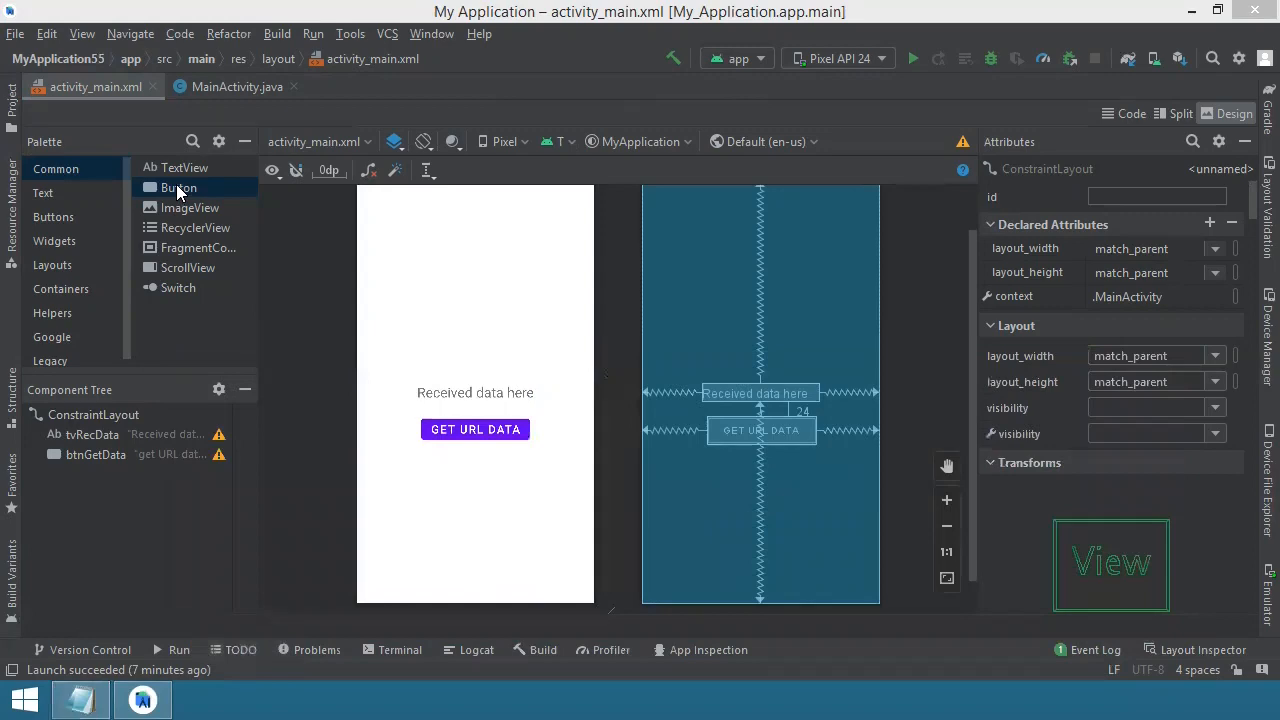
# - Place a new Button below GET URL DATA and infer its constraints automatically
pyautogui.moveTo(178, 188); pyautogui.dragTo(468, 470)
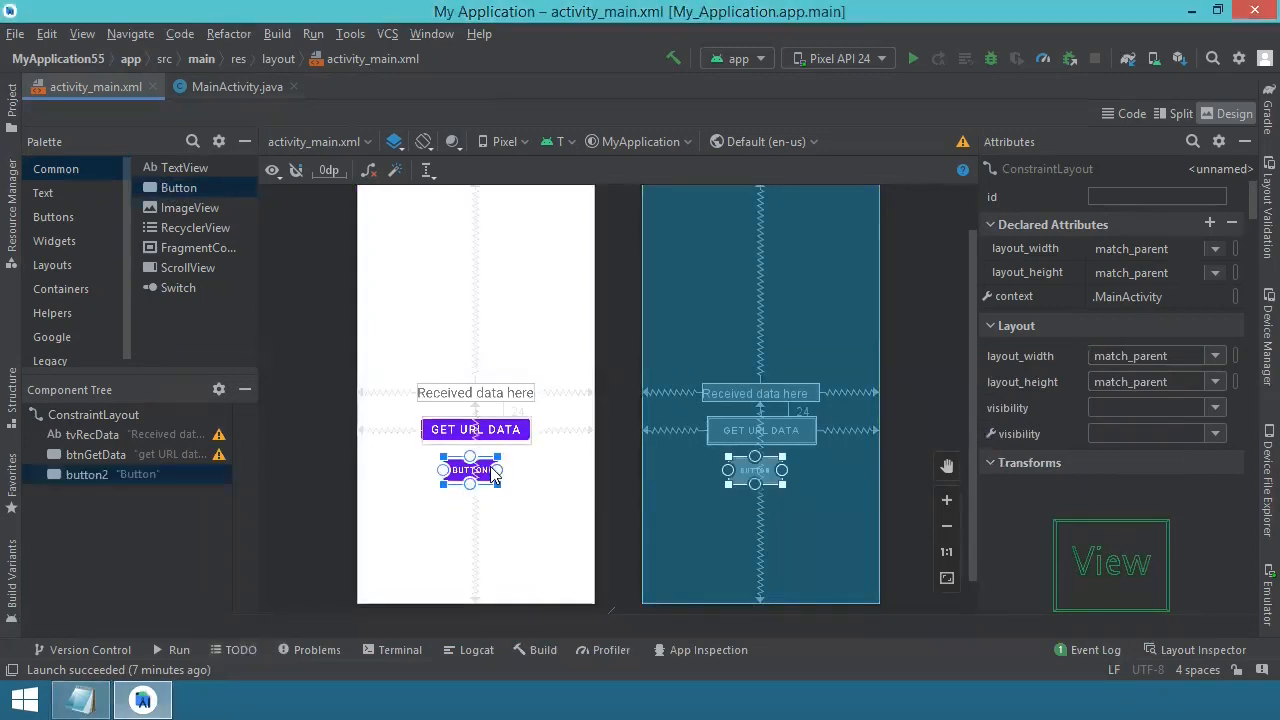
pyautogui.click(470, 470)
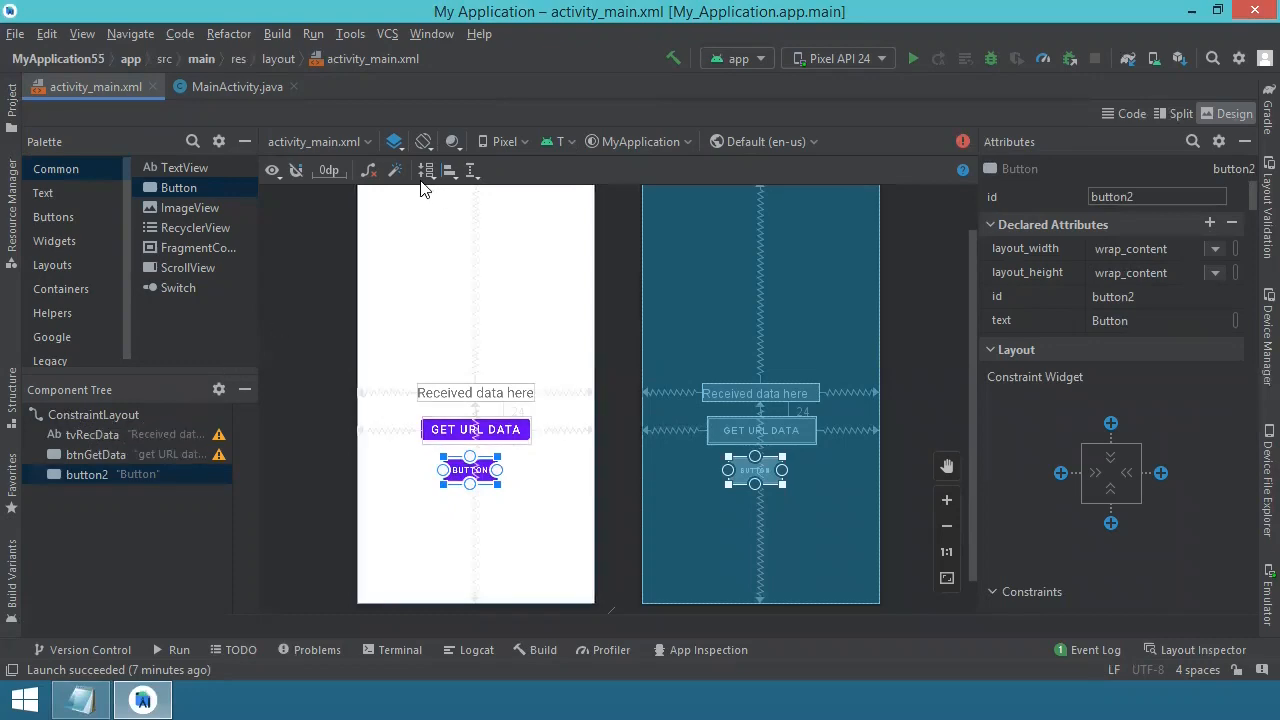
pyautogui.click(426, 170)
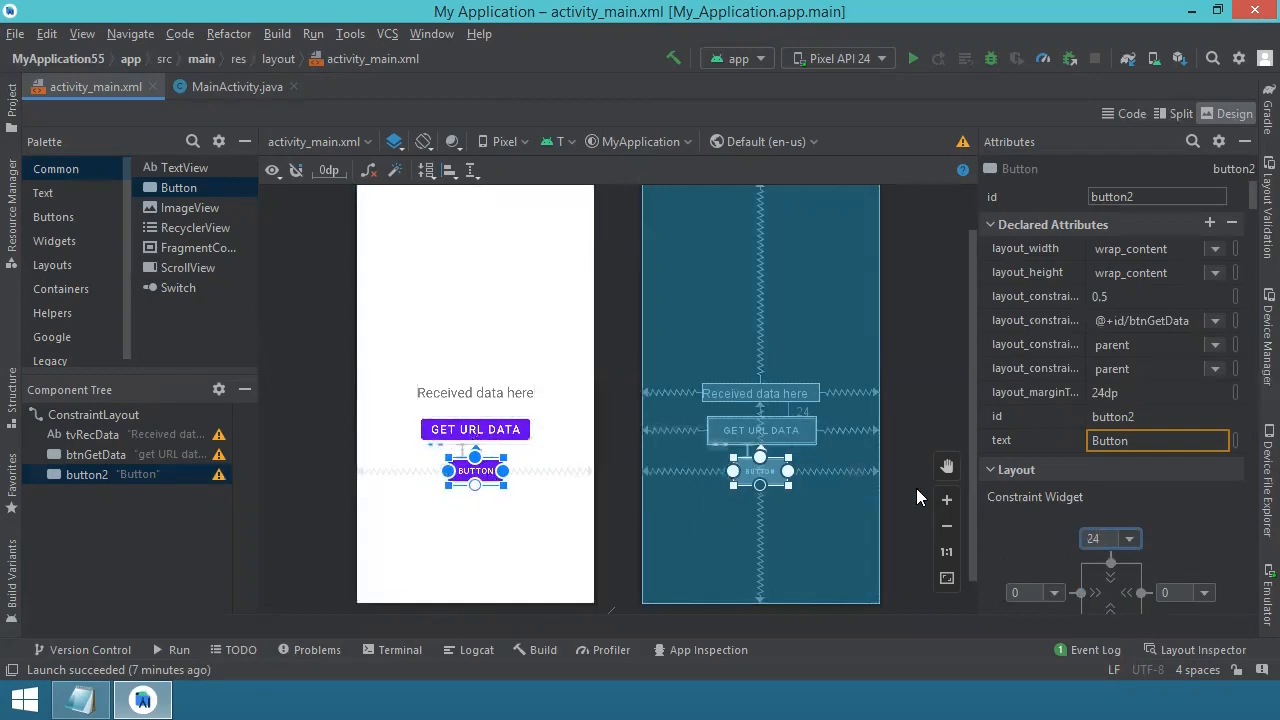
# - Rename the button id to btnTrimData via Refactor and set its text to TrimData
pyautogui.click(1156, 196)
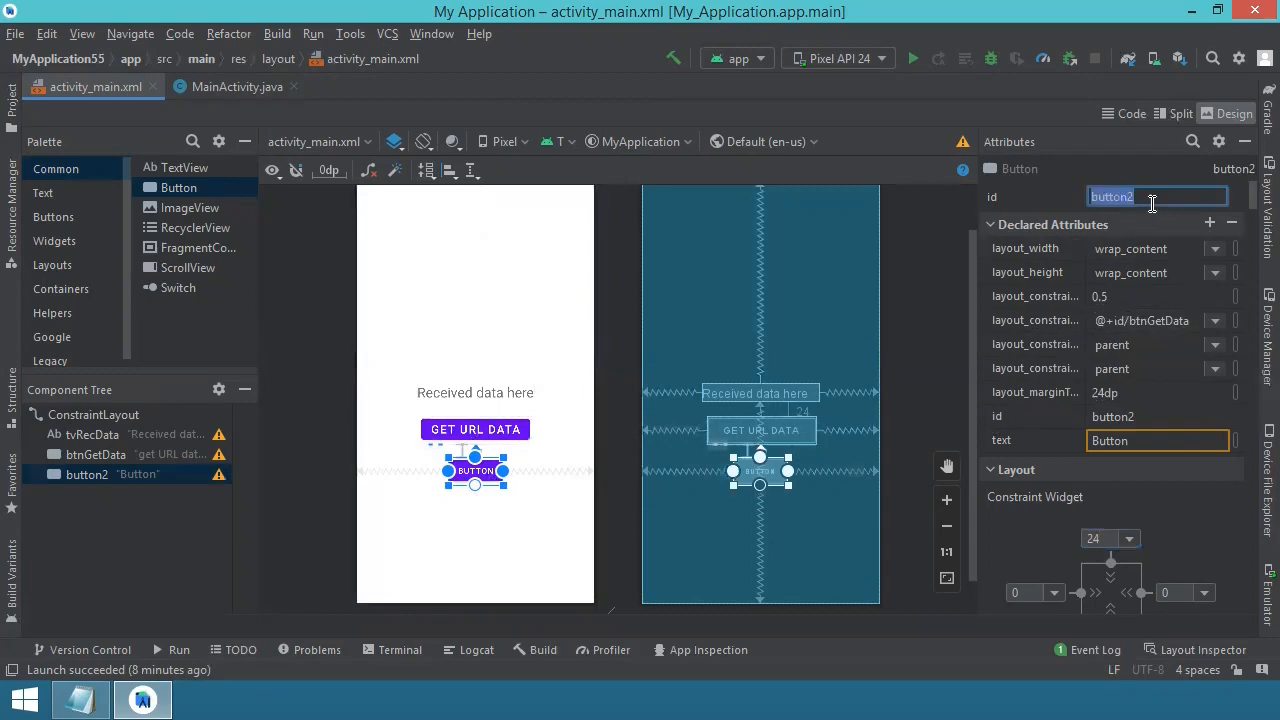
pyautogui.write('btnTrimData')
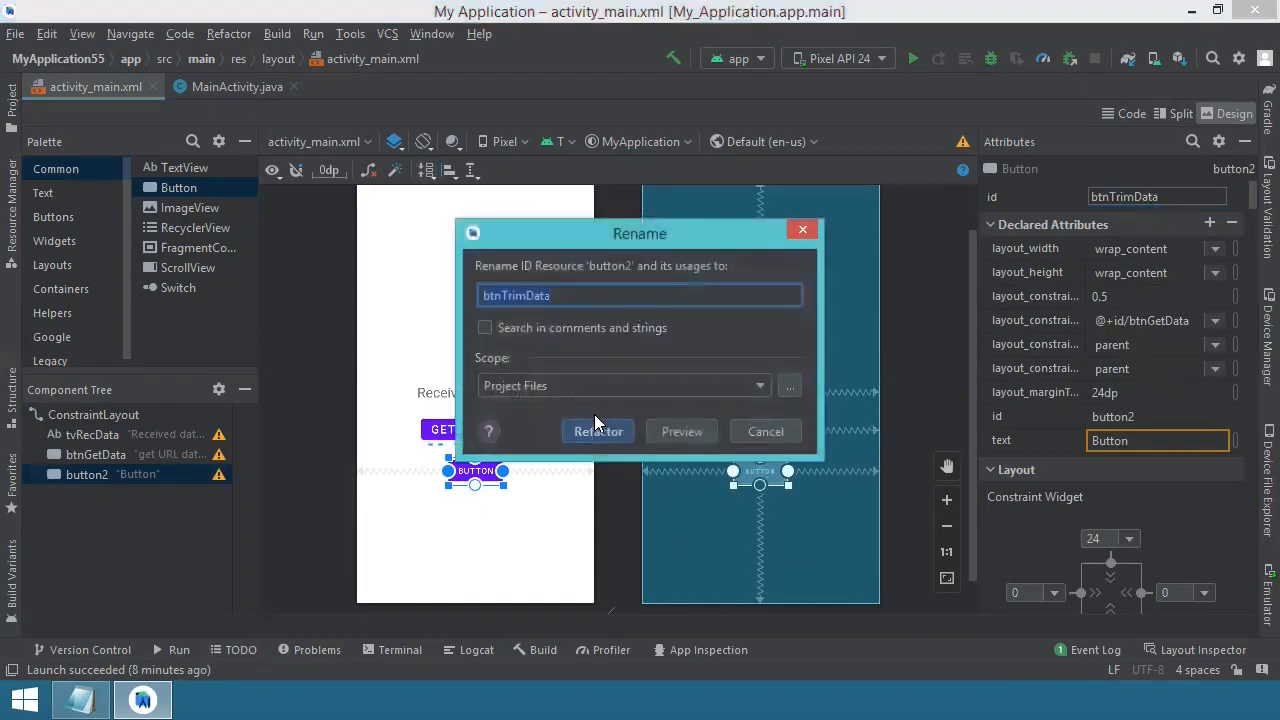
pyautogui.click(596, 432)
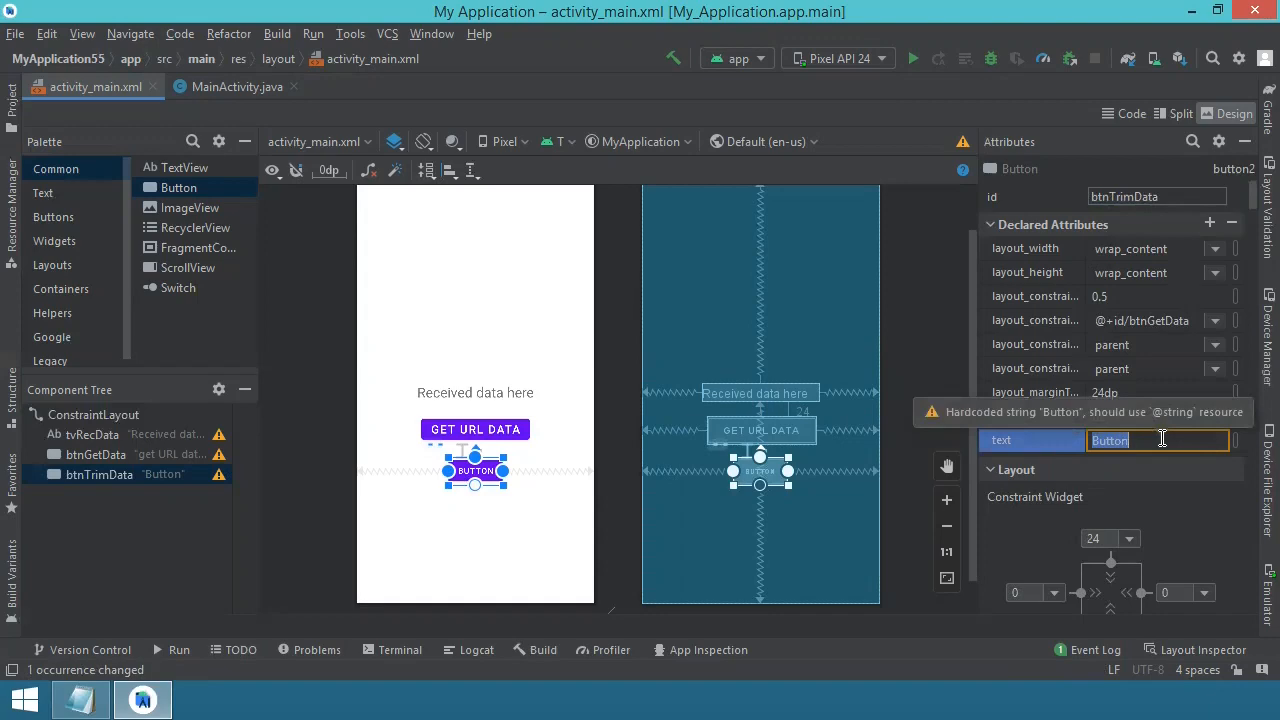
pyautogui.write('TrimData')
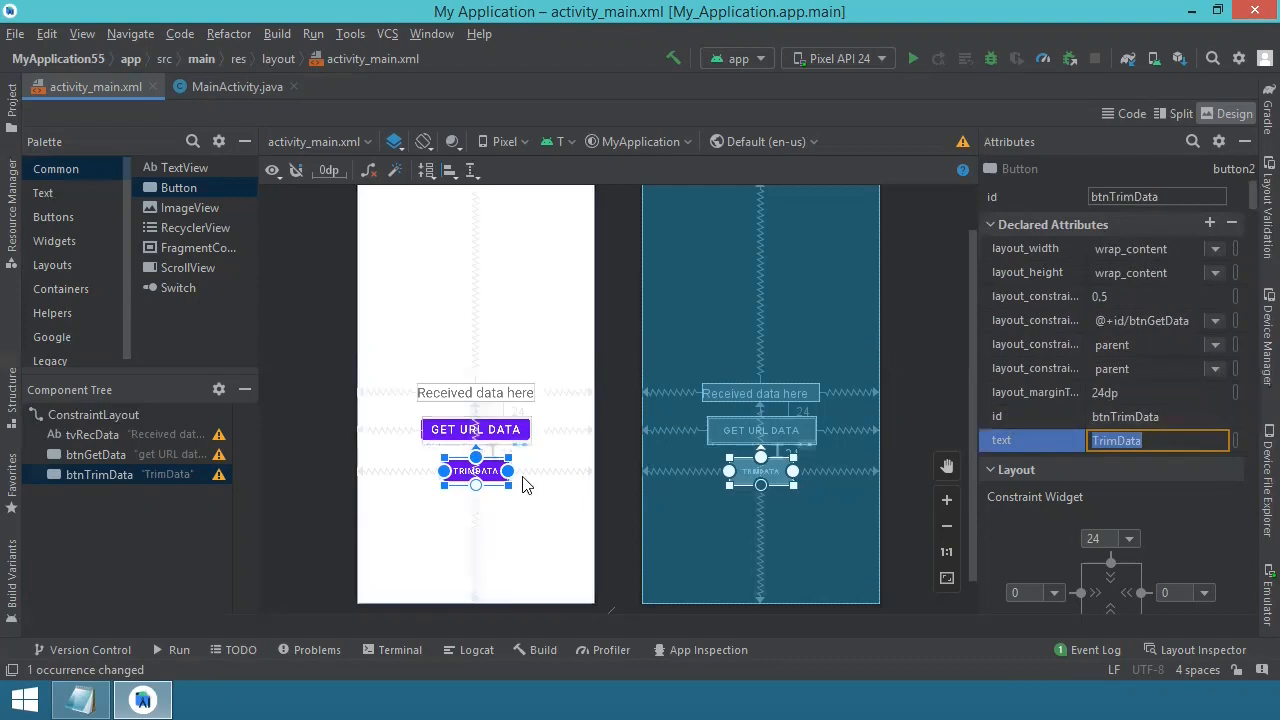
pyautogui.moveTo(880, 368)
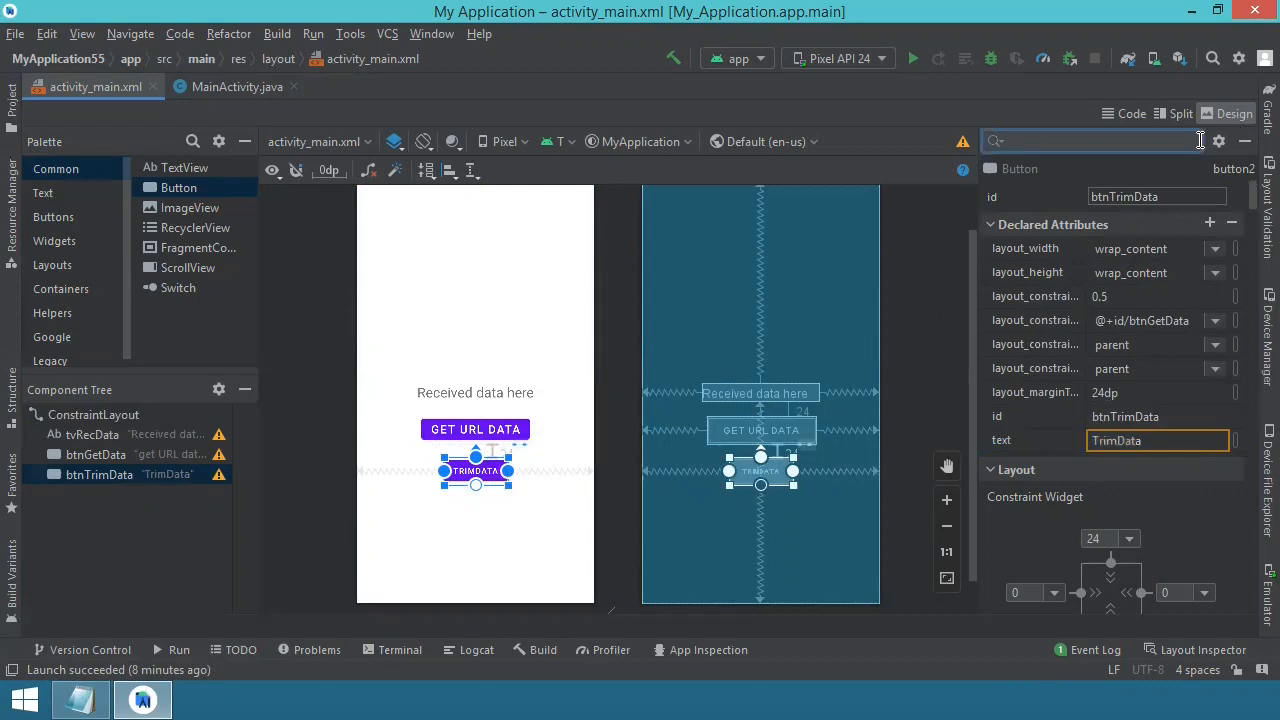
# - Set the btnTrimData button's text size to 20sp
pyautogui.write('size')
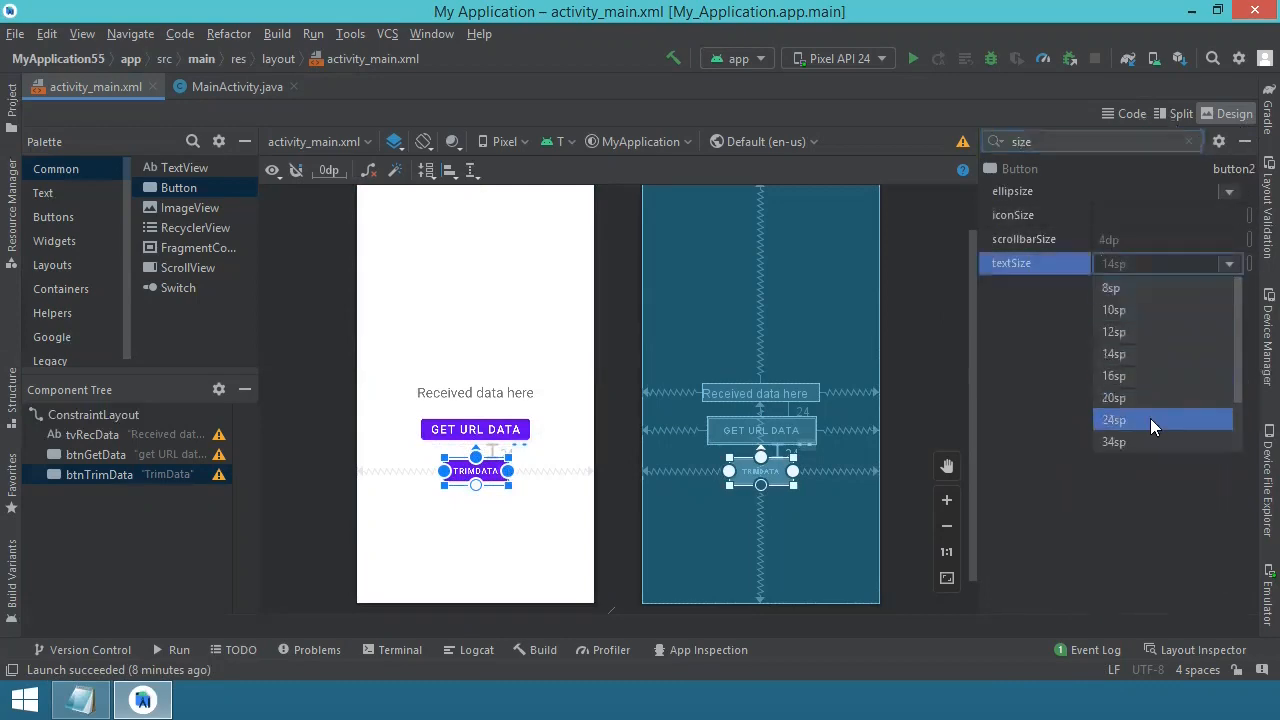
pyautogui.click(1112, 398)
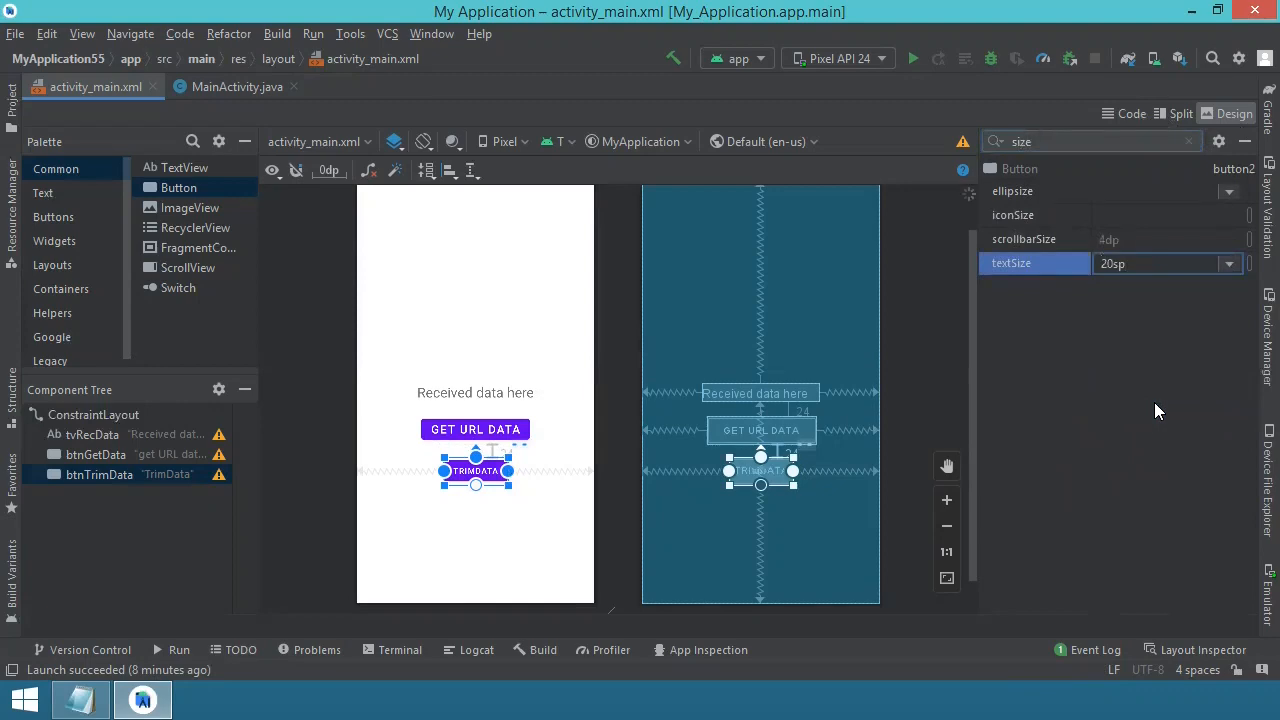
pyautogui.click(476, 428)
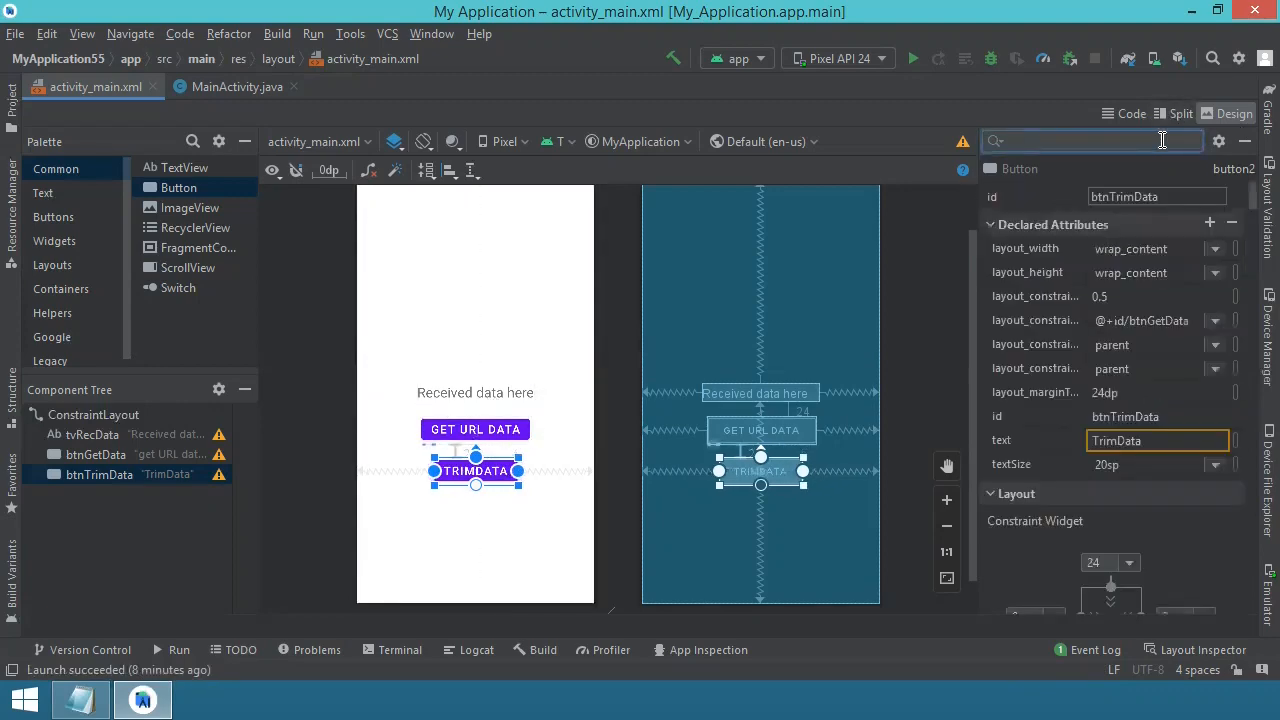
# - Set the button's onClick attribute to onClickTrimData
pyautogui.write('onCli')
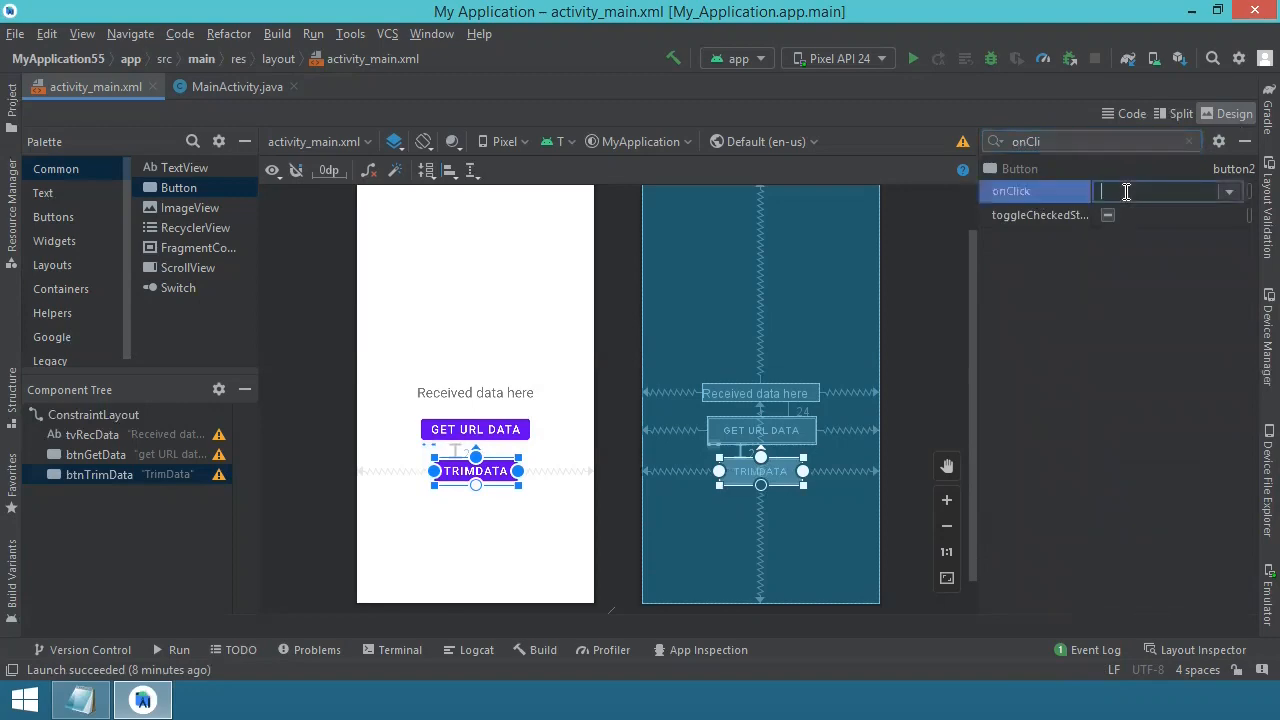
pyautogui.write('onClick')
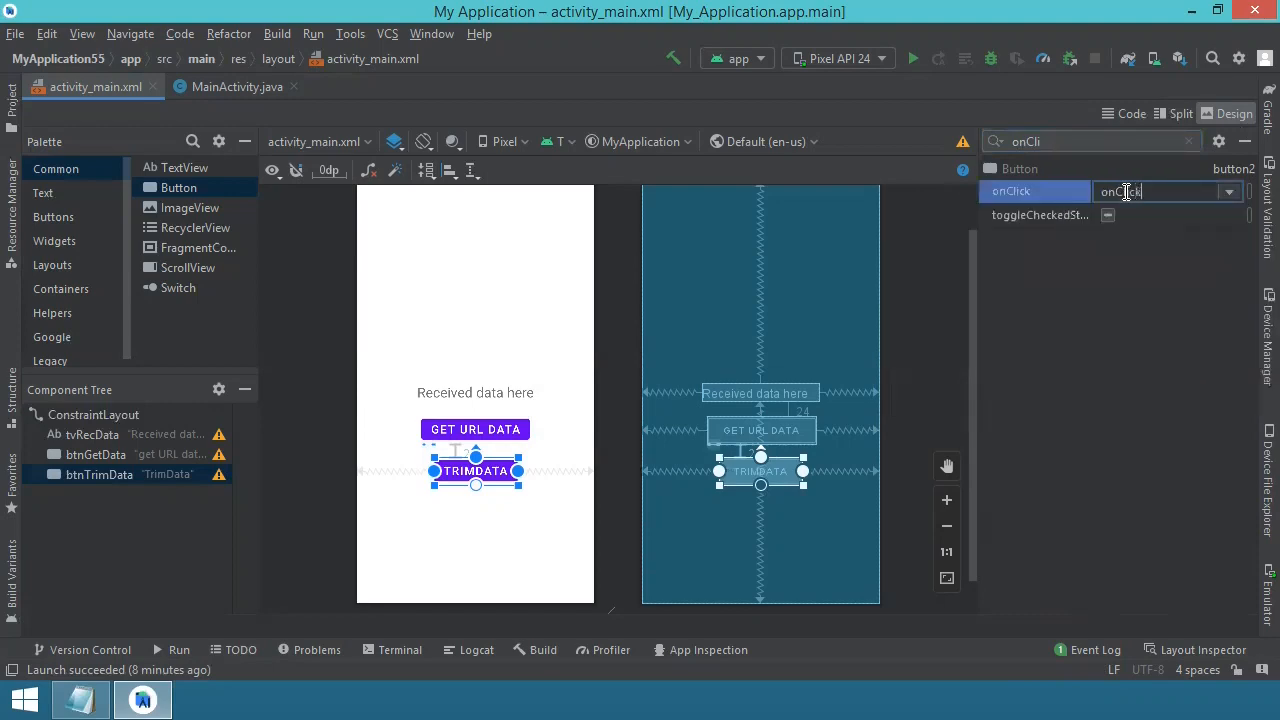
pyautogui.write('TrimData')
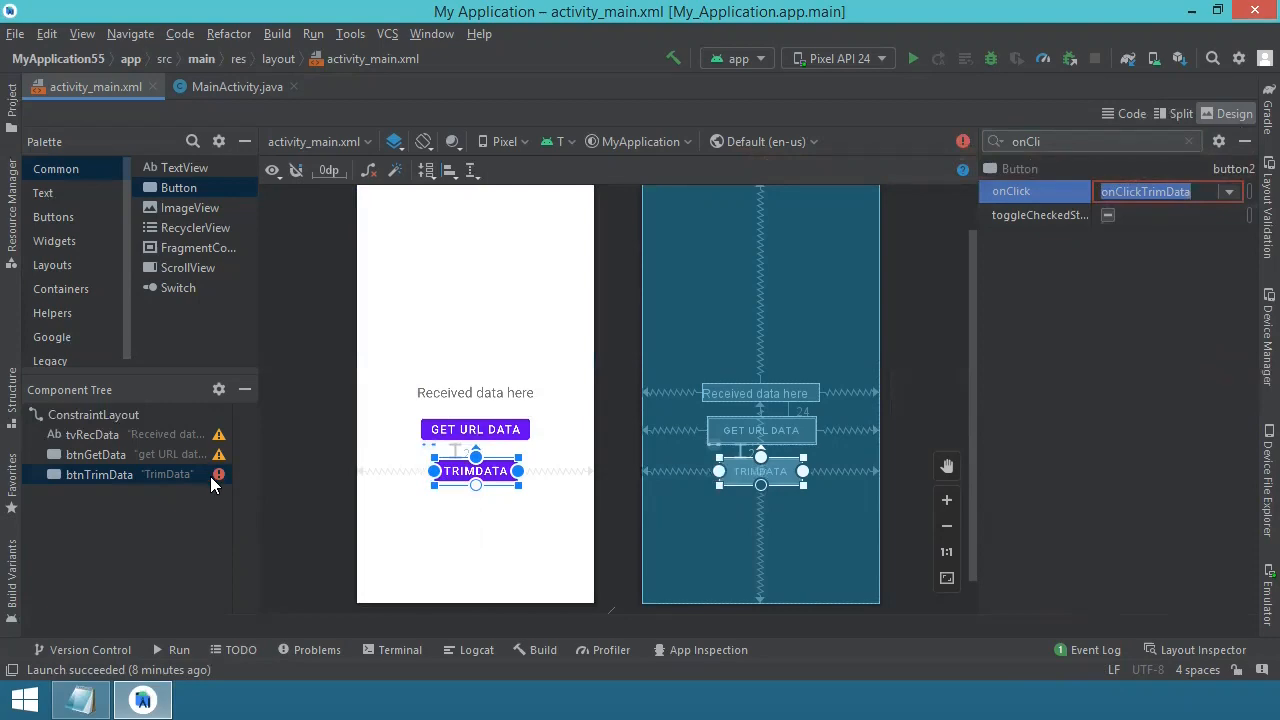
pyautogui.moveTo(218, 474)
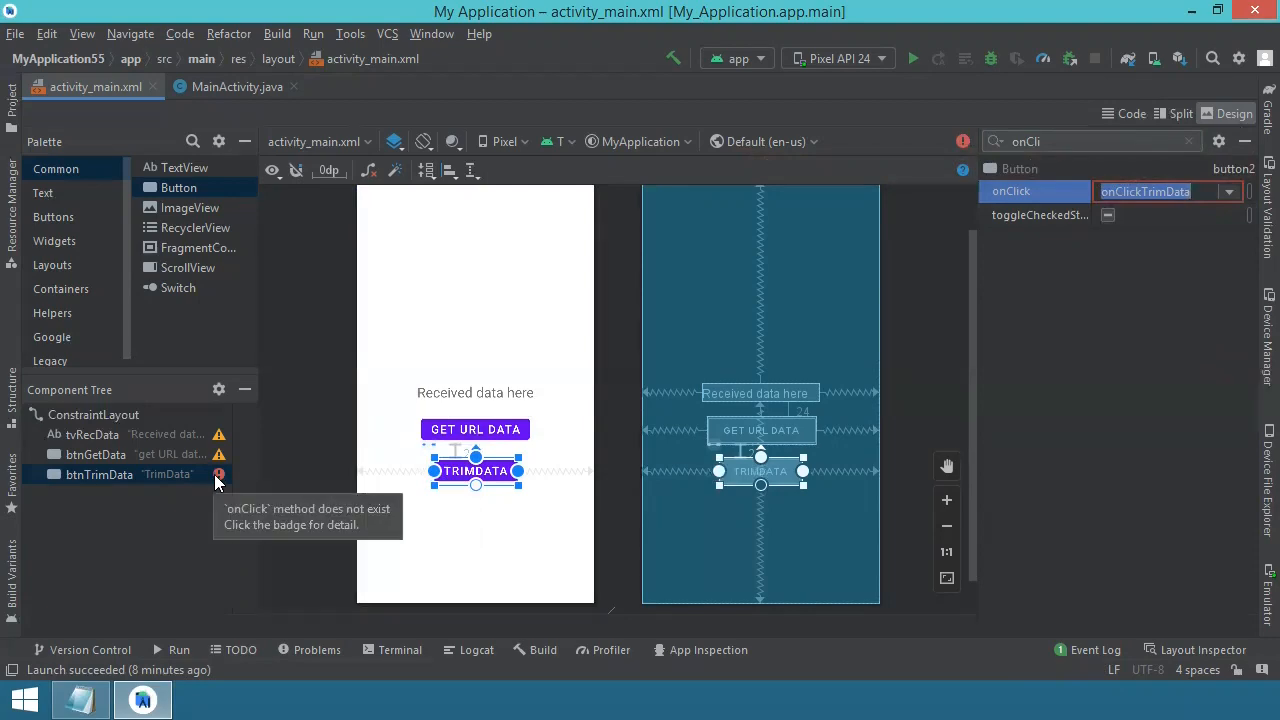
pyautogui.moveTo(220, 480)
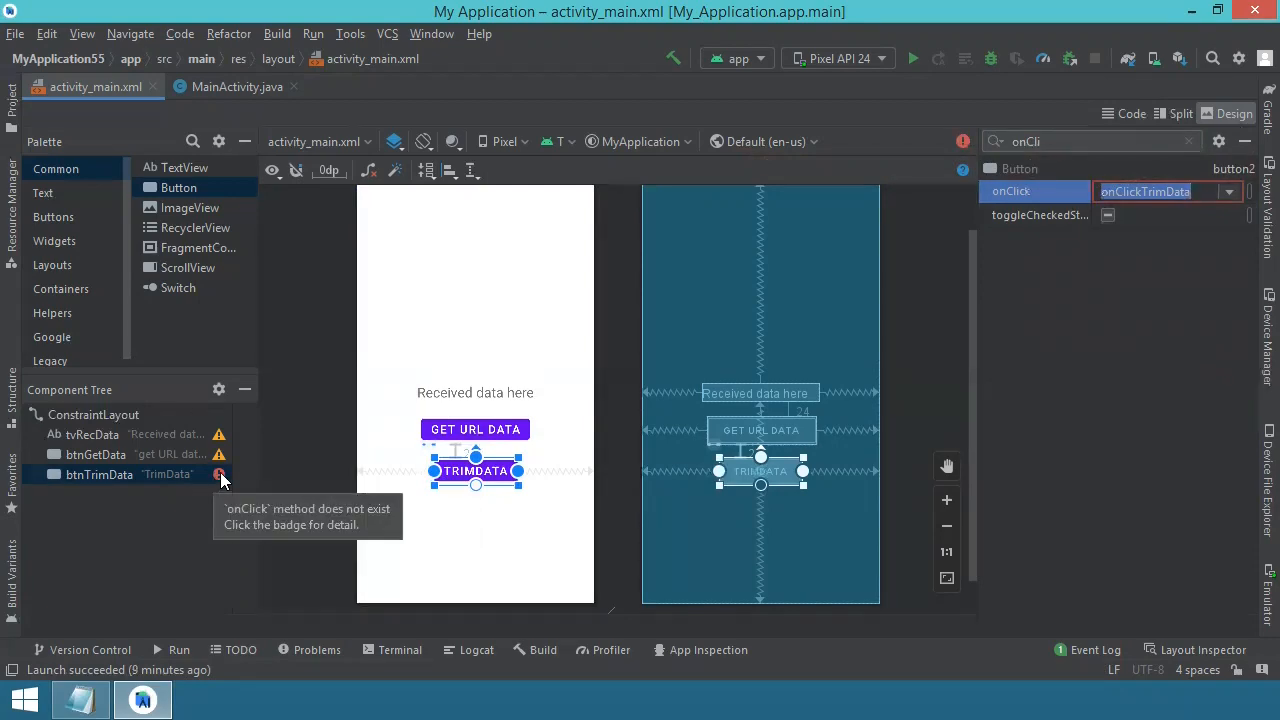
pyautogui.moveTo(236, 86)
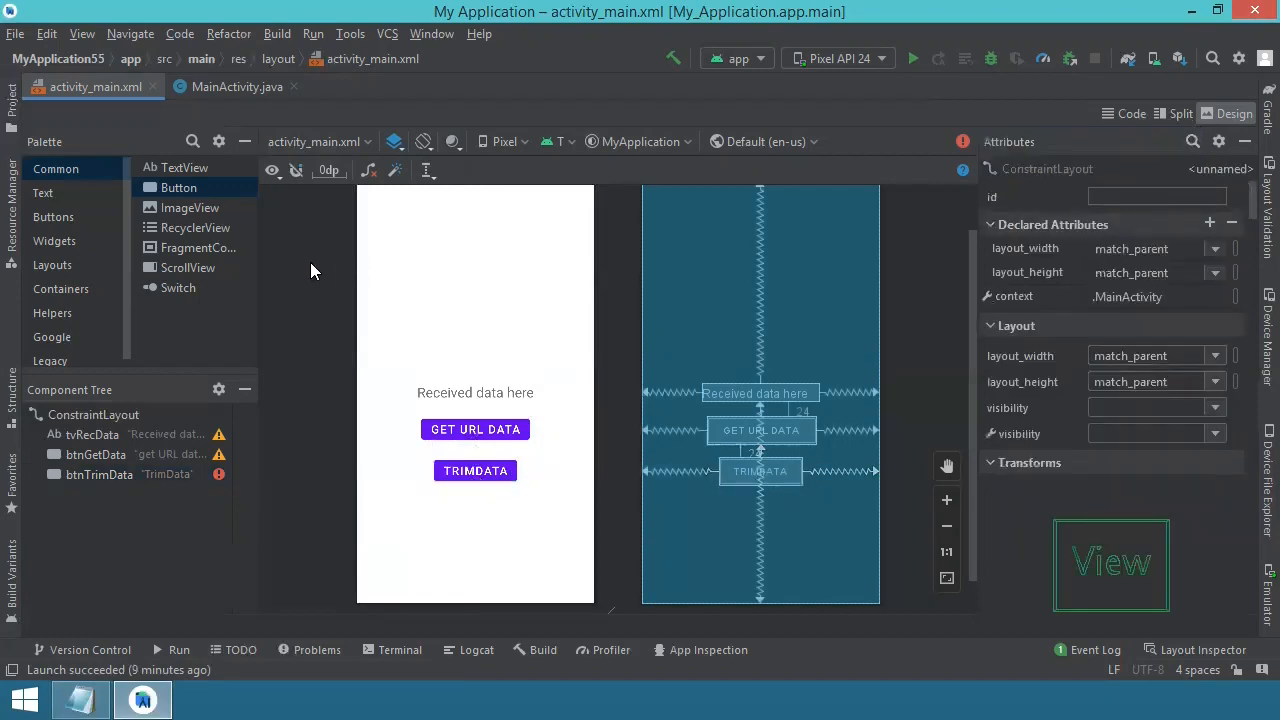
# - Change the btnTrimData label to 'Trim Data' with a space
pyautogui.click(476, 472)
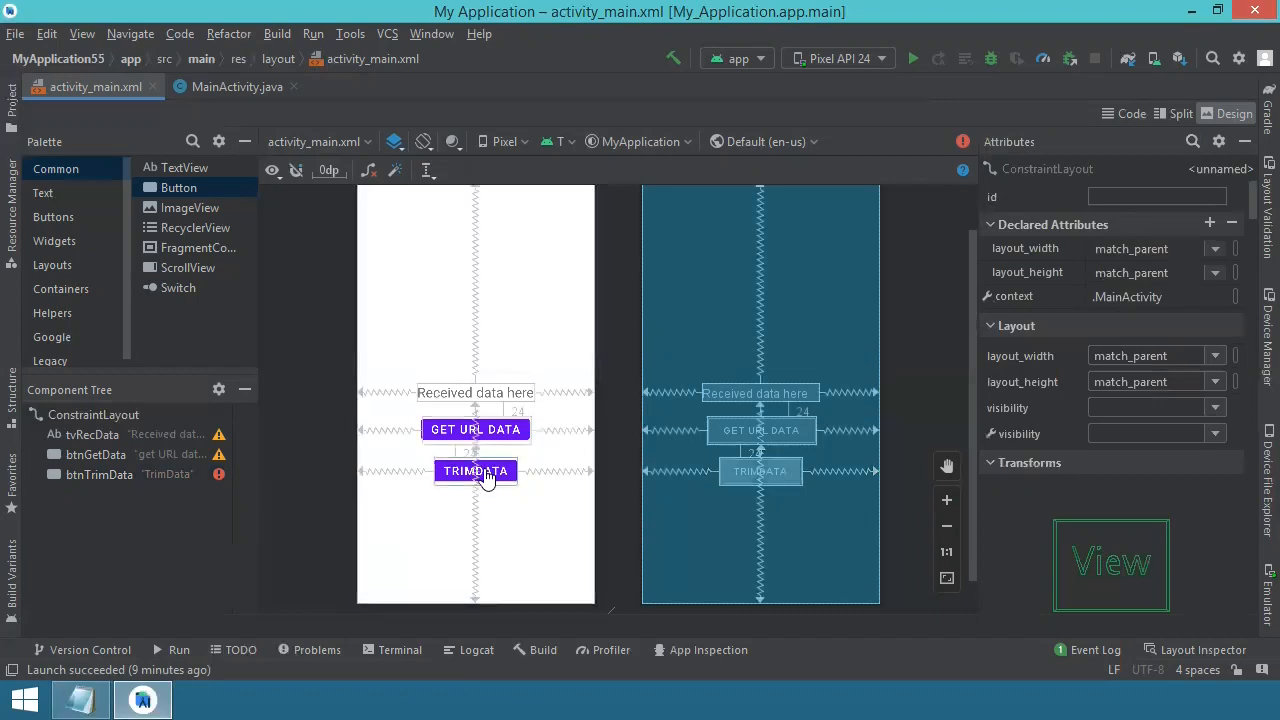
pyautogui.click(476, 472)
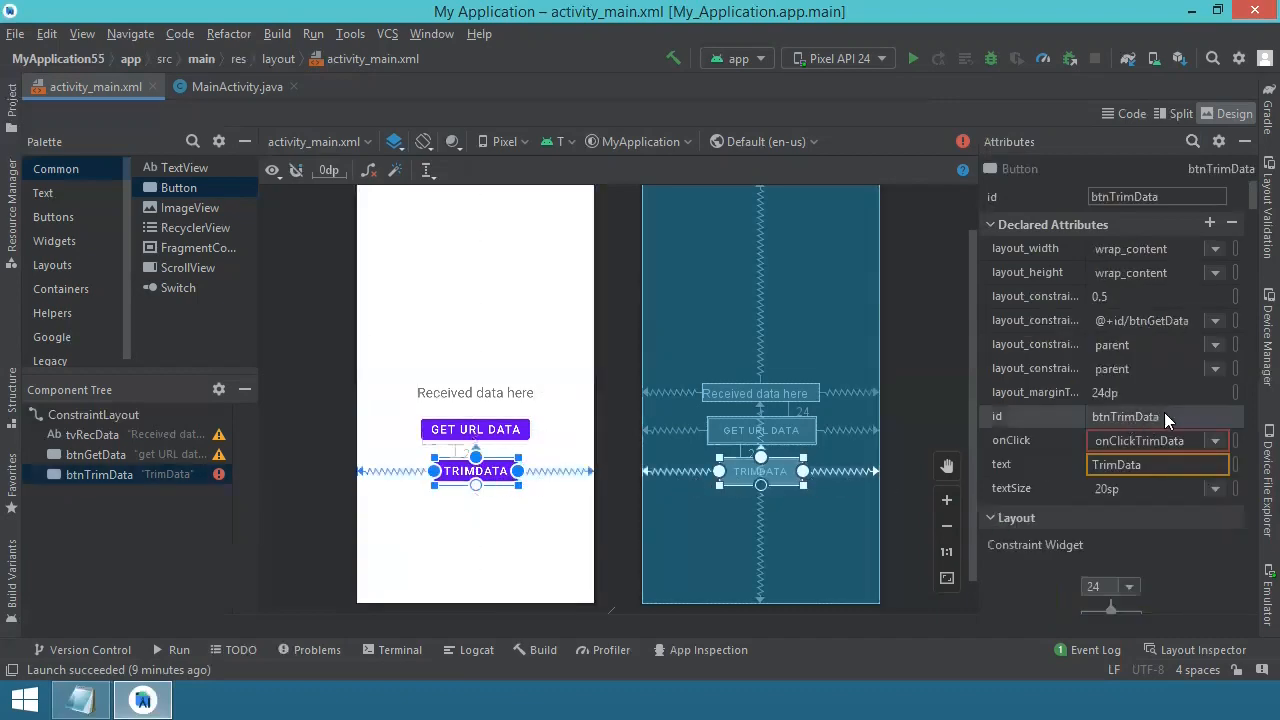
pyautogui.click(1156, 464)
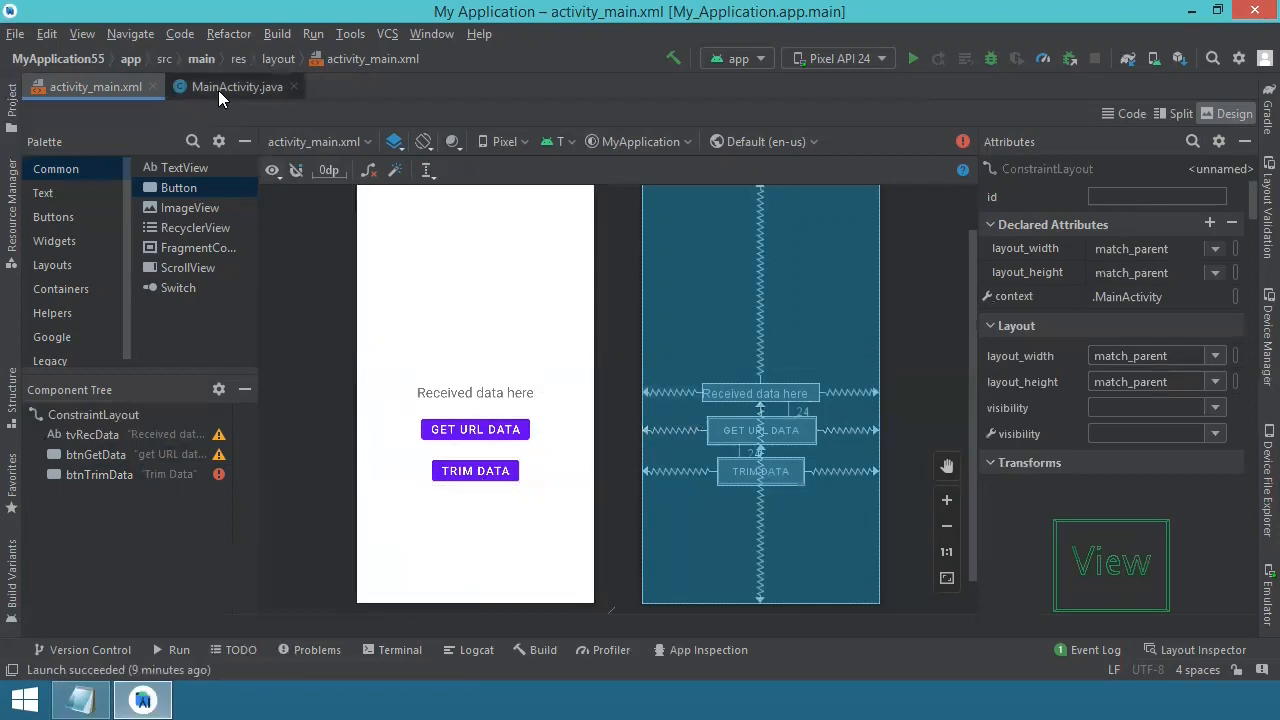
pyautogui.click(236, 86)
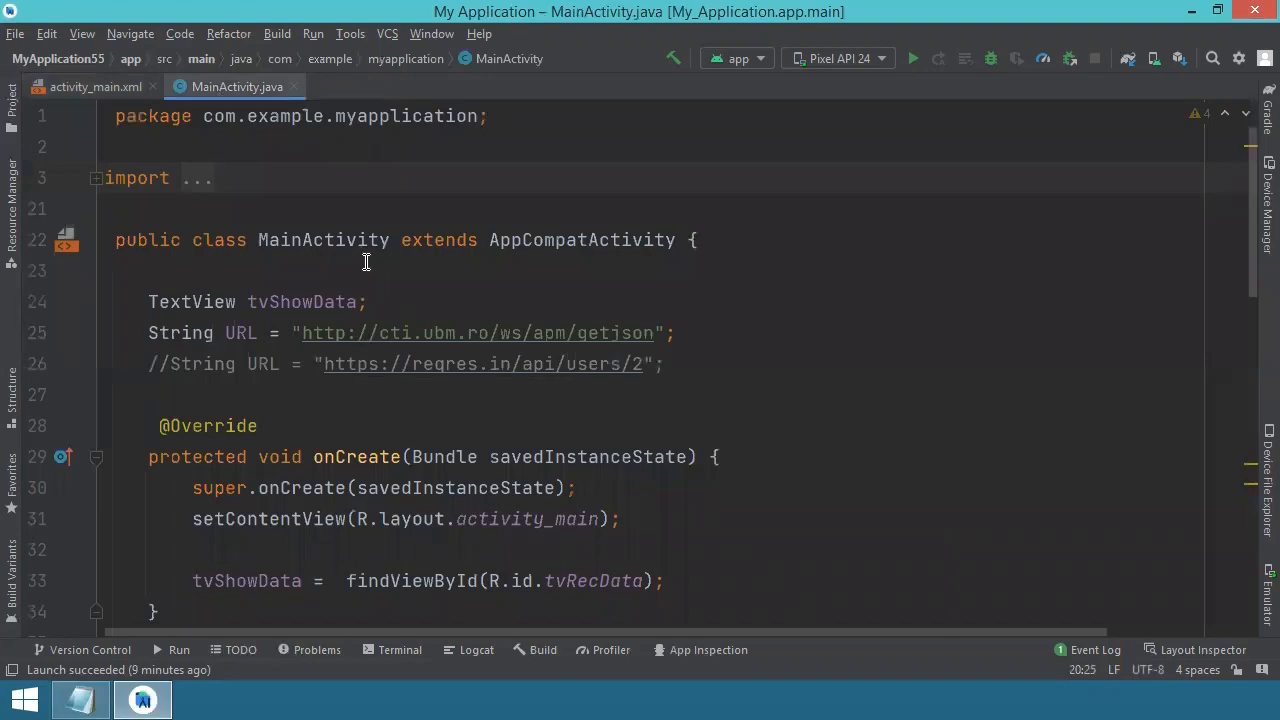
pyautogui.moveTo(320, 212)
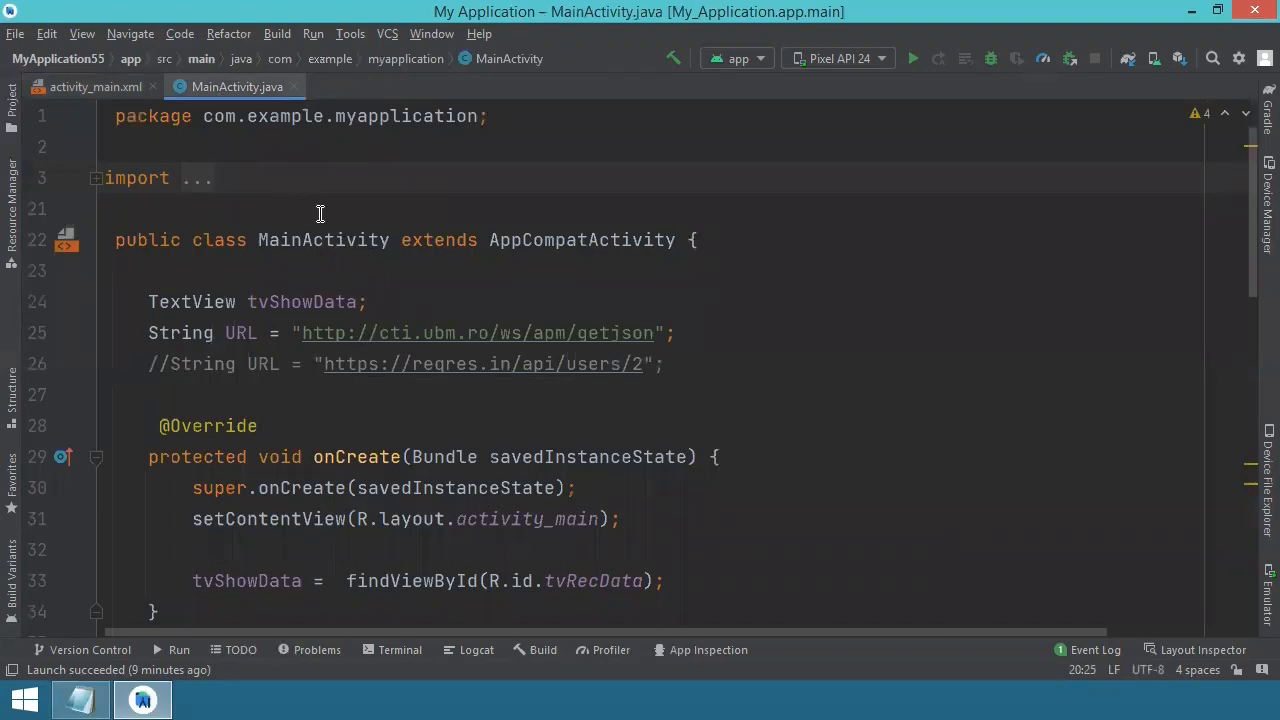
pyautogui.moveTo(332, 240)
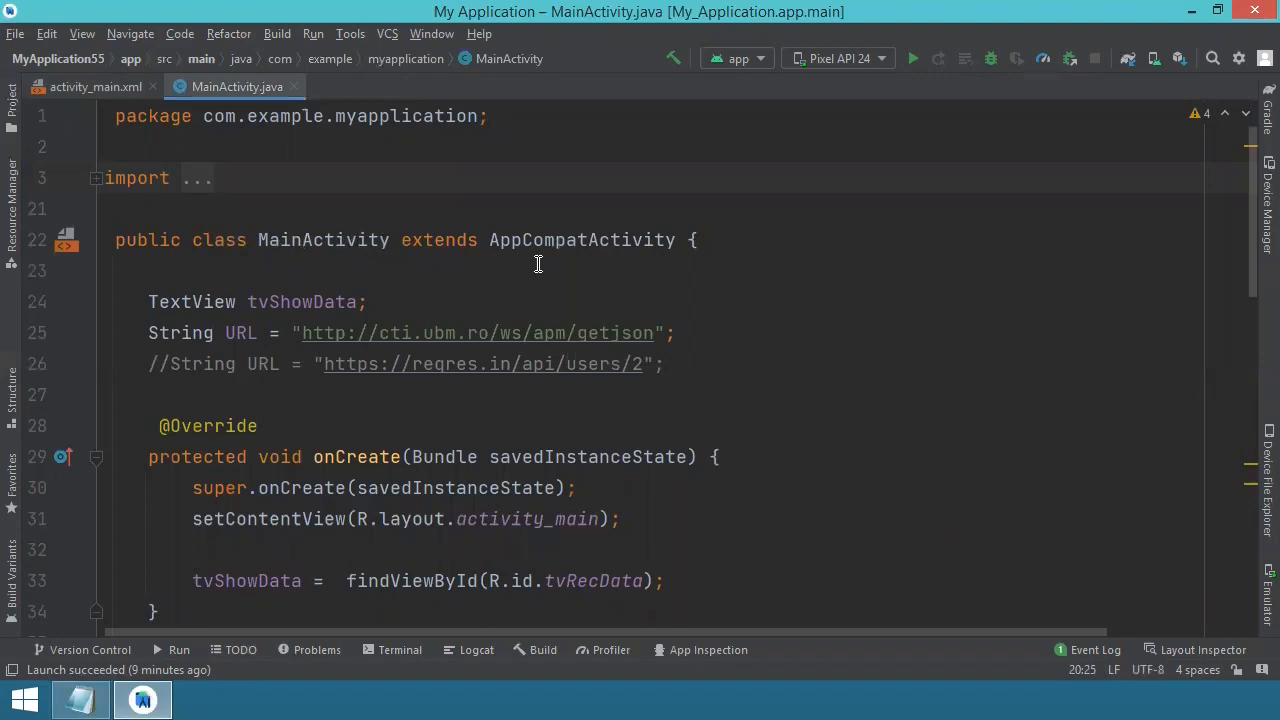
pyautogui.scroll(-3)
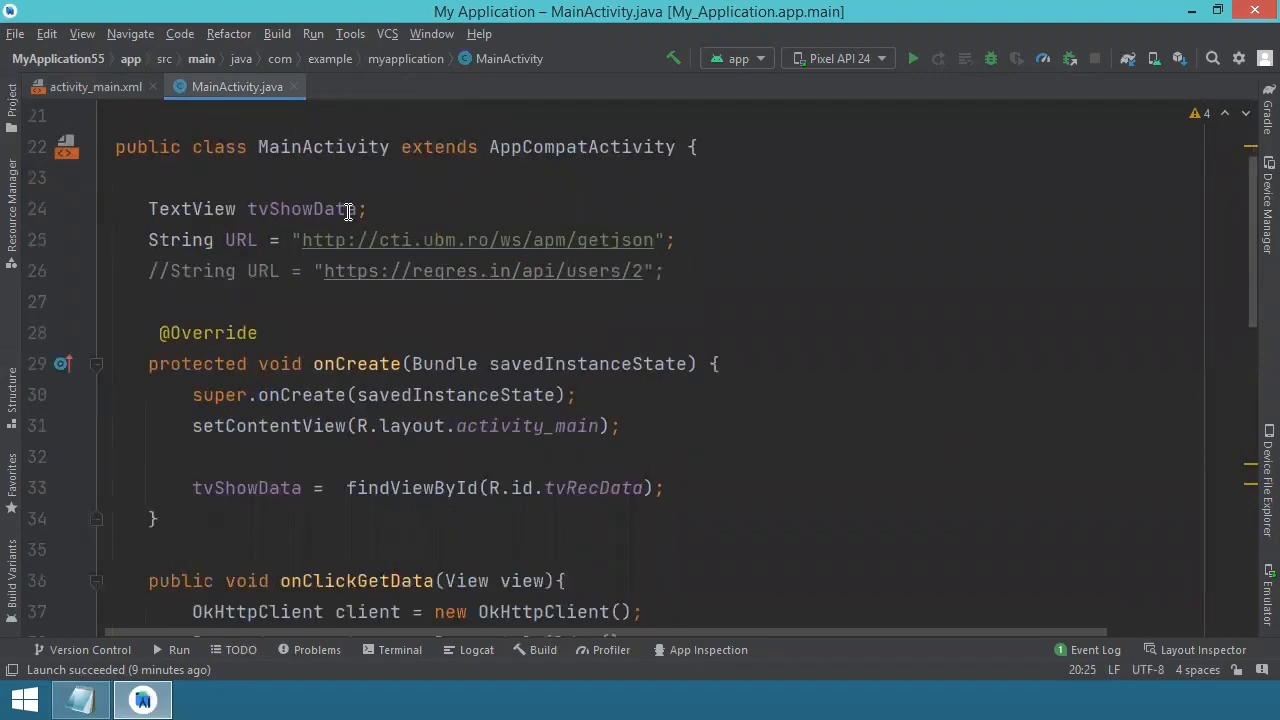
pyautogui.moveTo(290, 210)
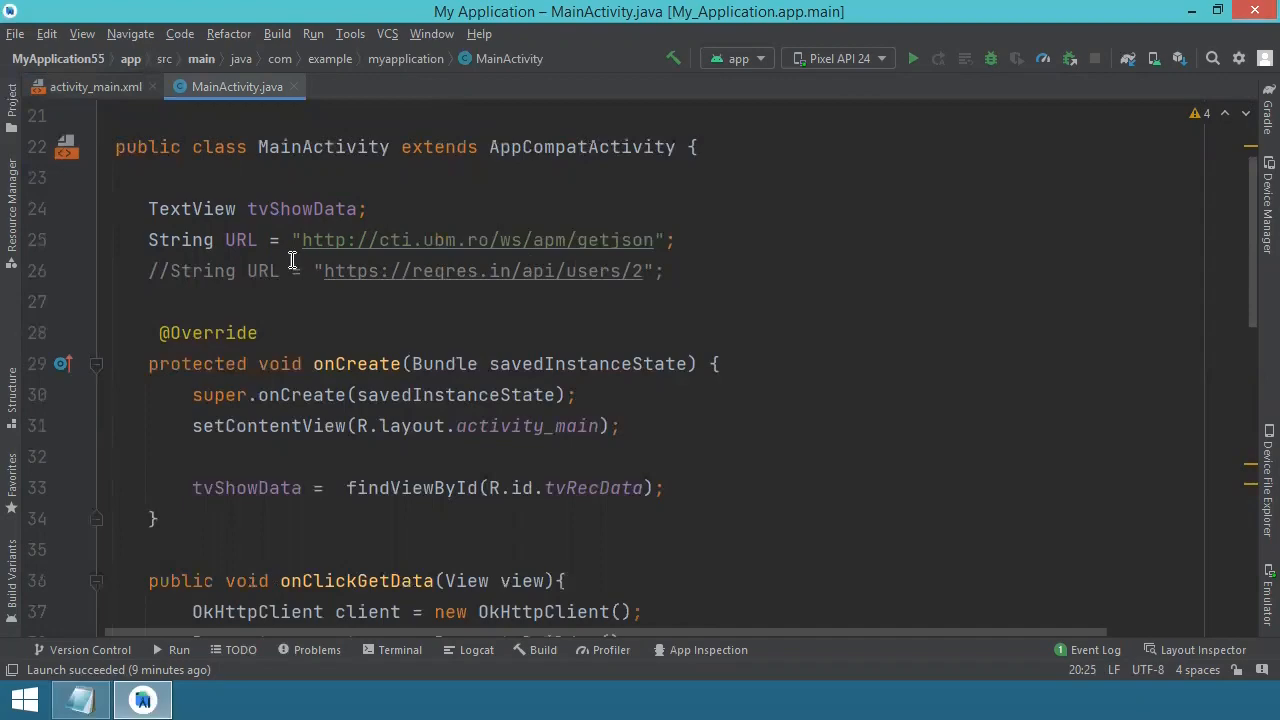
pyautogui.moveTo(272, 240)
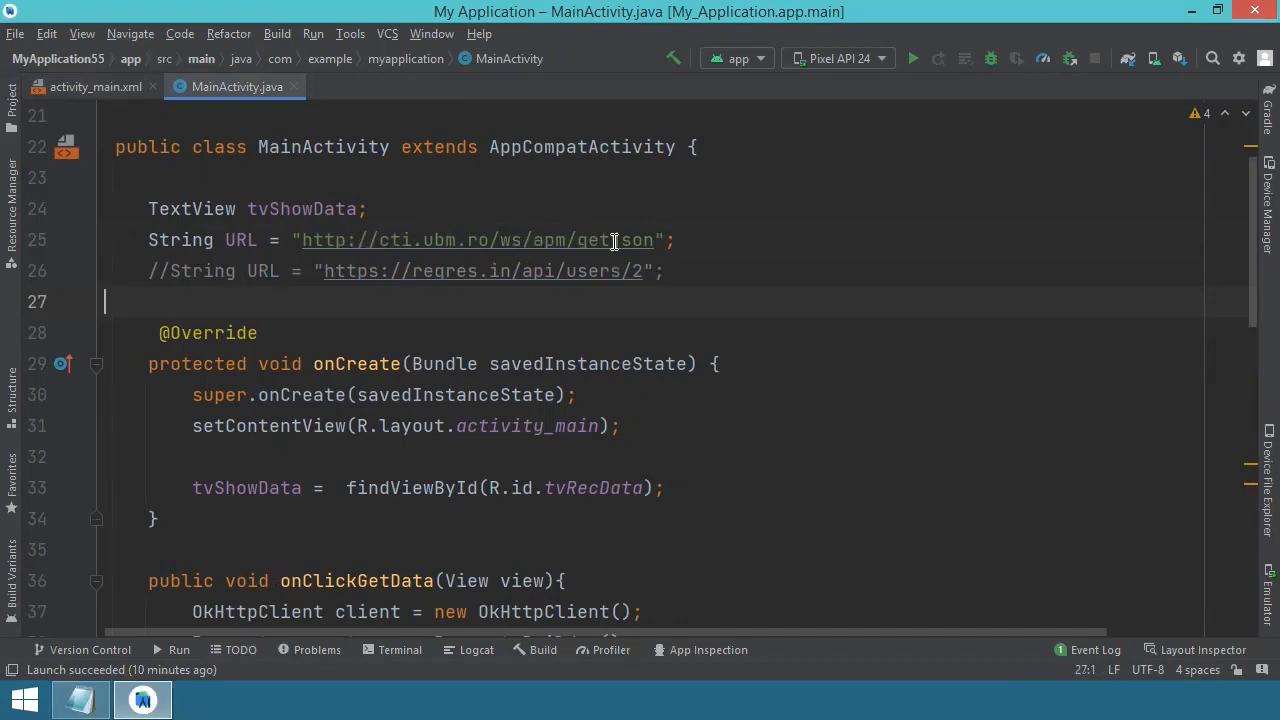
pyautogui.moveTo(484, 272)
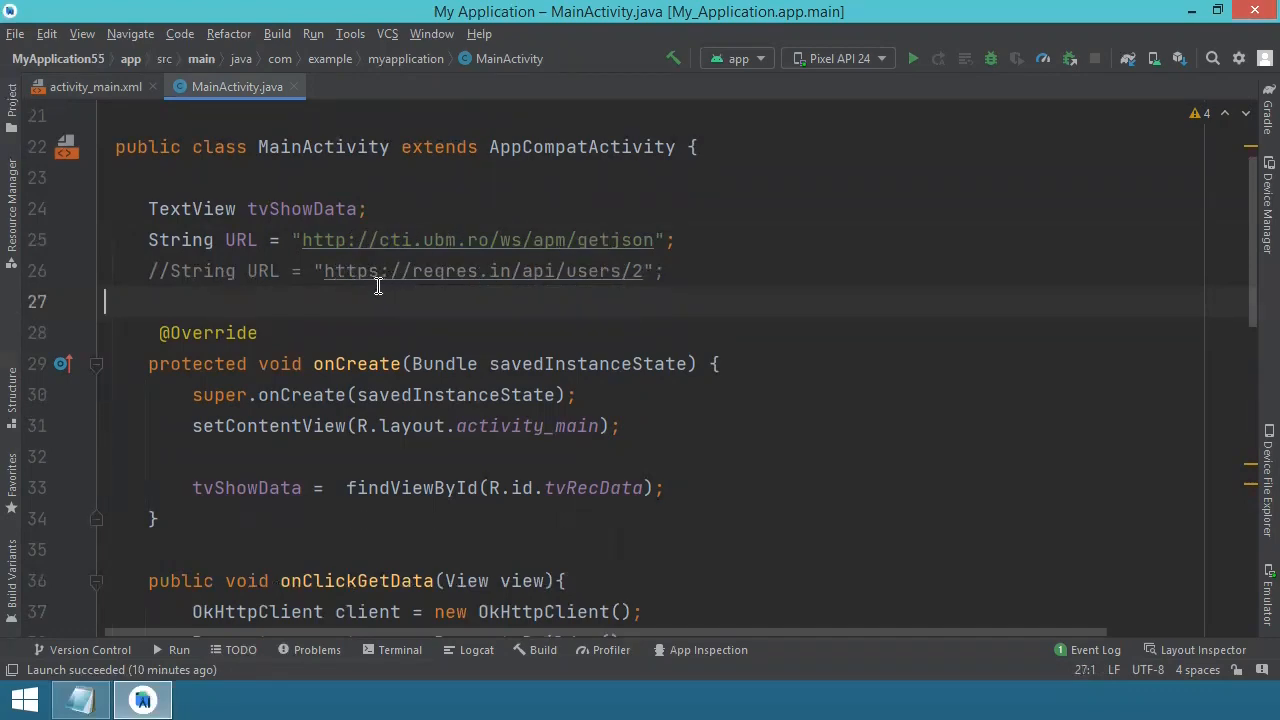
pyautogui.moveTo(414, 272)
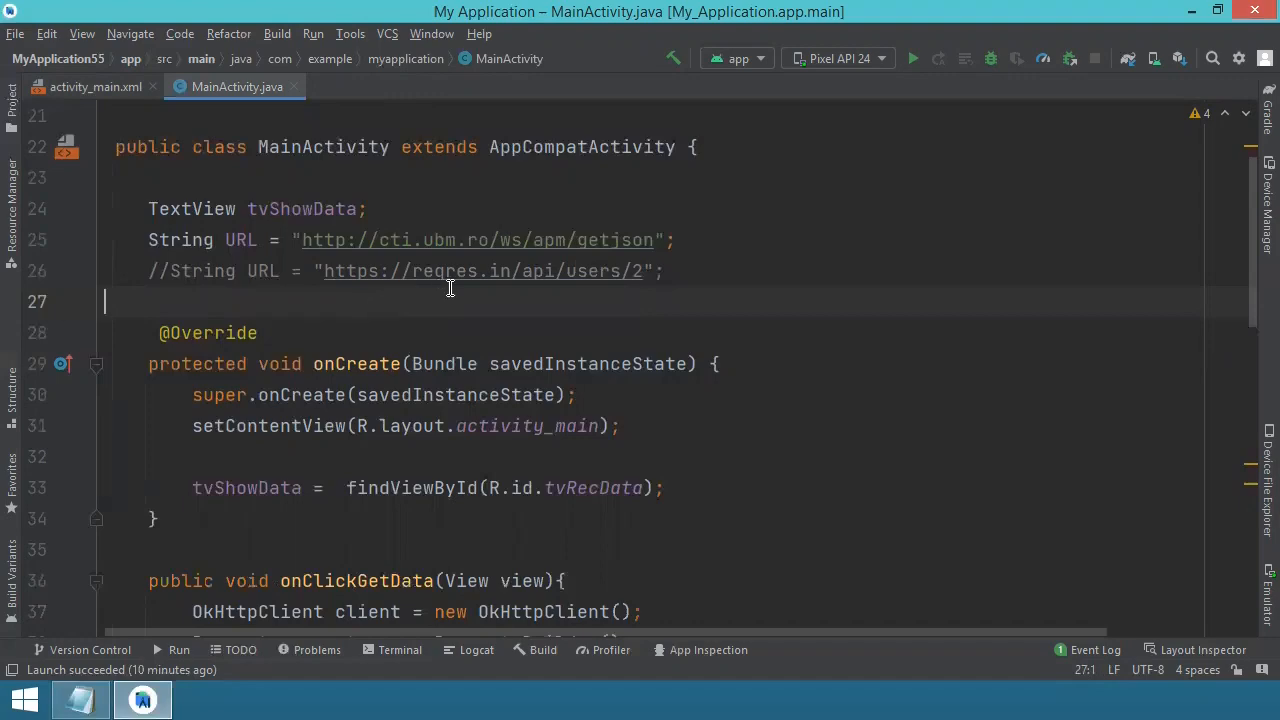
pyautogui.moveTo(538, 280)
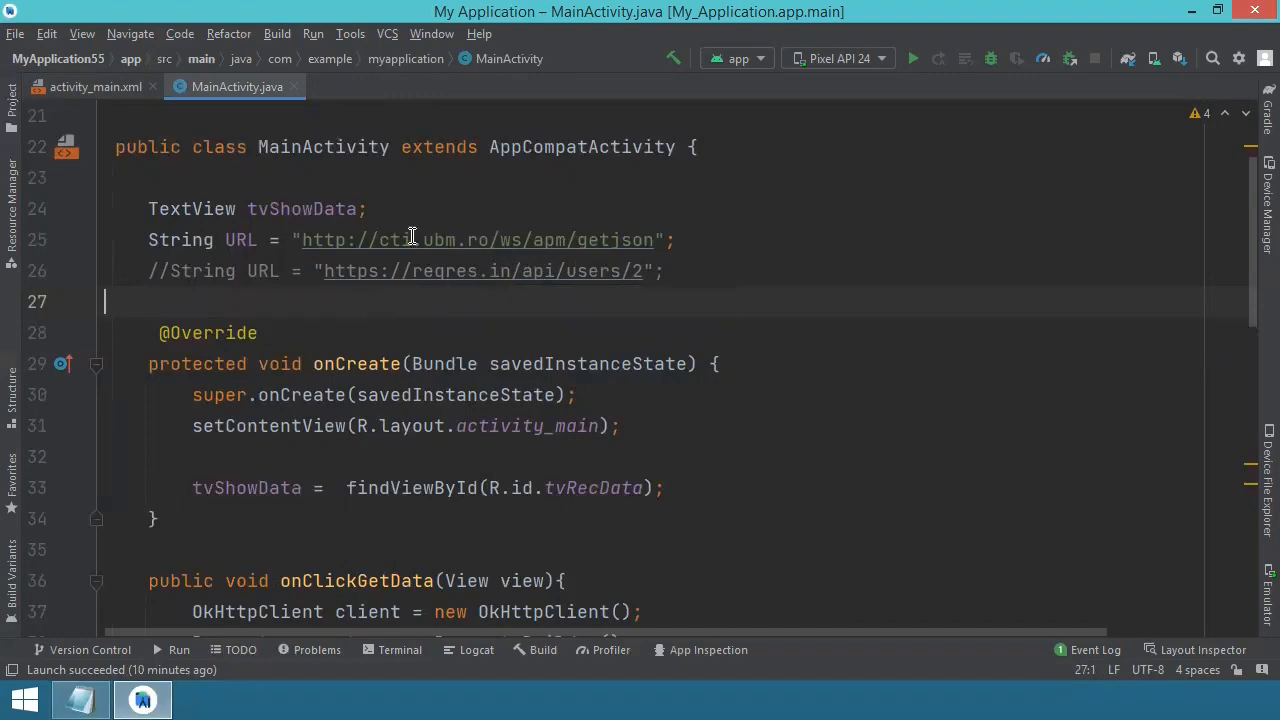
pyautogui.moveTo(420, 240)
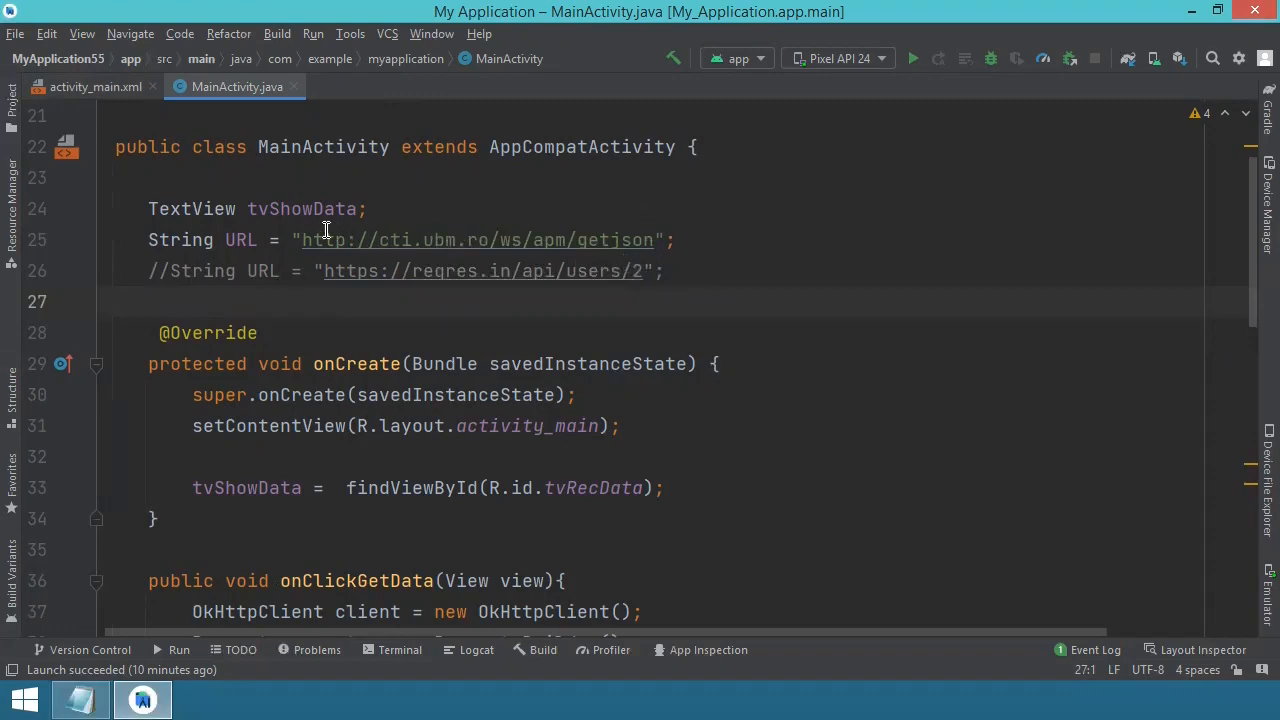
pyautogui.moveTo(512, 248)
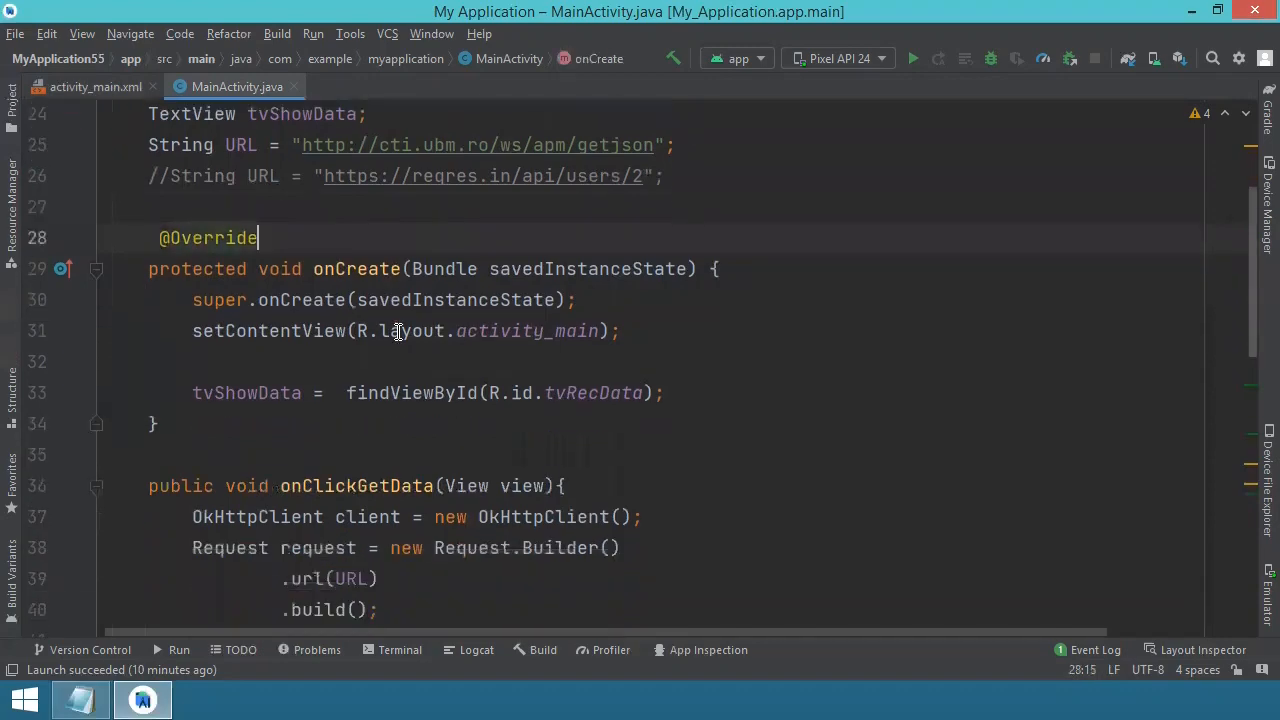
pyautogui.scroll(-3)
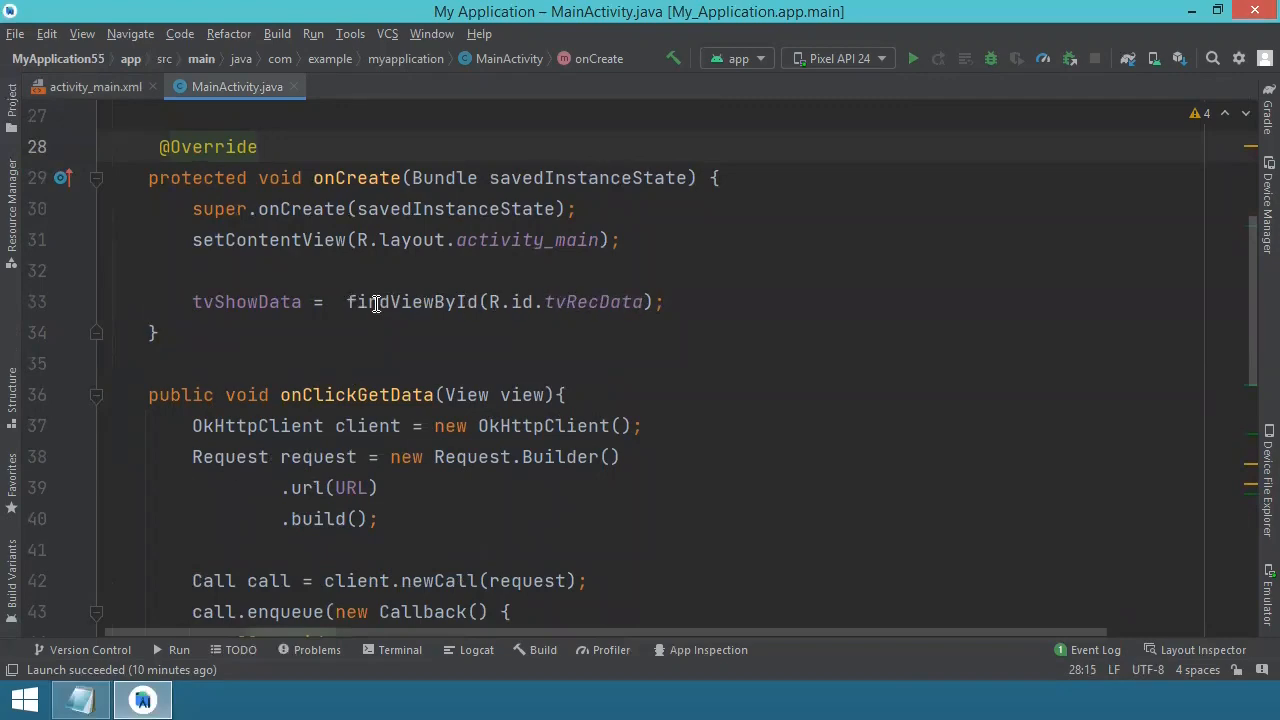
pyautogui.moveTo(584, 302)
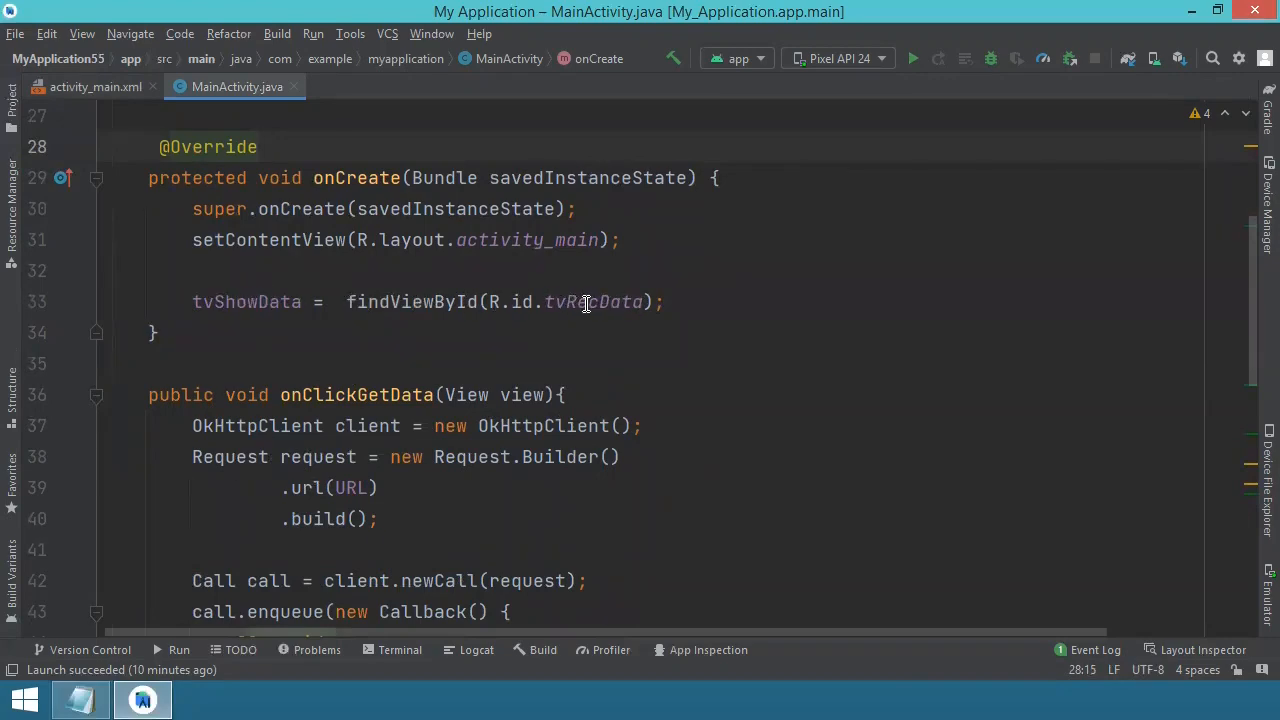
pyautogui.moveTo(590, 302)
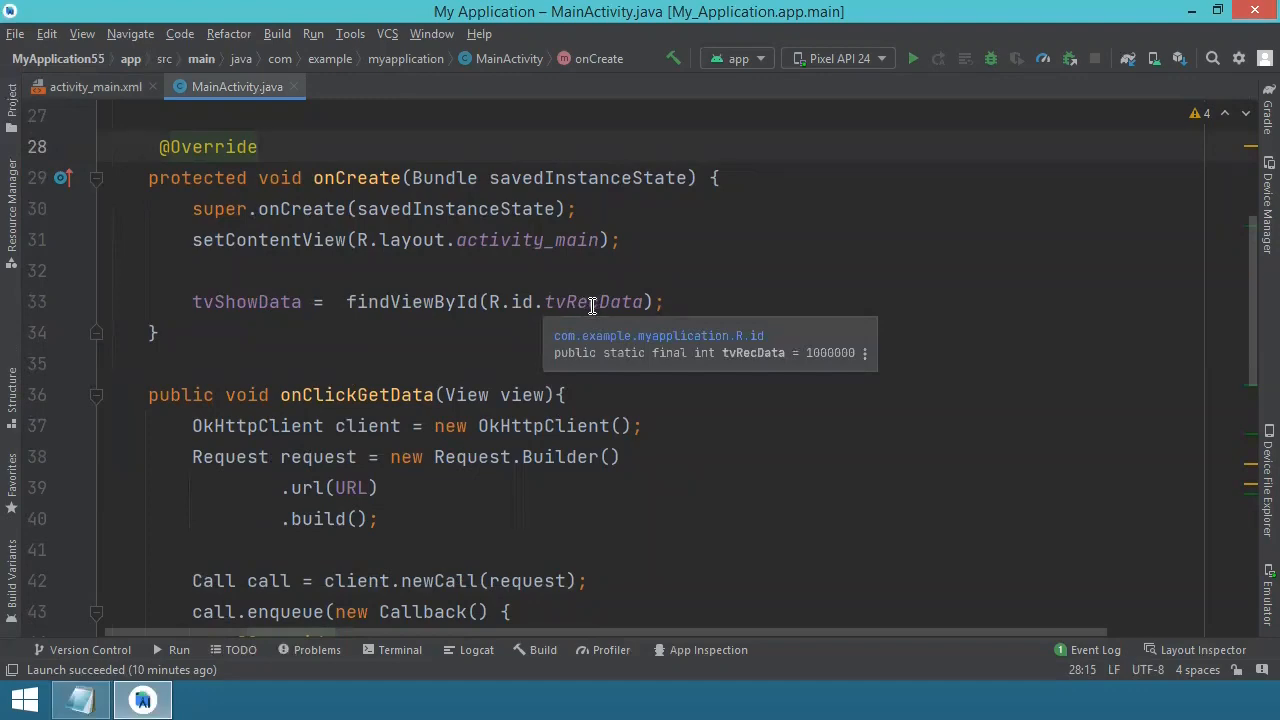
pyautogui.scroll(-3)
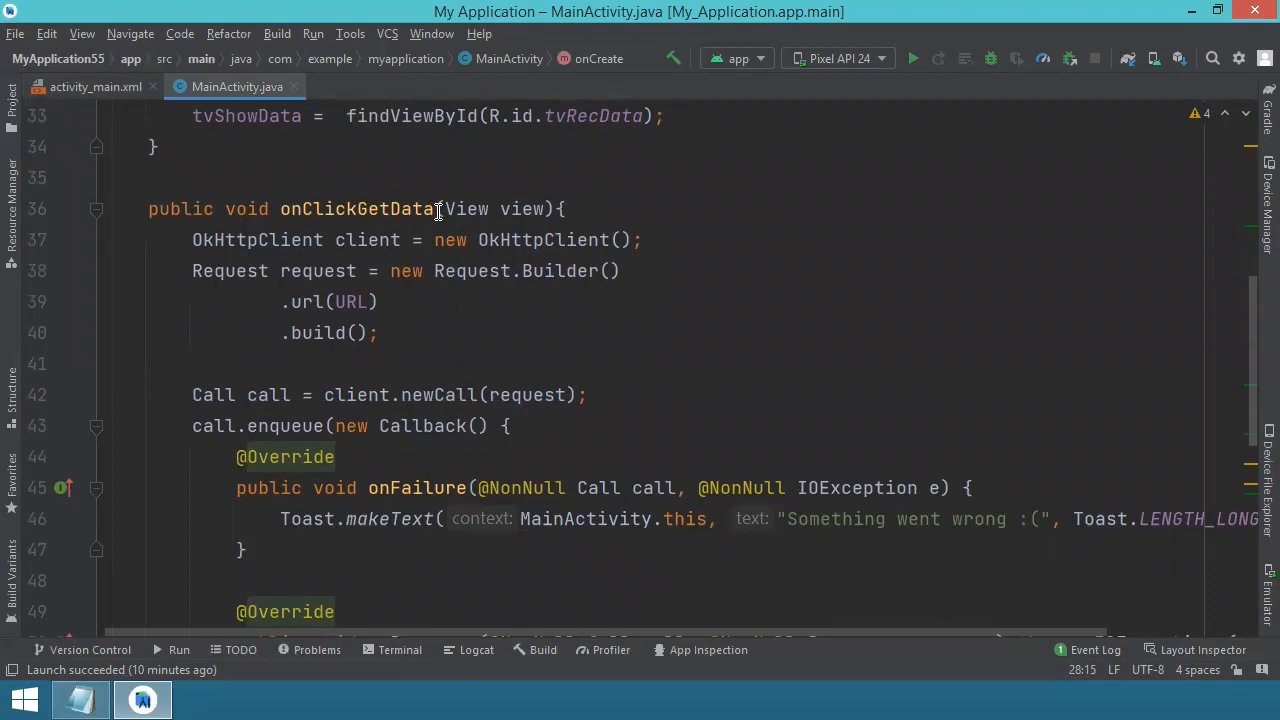
pyautogui.moveTo(436, 278)
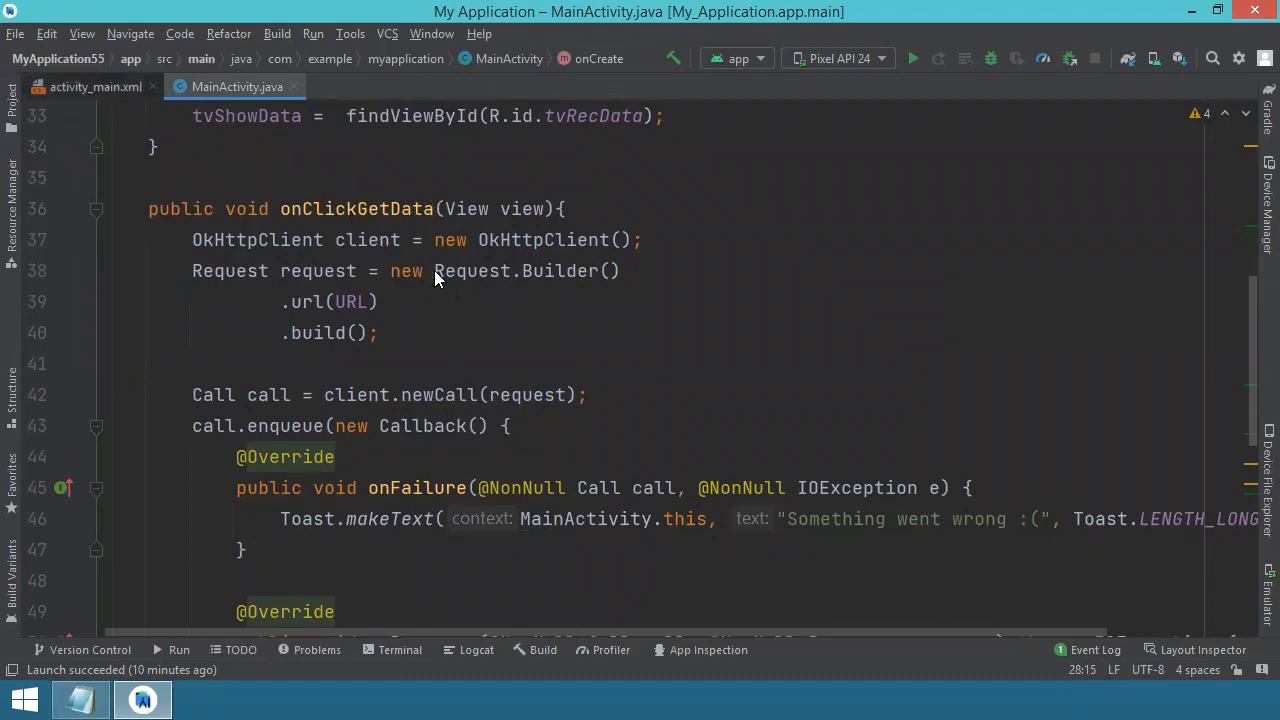
pyautogui.click(96, 88)
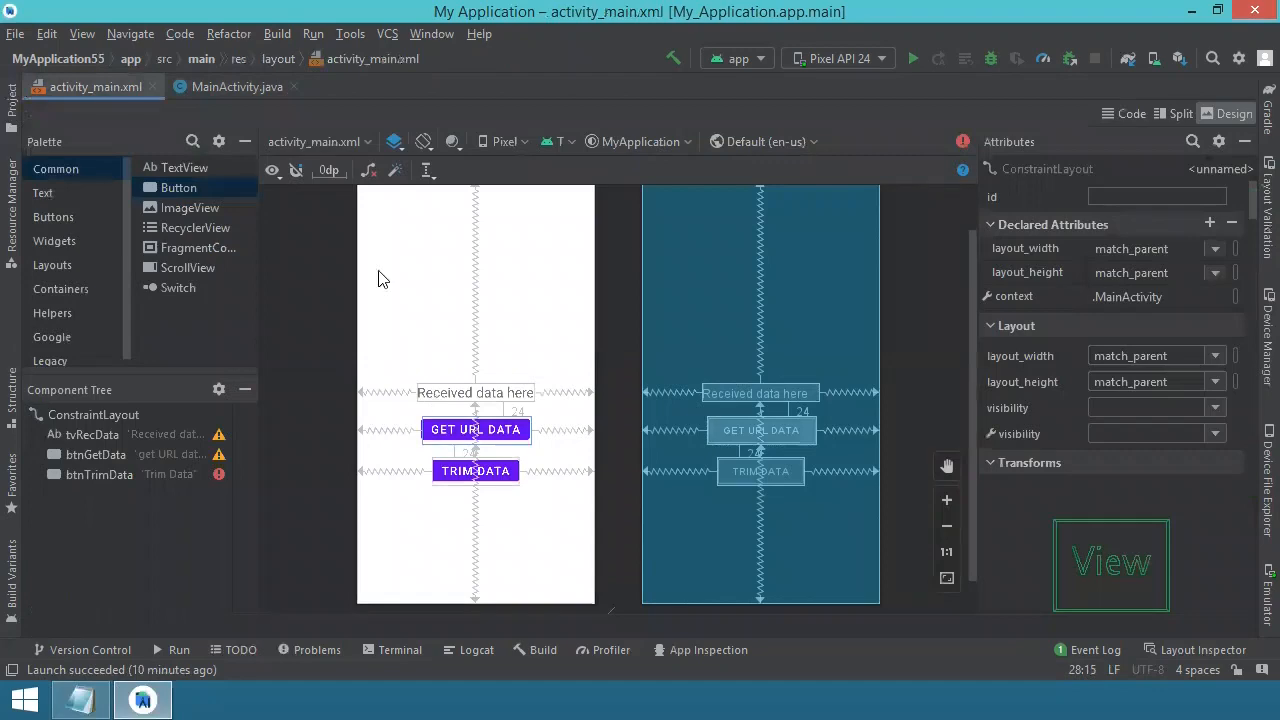
pyautogui.click(236, 86)
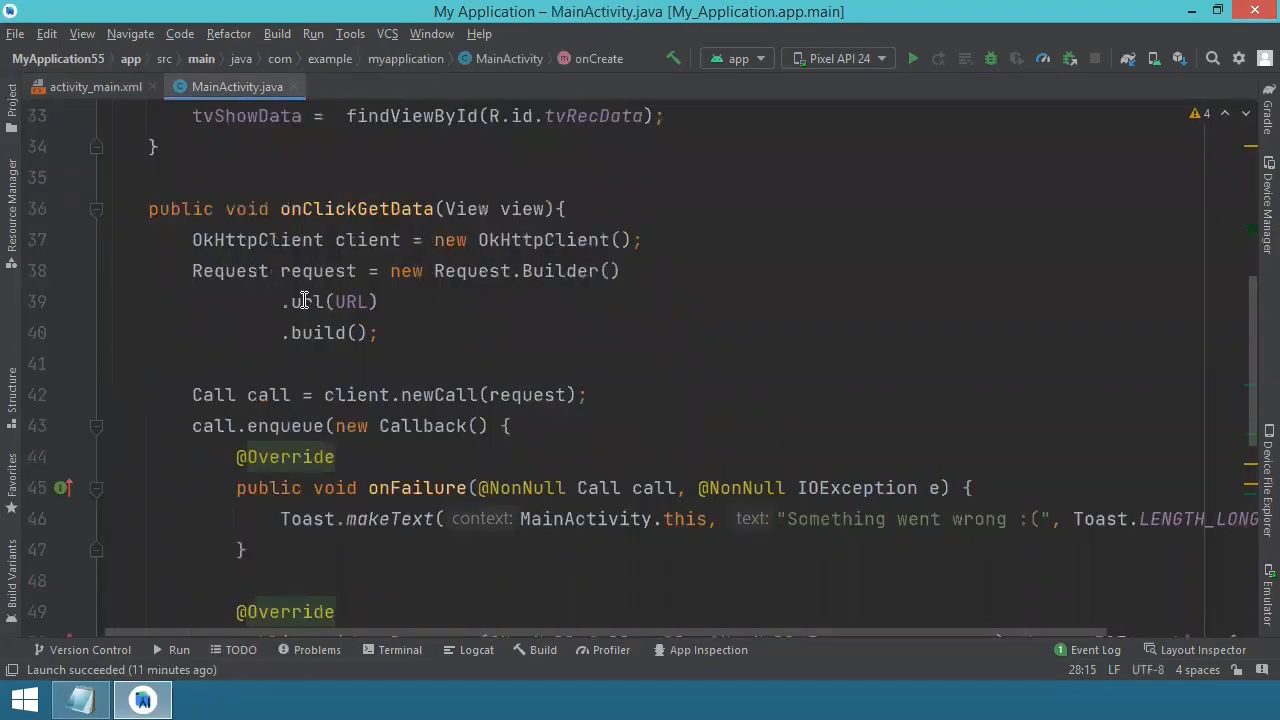
pyautogui.scroll(-3)
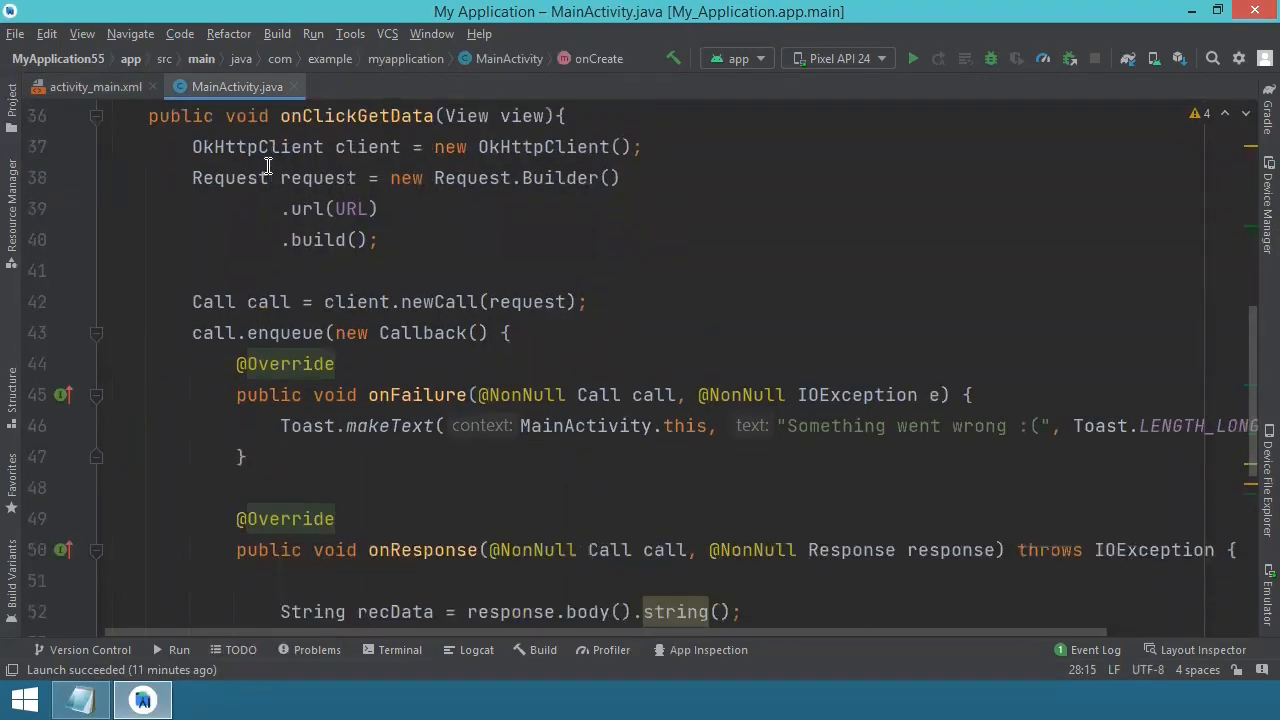
pyautogui.moveTo(404, 148)
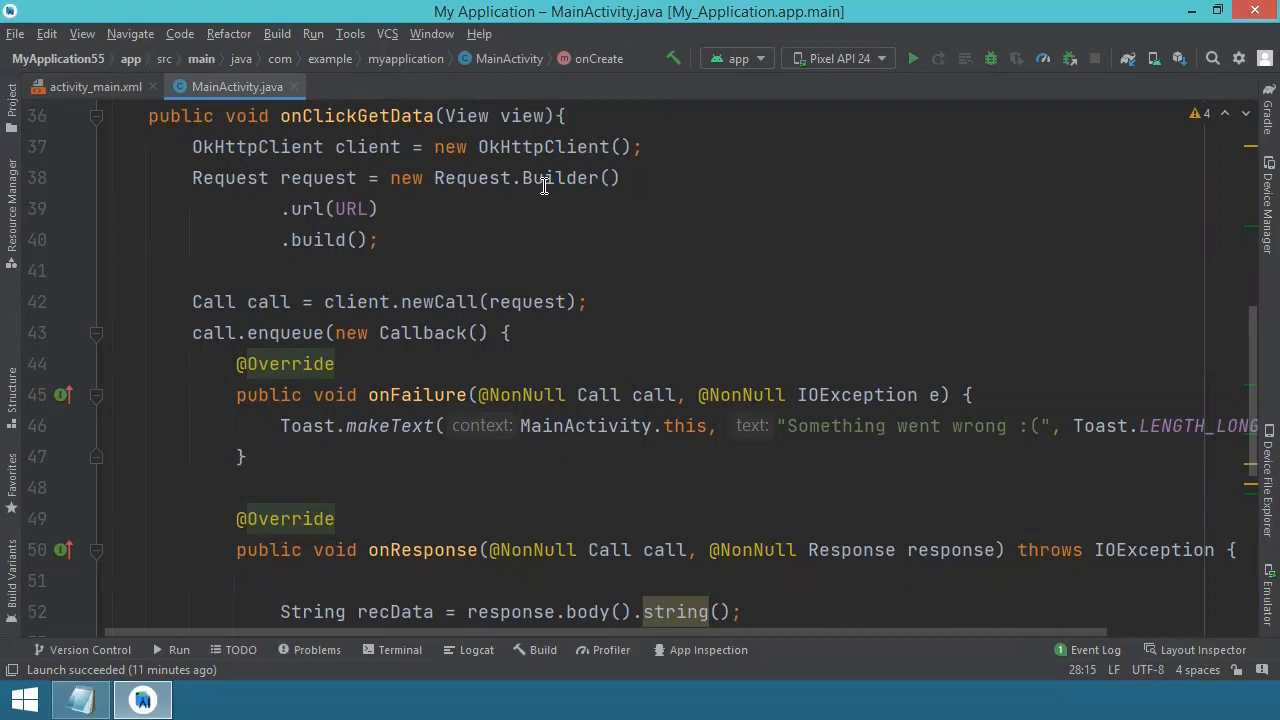
pyautogui.moveTo(356, 208)
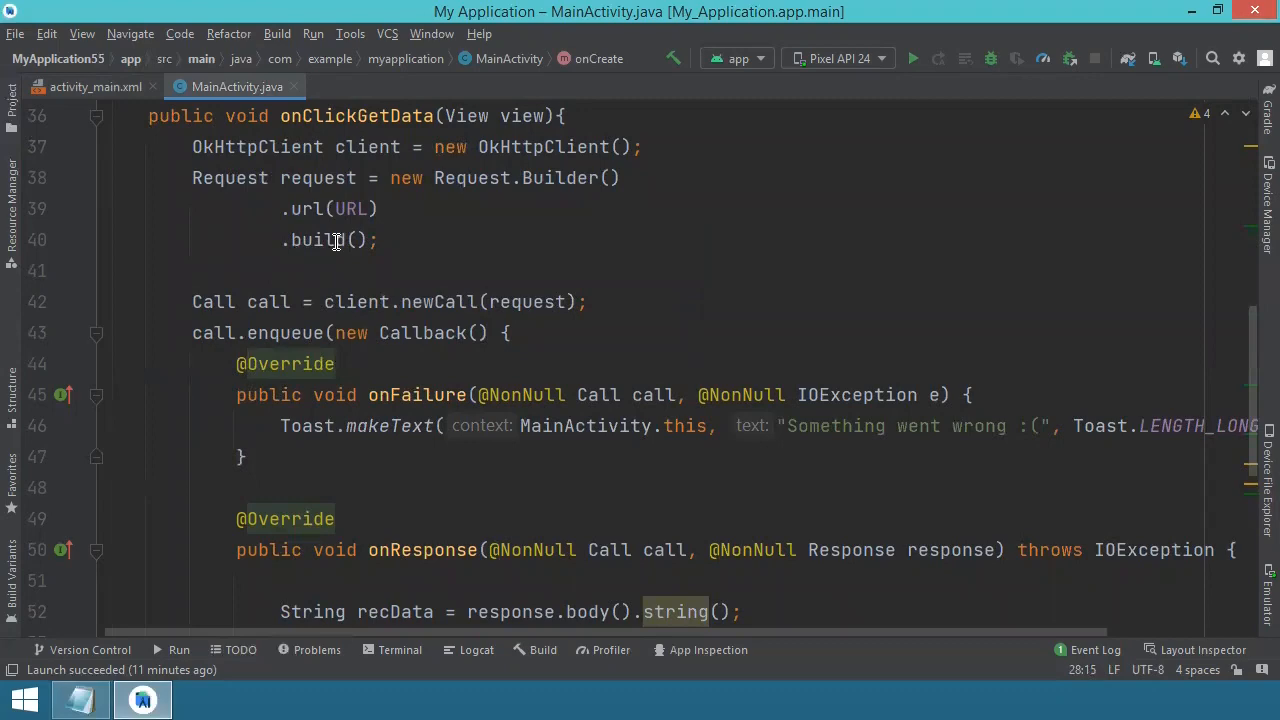
pyautogui.scroll(-3)
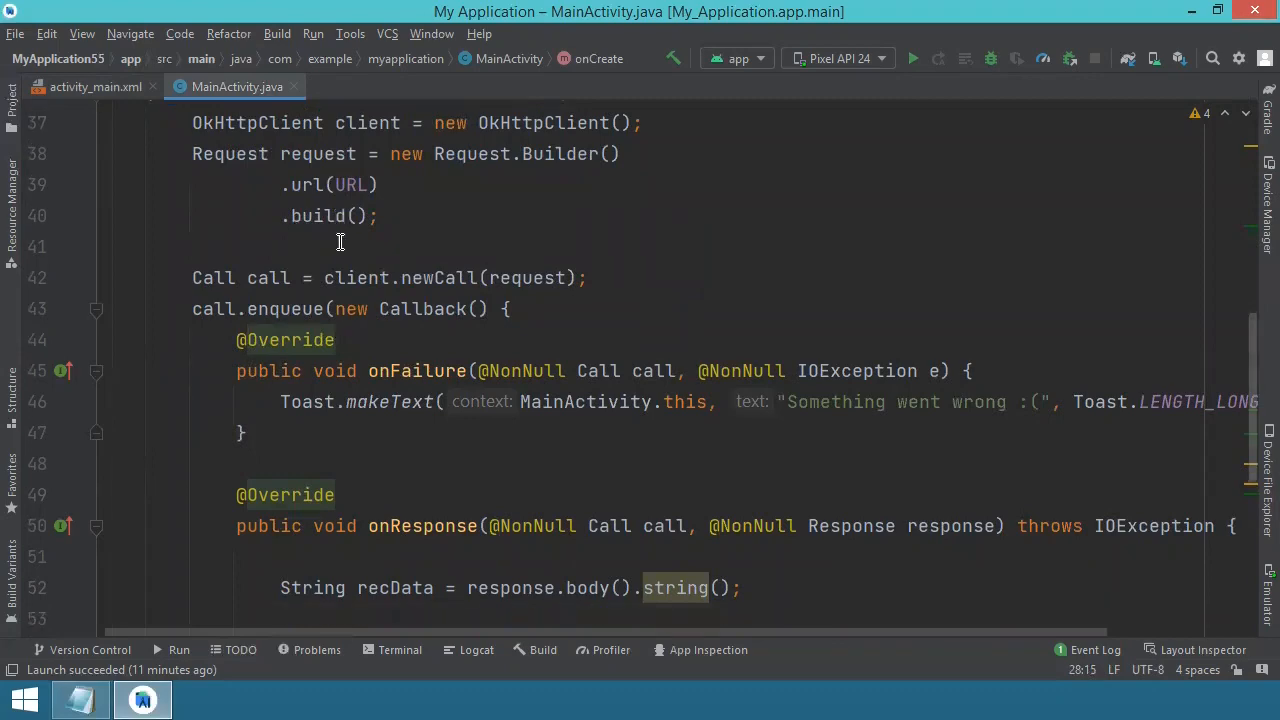
pyautogui.scroll(-3)
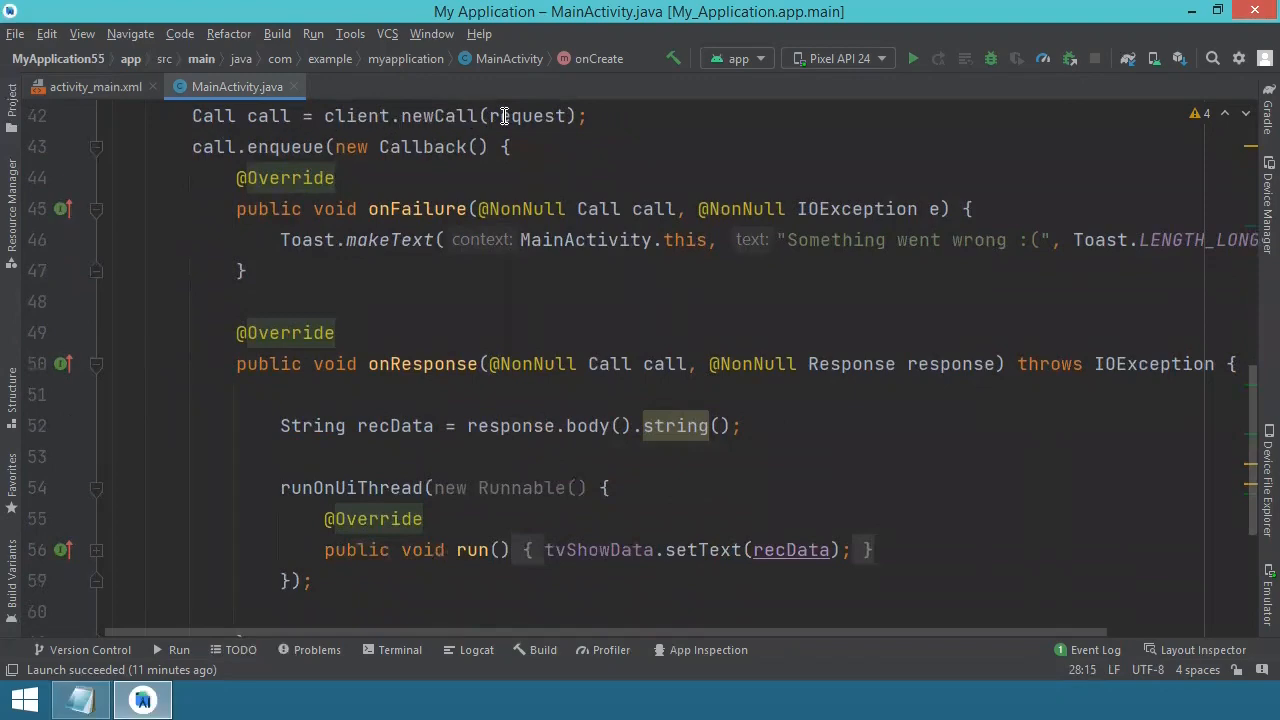
pyautogui.moveTo(516, 114)
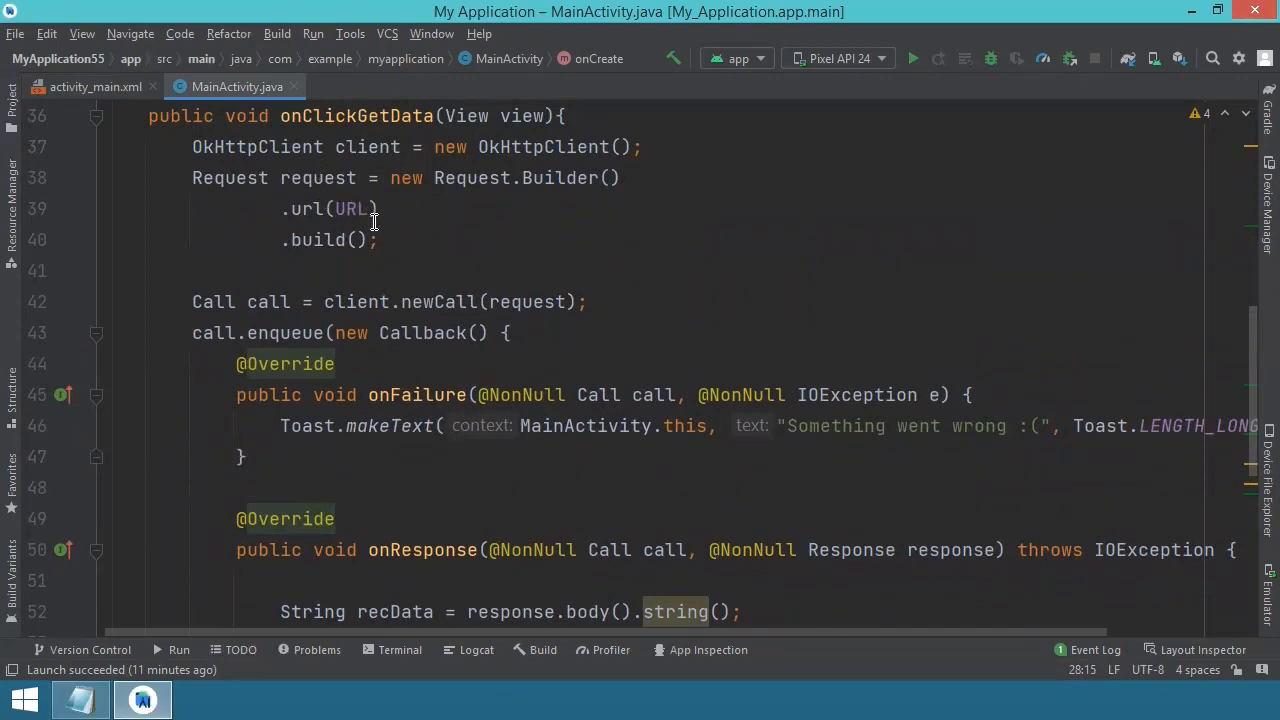
pyautogui.scroll(-3)
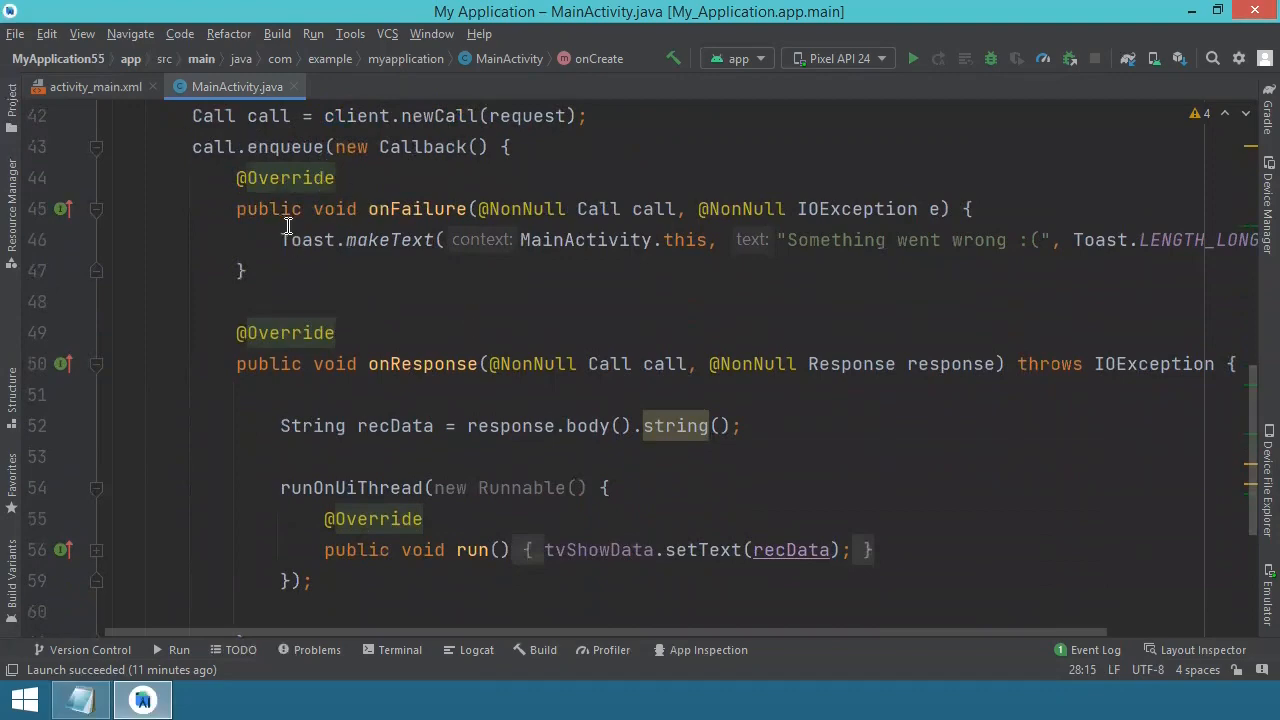
pyautogui.moveTo(330, 164)
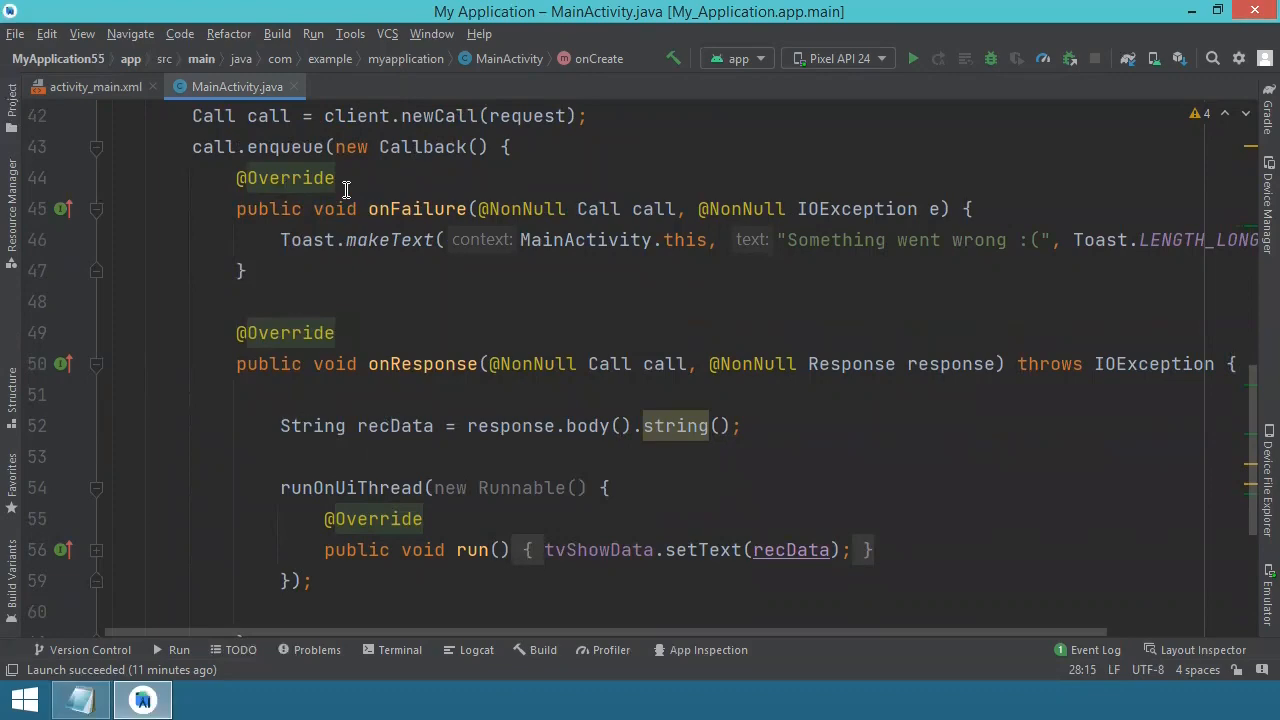
pyautogui.moveTo(348, 196)
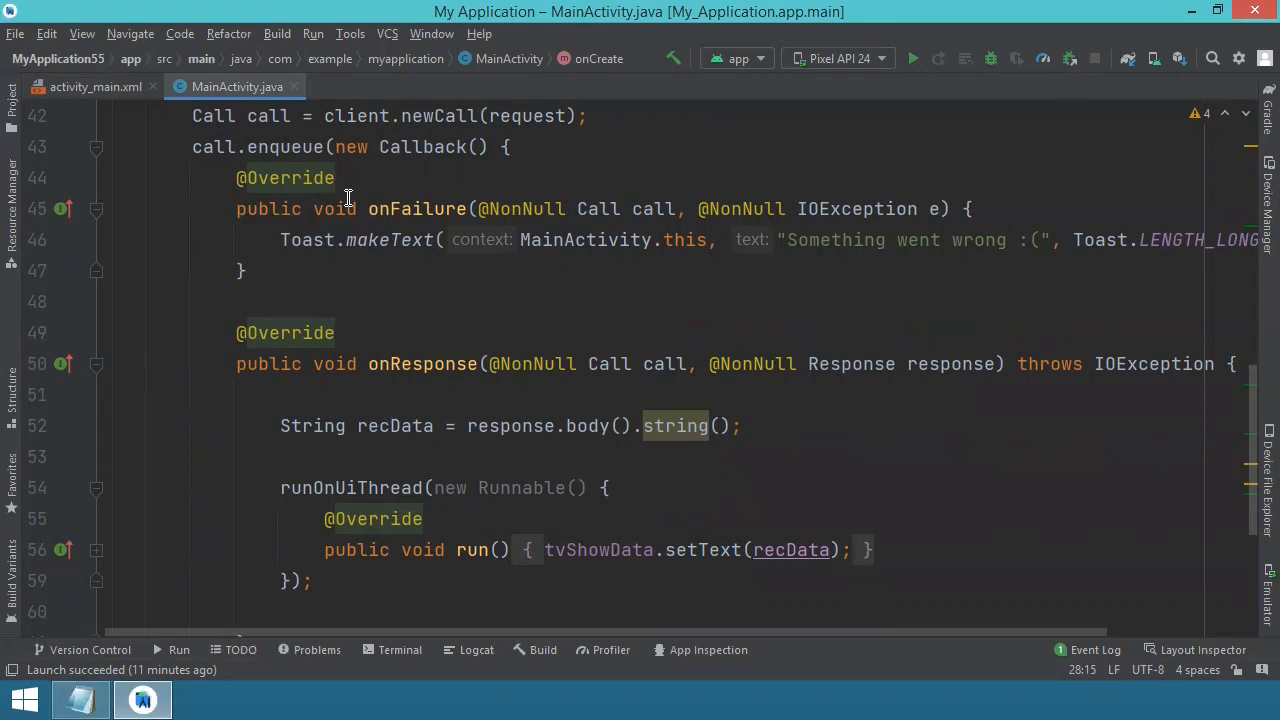
pyautogui.moveTo(390, 218)
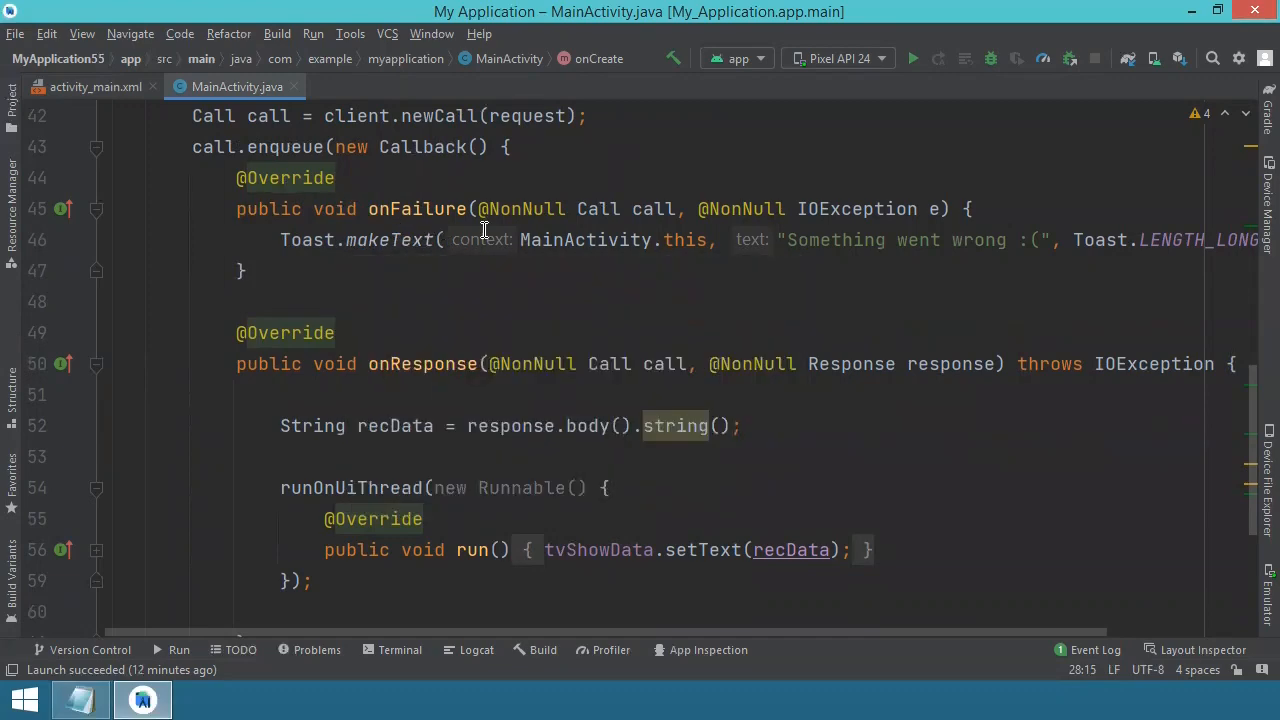
pyautogui.moveTo(372, 188)
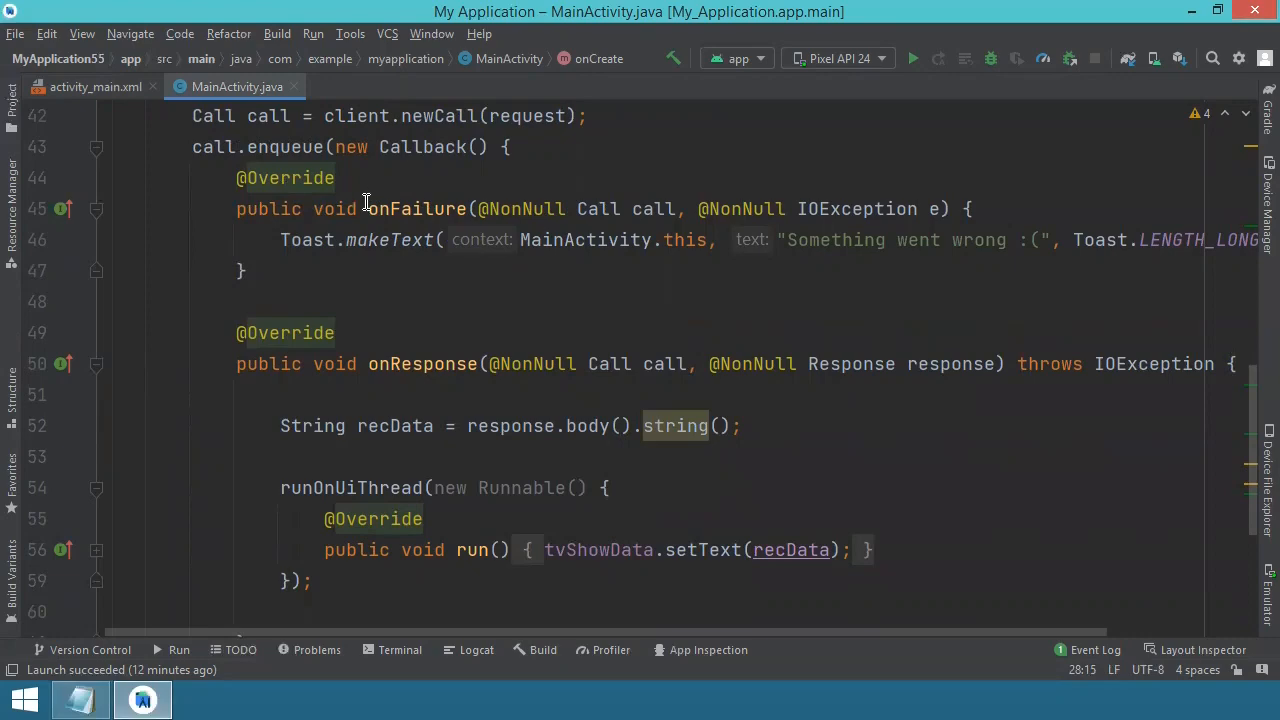
pyautogui.click(336, 178)
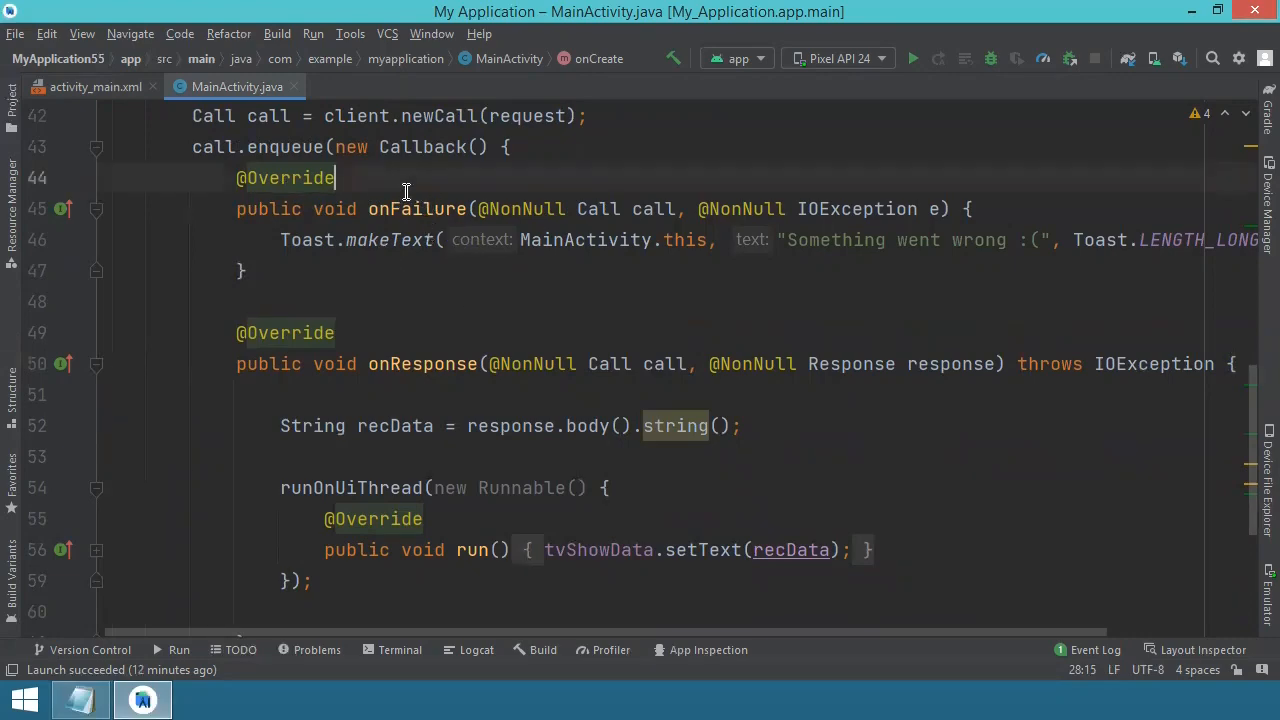
pyautogui.moveTo(336, 178); pyautogui.dragTo(440, 548)
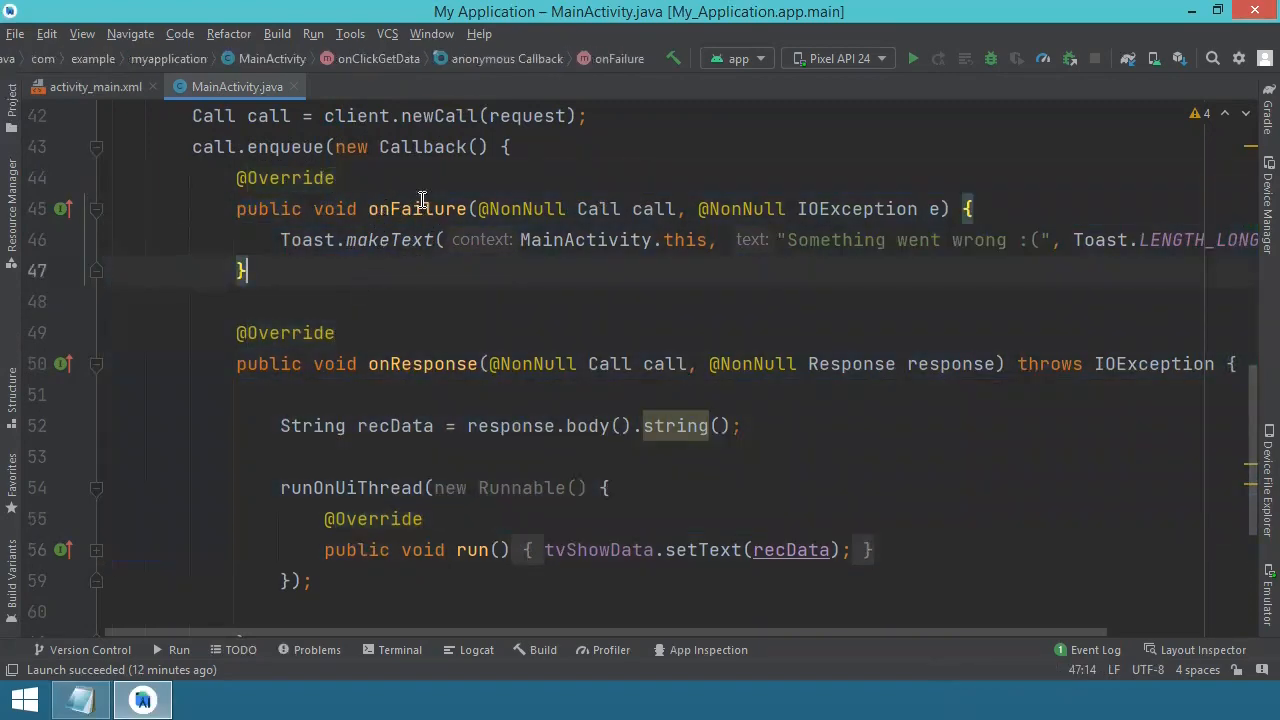
pyautogui.moveTo(456, 198)
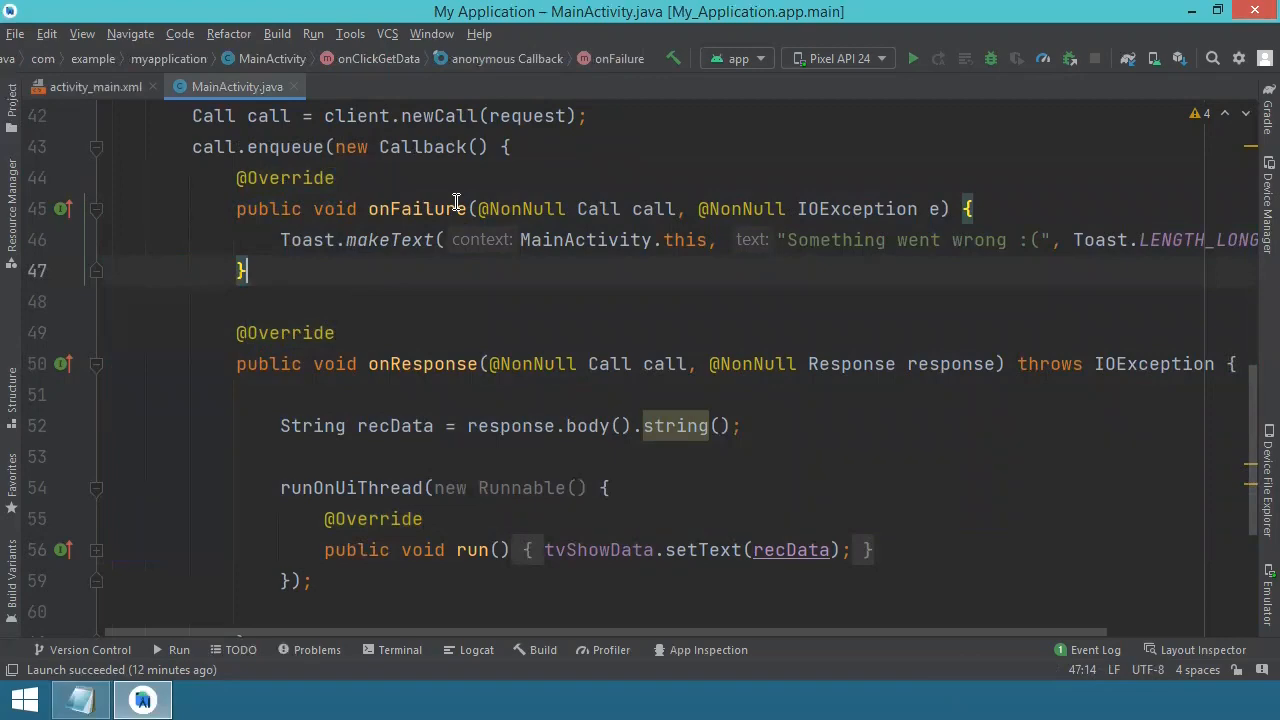
pyautogui.moveTo(288, 248)
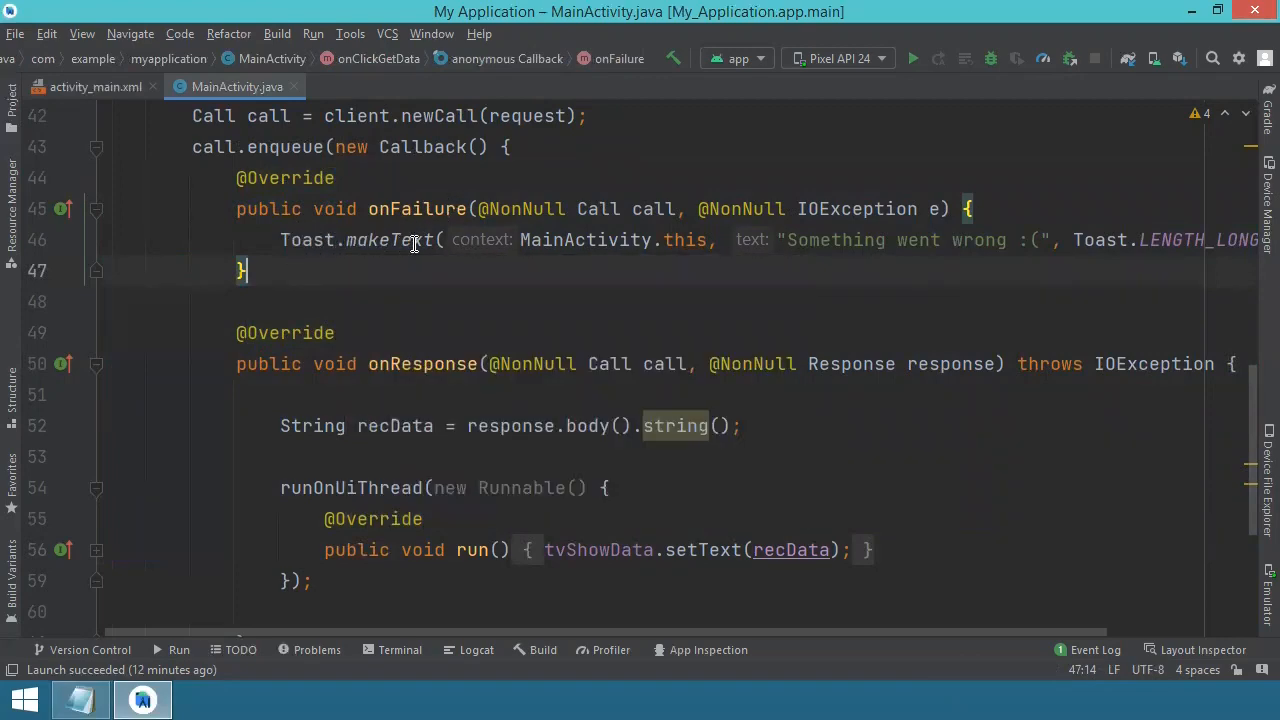
pyautogui.moveTo(576, 264)
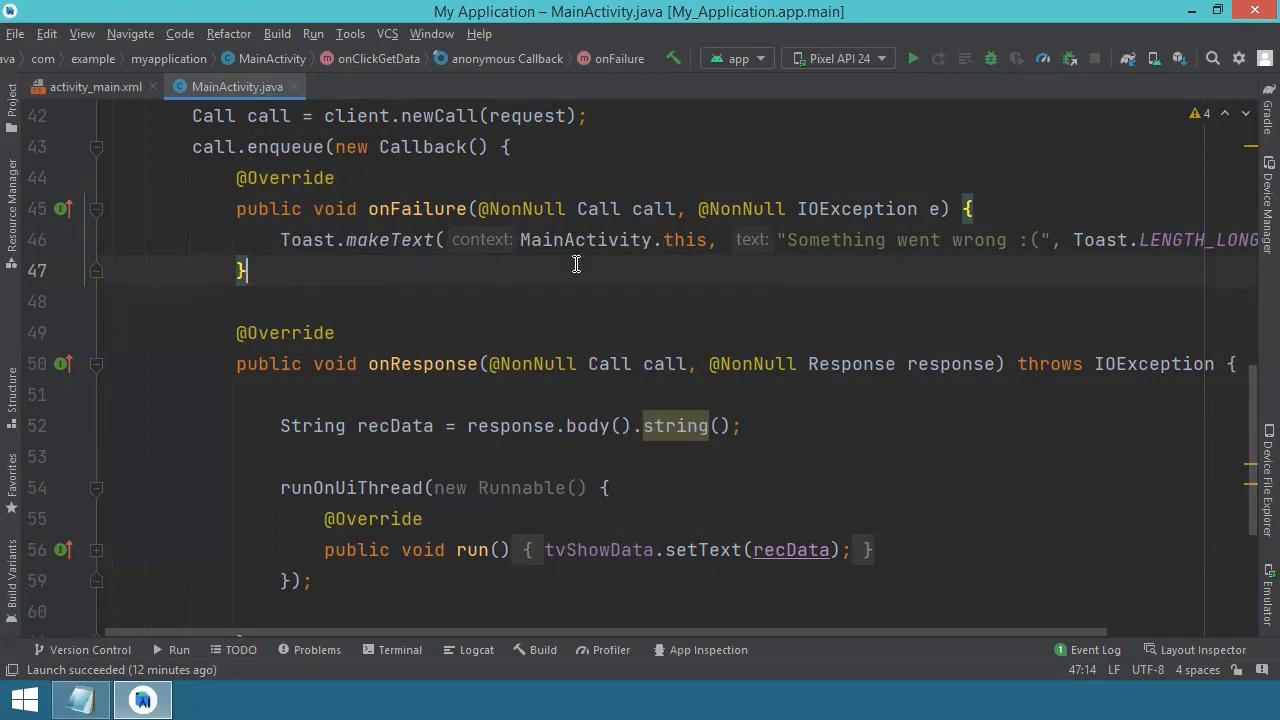
pyautogui.moveTo(840, 244)
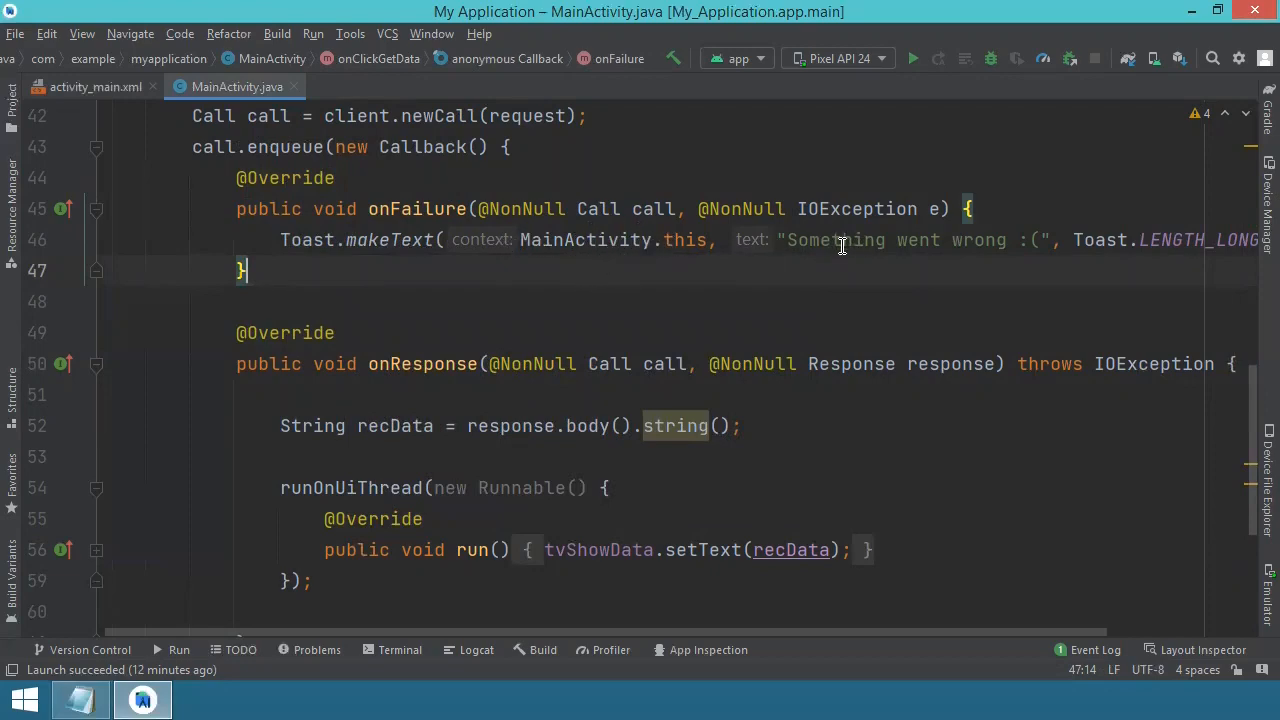
pyautogui.moveTo(1160, 240)
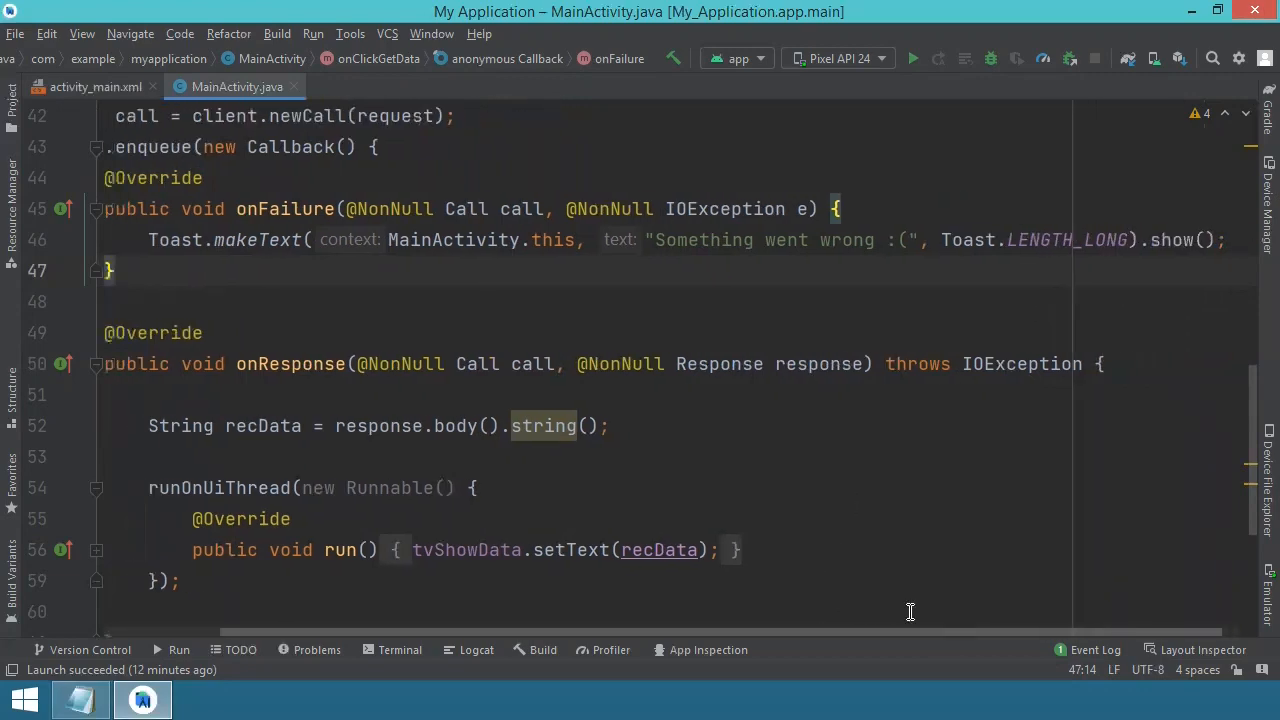
pyautogui.scroll(-3)
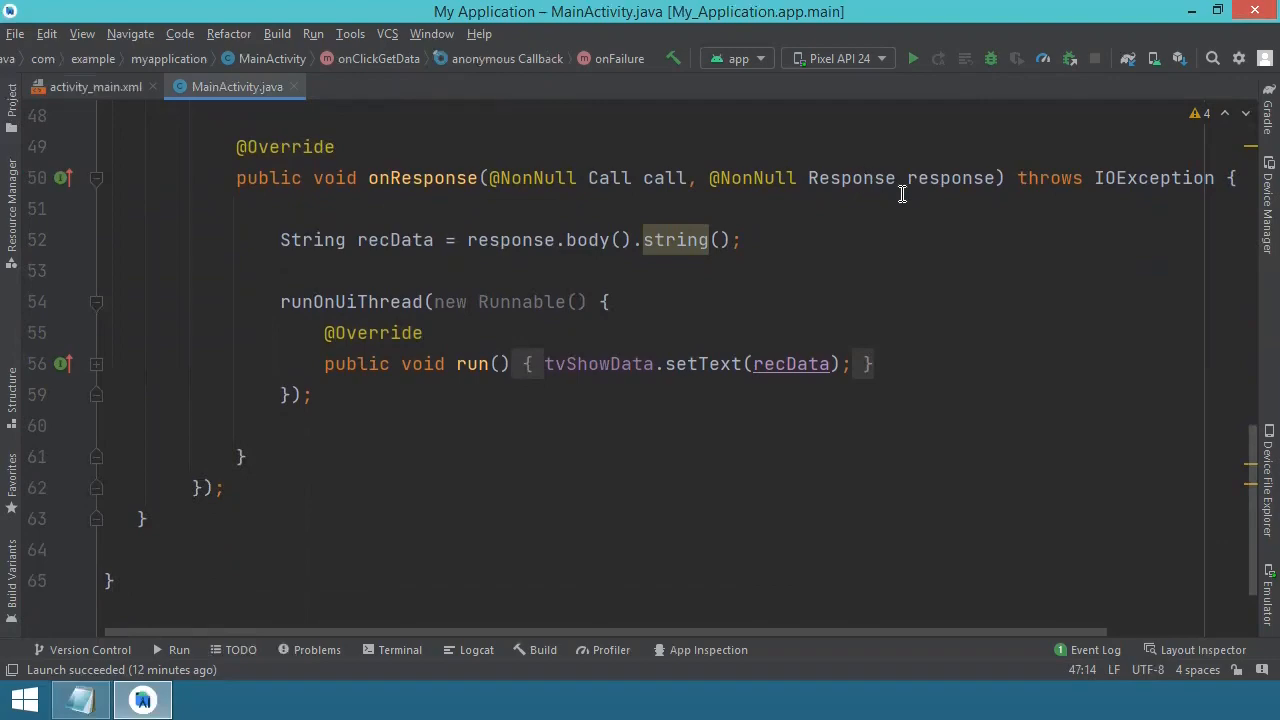
pyautogui.moveTo(504, 218)
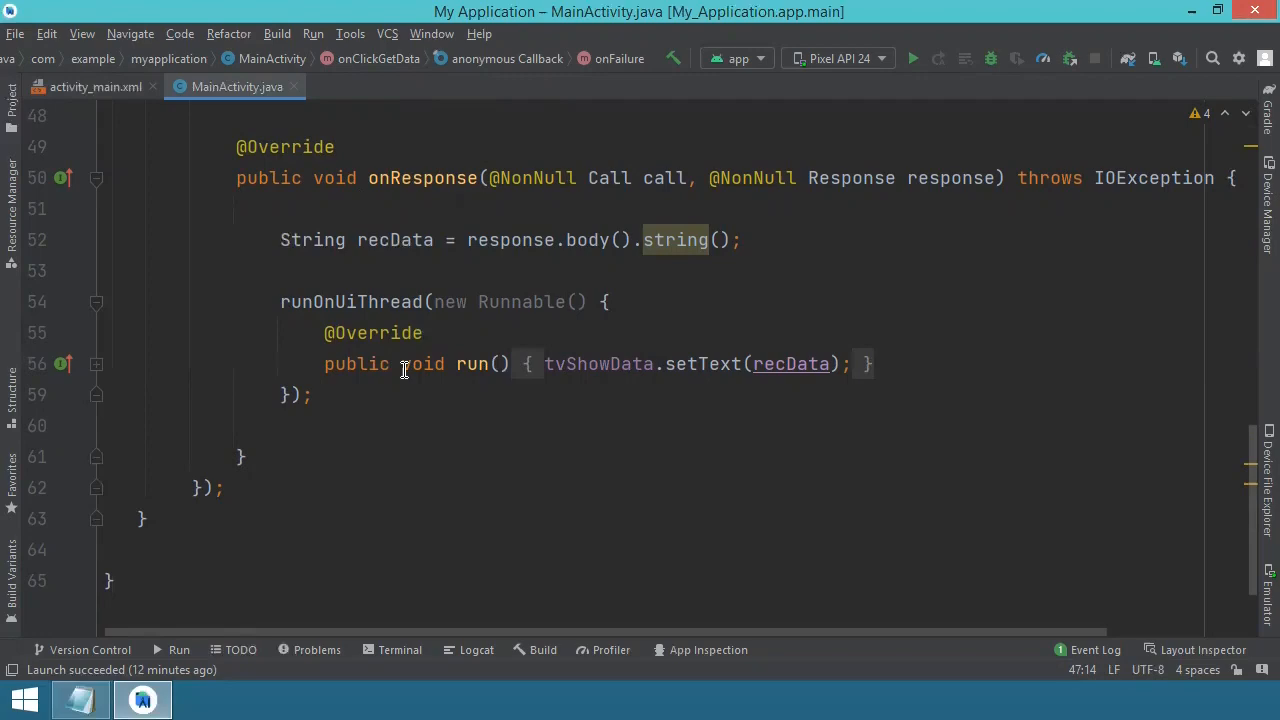
pyautogui.moveTo(678, 364)
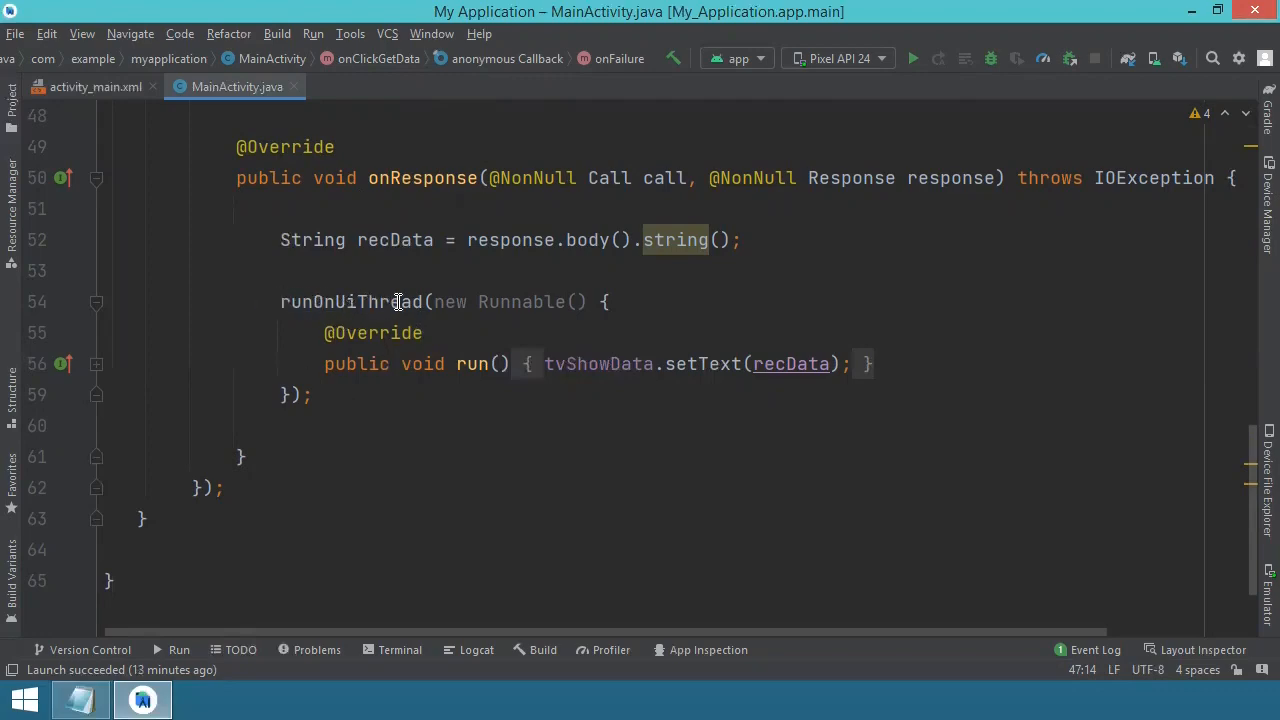
pyautogui.moveTo(436, 388)
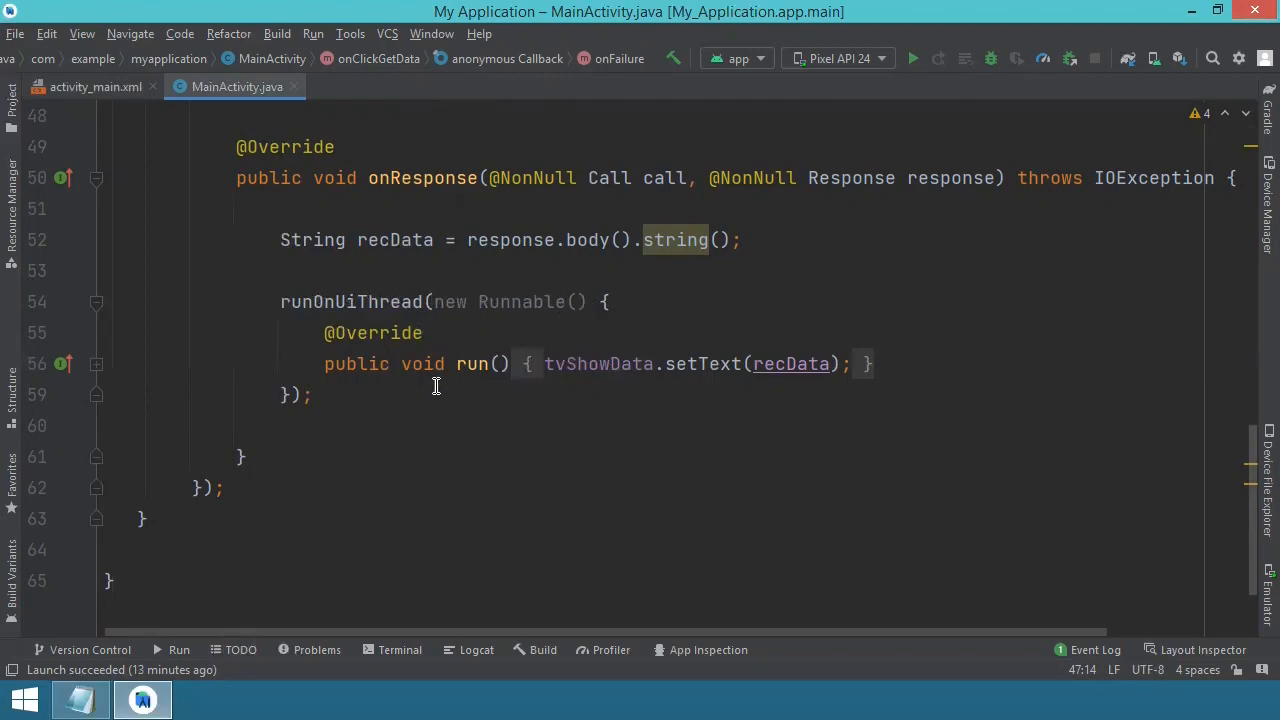
pyautogui.moveTo(372, 376)
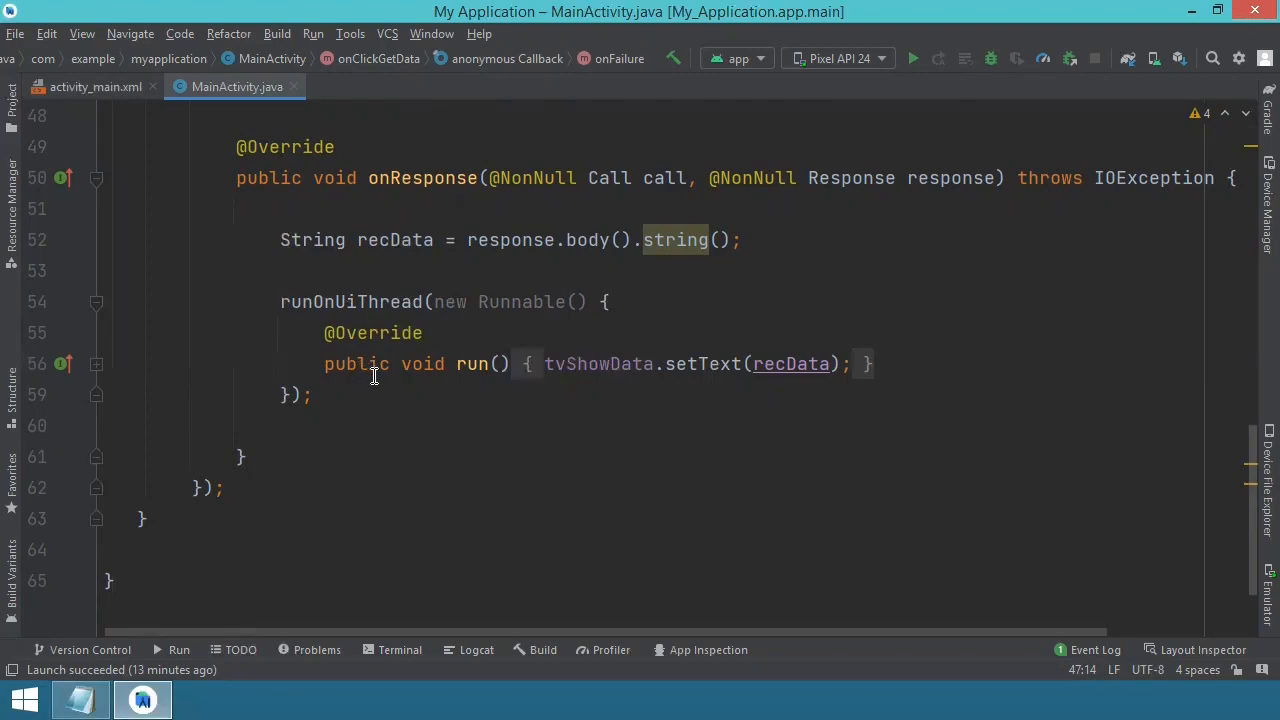
pyautogui.moveTo(296, 204)
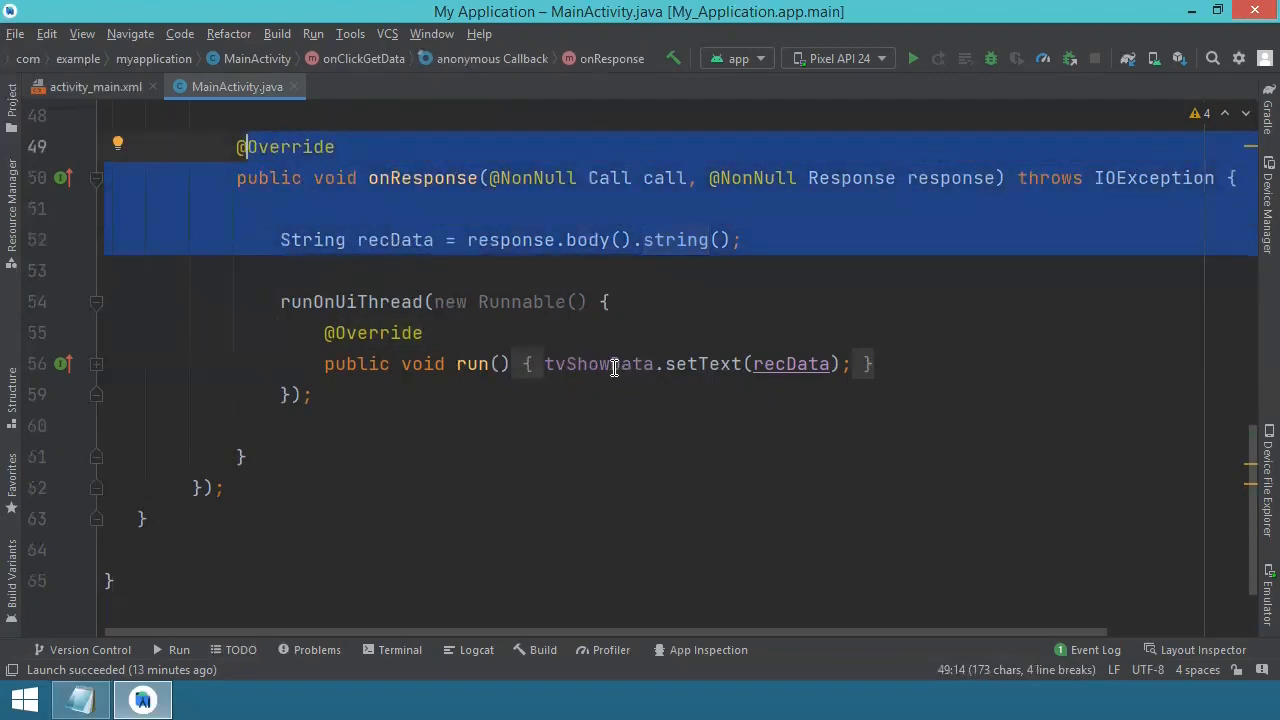
pyautogui.click(588, 364)
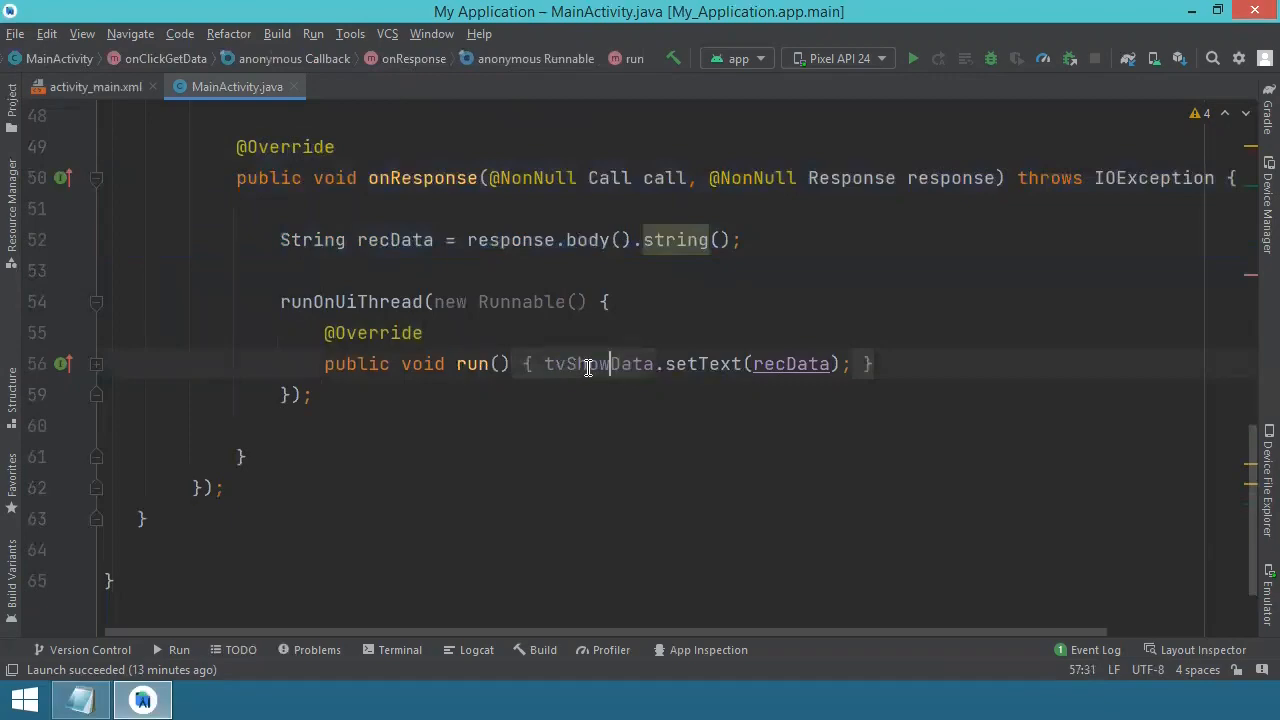
pyautogui.moveTo(656, 364)
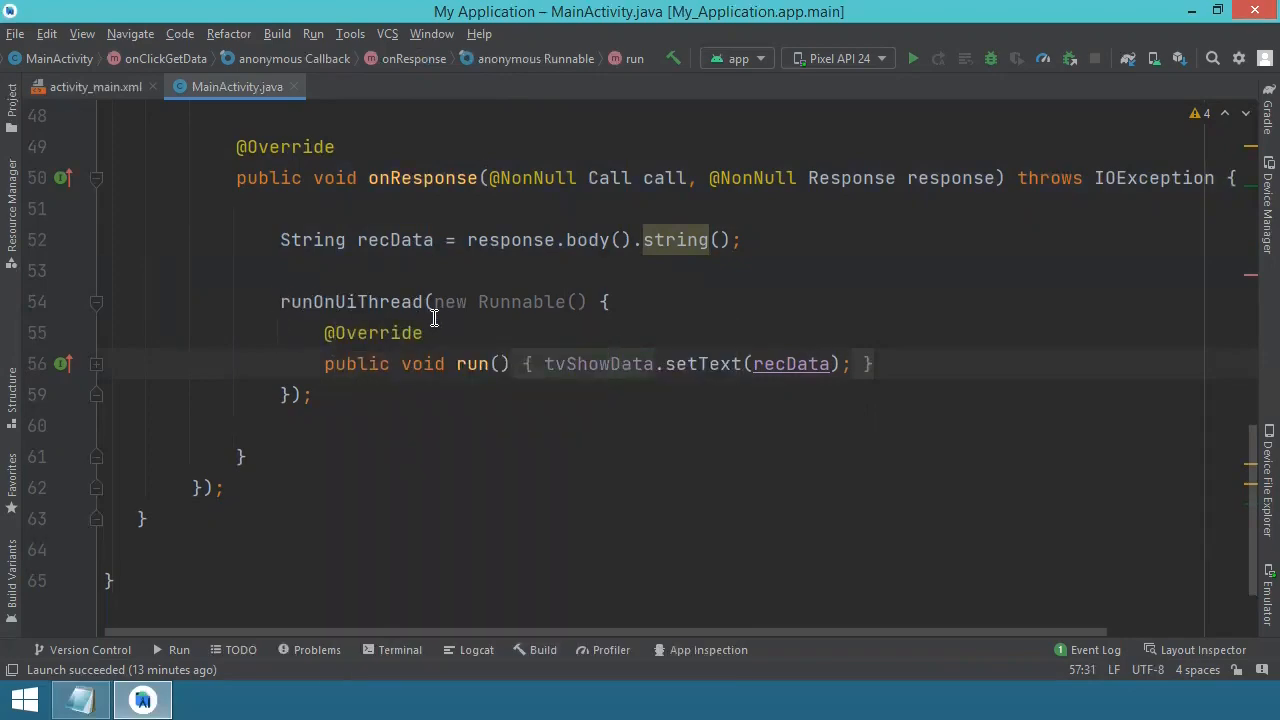
pyautogui.moveTo(388, 452)
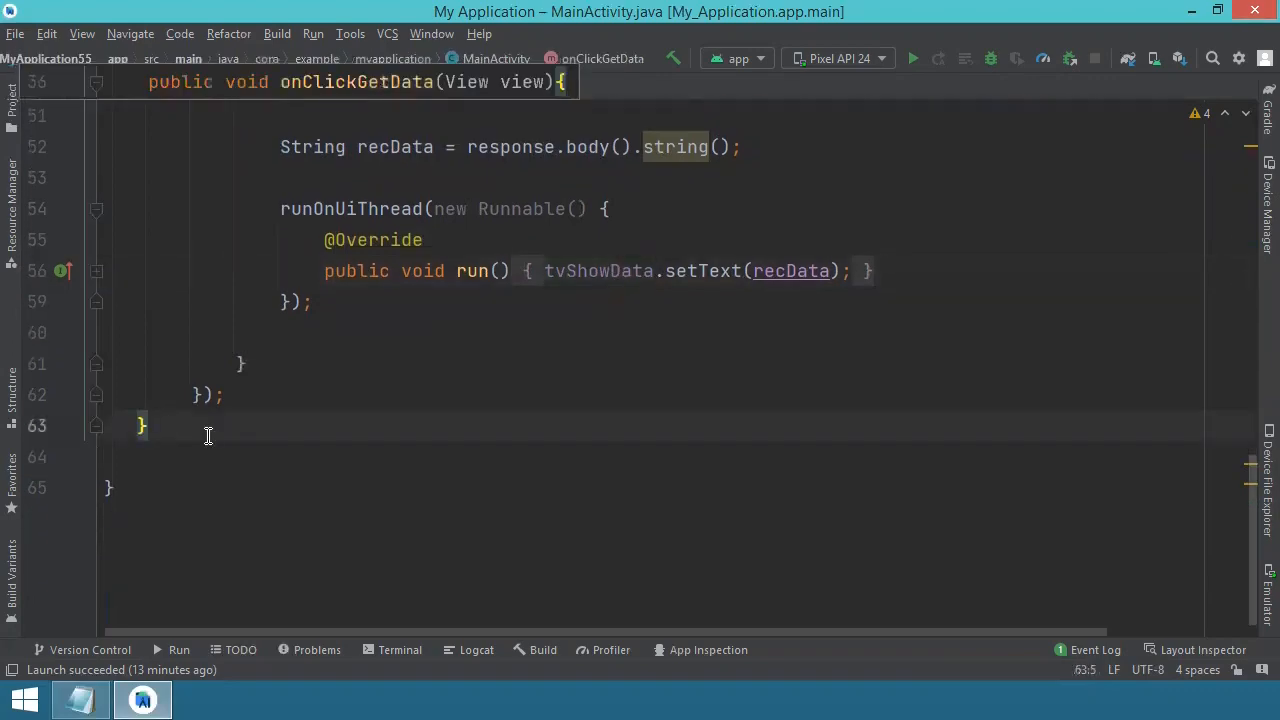
pyautogui.write('//get data btn')
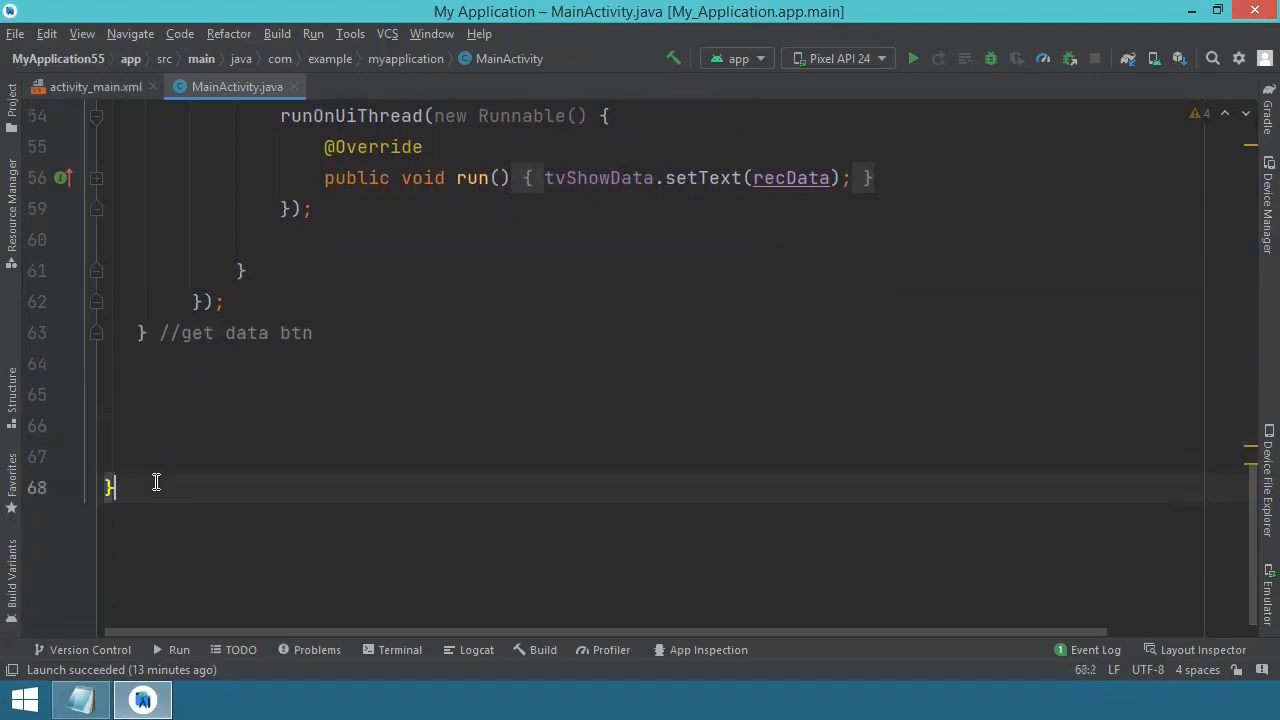
pyautogui.write('//ma')
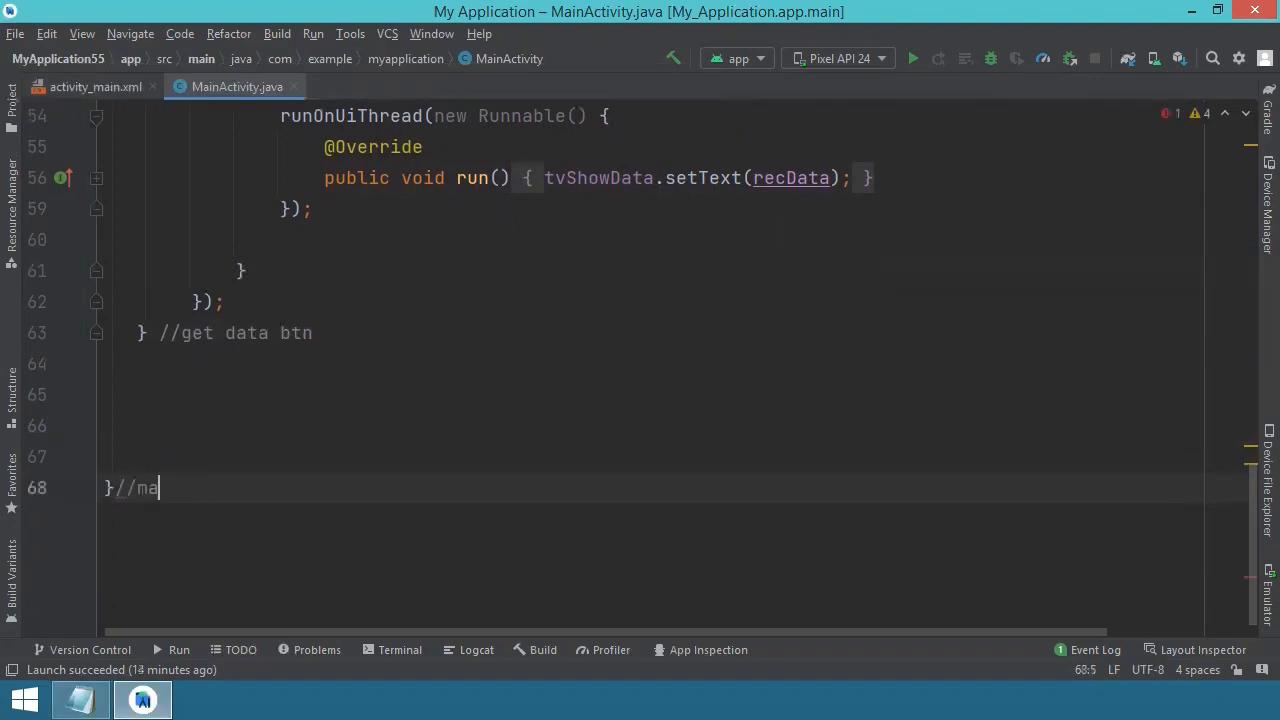
pyautogui.write('in activity')
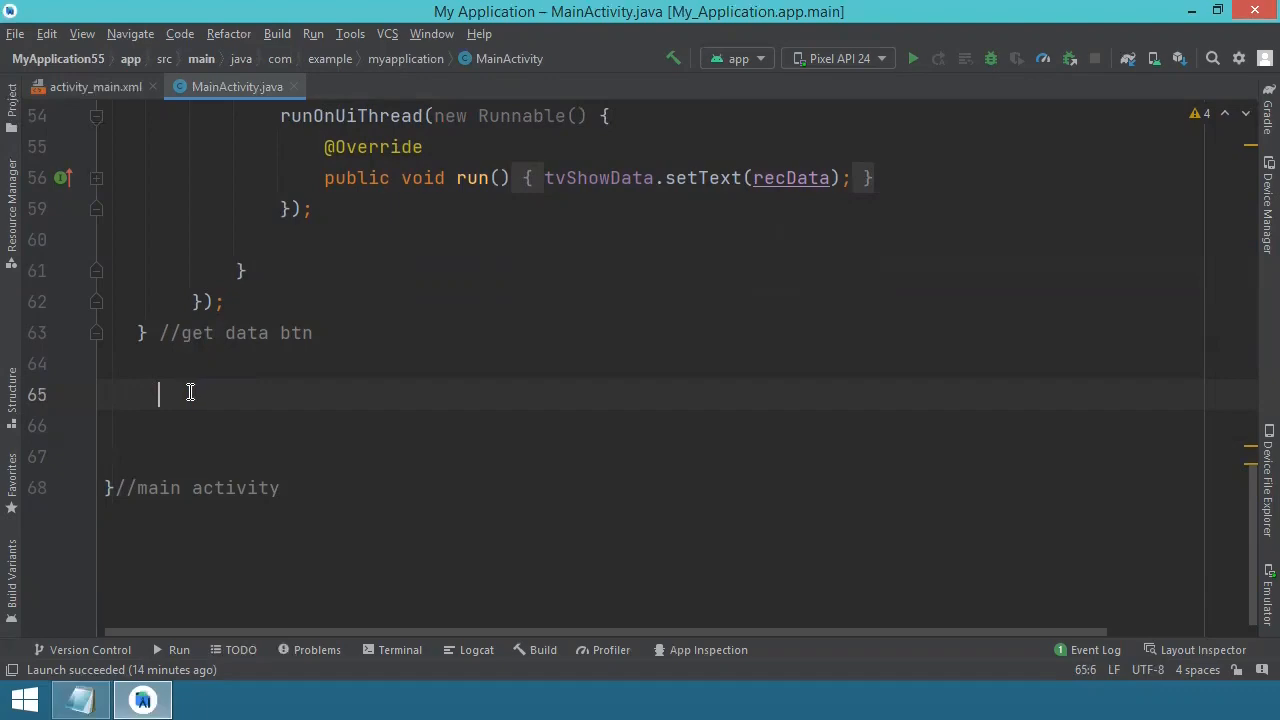
pyautogui.moveTo(206, 404)
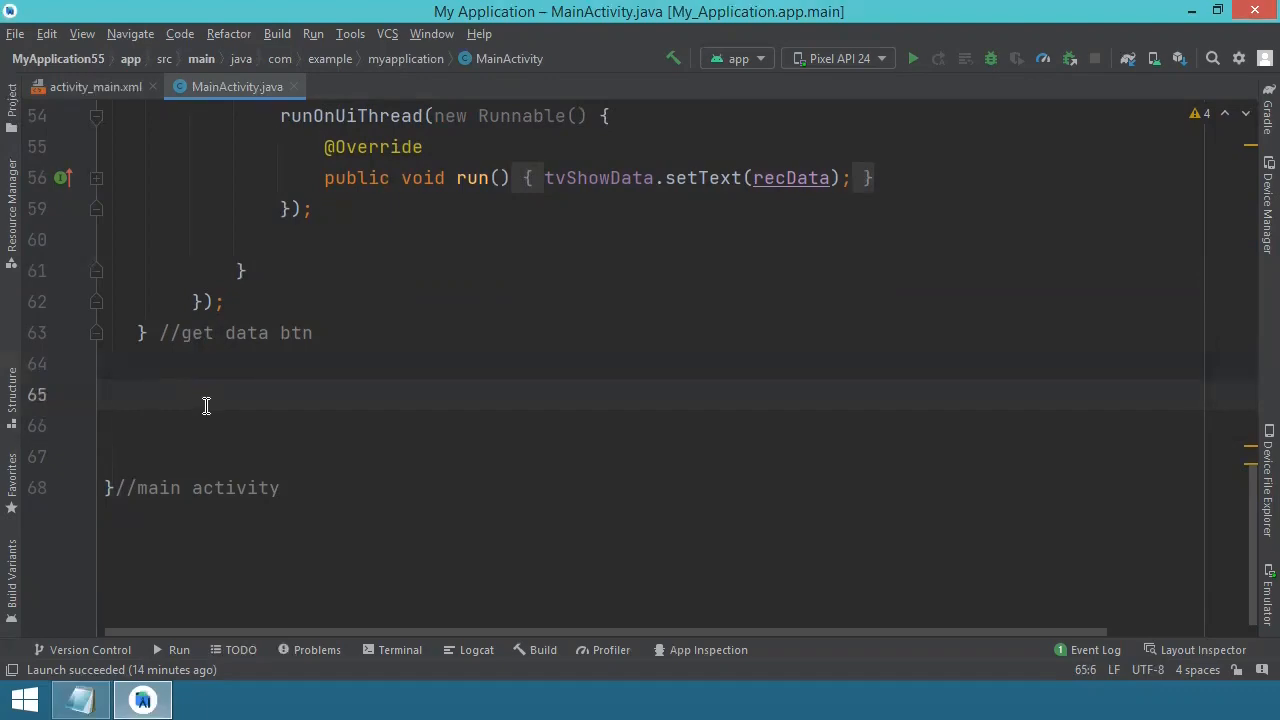
# - Declare the method public void onClickTrimData(View view) { in MainActivity.java
pyautogui.write('public')
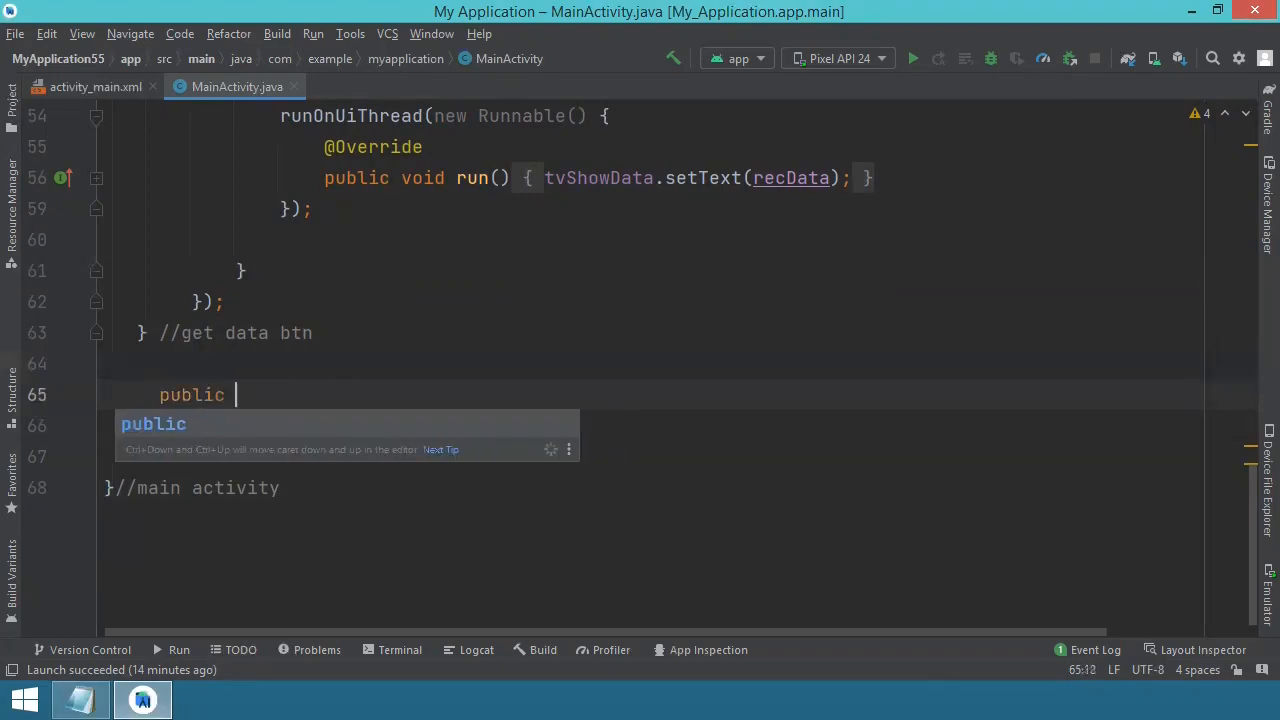
pyautogui.write('void on')
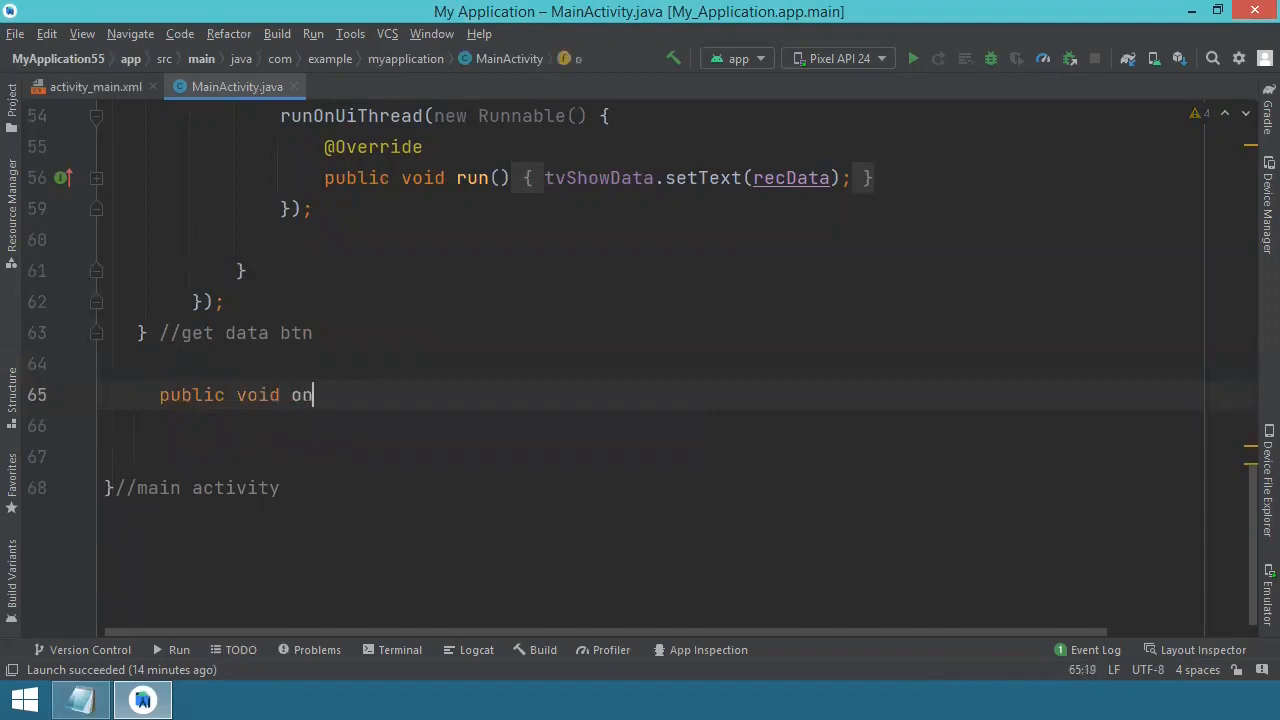
pyautogui.write('Click')
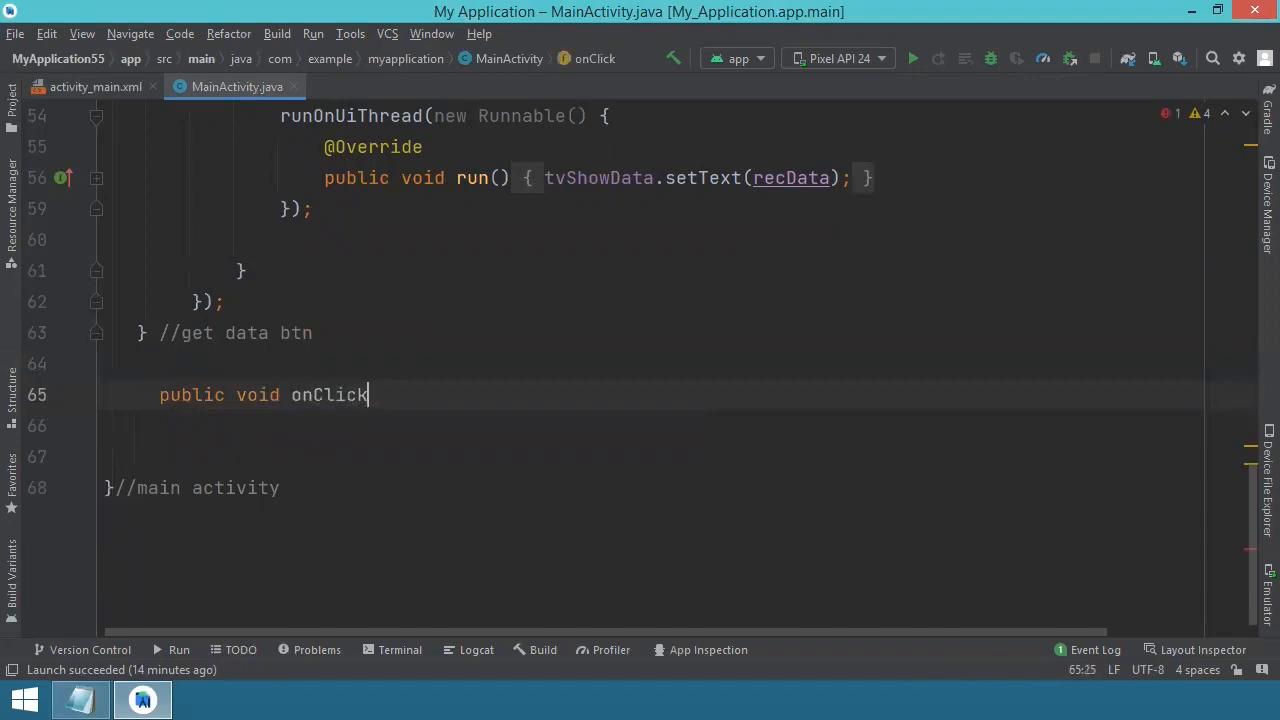
pyautogui.write('TrimData(V')
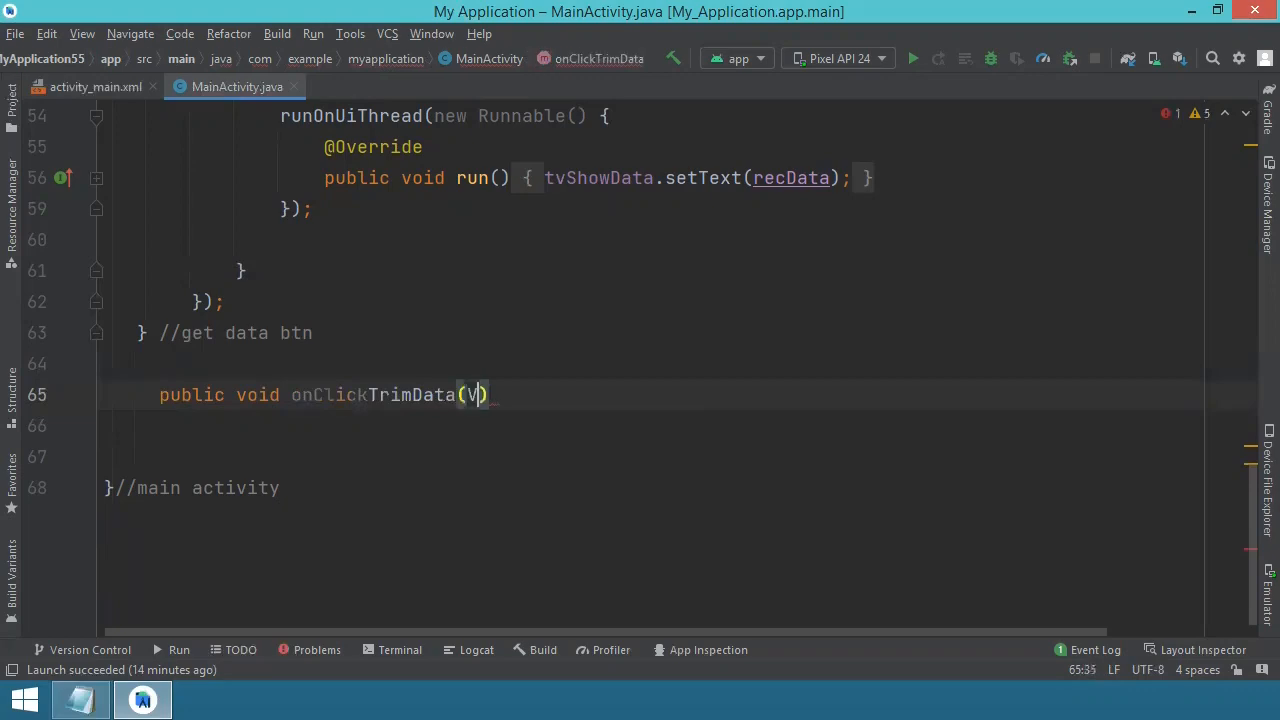
pyautogui.write('iew view')
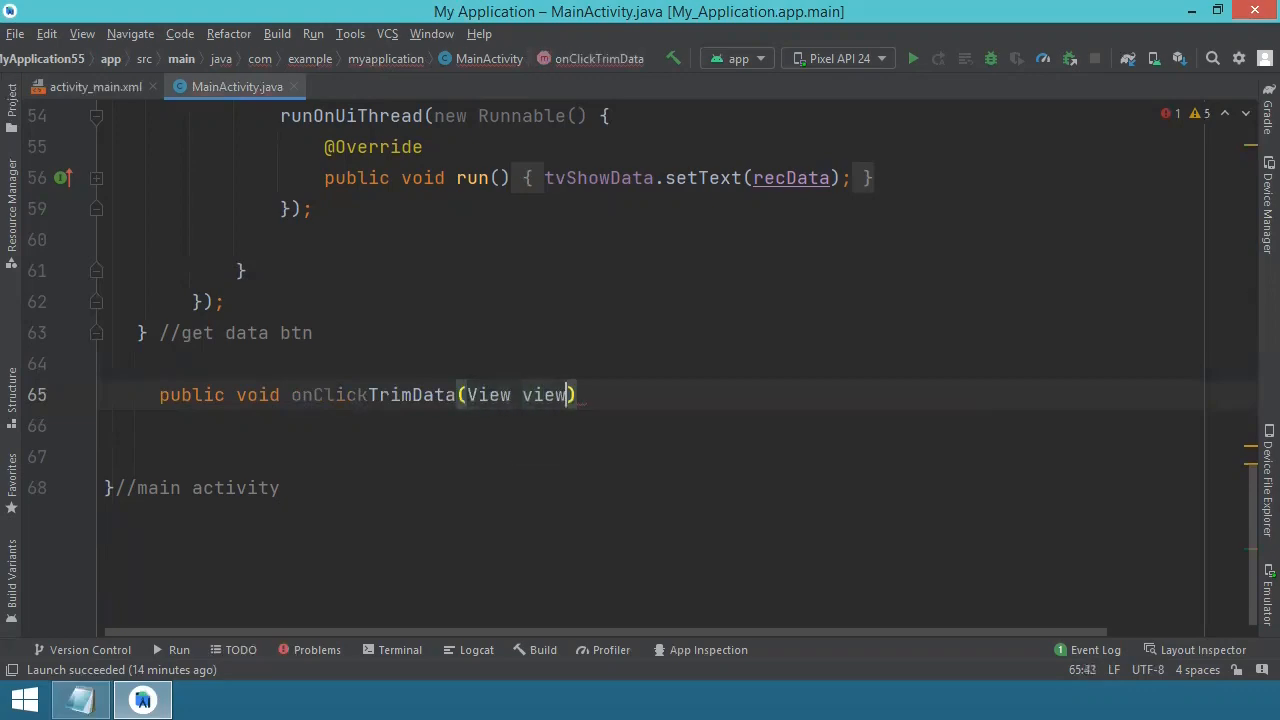
pyautogui.write('{')
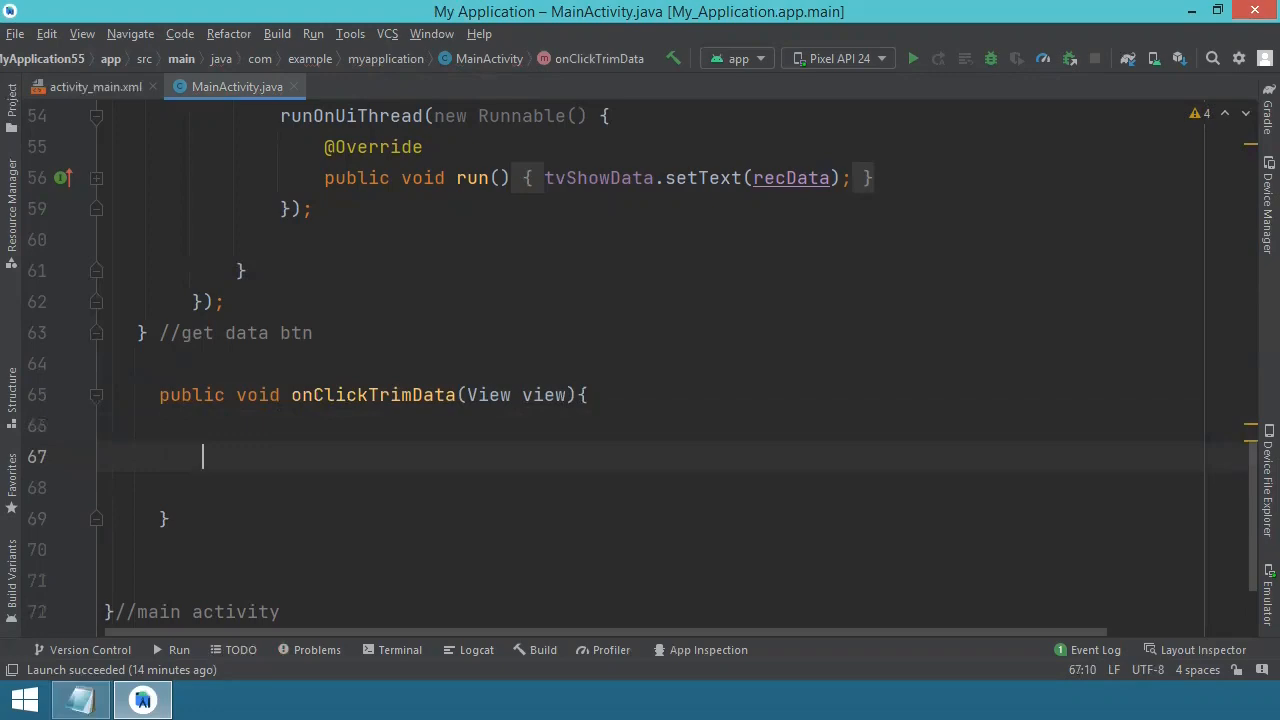
# - Inside it, assign String recData = tvShowData.getText().toString();
pyautogui.write('tv')
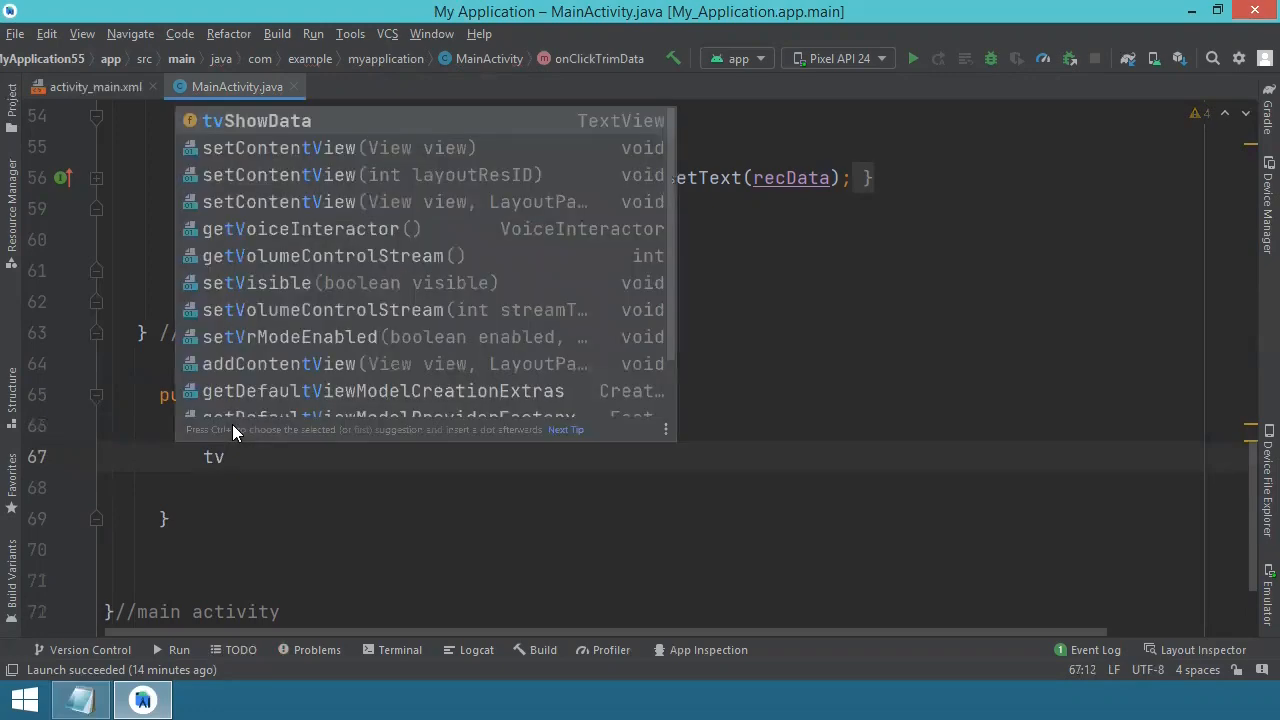
pyautogui.write('St')
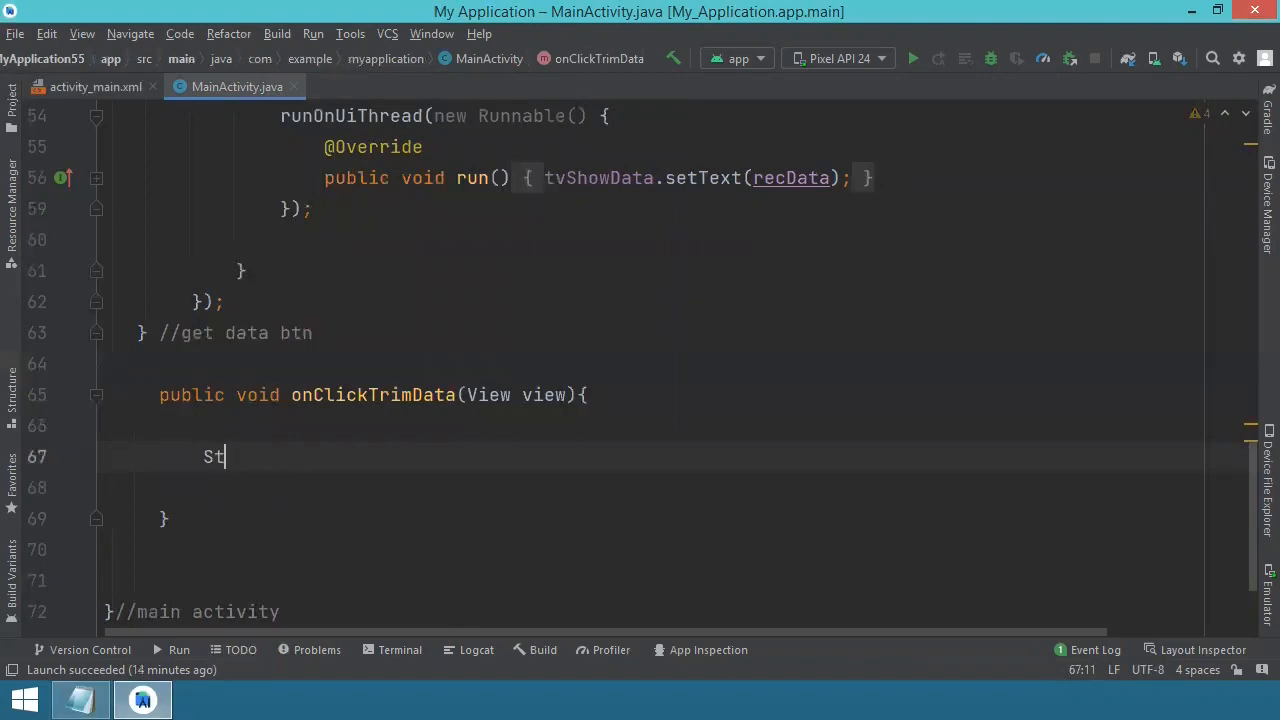
pyautogui.write('ring rec')
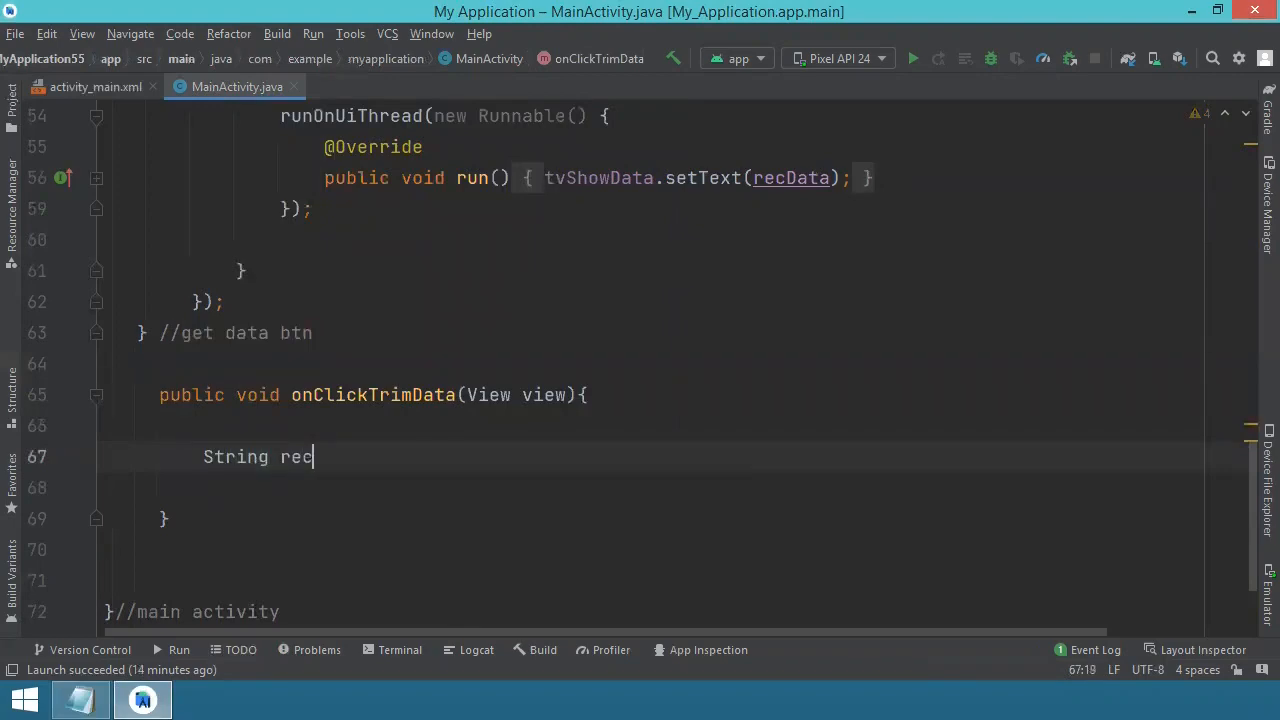
pyautogui.write('Data =')
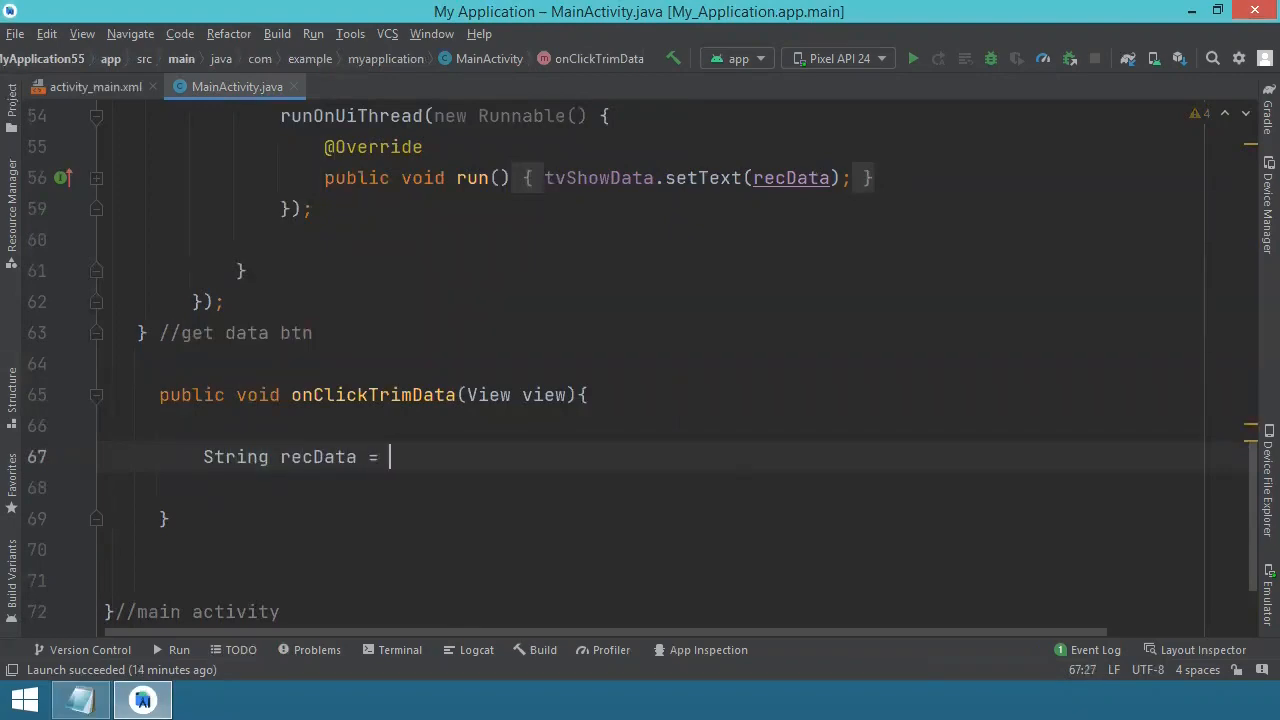
pyautogui.write('tvShowData.')
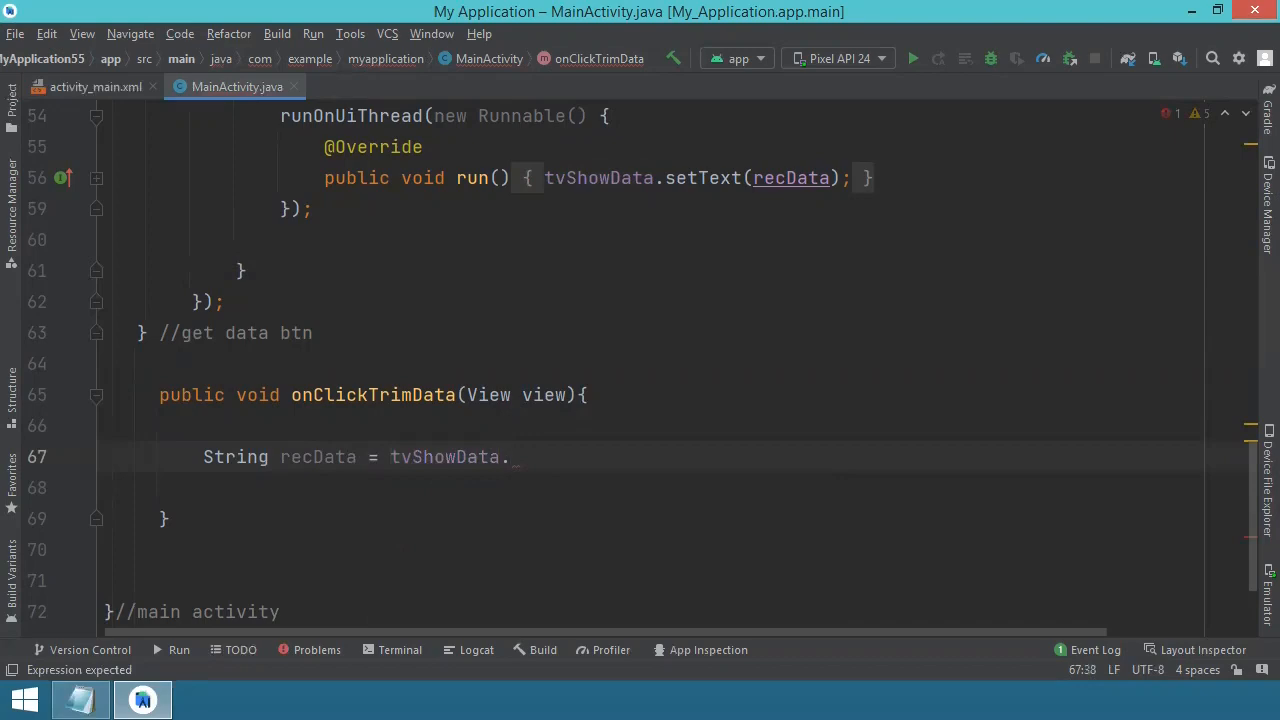
pyautogui.write('getText(')
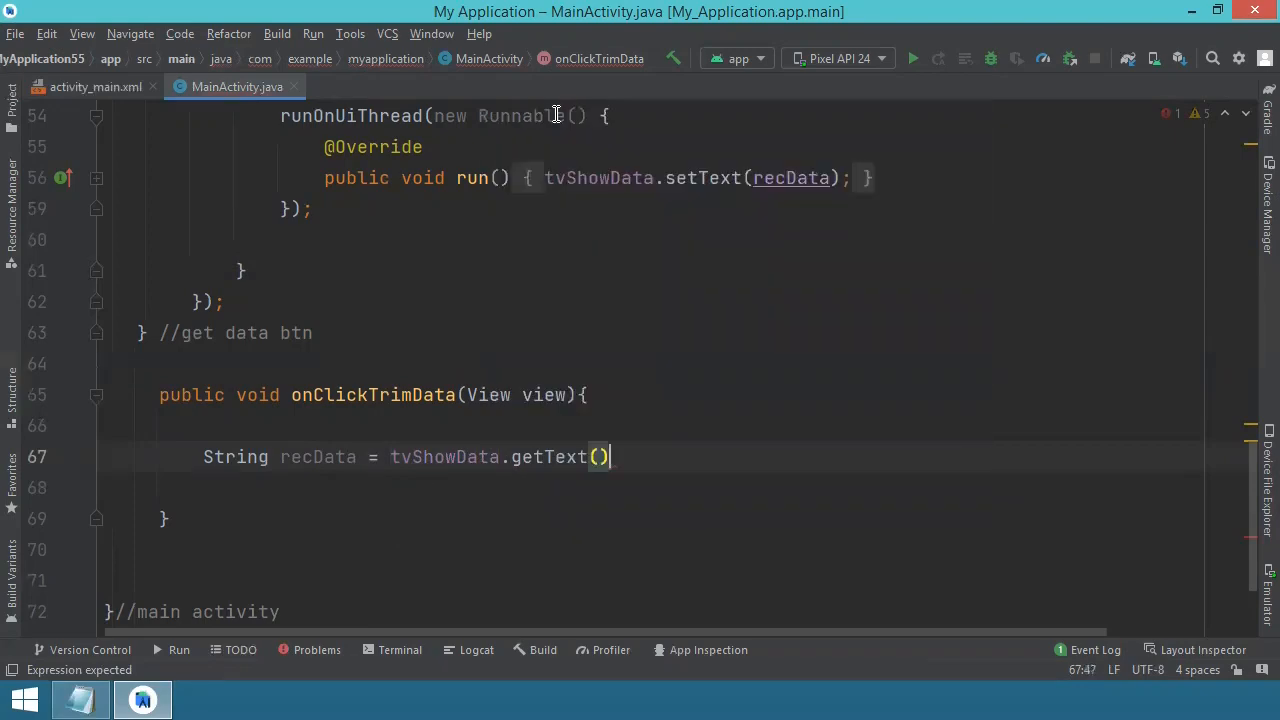
pyautogui.write('.')
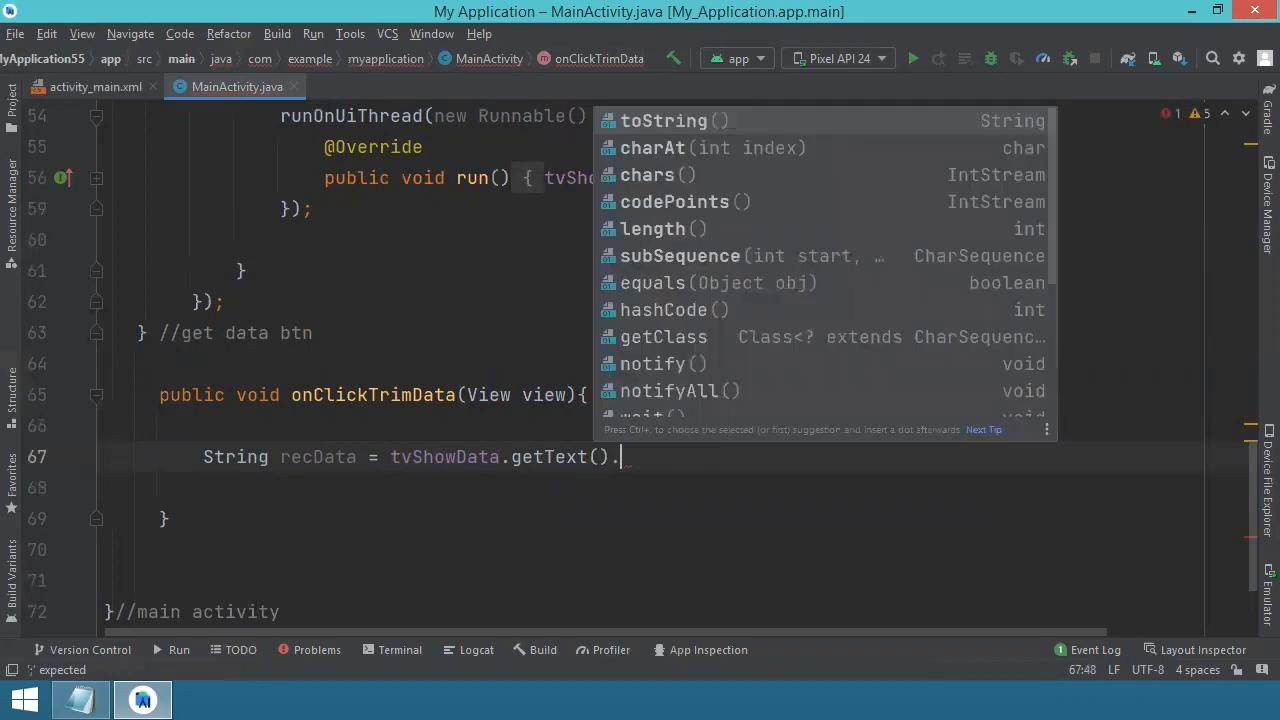
pyautogui.write('toString();')
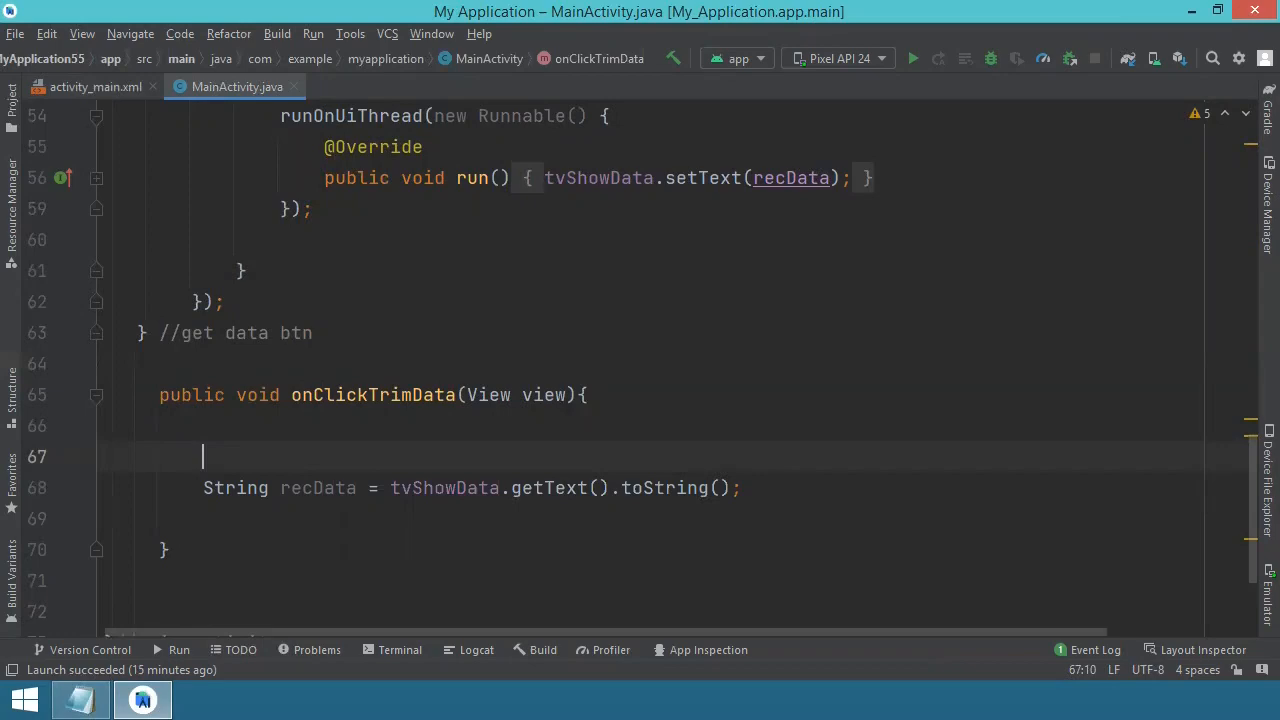
# - Add the condition if(tvShowData.getText()!=null){ in onClickTrimData
pyautogui.write('if(')
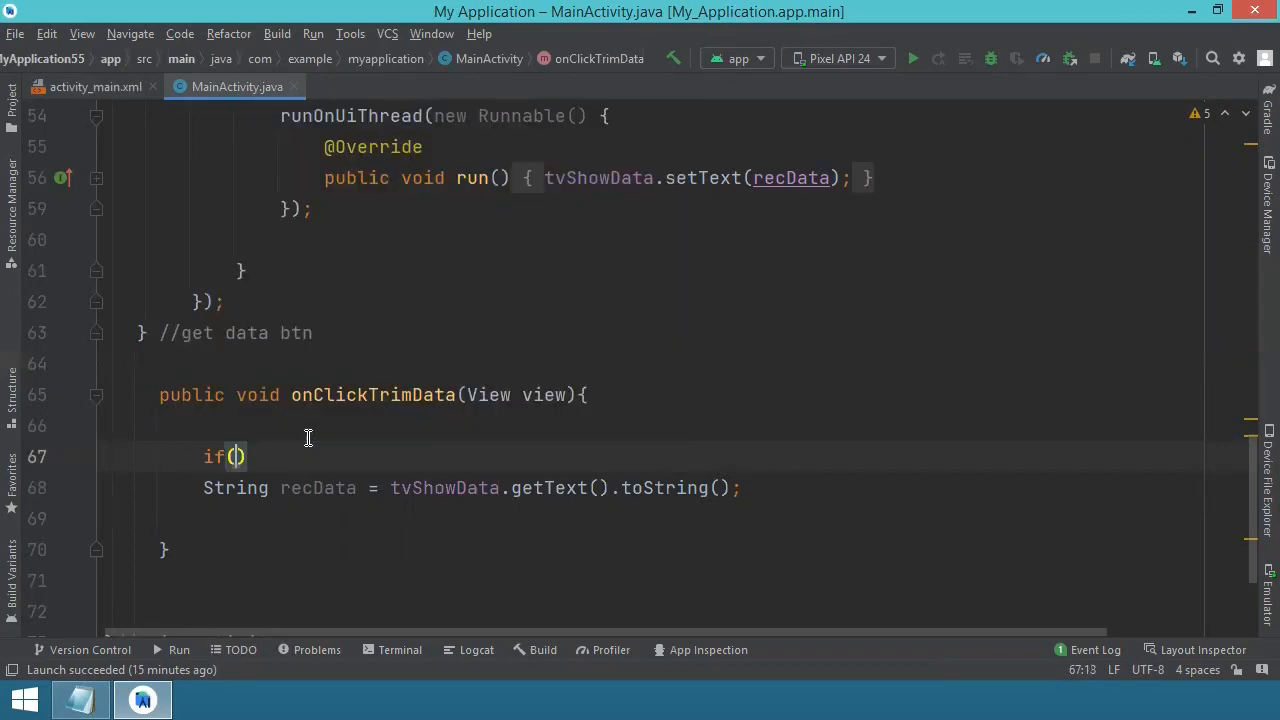
pyautogui.write('tvSho')
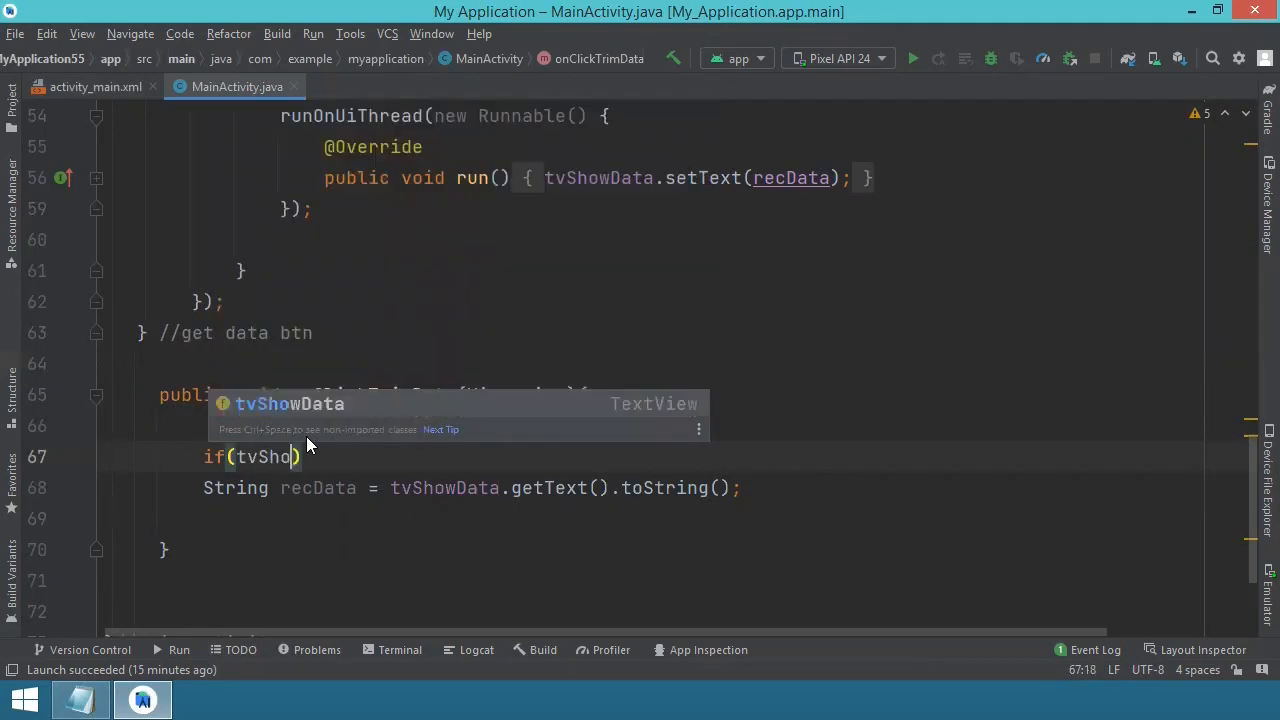
pyautogui.write('Data')
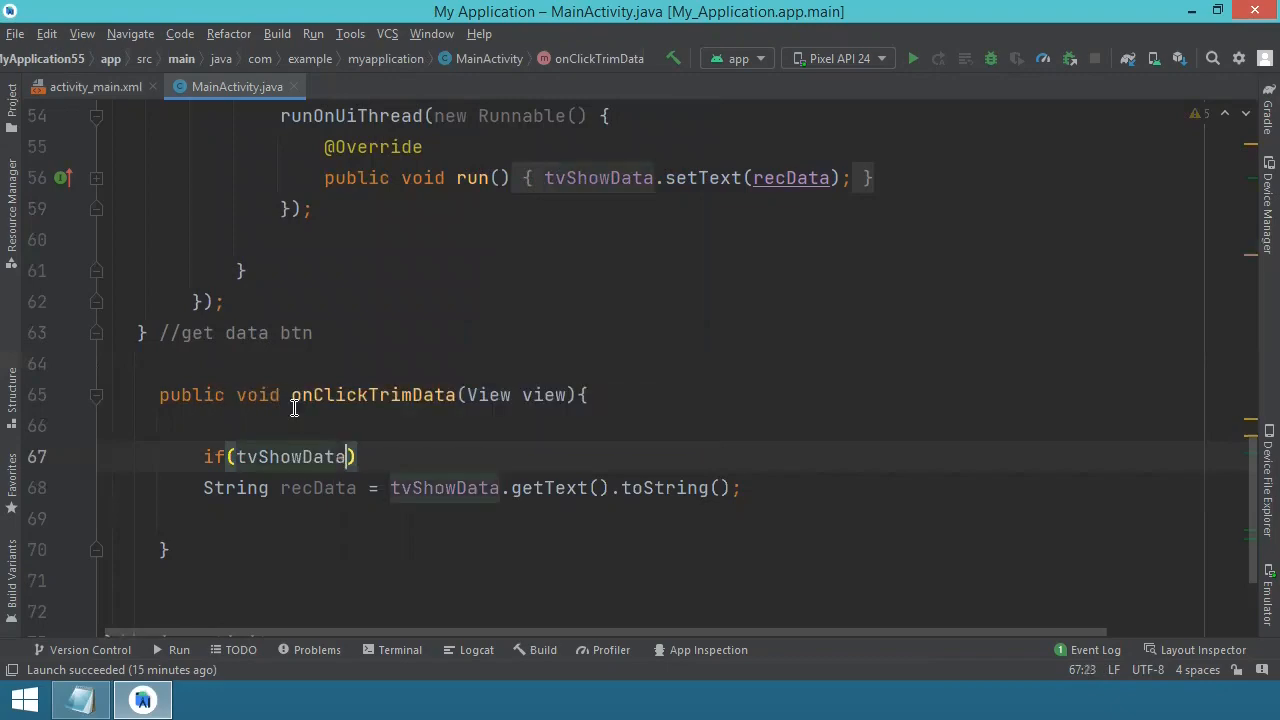
pyautogui.write('.getText(')
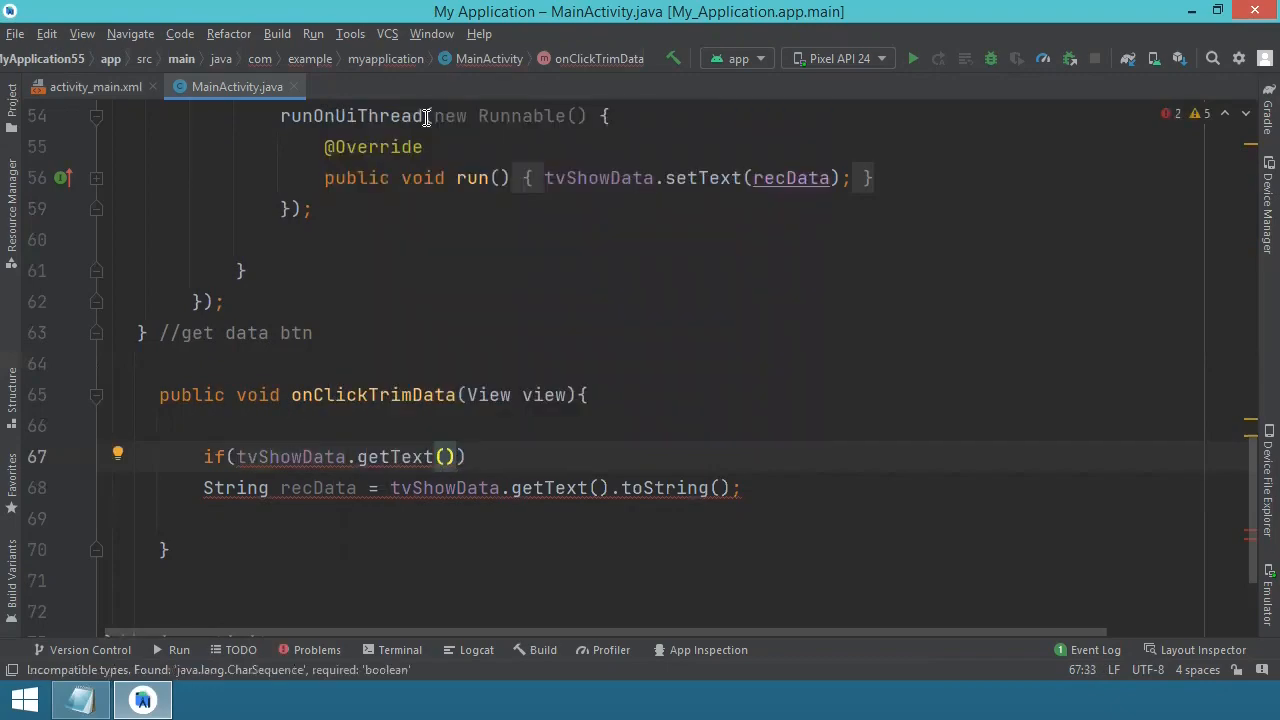
pyautogui.write('!=nu')
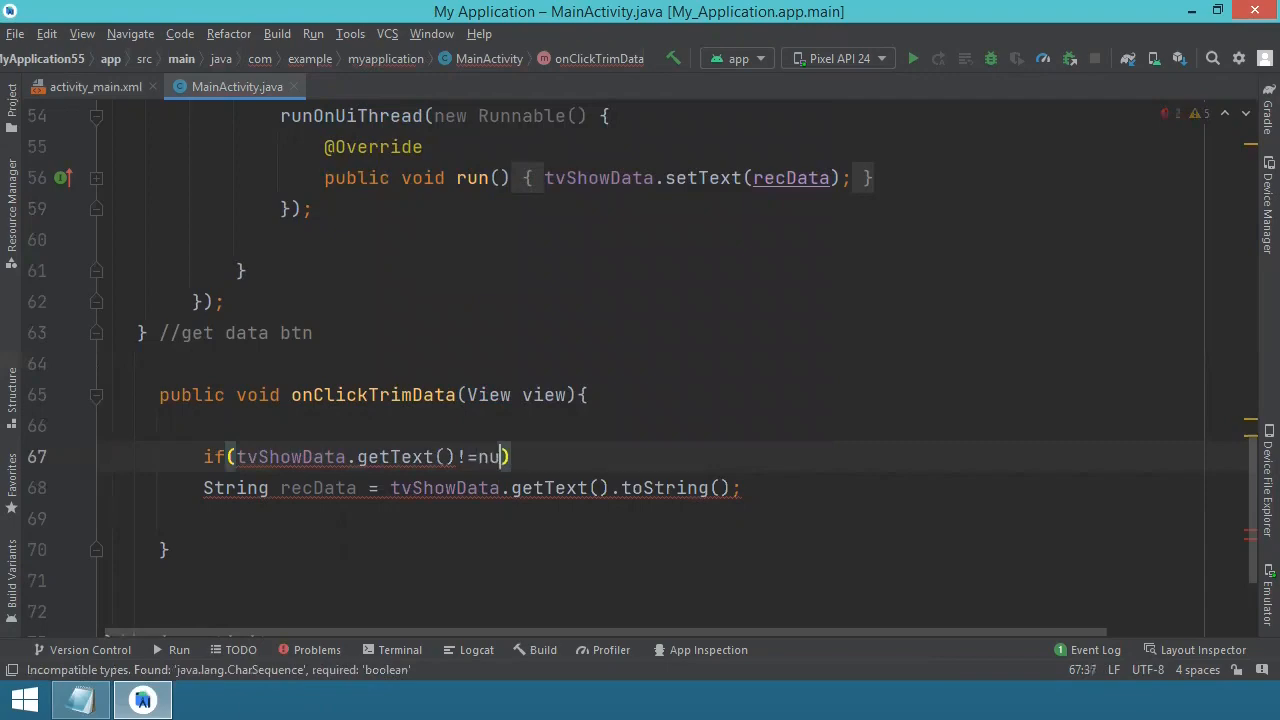
pyautogui.write('ll){')
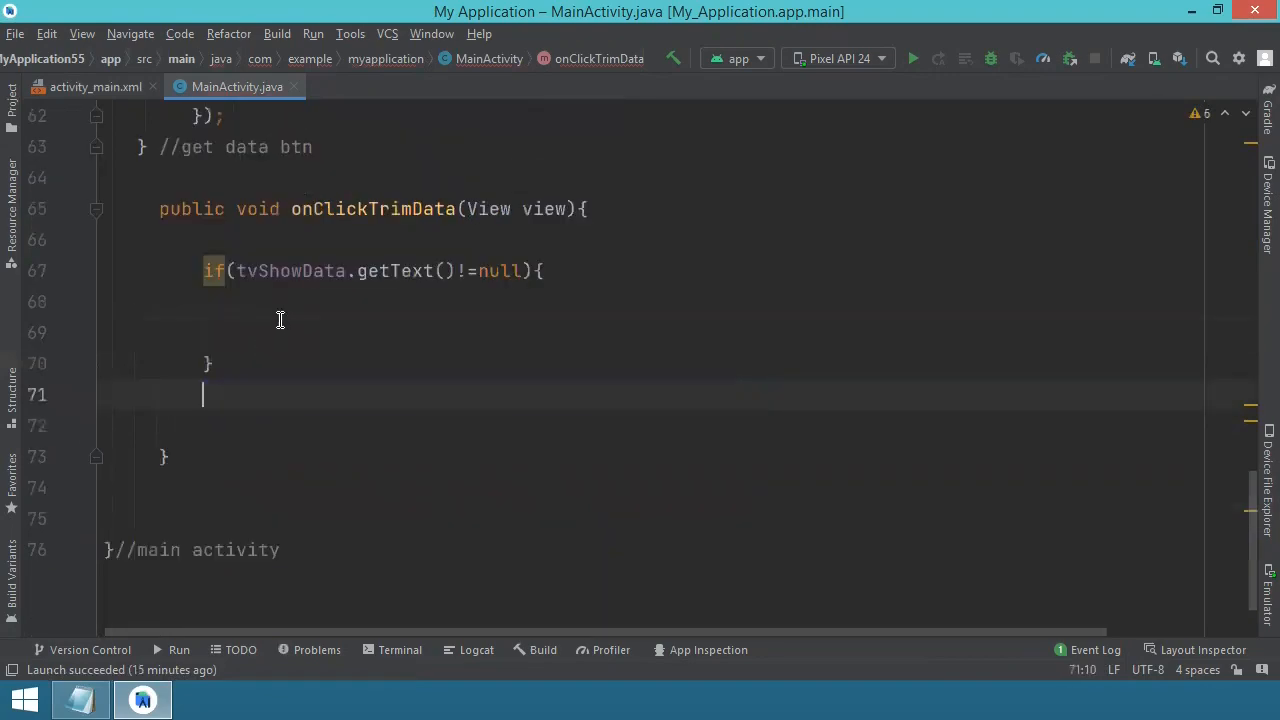
# - Move the String recData line inside the if and add an empty else { } branch
pyautogui.write('String recData = tvShowData.getText().toString();')
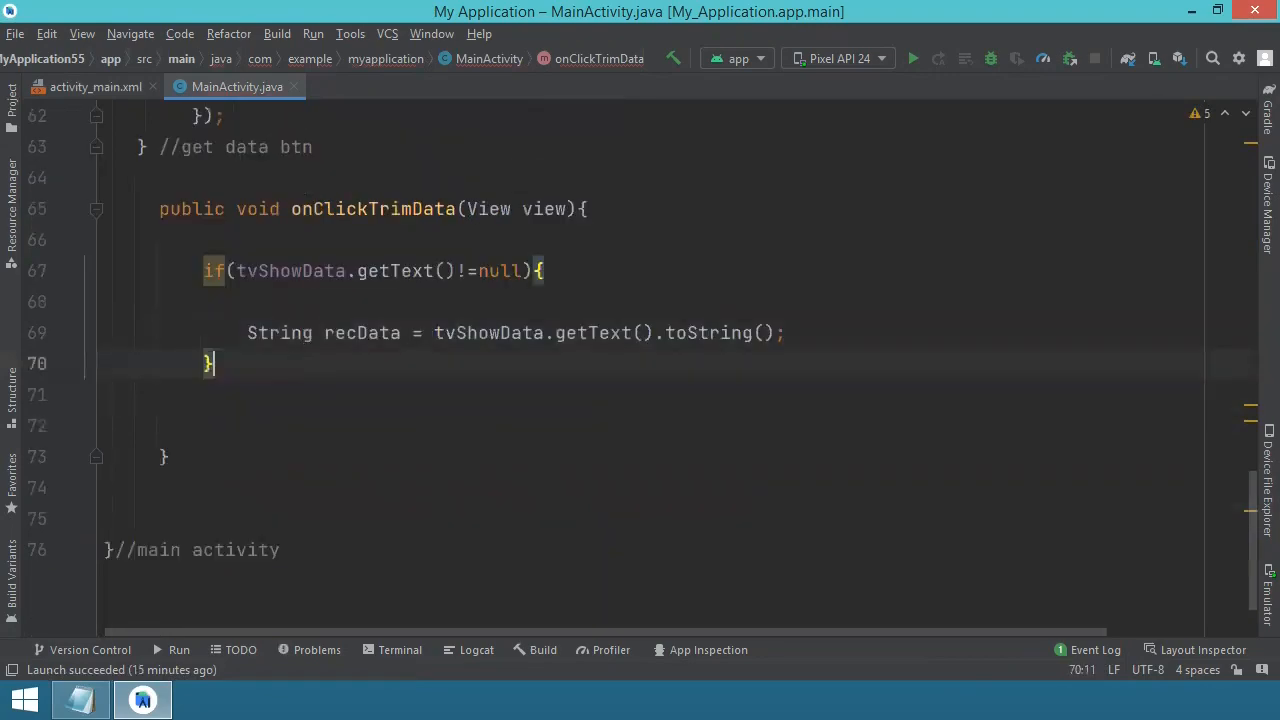
pyautogui.write('el')
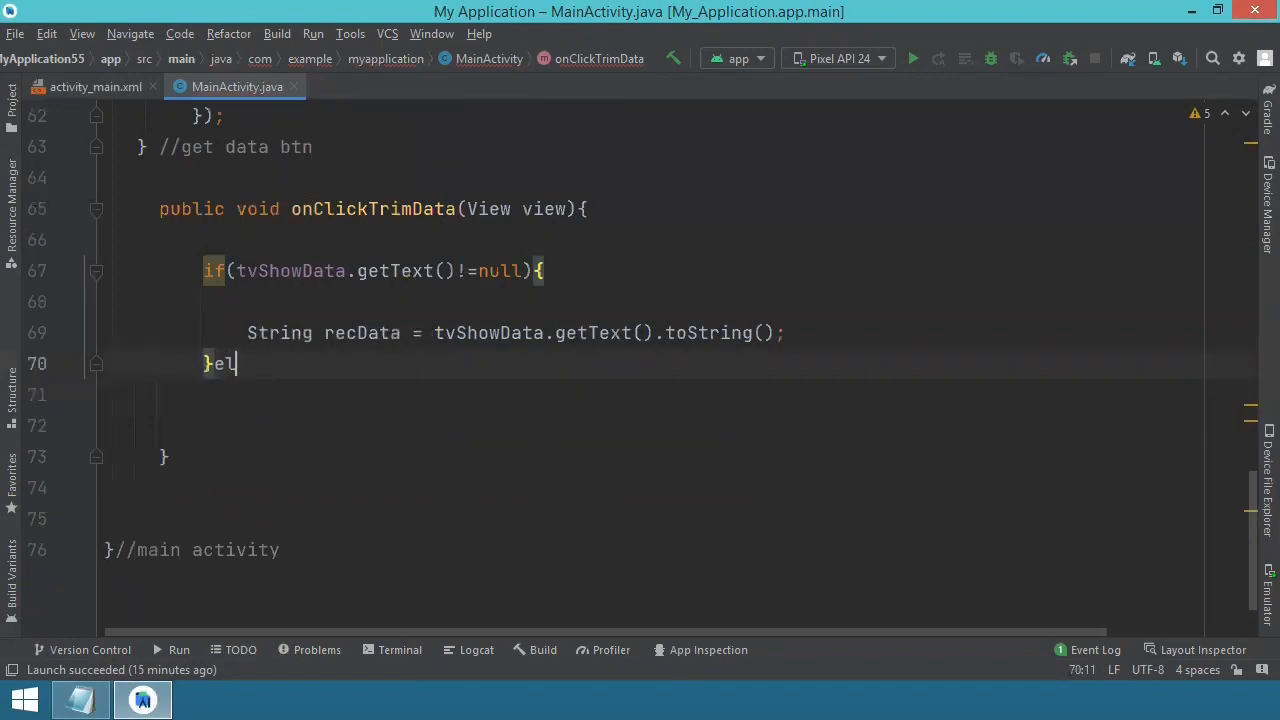
pyautogui.write('se {')
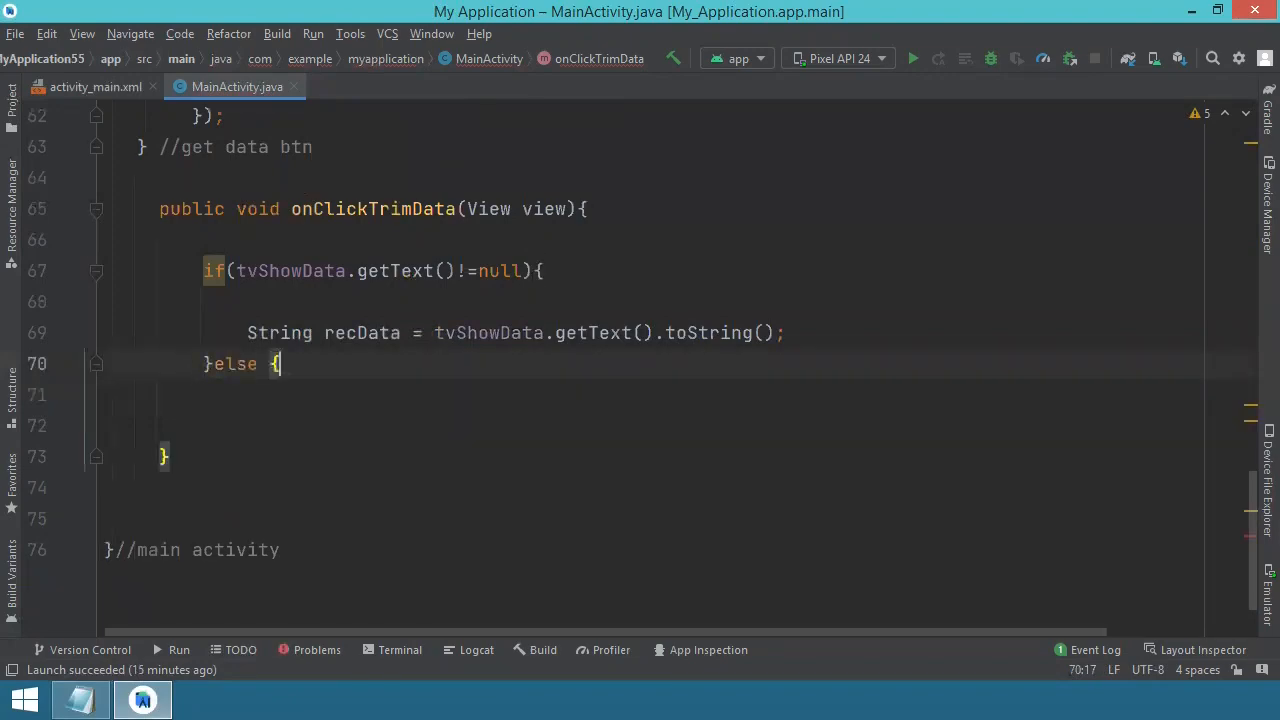
pyautogui.write('}')
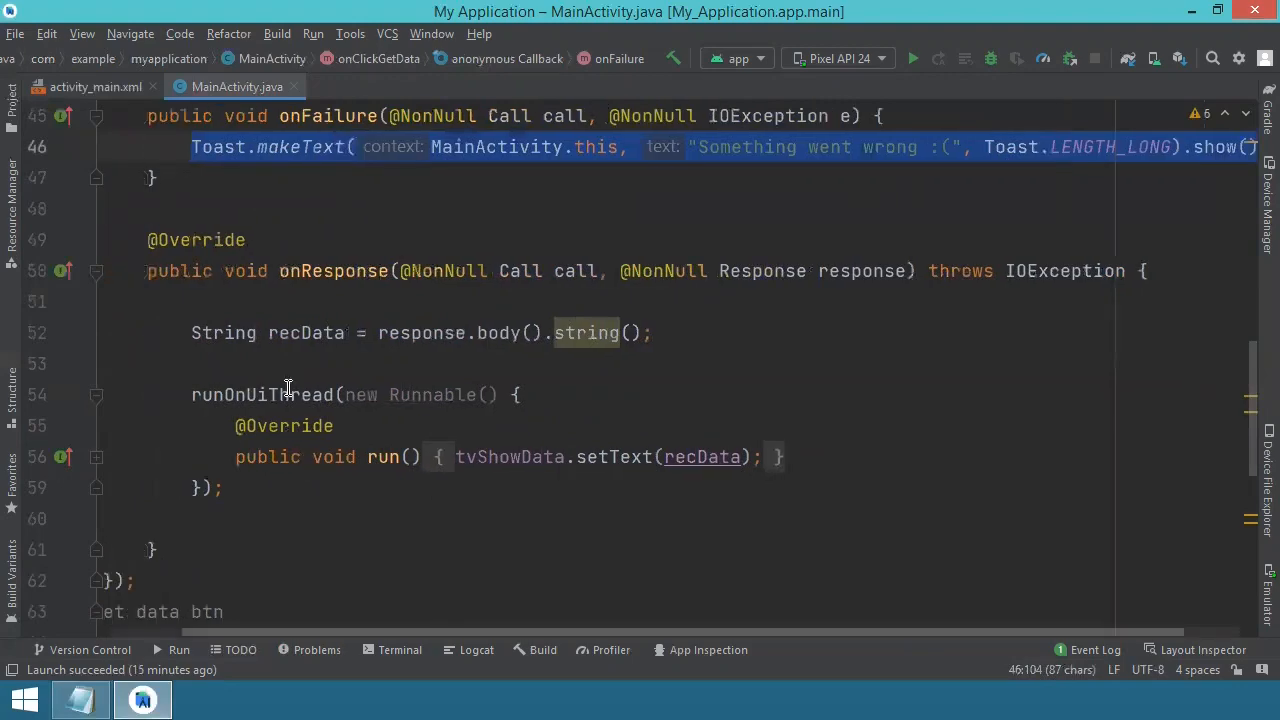
# - Add a long Toast in the else branch reading "Press GET URL DATA first" and open a blank line after recData
pyautogui.scroll(-3)
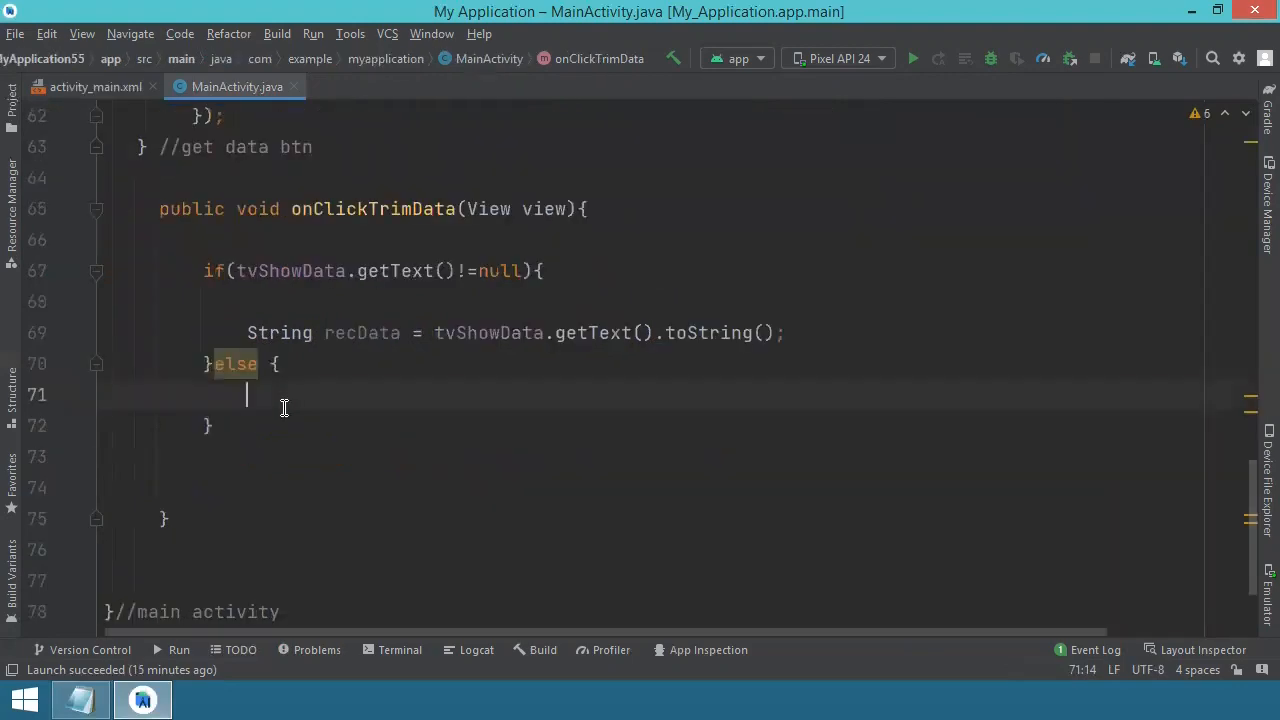
pyautogui.write('Toast.makeText(MainActivity.this, "Something went wrong :(", Toast.LENGTH_LONG).show();')
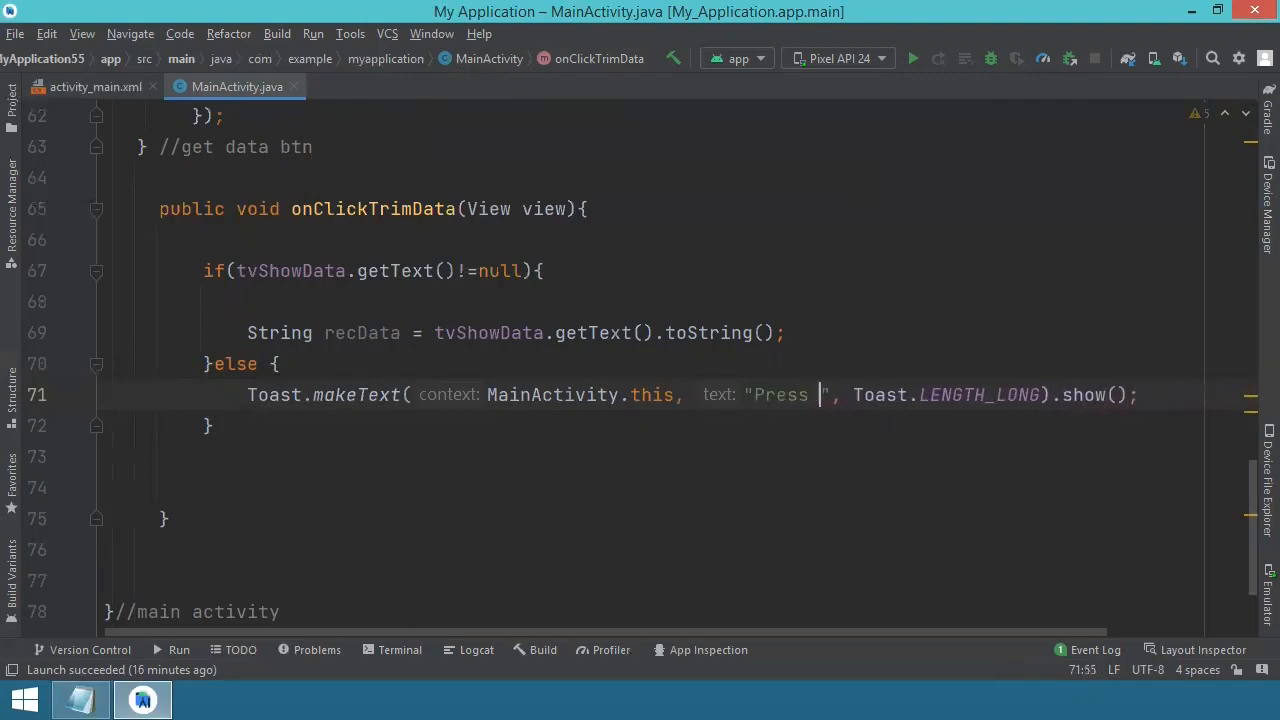
pyautogui.write('GET URL DATA first')
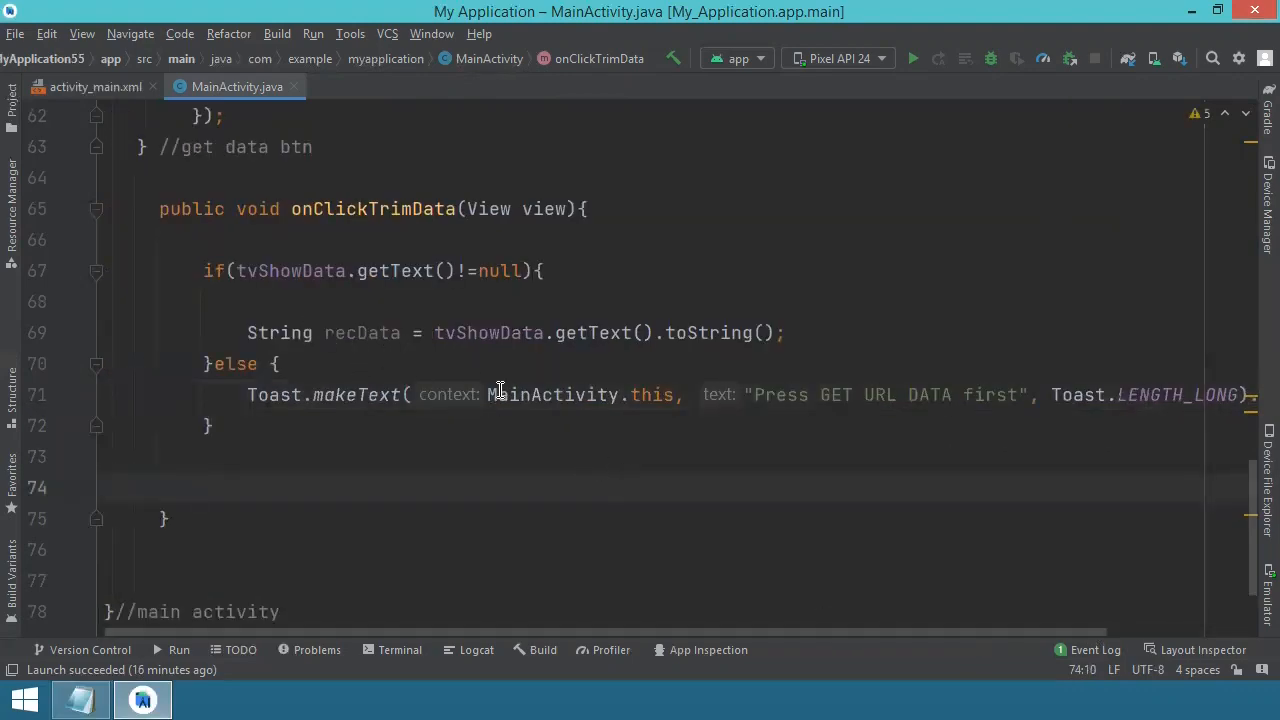
pyautogui.moveTo(864, 396)
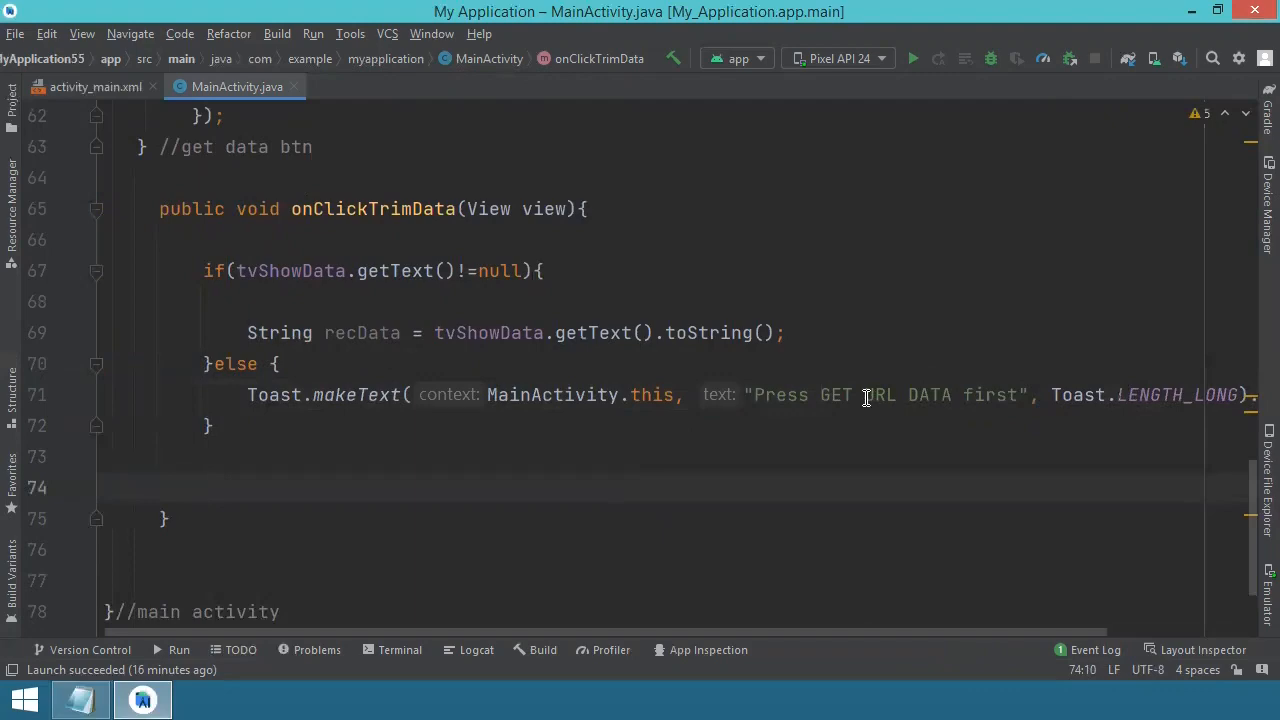
pyautogui.moveTo(396, 404)
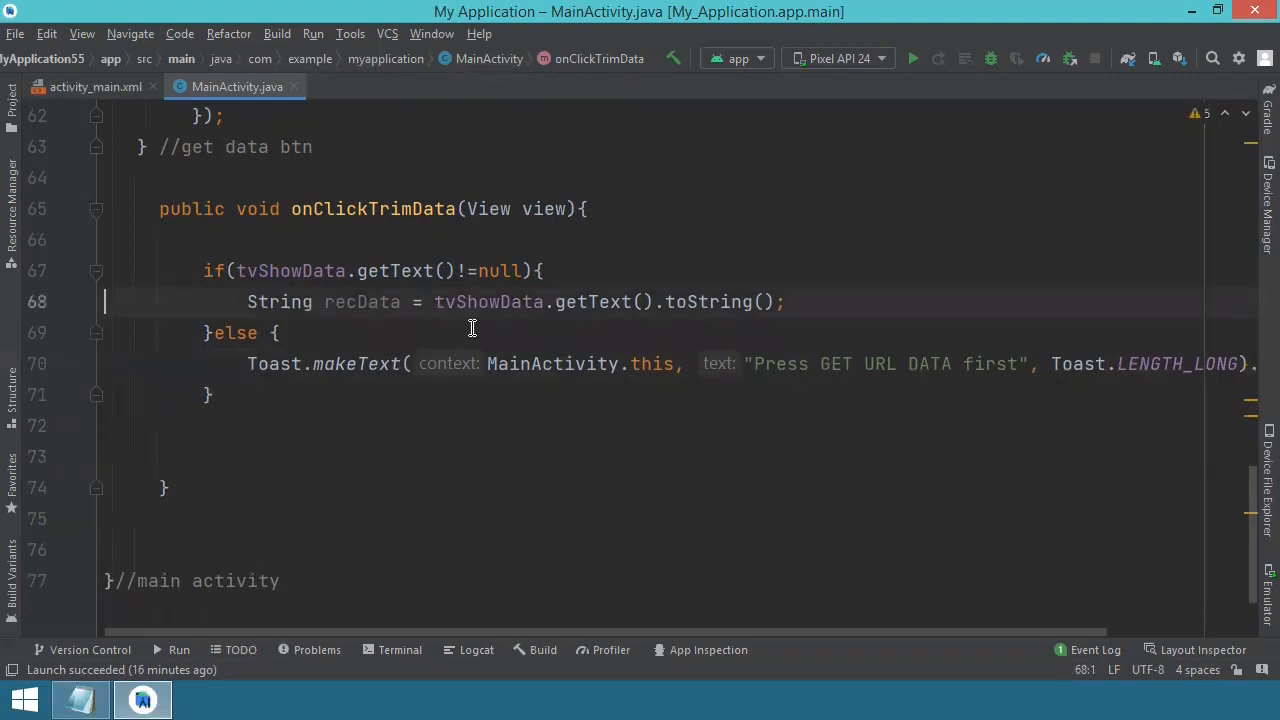
pyautogui.press('enter')
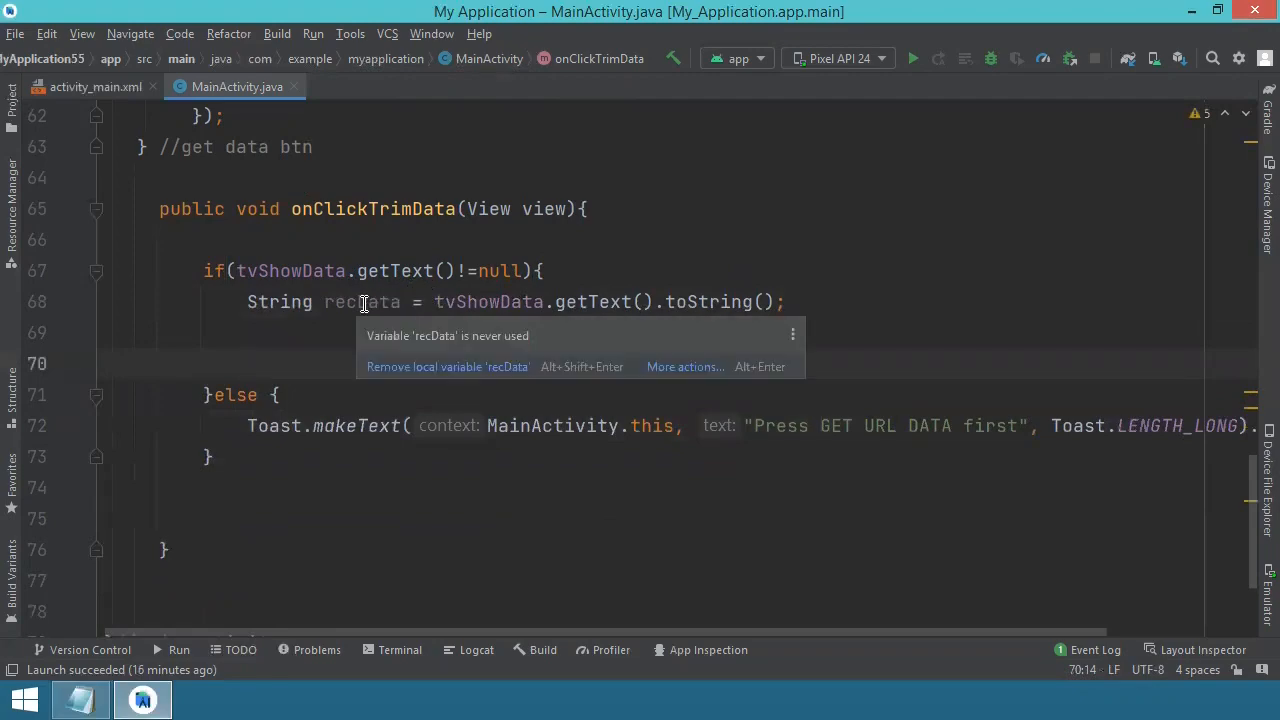
pyautogui.moveTo(328, 332)
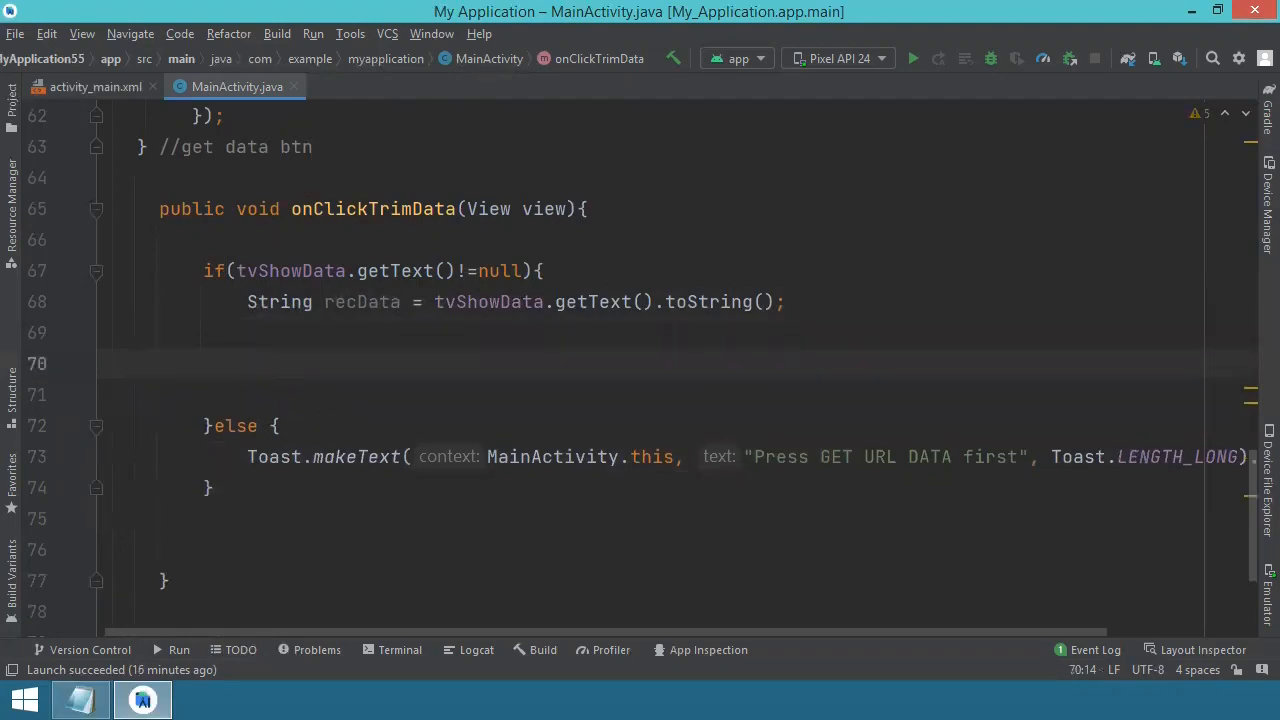
# - Declare JSONObject json = new JSONObject(recData) and bring up the quick fix for the unhandled JSONException
pyautogui.write('JSON')
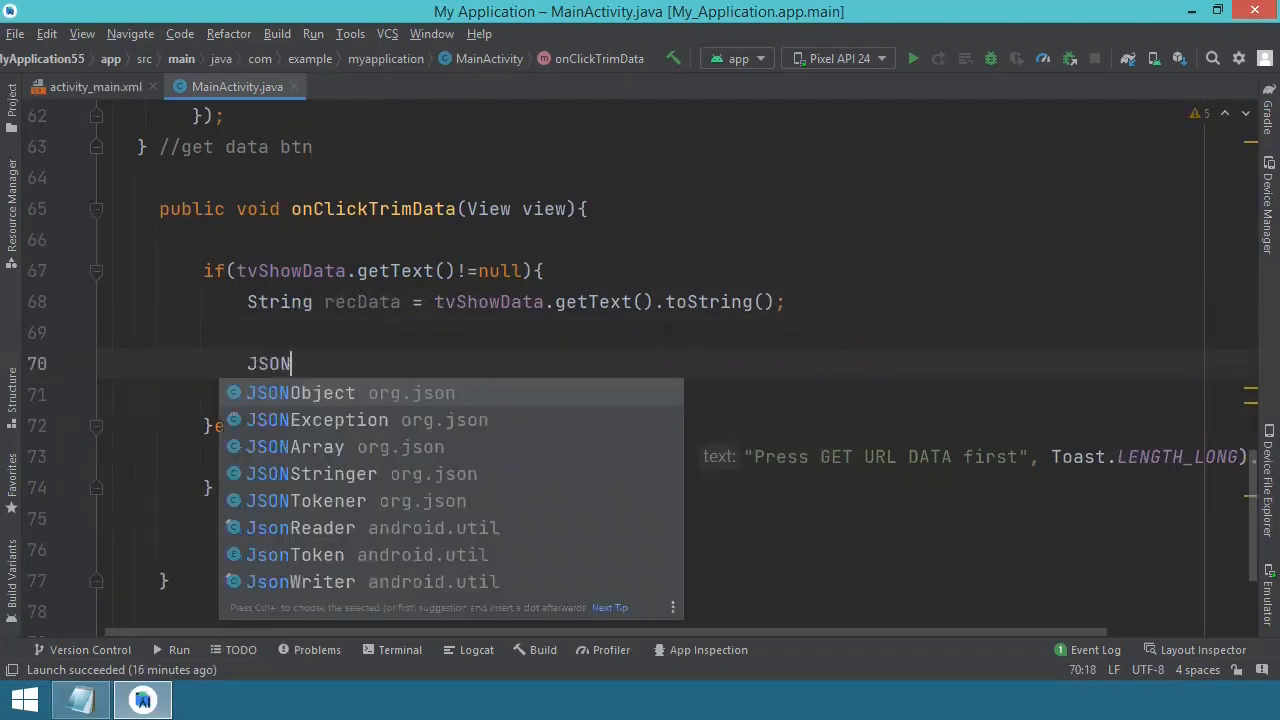
pyautogui.write('Object js')
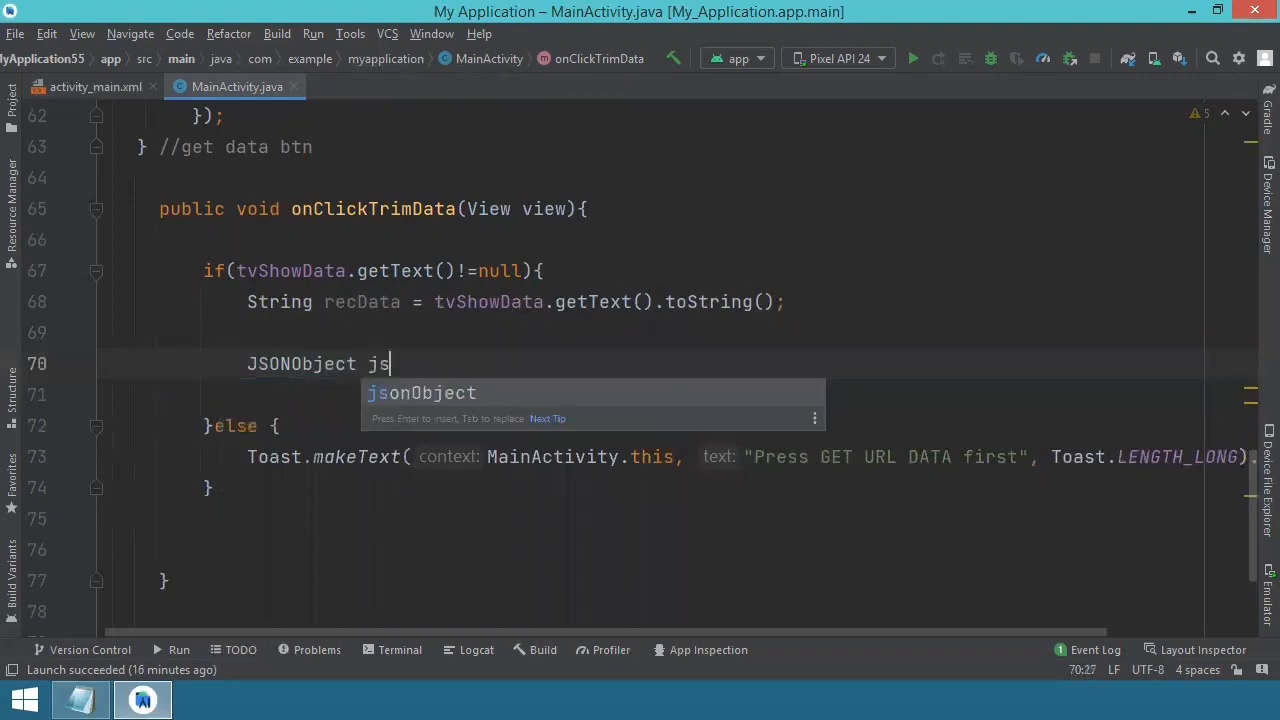
pyautogui.write('on =')
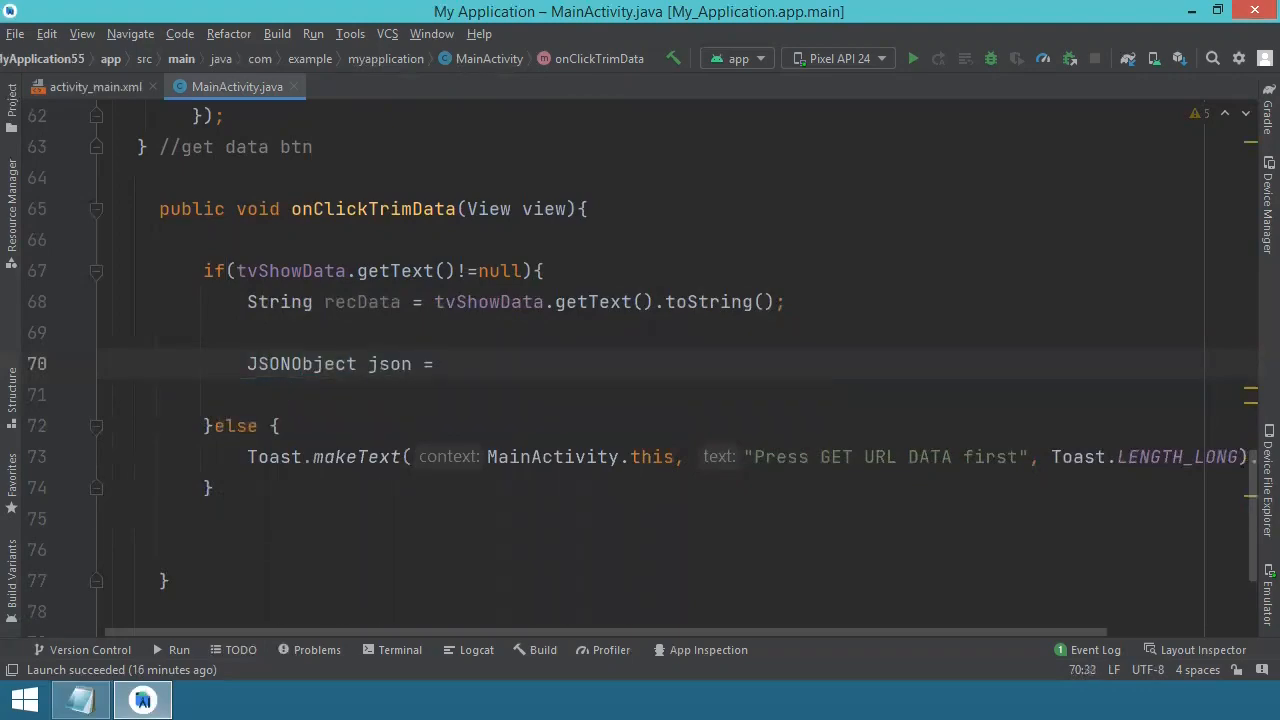
pyautogui.write('new JO')
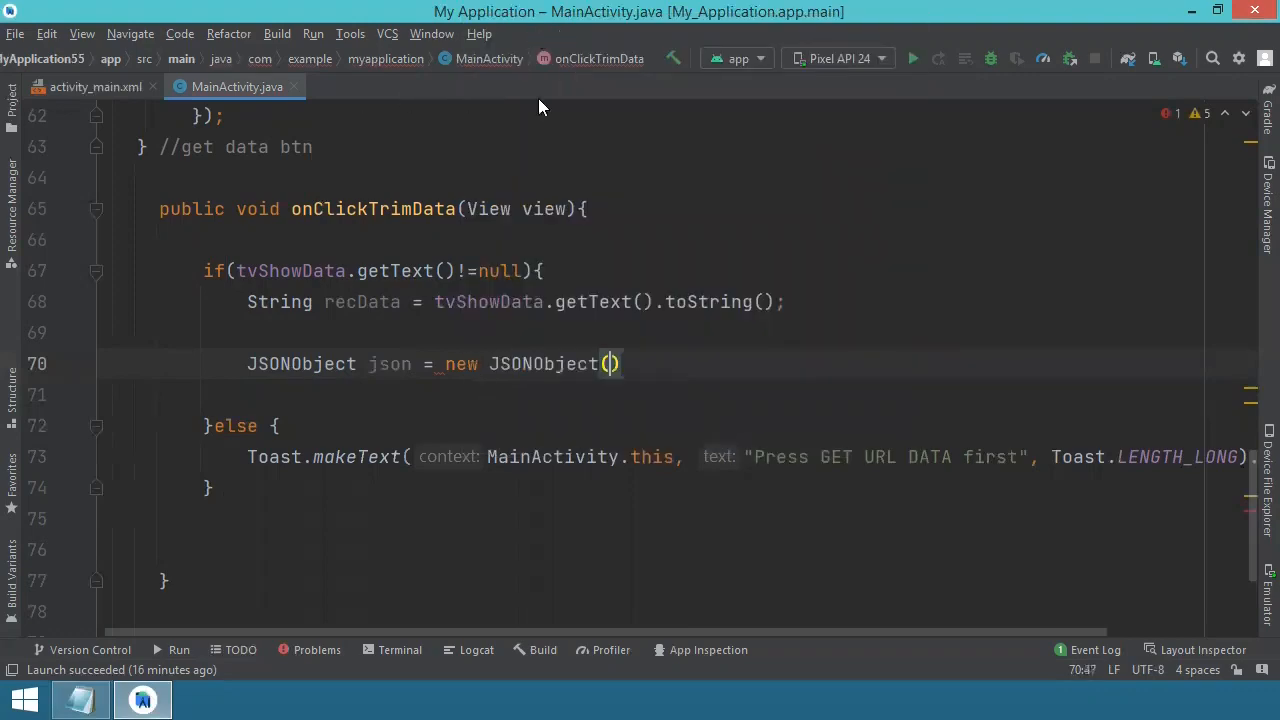
pyautogui.write('recData')
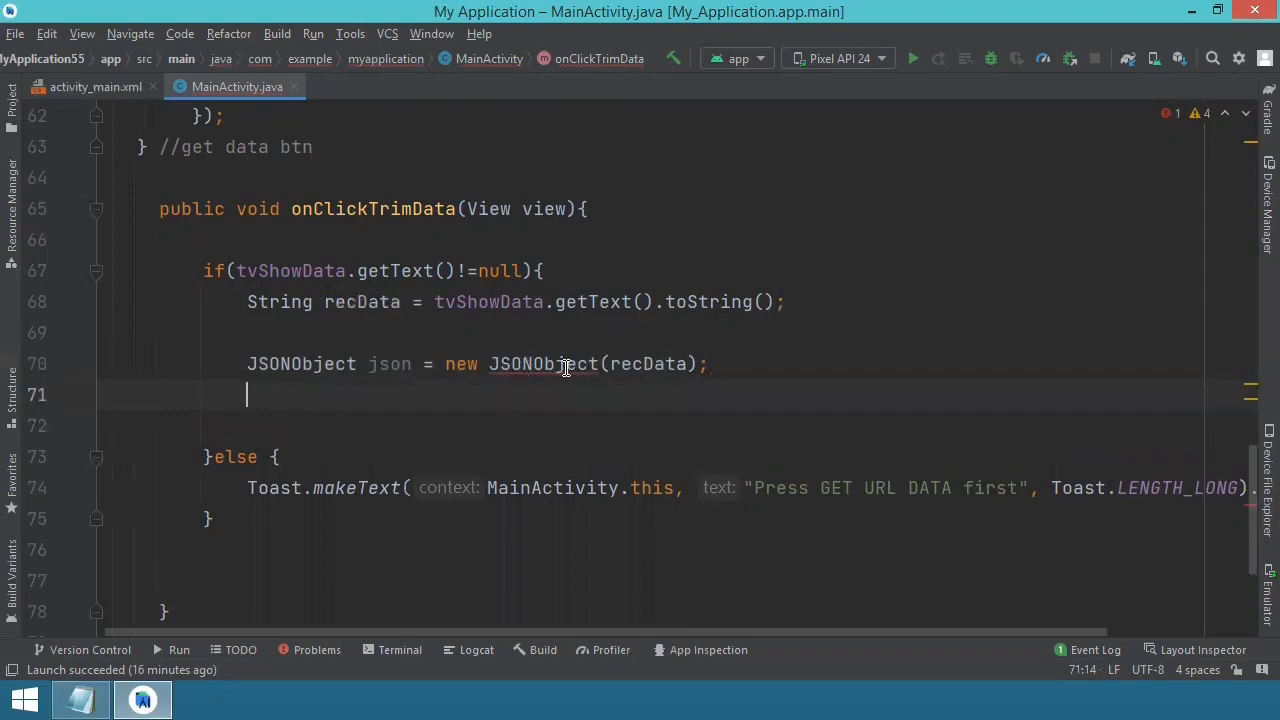
pyautogui.moveTo(540, 364)
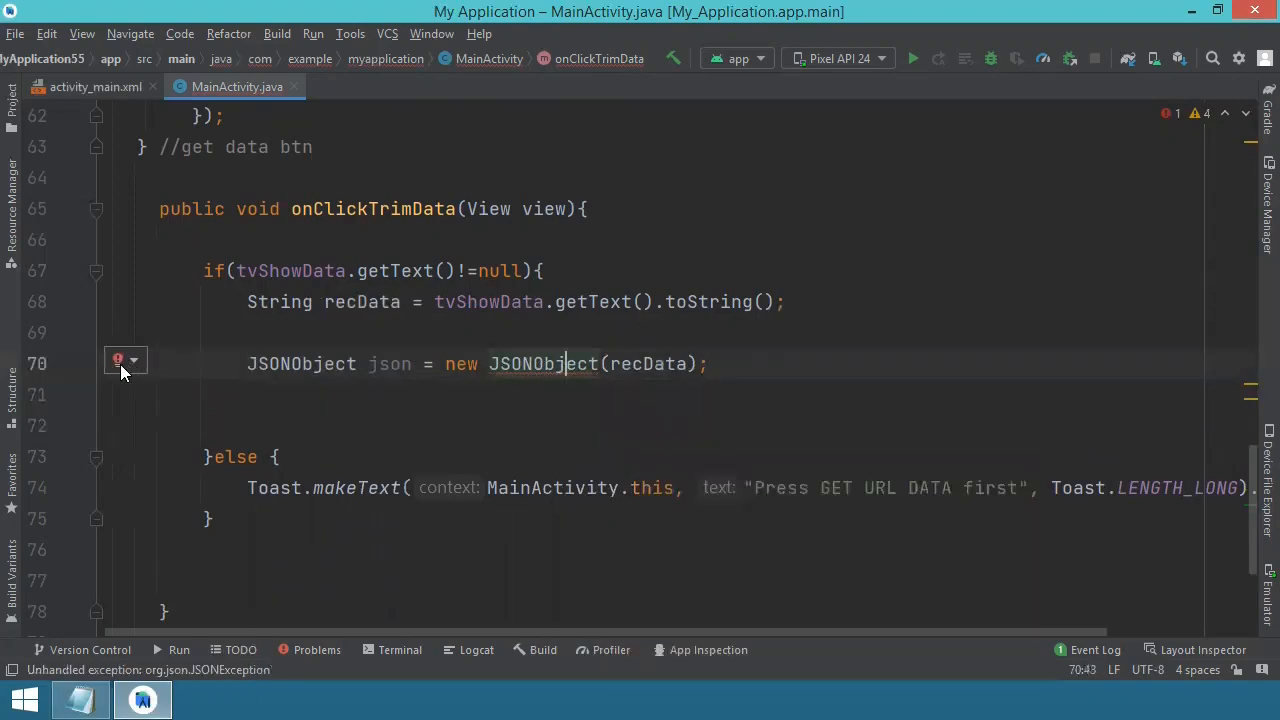
pyautogui.click(116, 360)
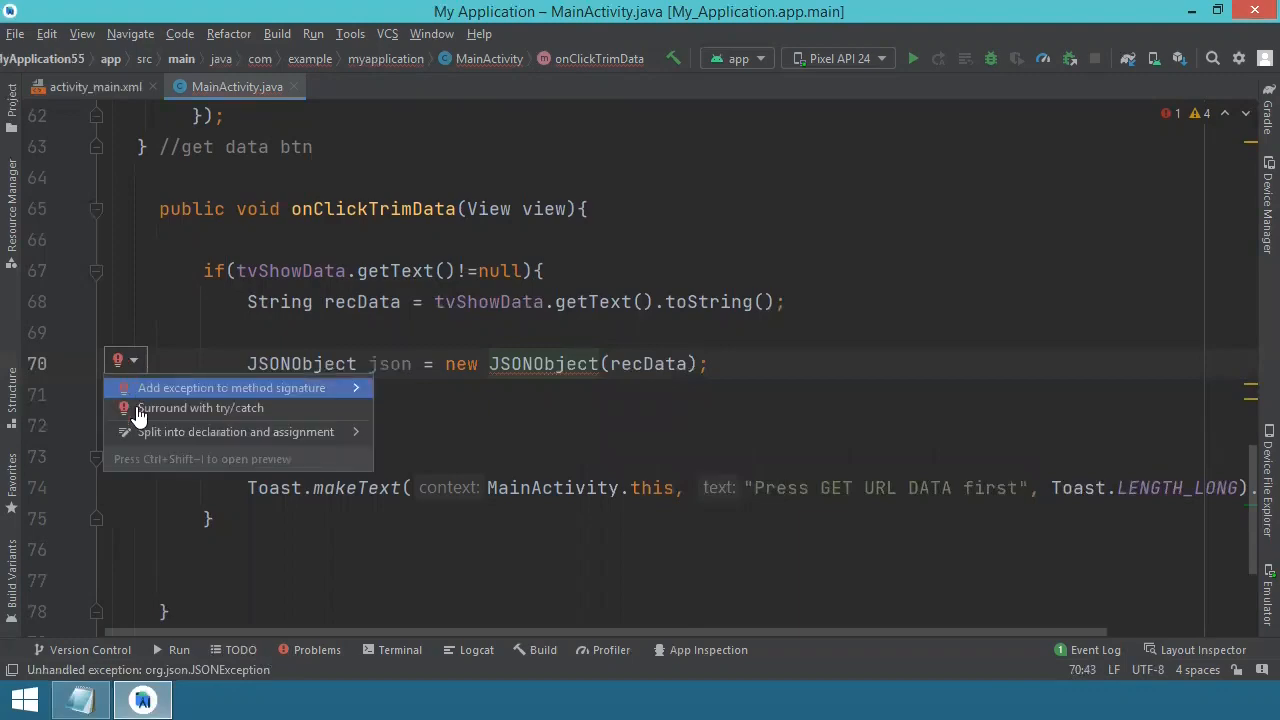
pyautogui.moveTo(200, 408)
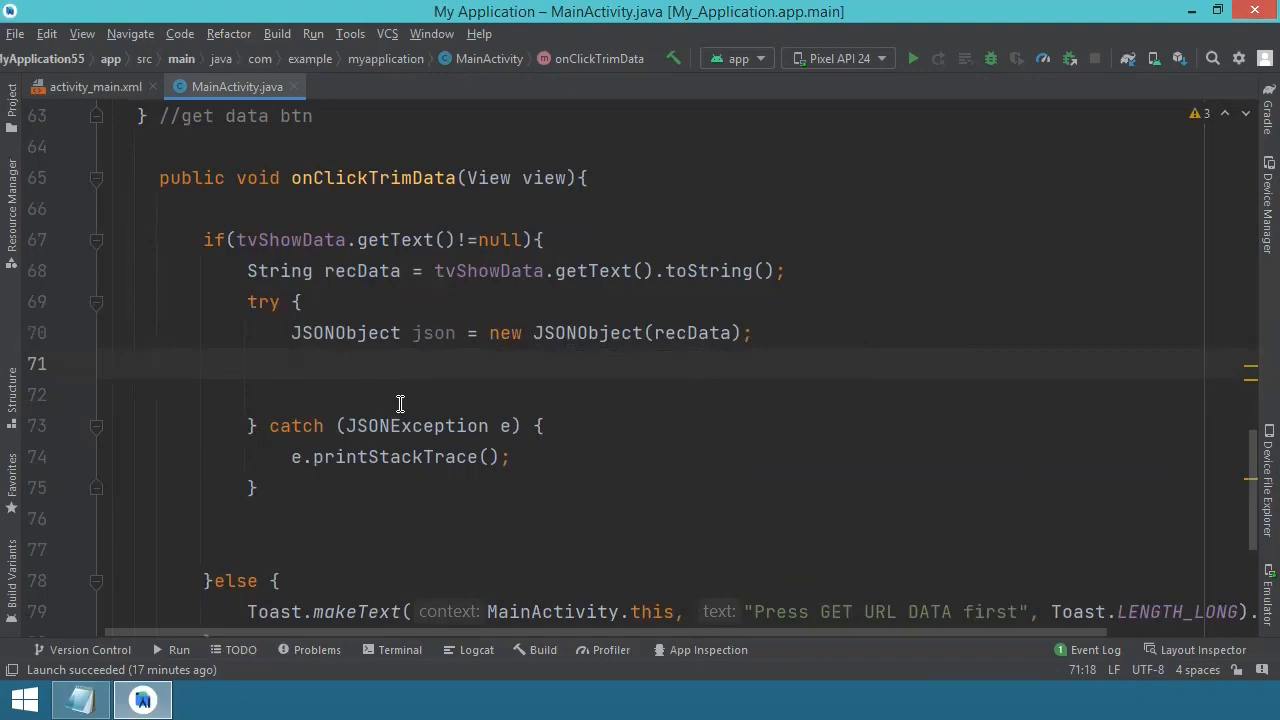
# - Add an empty tvShowData.setText() call inside the try block after the JSONObject declaration
pyautogui.write('tv')
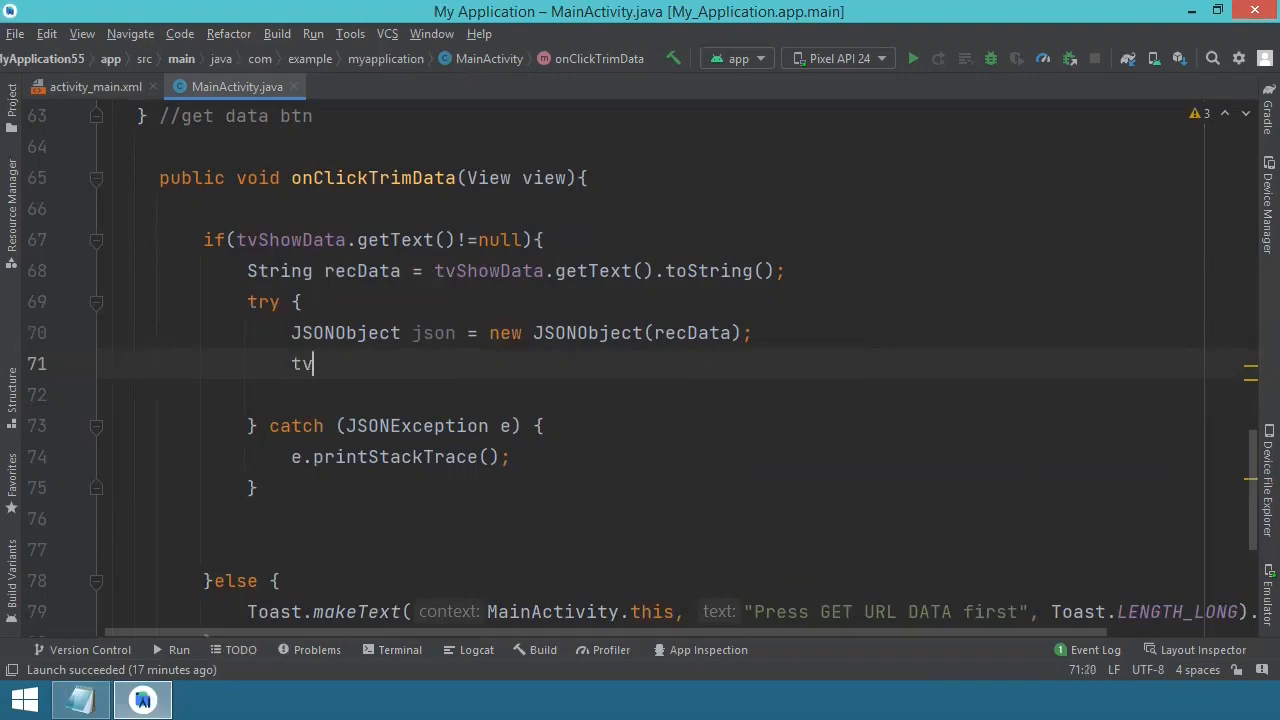
pyautogui.write('ShowData')
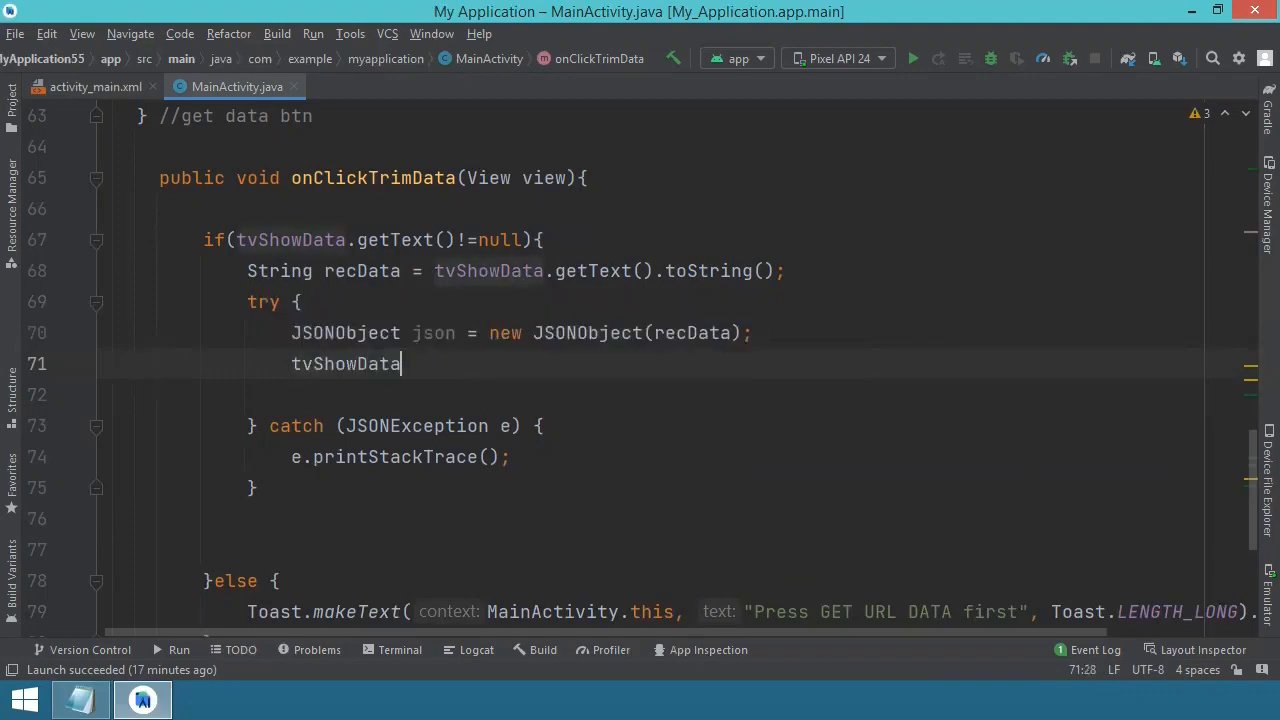
pyautogui.write('.setT')
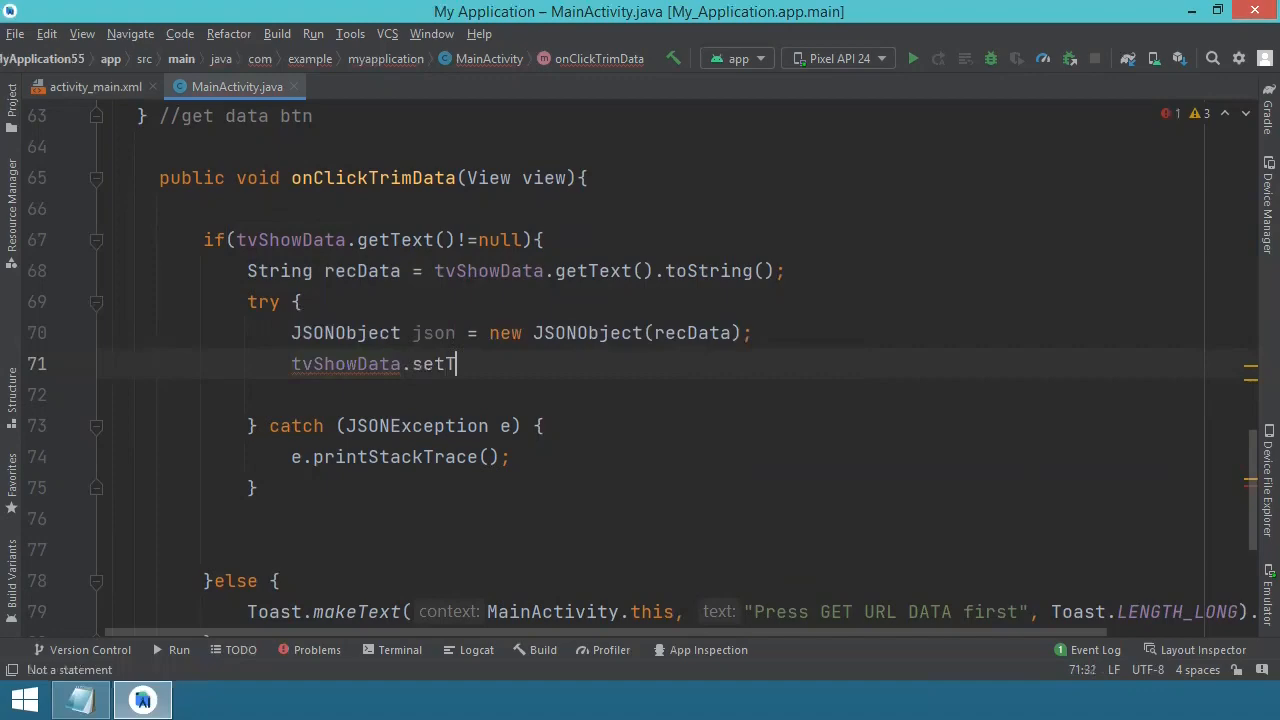
pyautogui.write('ext()')
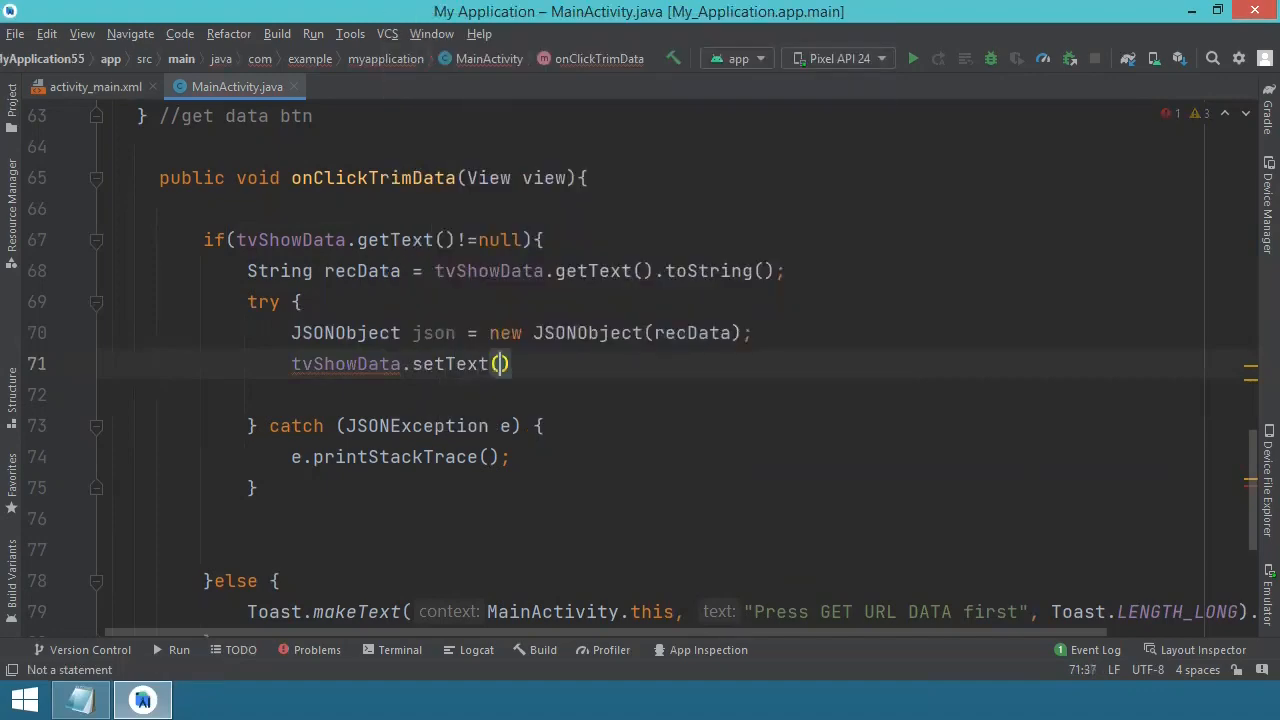
pyautogui.moveTo(500, 364)
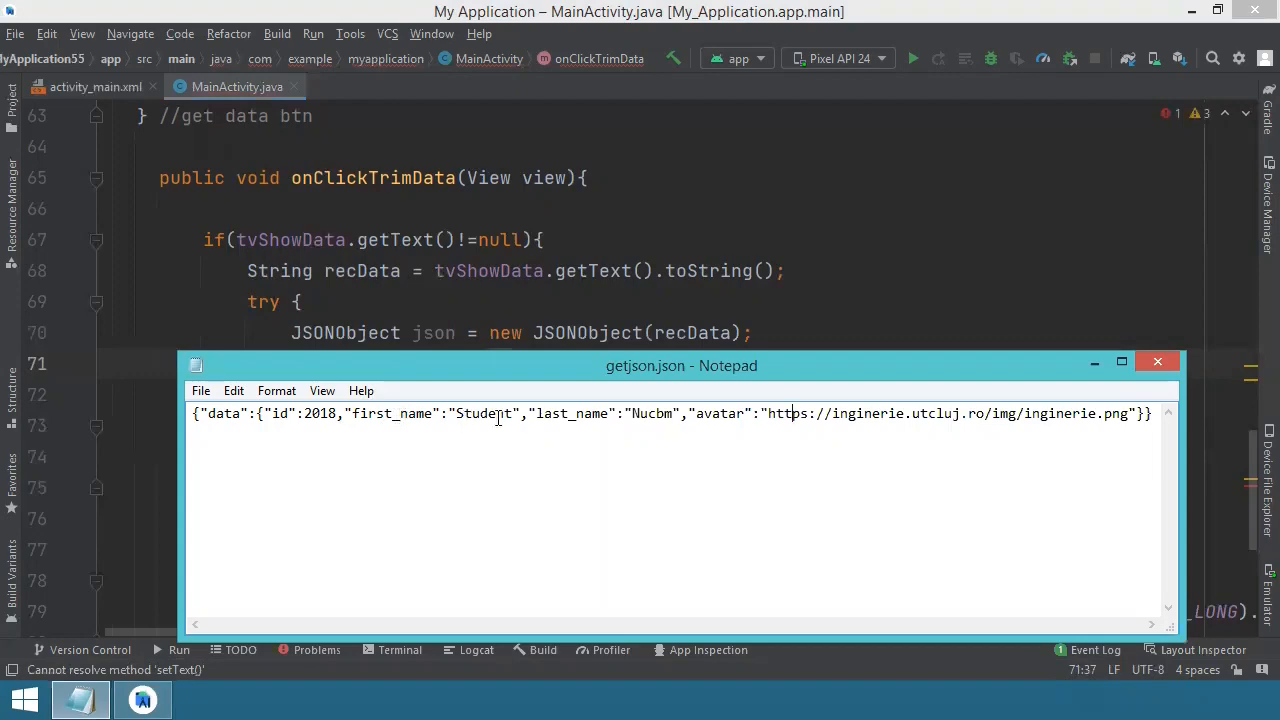
pyautogui.moveTo(436, 388)
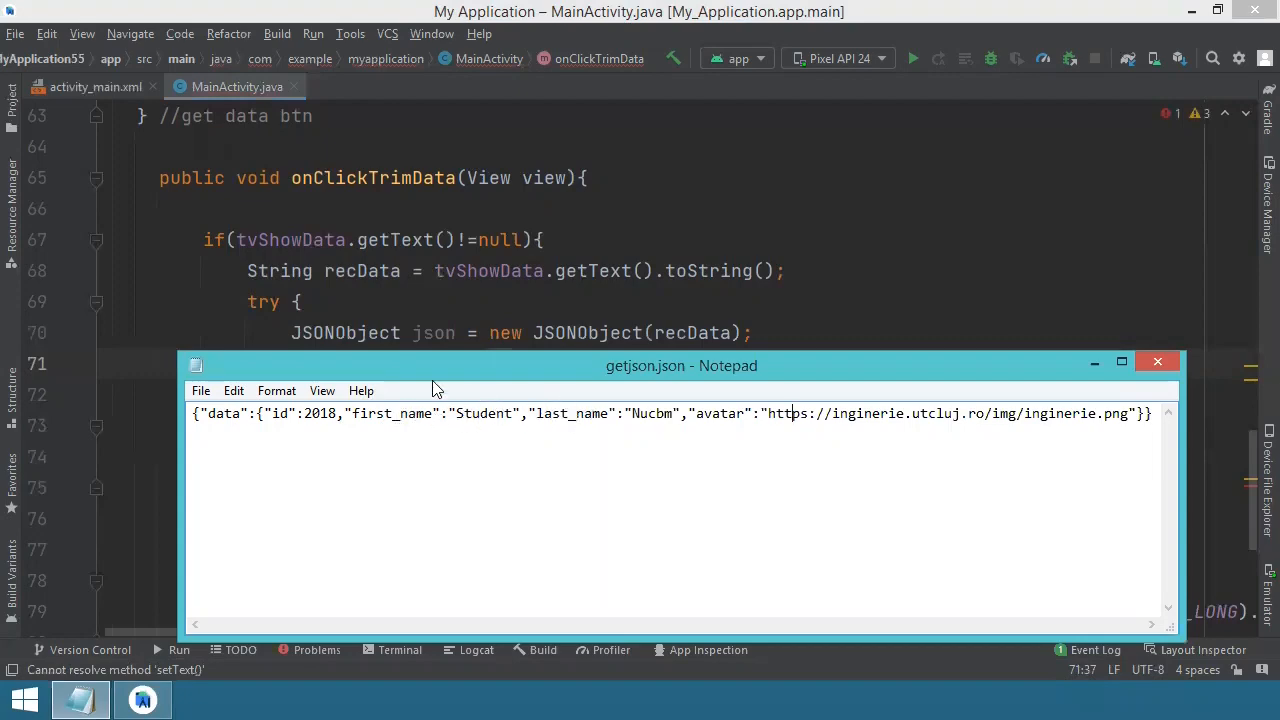
pyautogui.moveTo(420, 384)
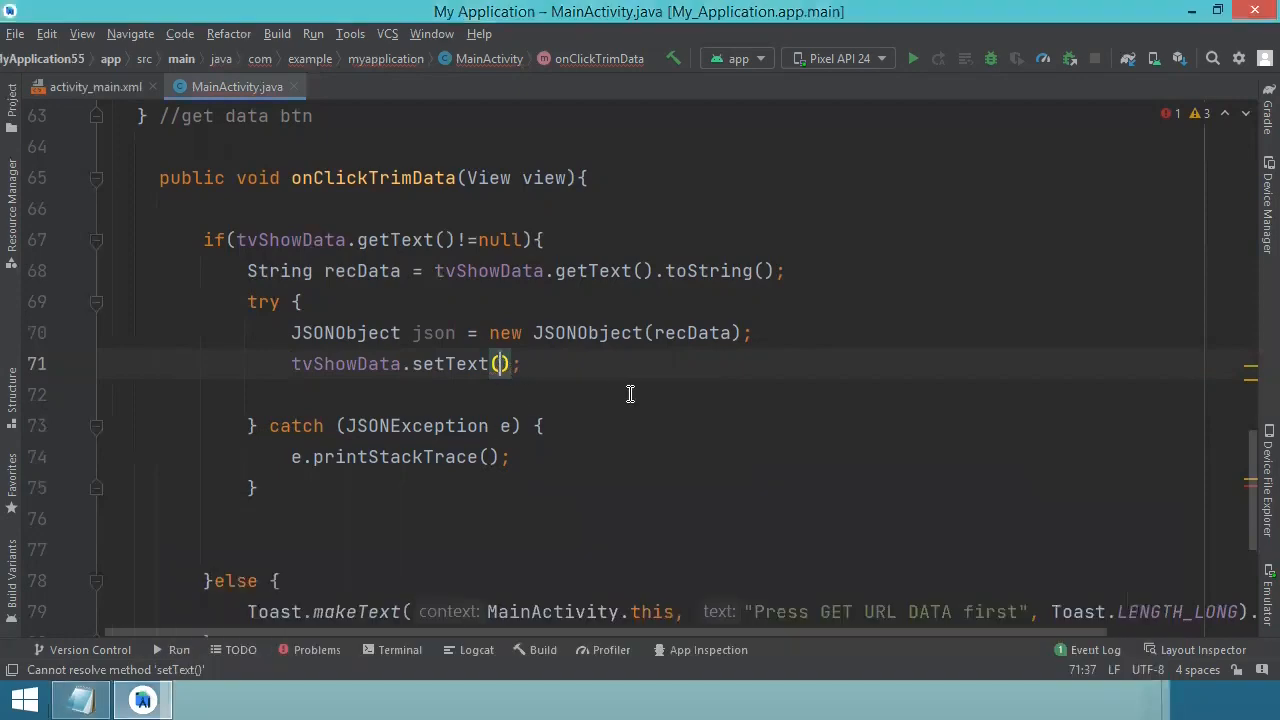
pyautogui.write('"')
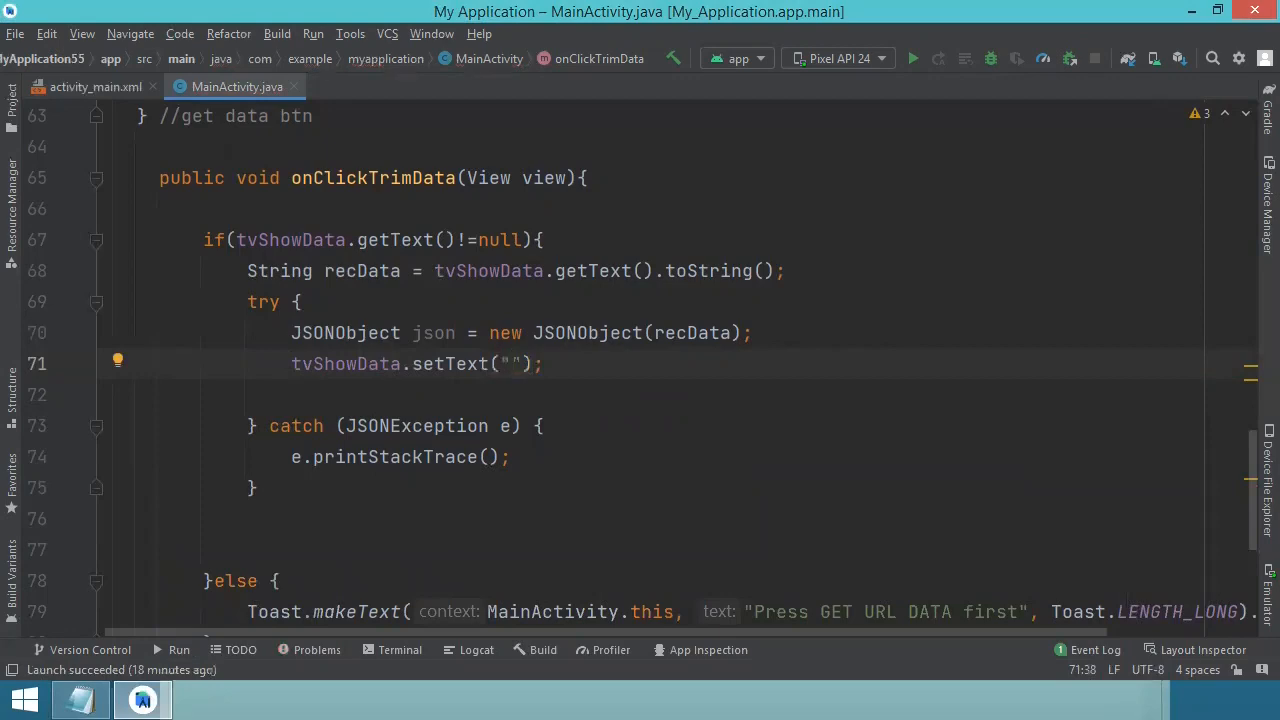
# - Fill setText with "id: " + json.getJSONObject("data").getString("id") + "\n"
pyautogui.write('id:')
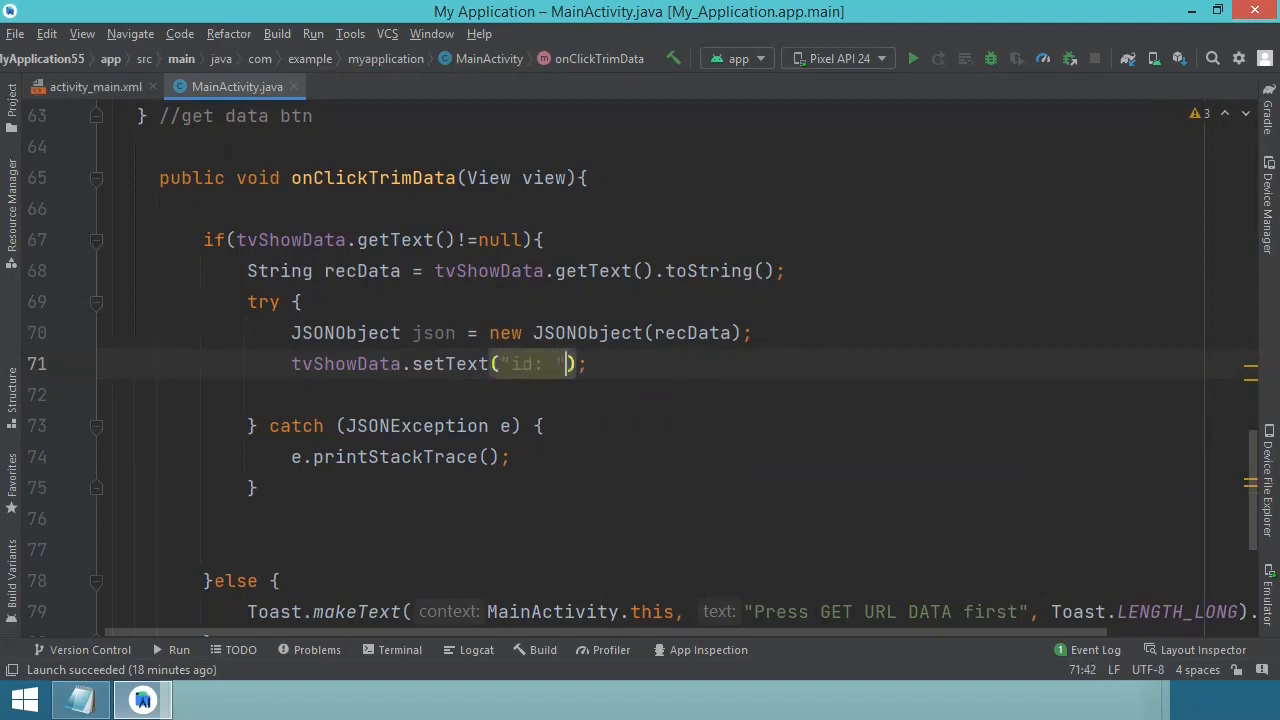
pyautogui.write('+json.get')
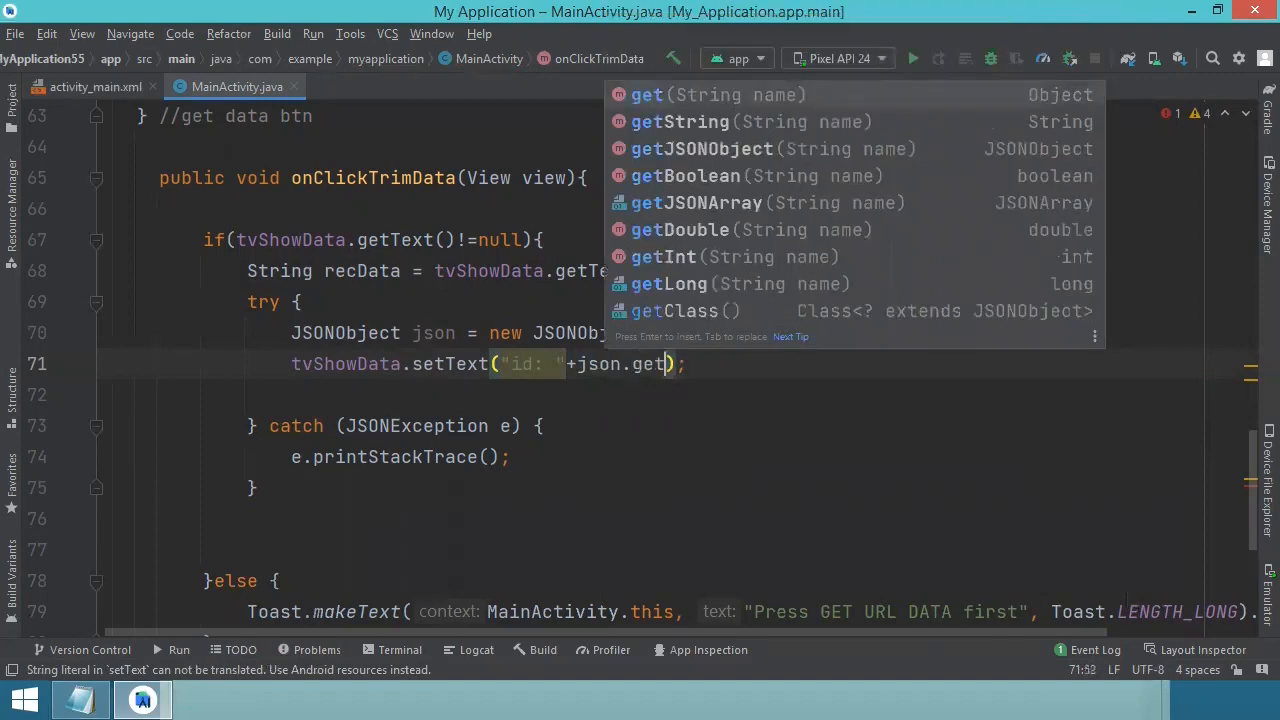
pyautogui.write('JSONObject("data"')
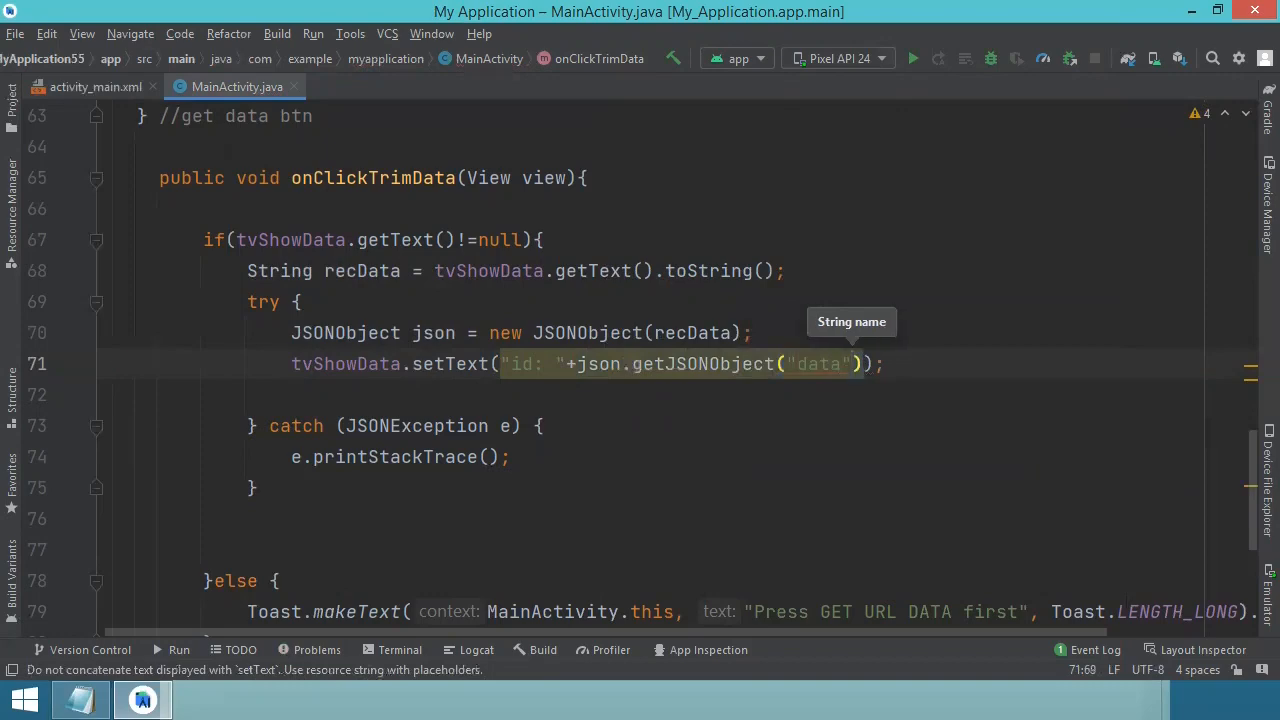
pyautogui.write('.getString(')
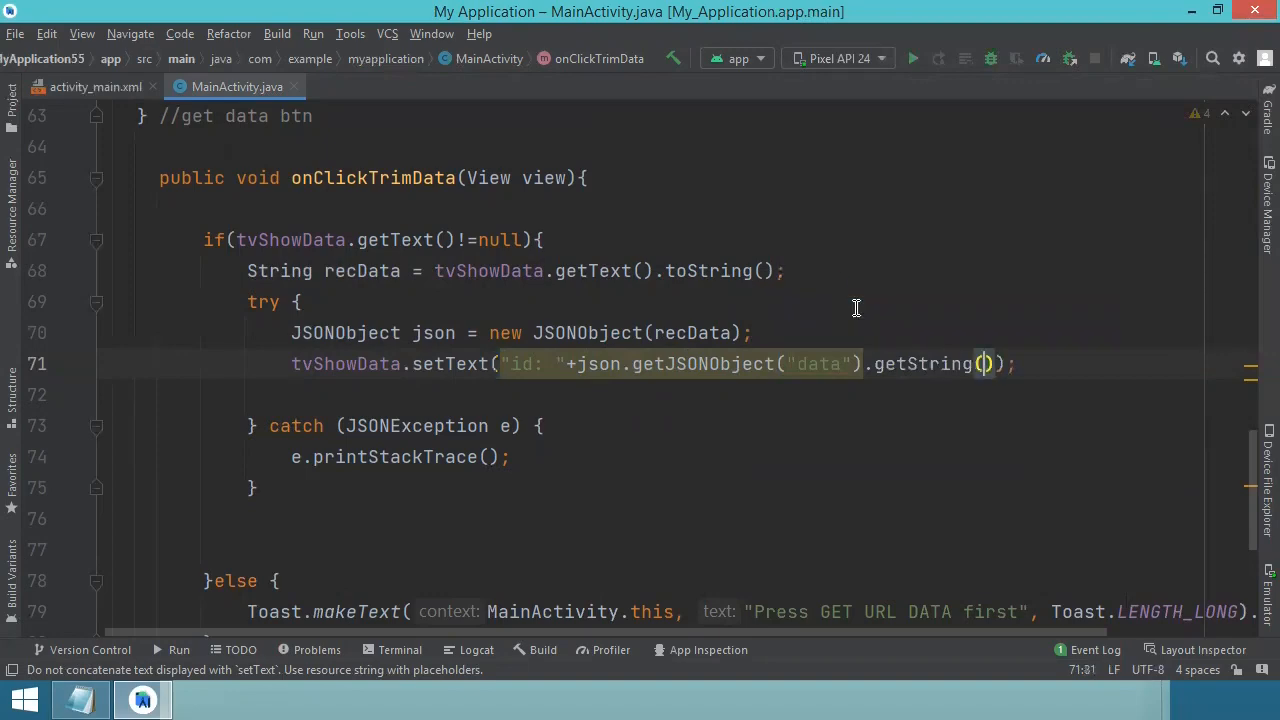
pyautogui.moveTo(984, 364)
pyautogui.write('"id')
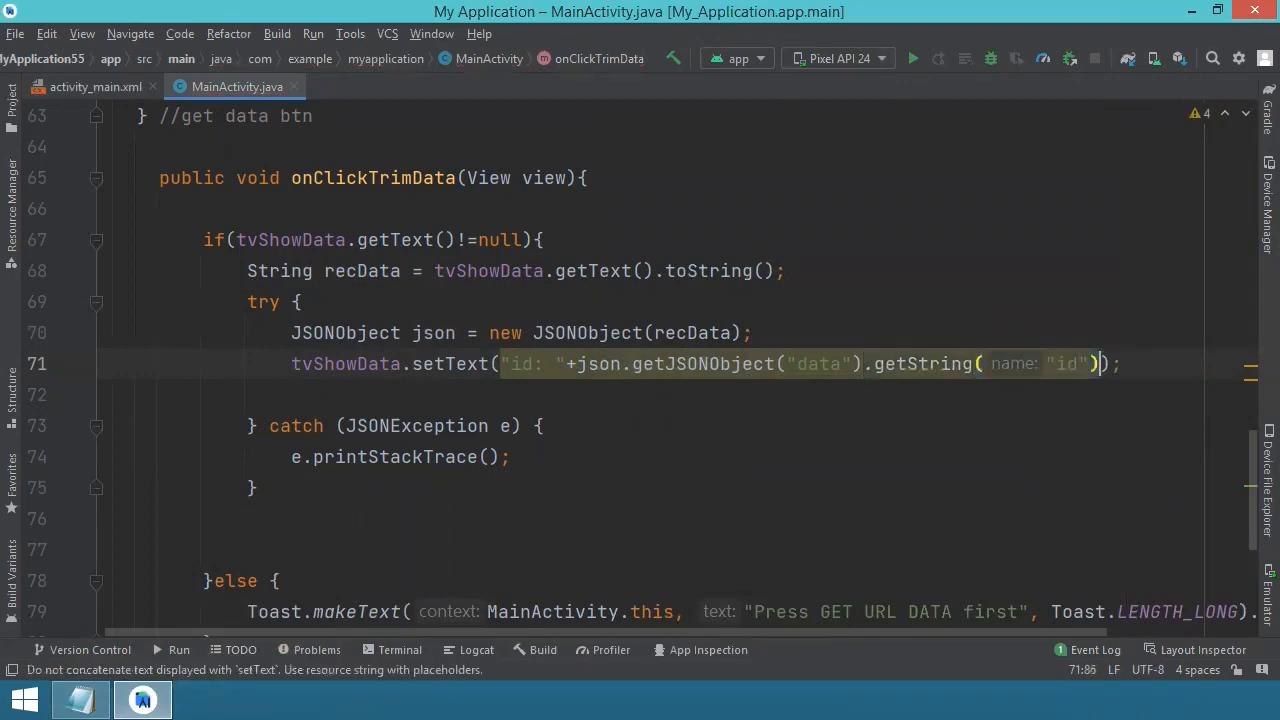
pyautogui.write('"')
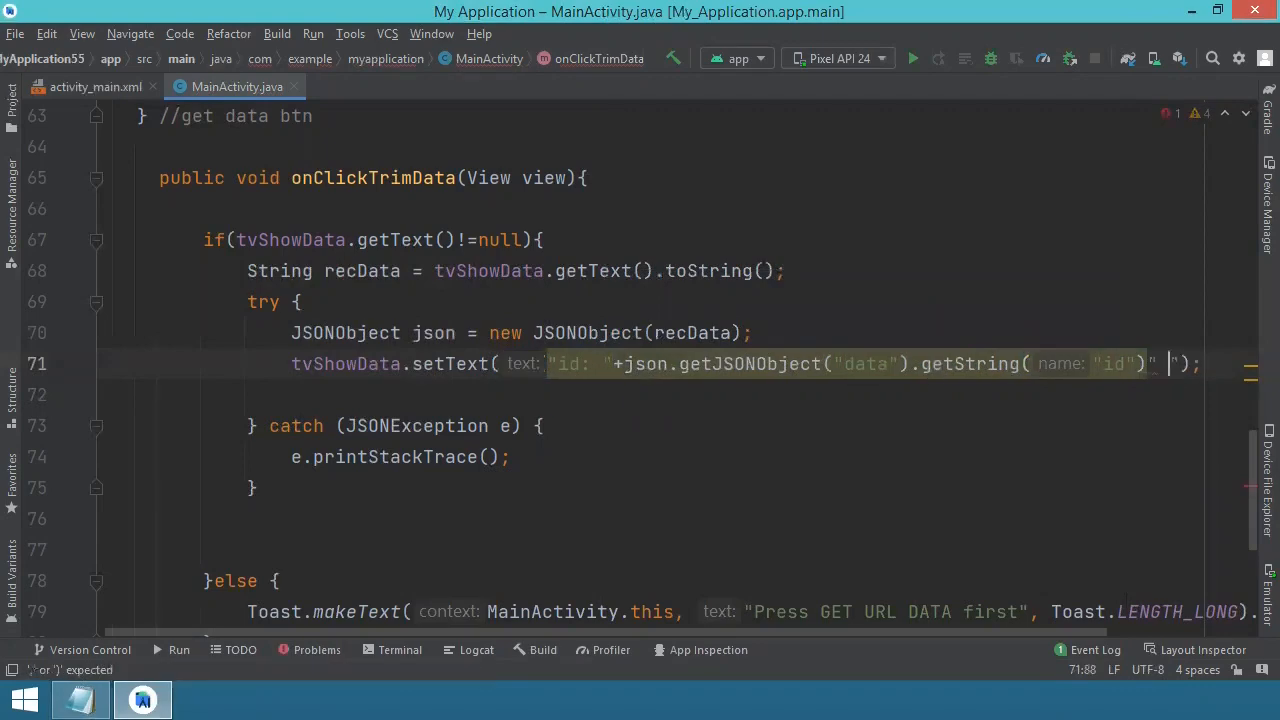
pyautogui.write('\\n')
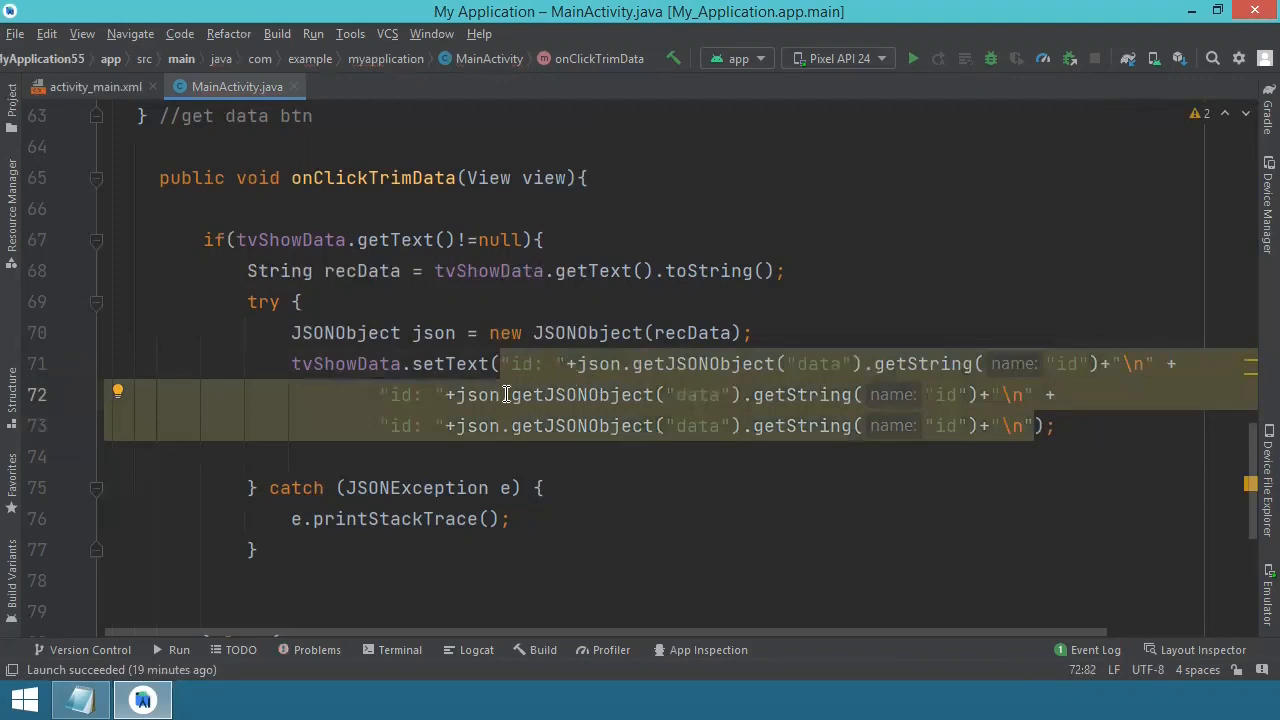
pyautogui.moveTo(410, 640)
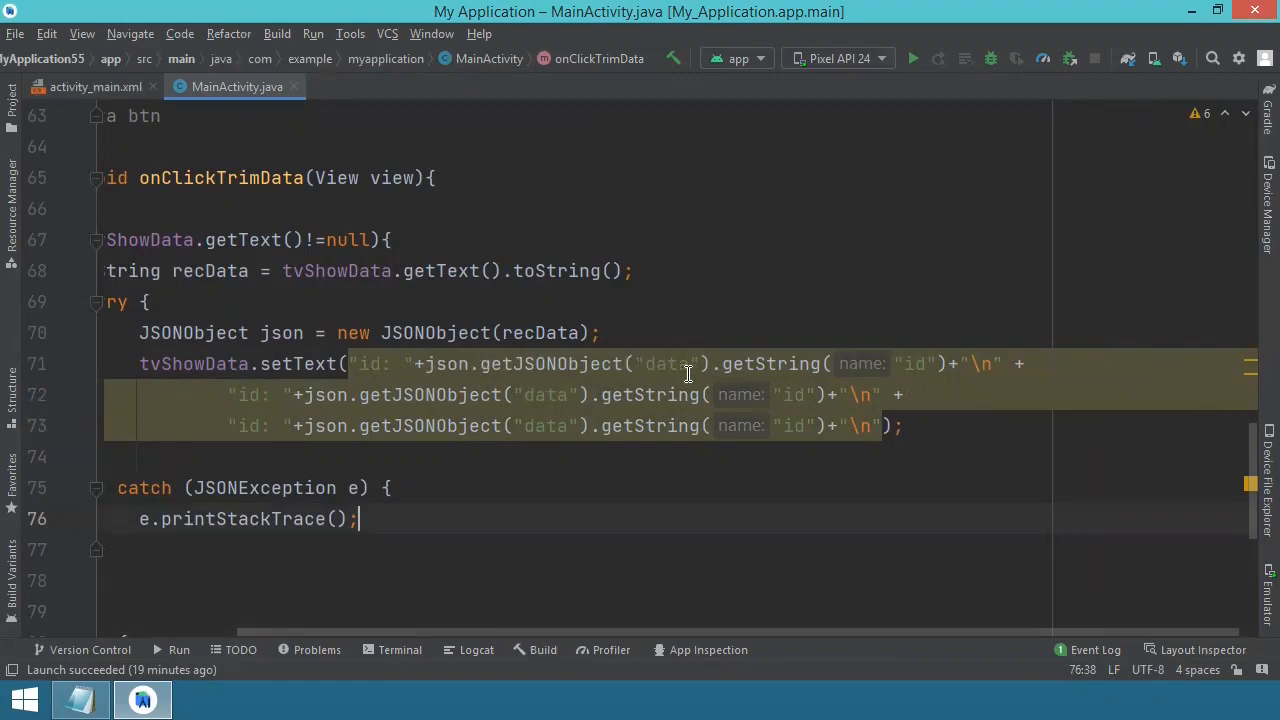
pyautogui.moveTo(904, 358)
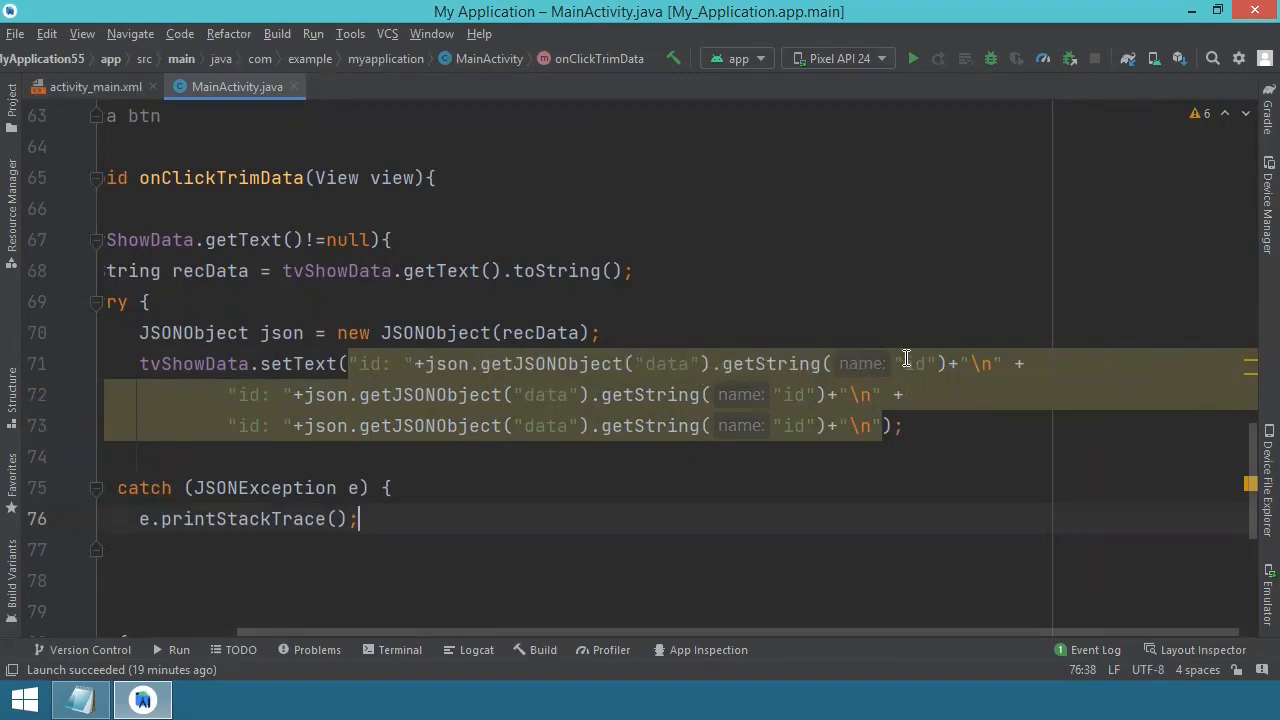
pyautogui.moveTo(950, 374)
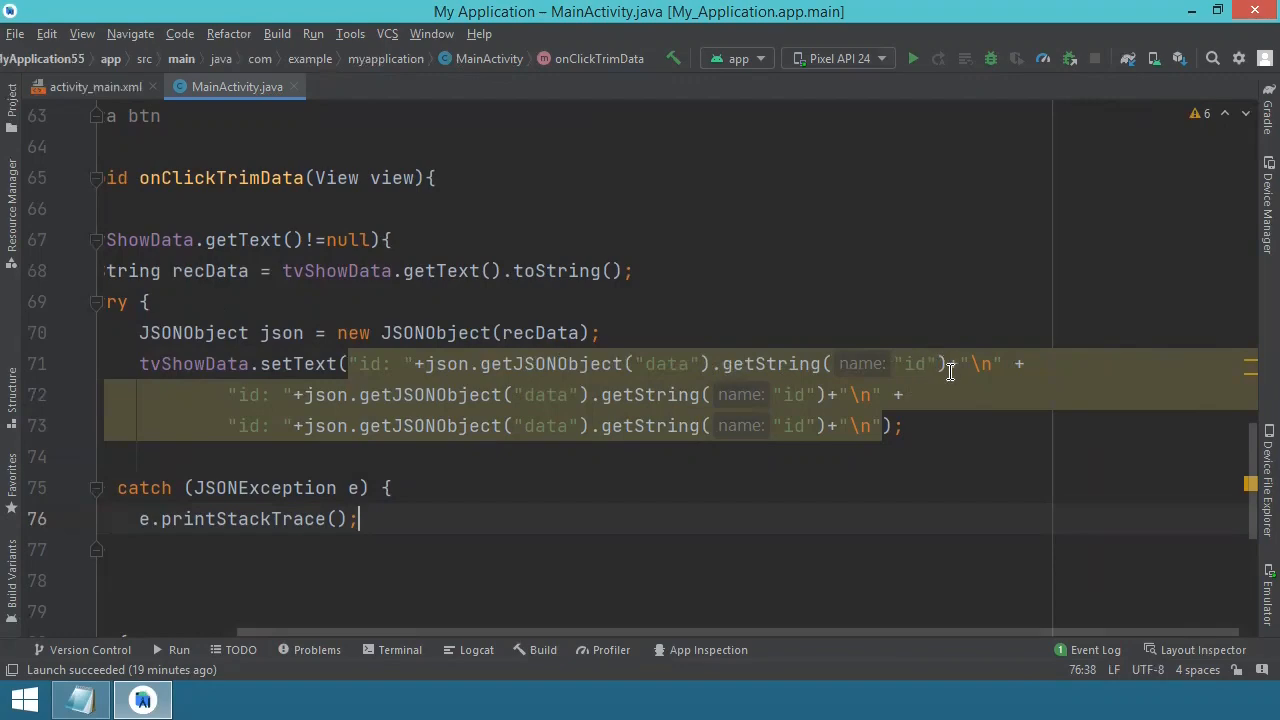
pyautogui.moveTo(984, 364)
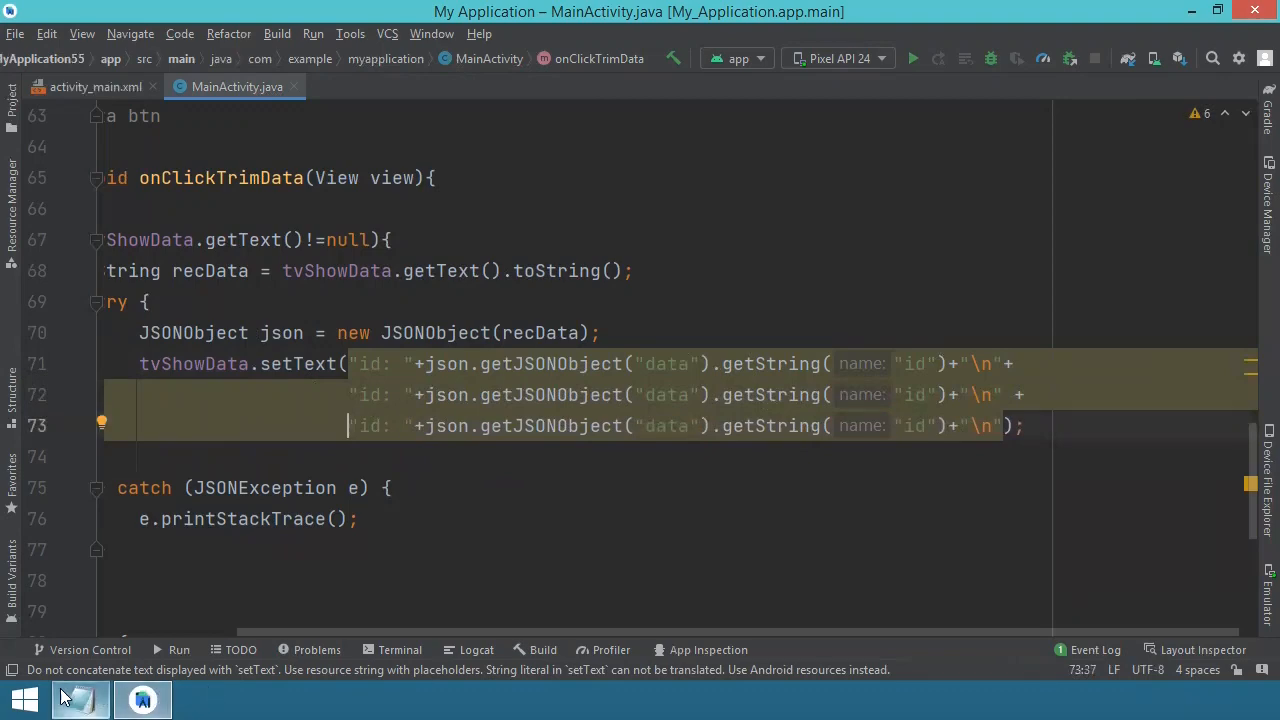
# - Check field names in getjson.json and change the second line's key to "first_name"
pyautogui.click(80, 698)
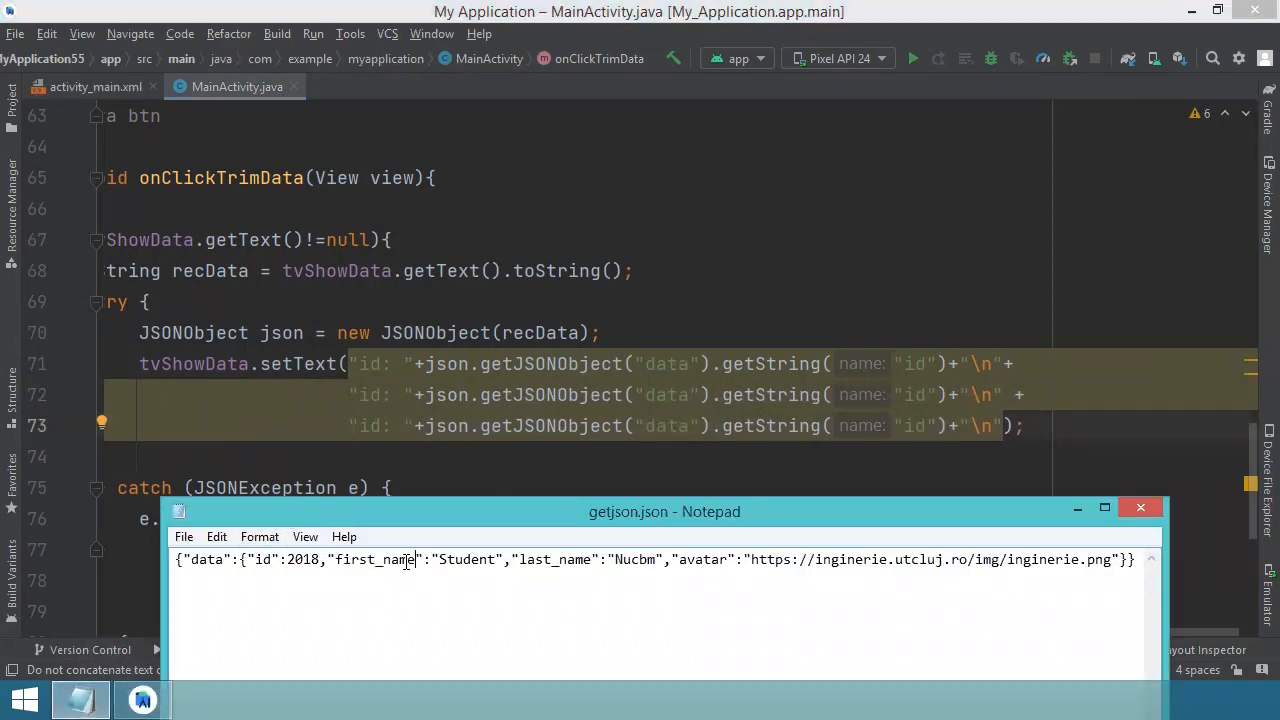
pyautogui.doubleClick(376, 560)
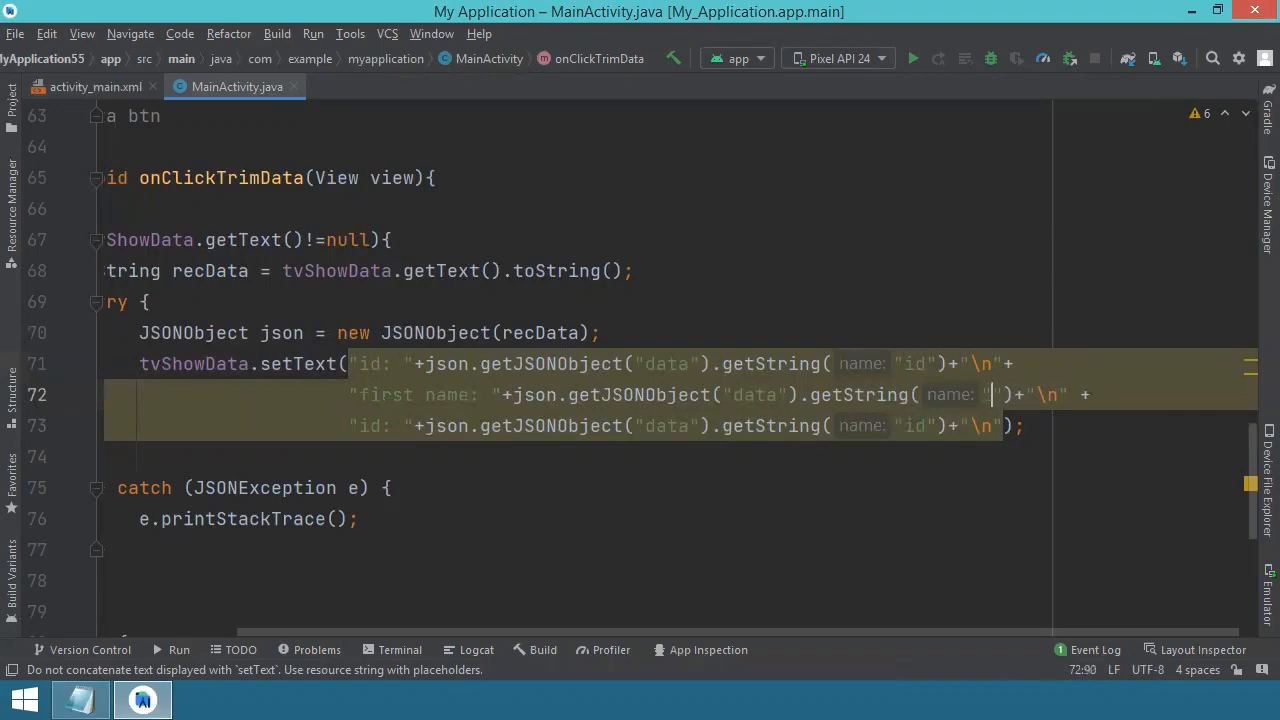
pyautogui.write('first_name')
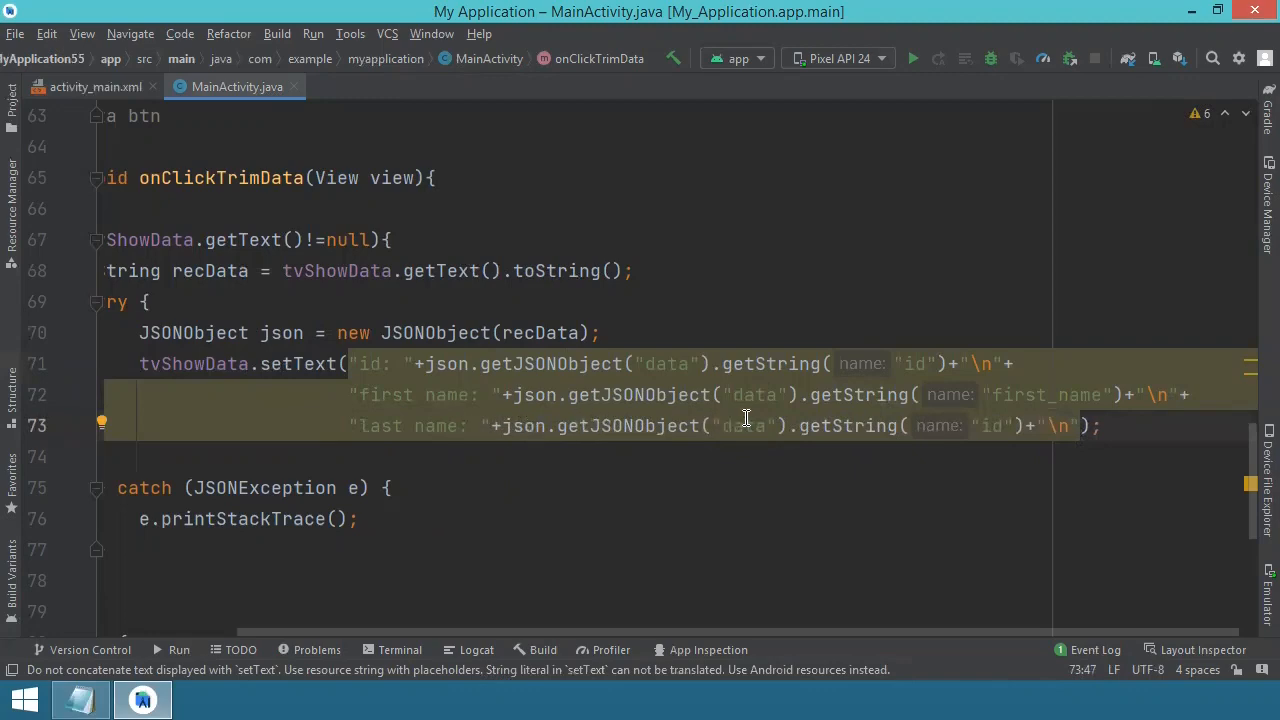
pyautogui.moveTo(878, 432)
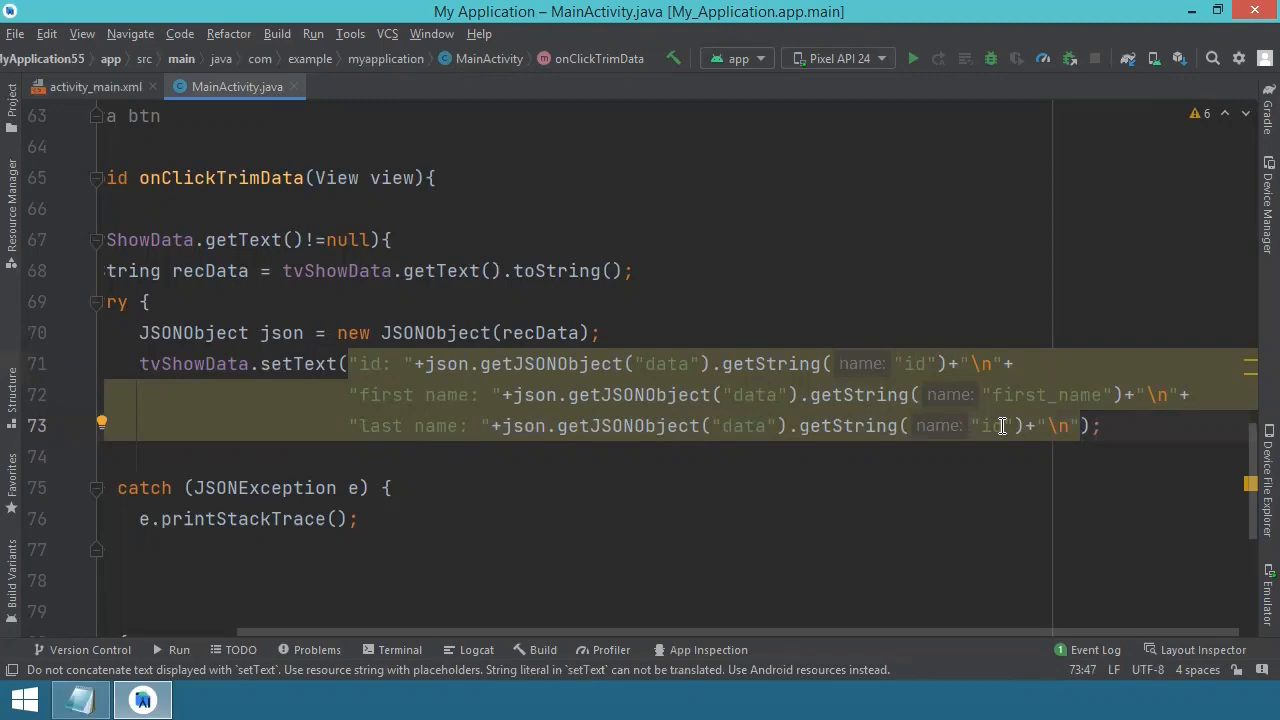
# - Change the third output line's key to "last_name" so it reads the last name
pyautogui.doubleClick(988, 426)
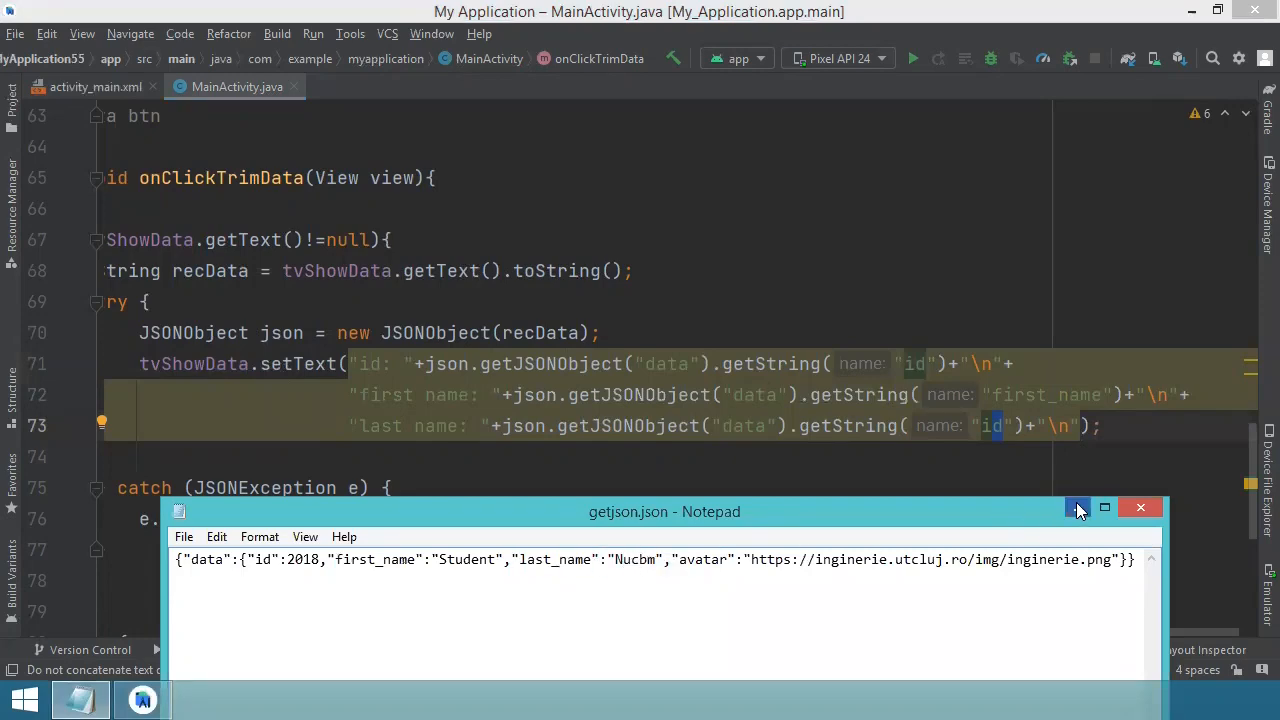
pyautogui.click(1078, 508)
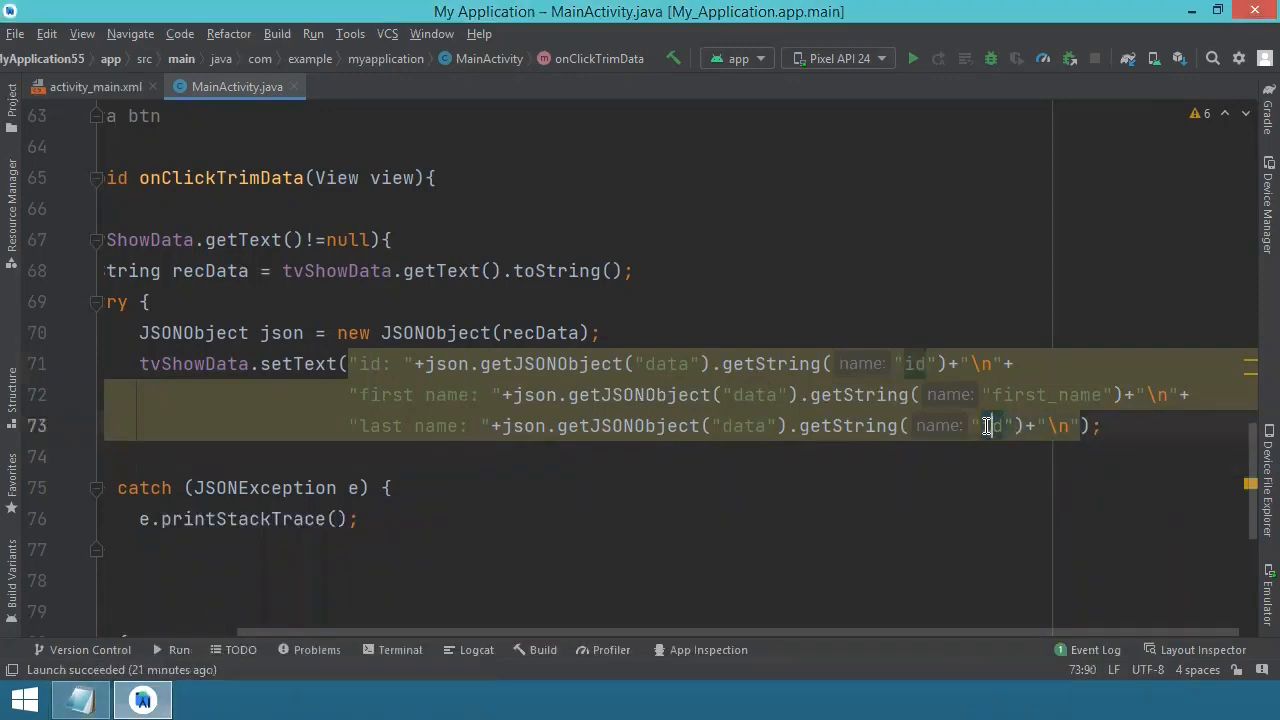
pyautogui.doubleClick(988, 424)
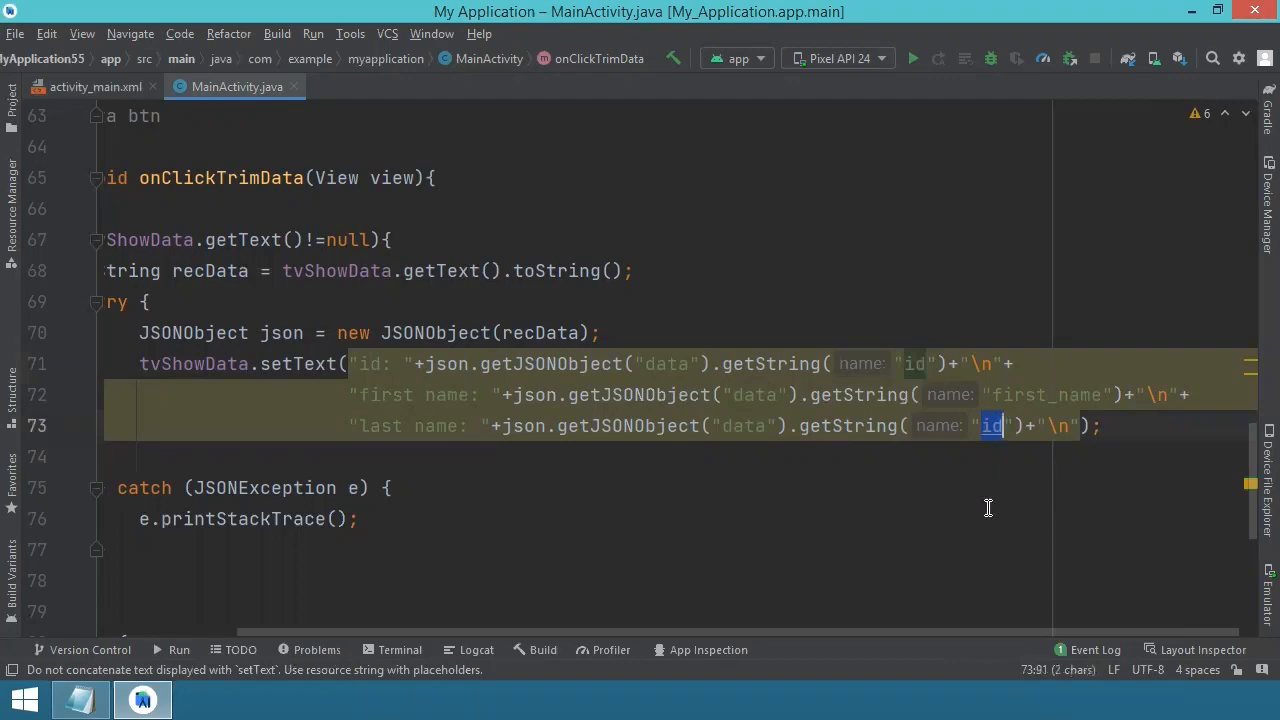
pyautogui.write('last_name')
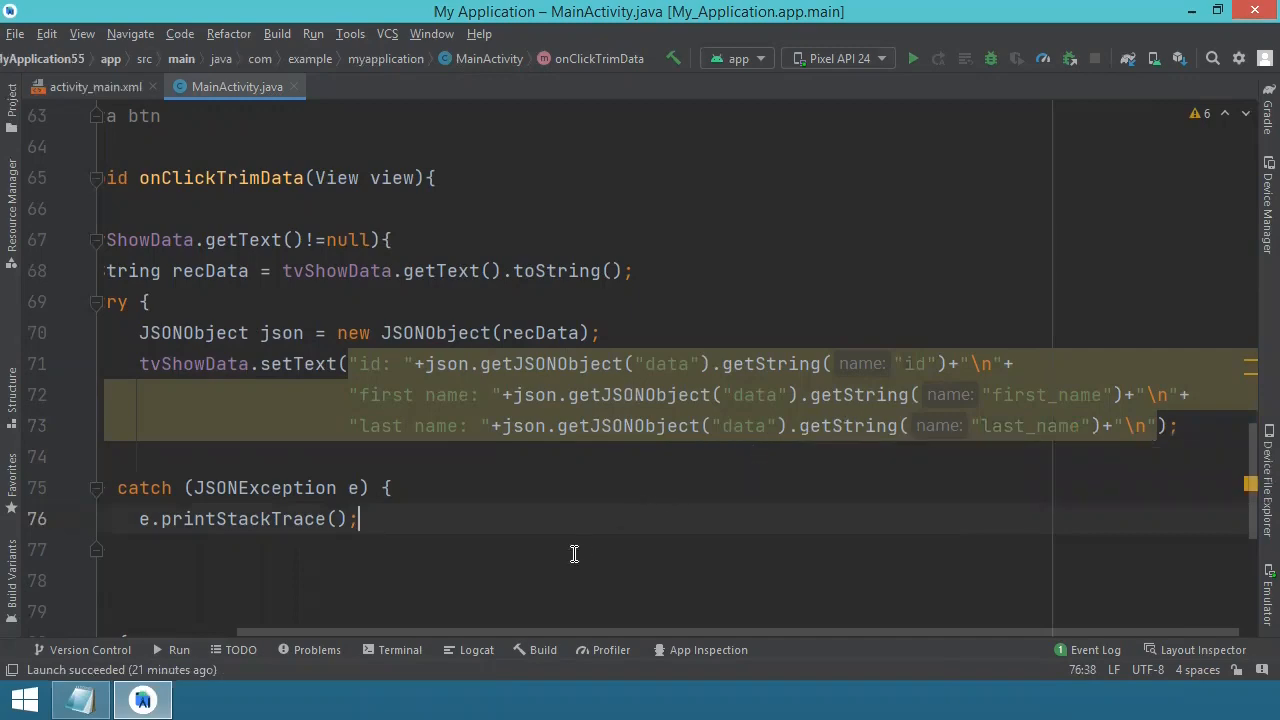
pyautogui.moveTo(616, 476)
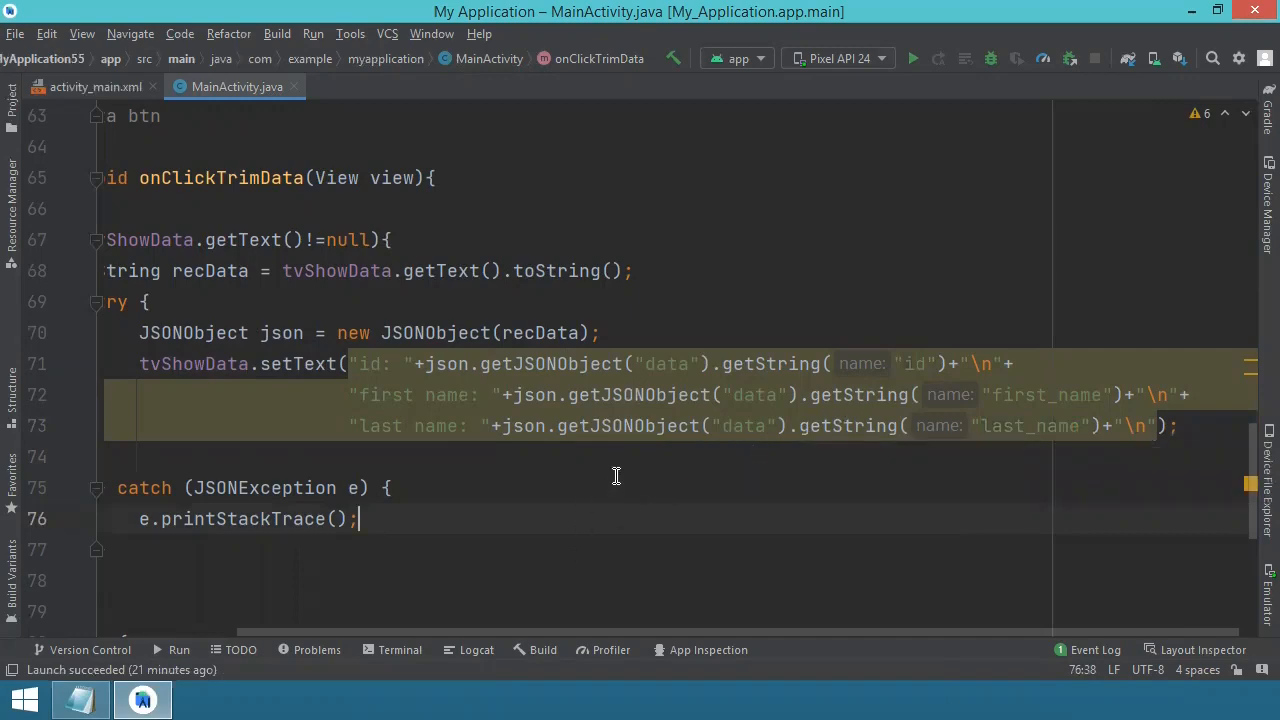
pyautogui.click(320, 456)
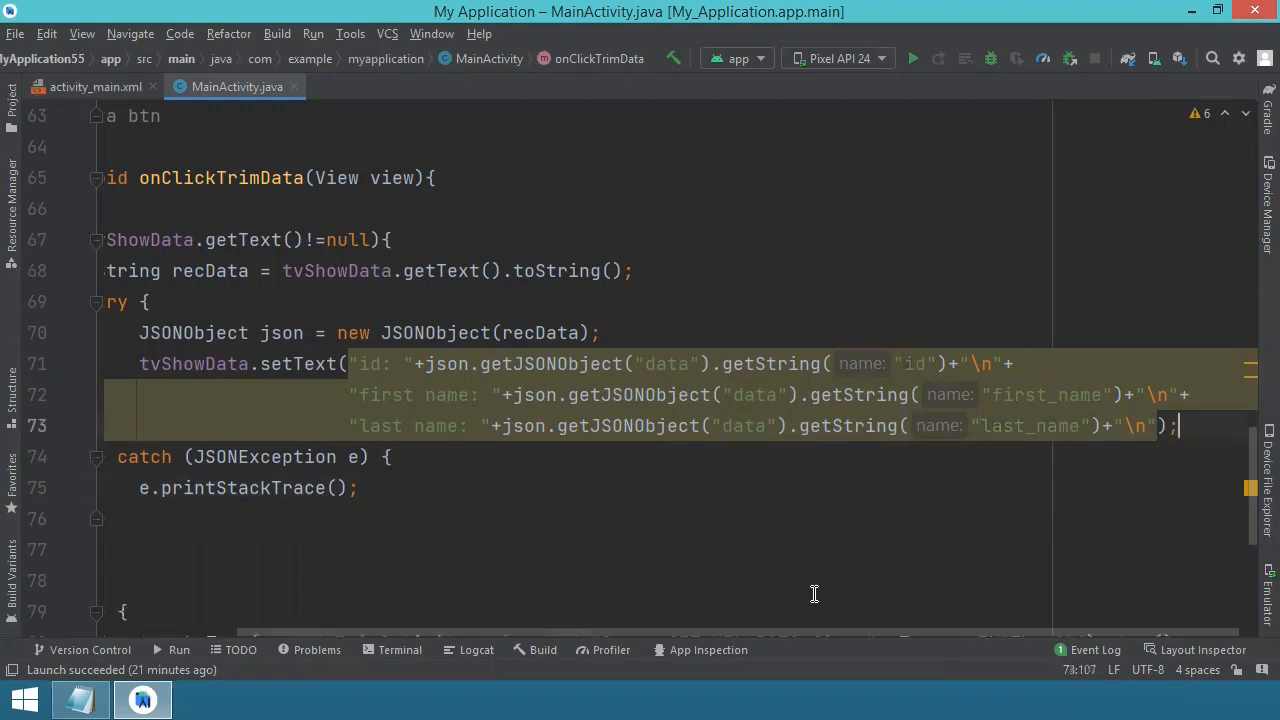
pyautogui.moveTo(468, 620)
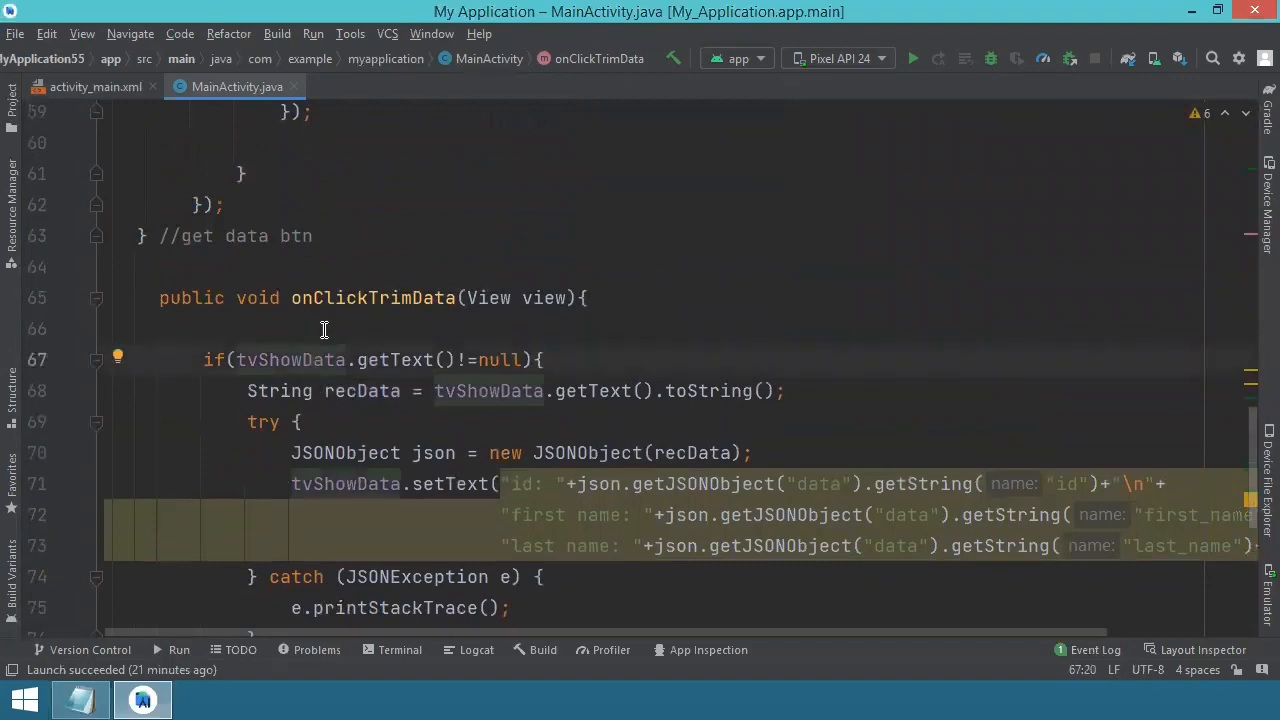
# - Review onClickTrimData and run the app on the emulator
pyautogui.scroll(-3)
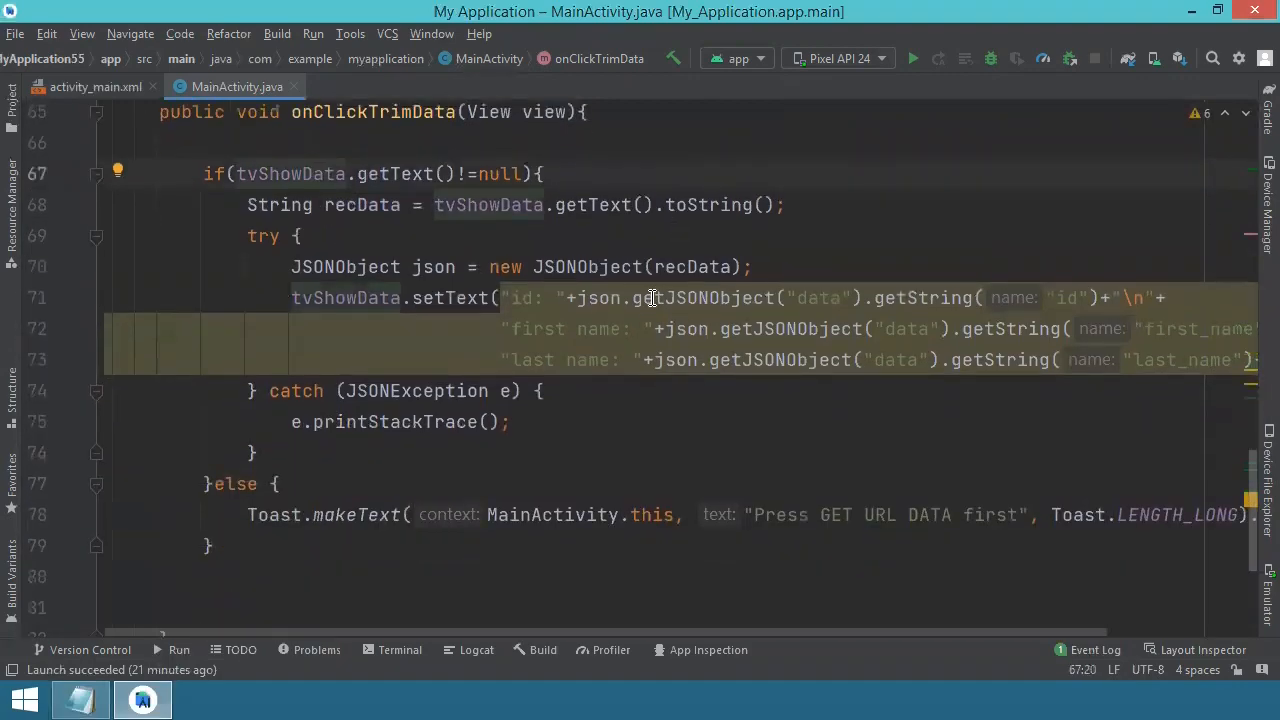
pyautogui.click(912, 58)
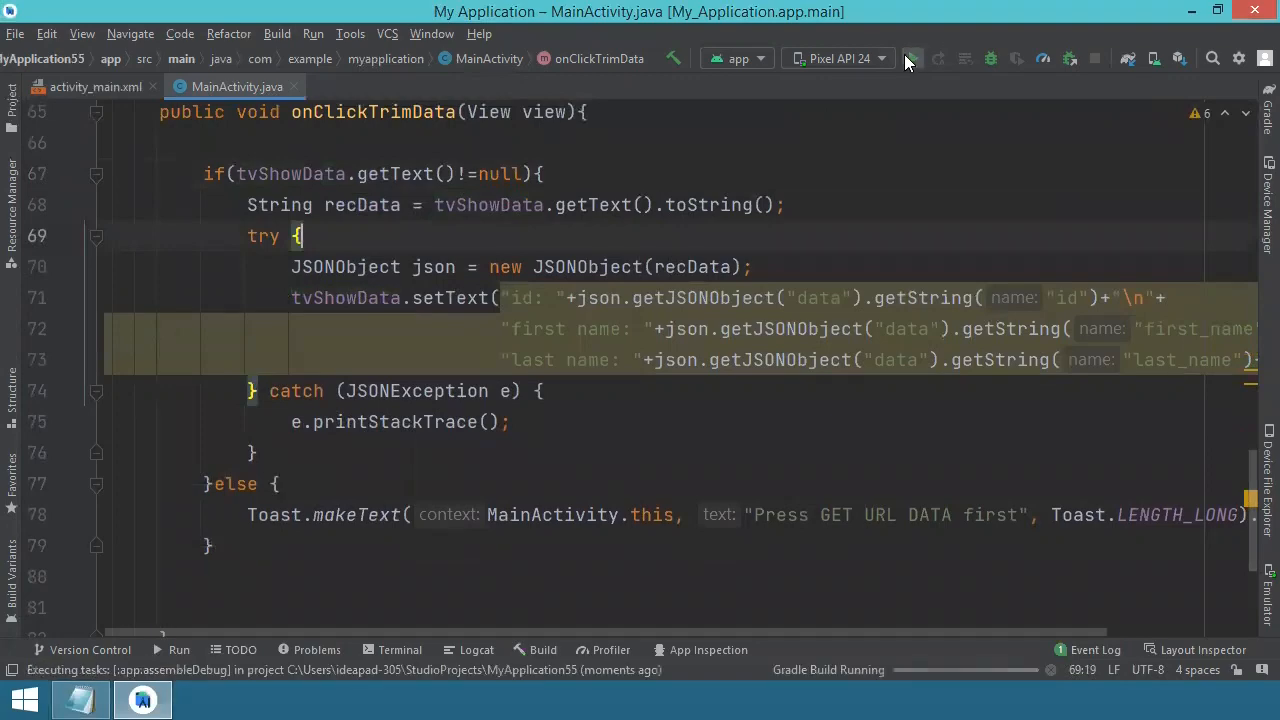
pyautogui.click(912, 58)
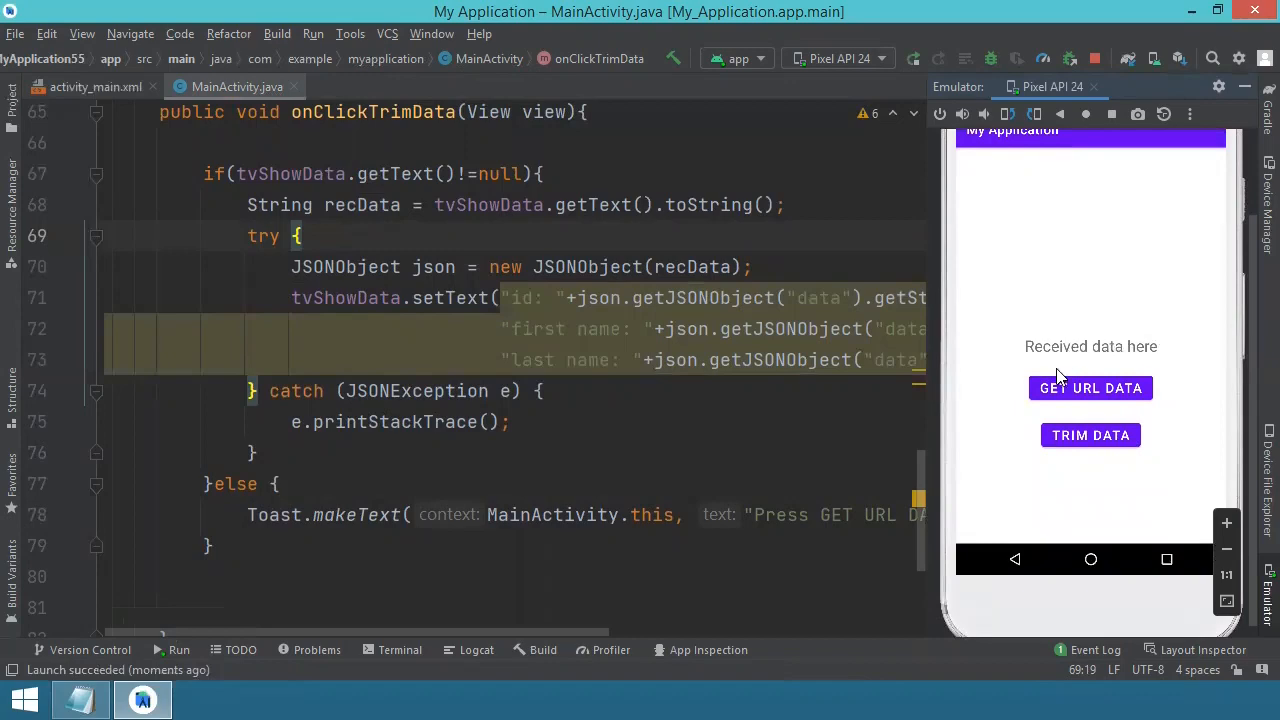
pyautogui.moveTo(1116, 392)
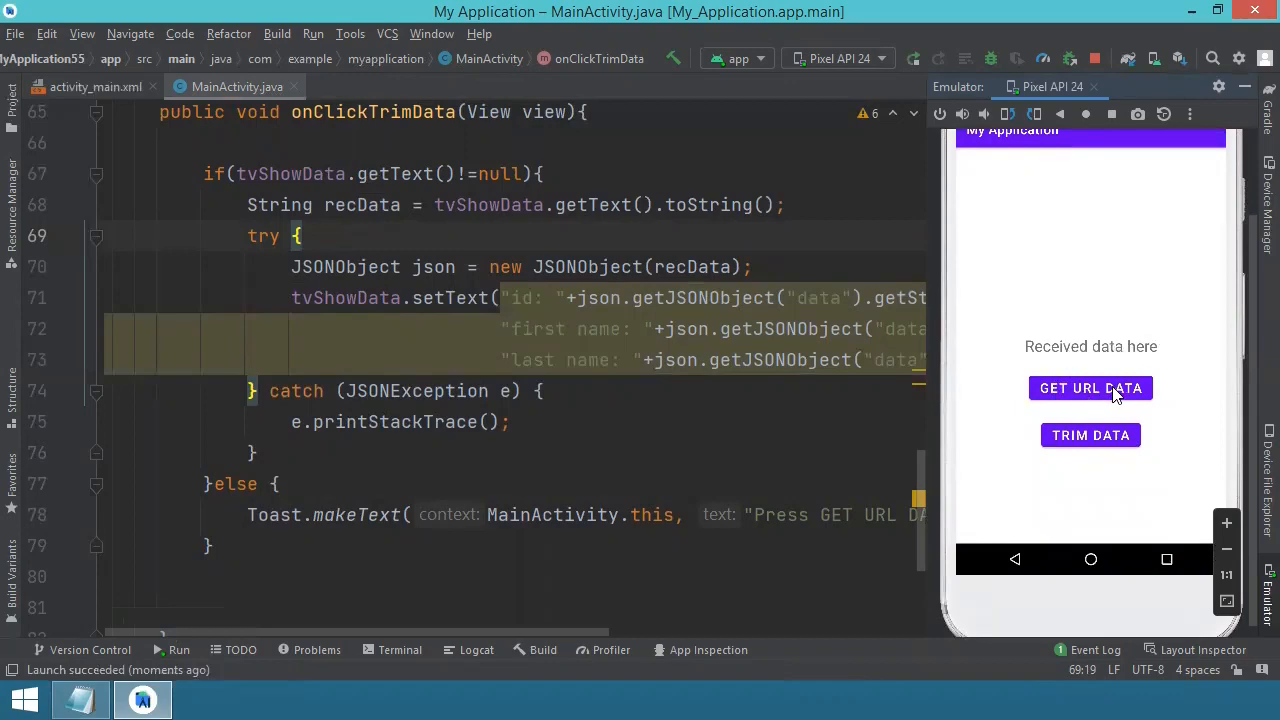
# - Tap GET URL DATA for raw JSON, then TRIM DATA to show id 2018, Student, Nucbm
pyautogui.click(1090, 388)
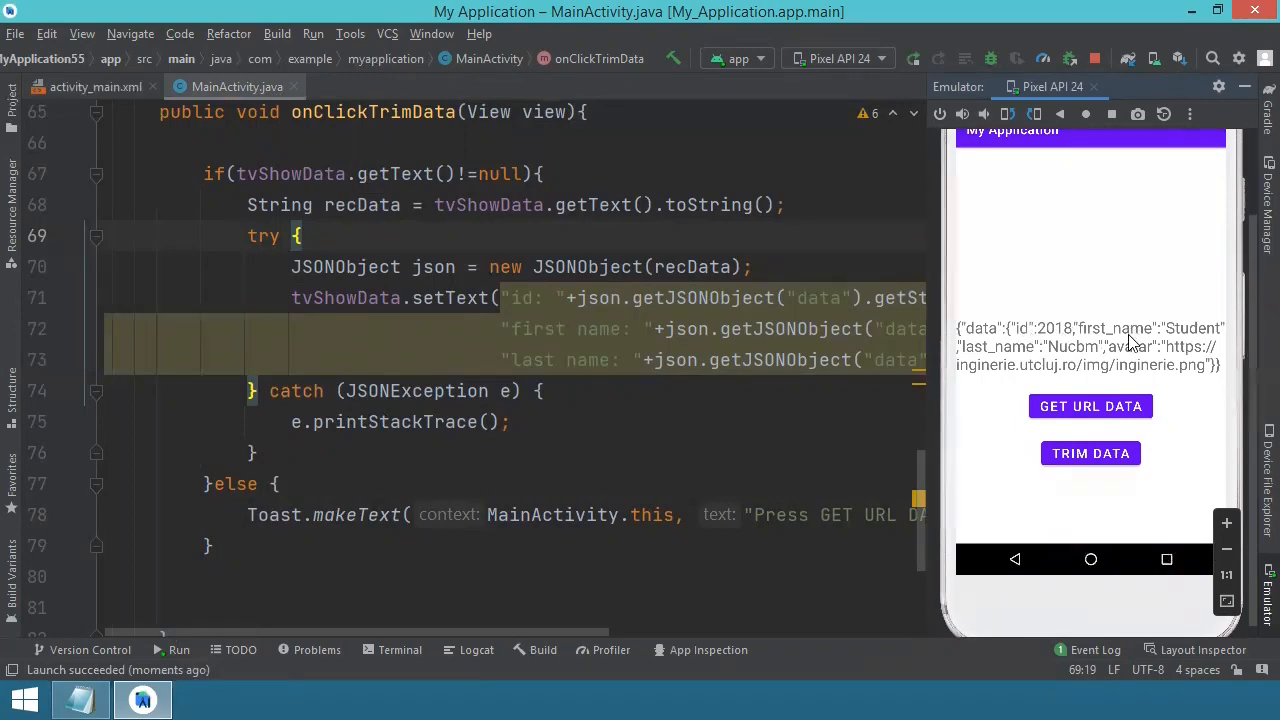
pyautogui.moveTo(1004, 356)
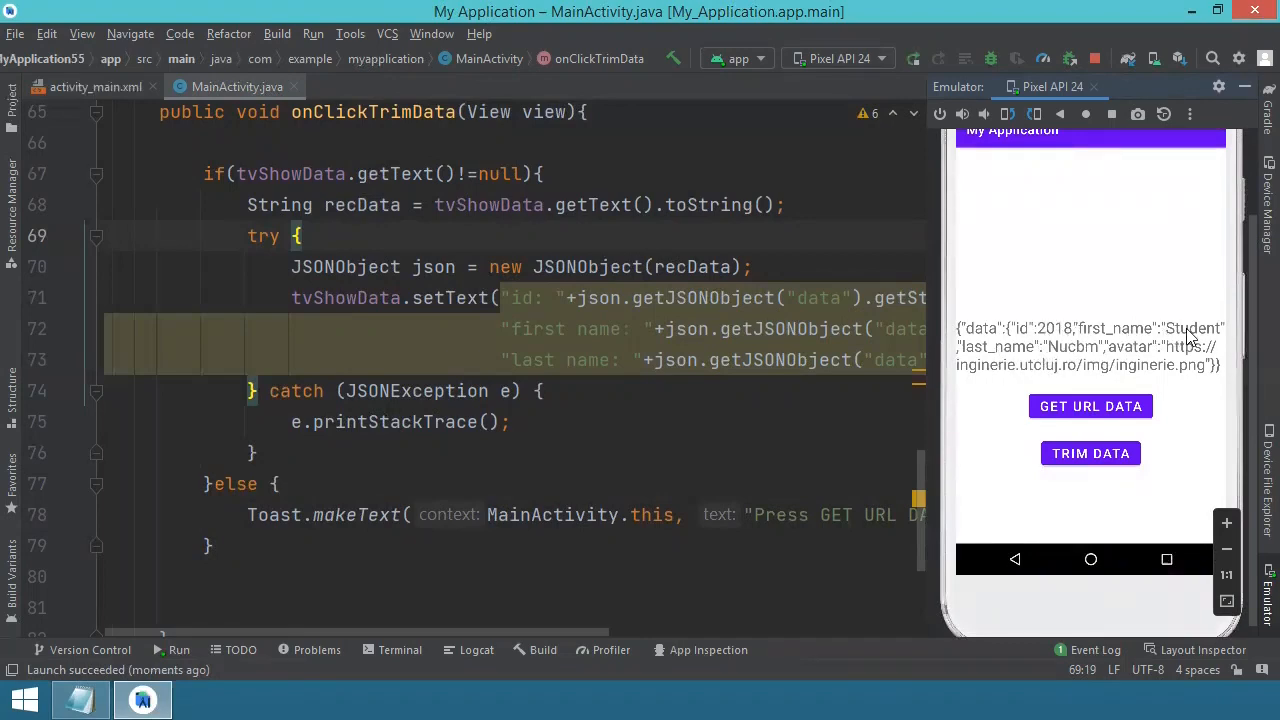
pyautogui.click(1090, 452)
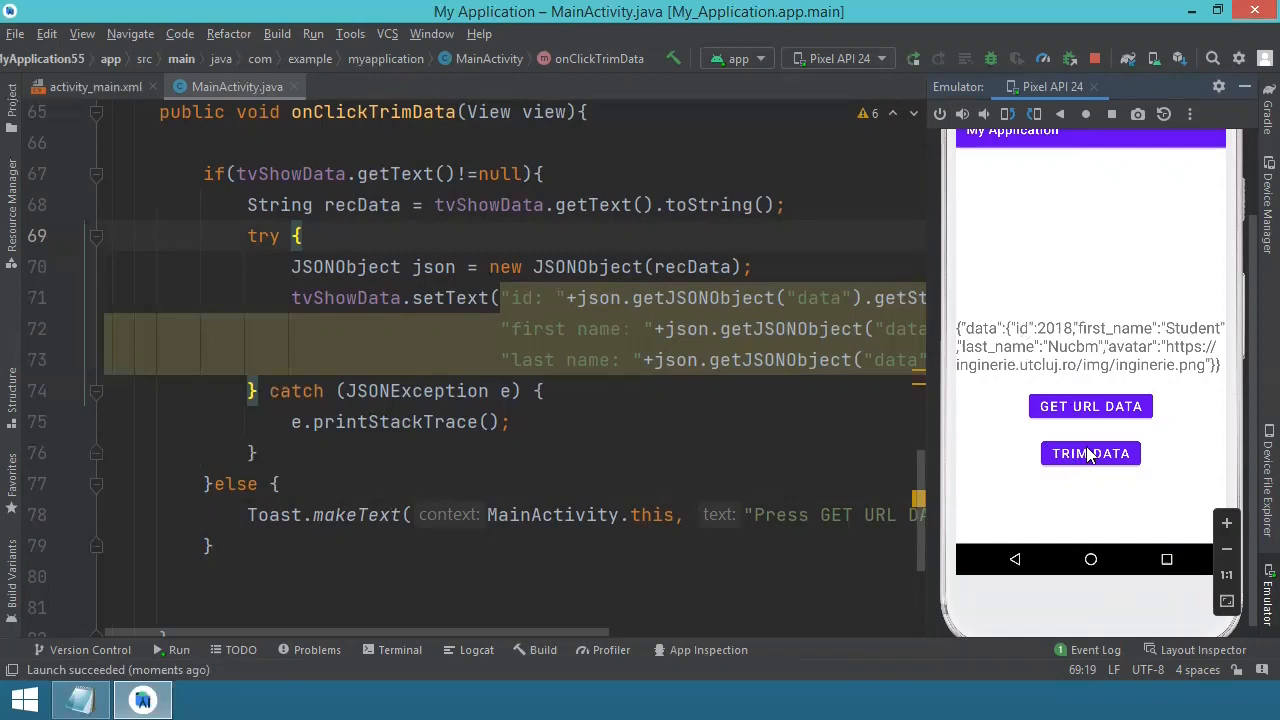
pyautogui.click(1090, 452)
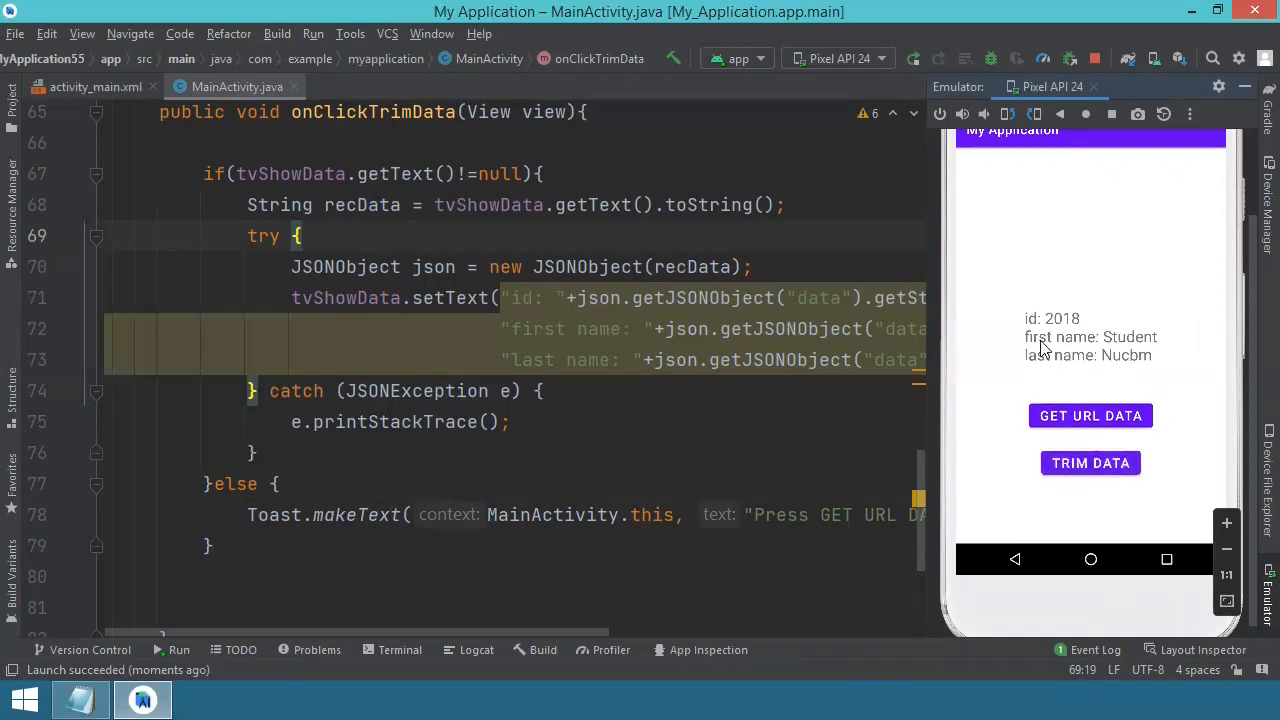
pyautogui.moveTo(1116, 344)
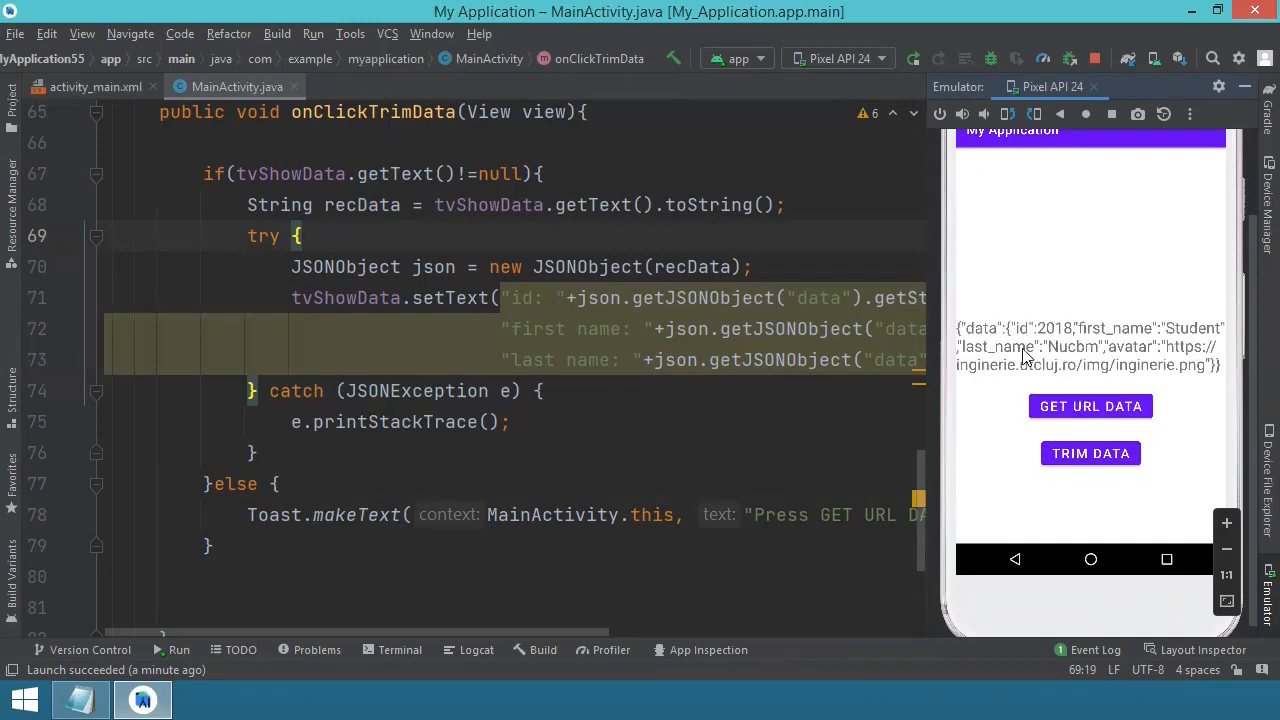
pyautogui.click(1090, 452)
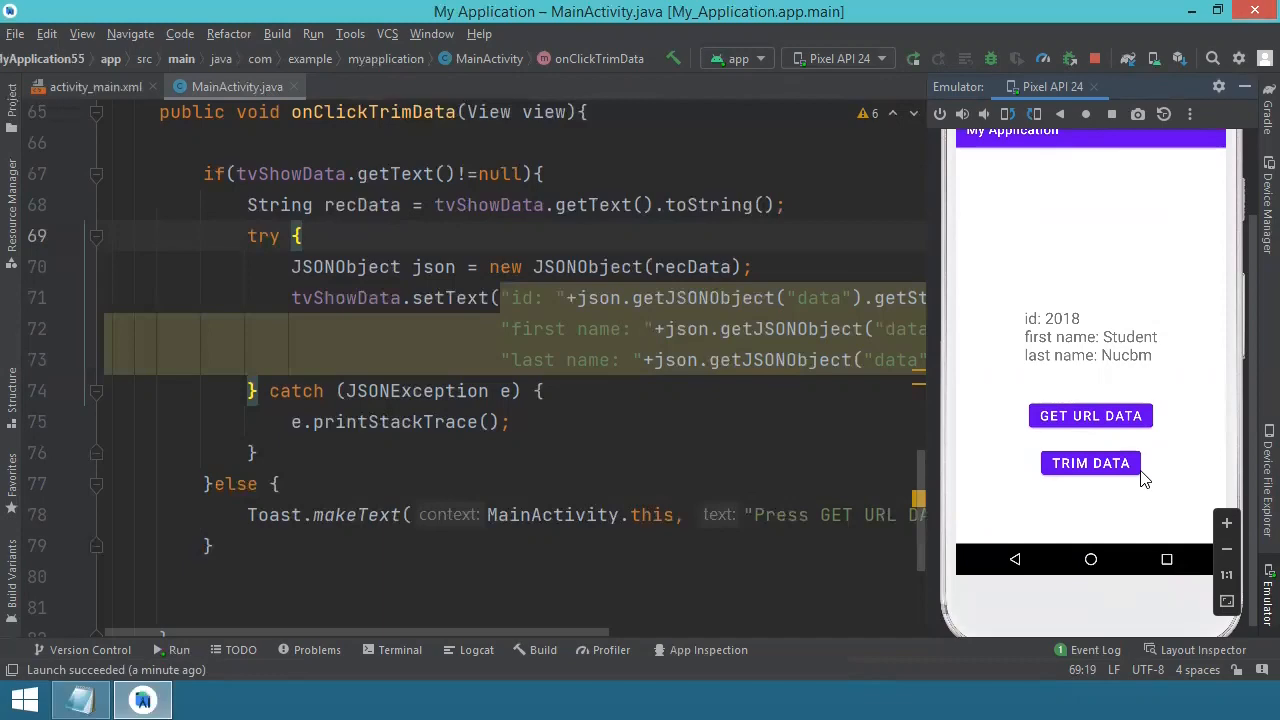
pyautogui.moveTo(1140, 476)
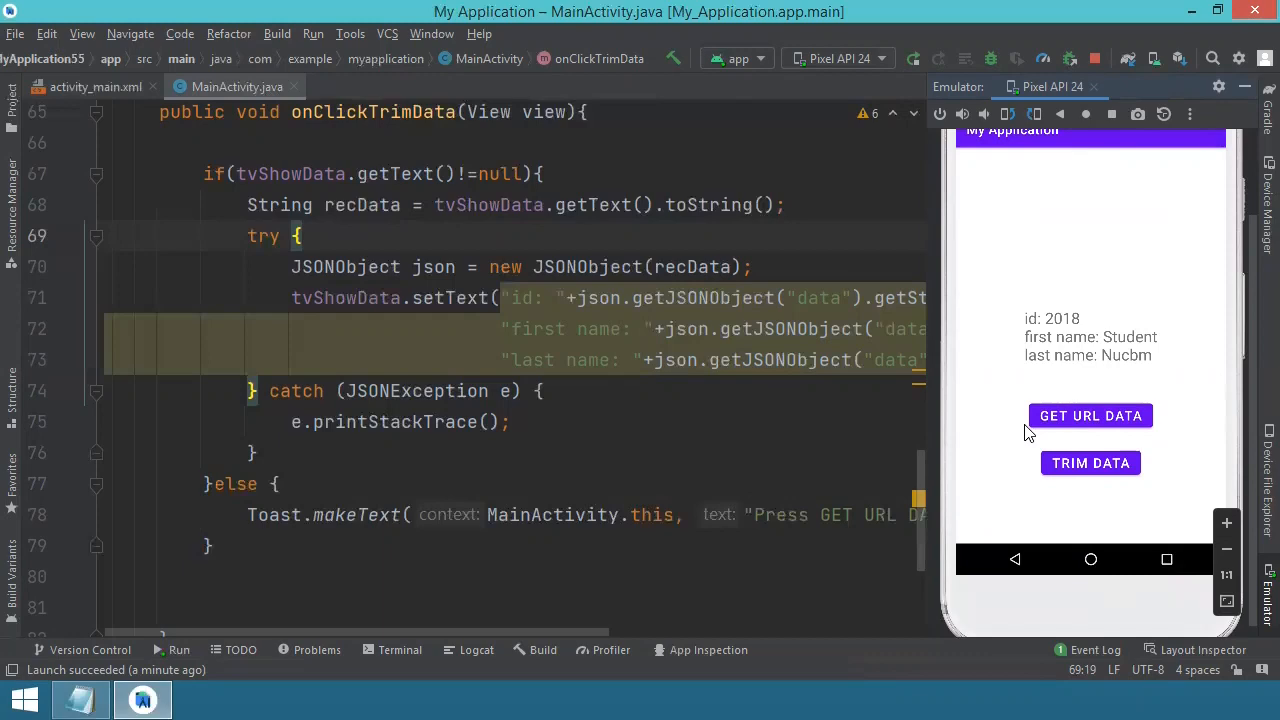
pyautogui.moveTo(390, 404)
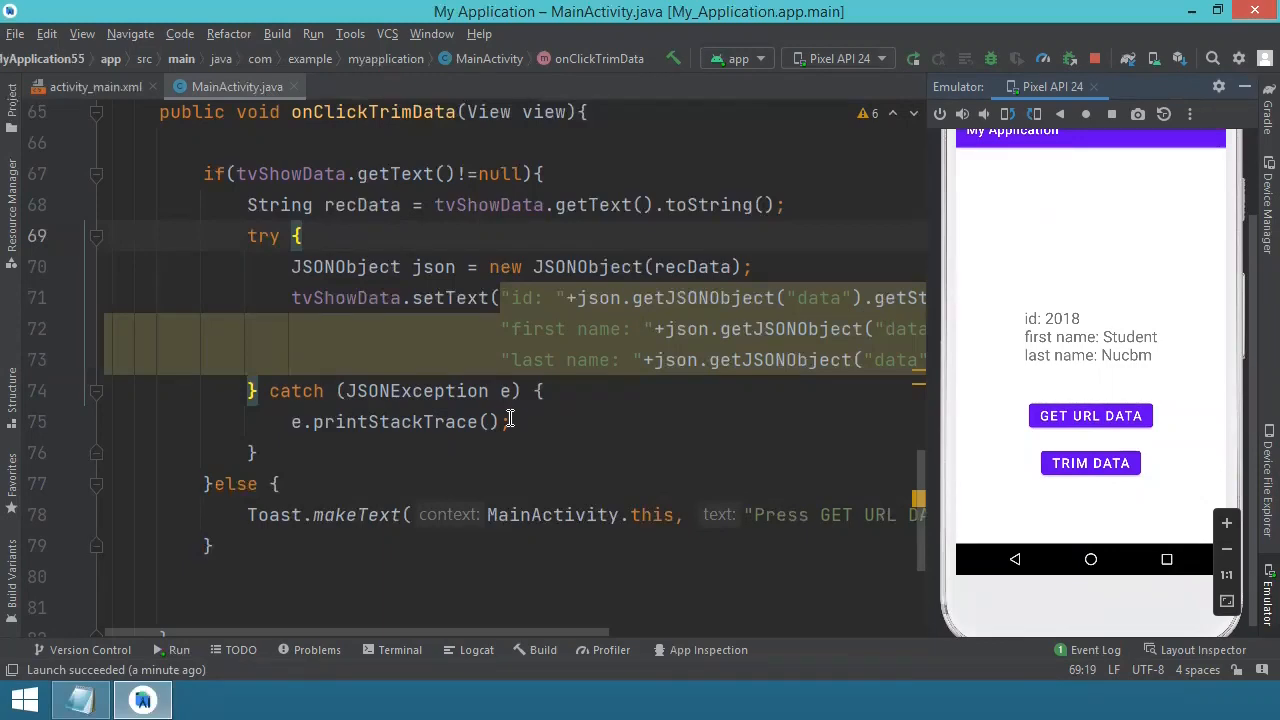
pyautogui.moveTo(1096, 58)
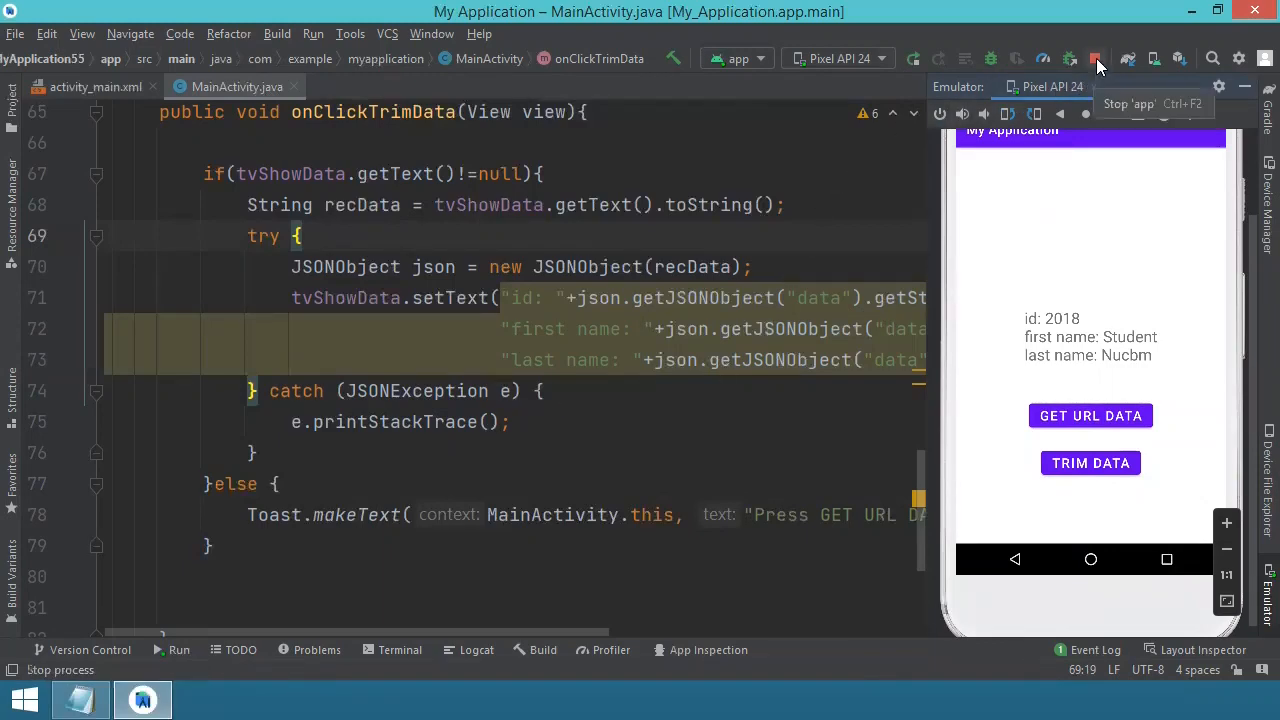